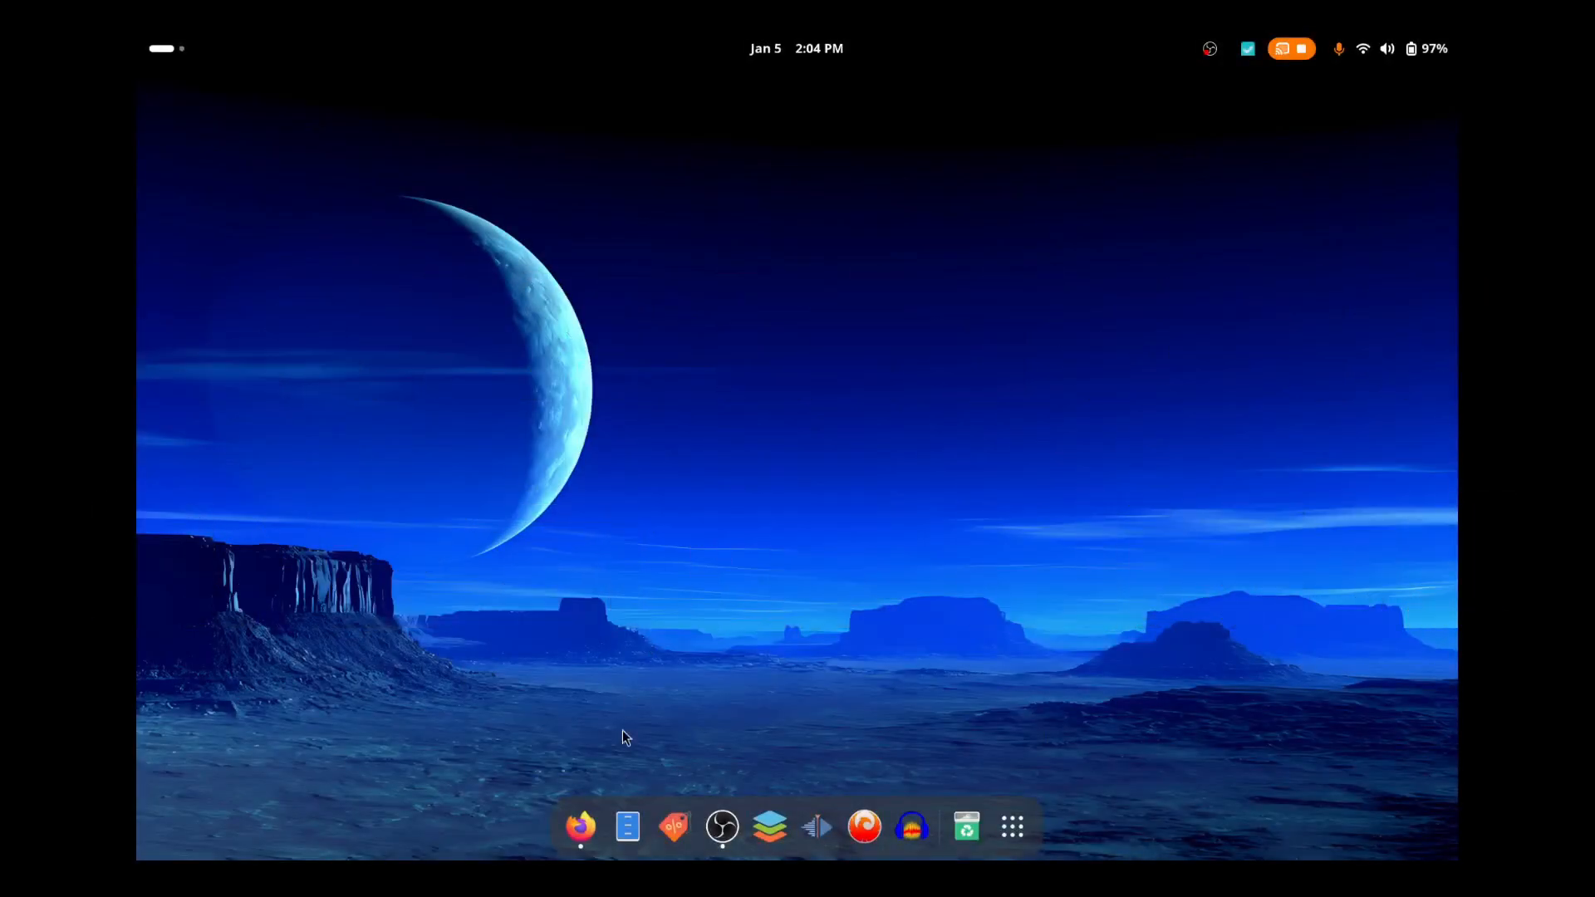
Step: Load the Bazzite homepage in Firefox and scroll past the gaming features section
click(580, 825)
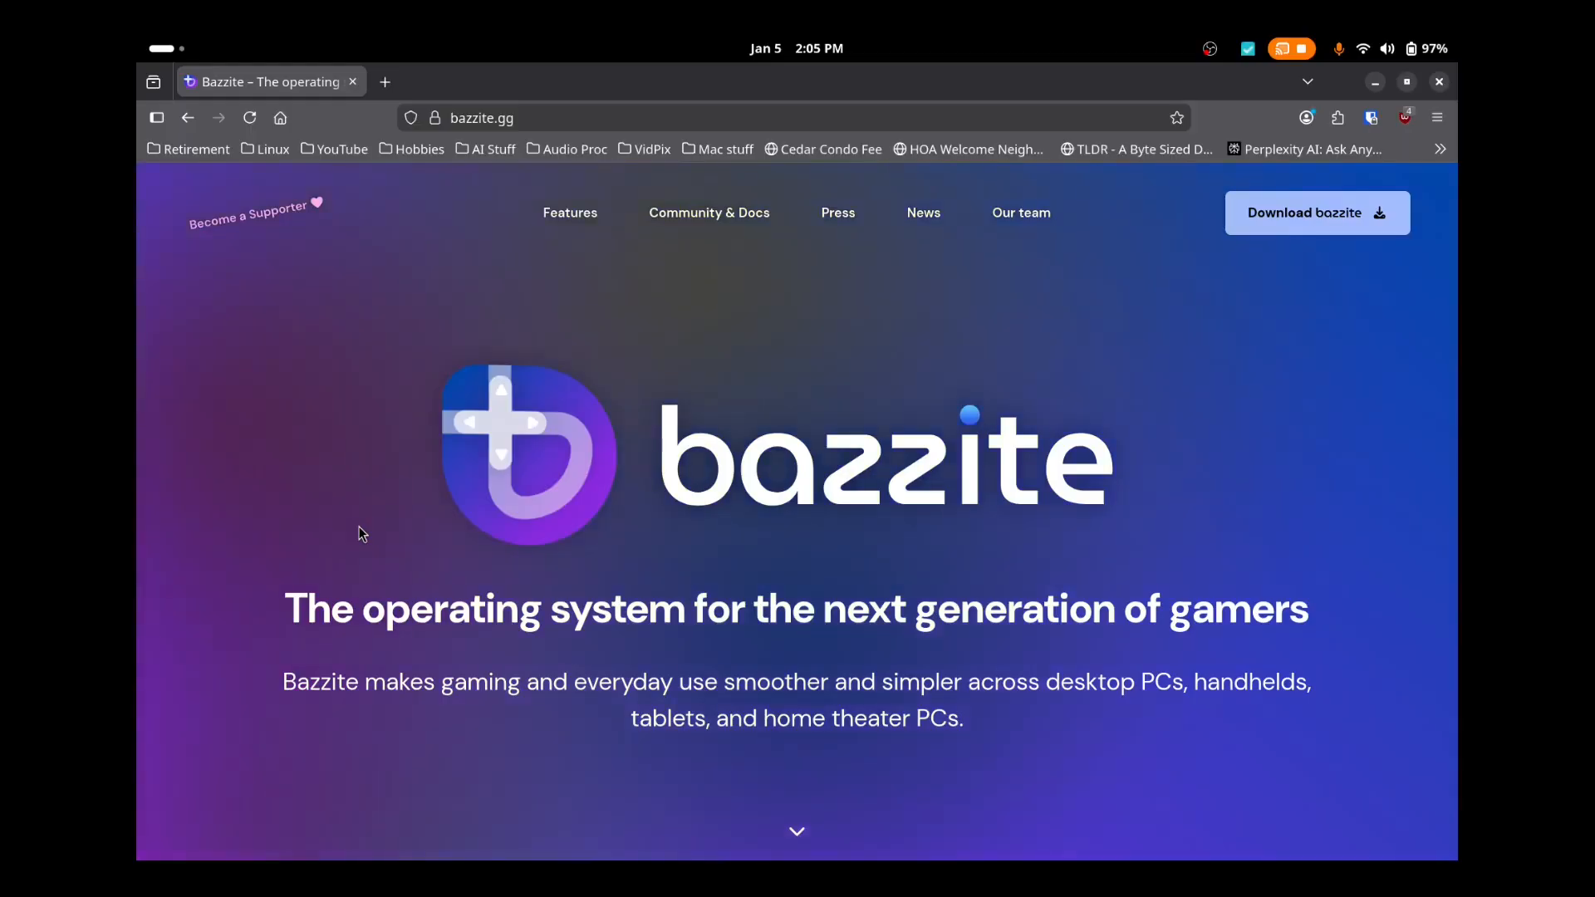
scroll(down, 3)
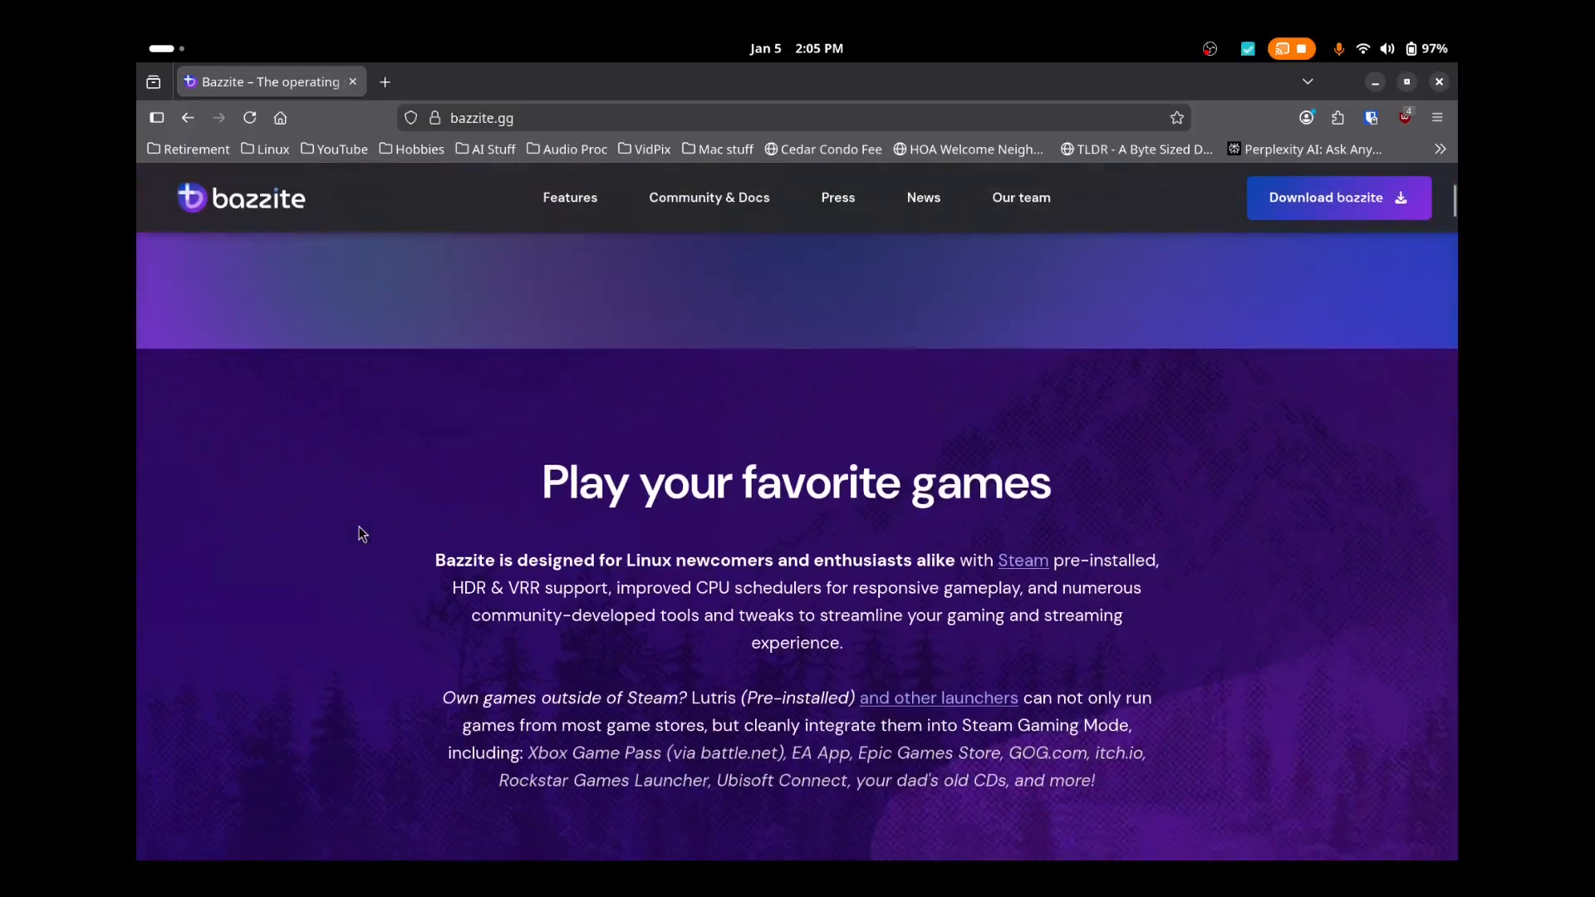
scroll(down, 3)
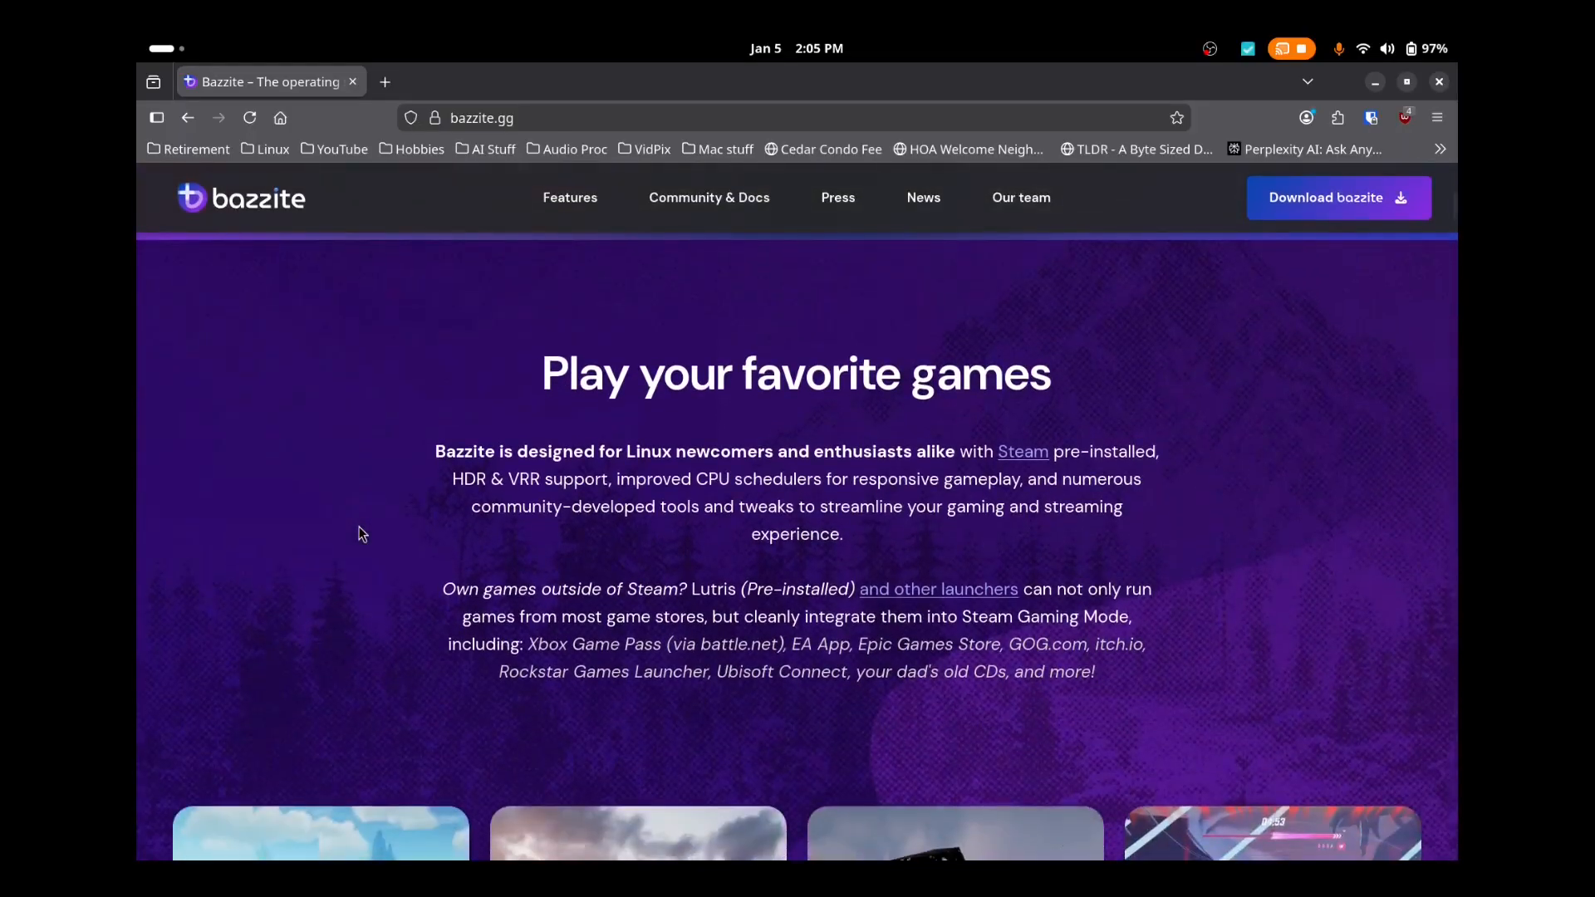
scroll(down, 3)
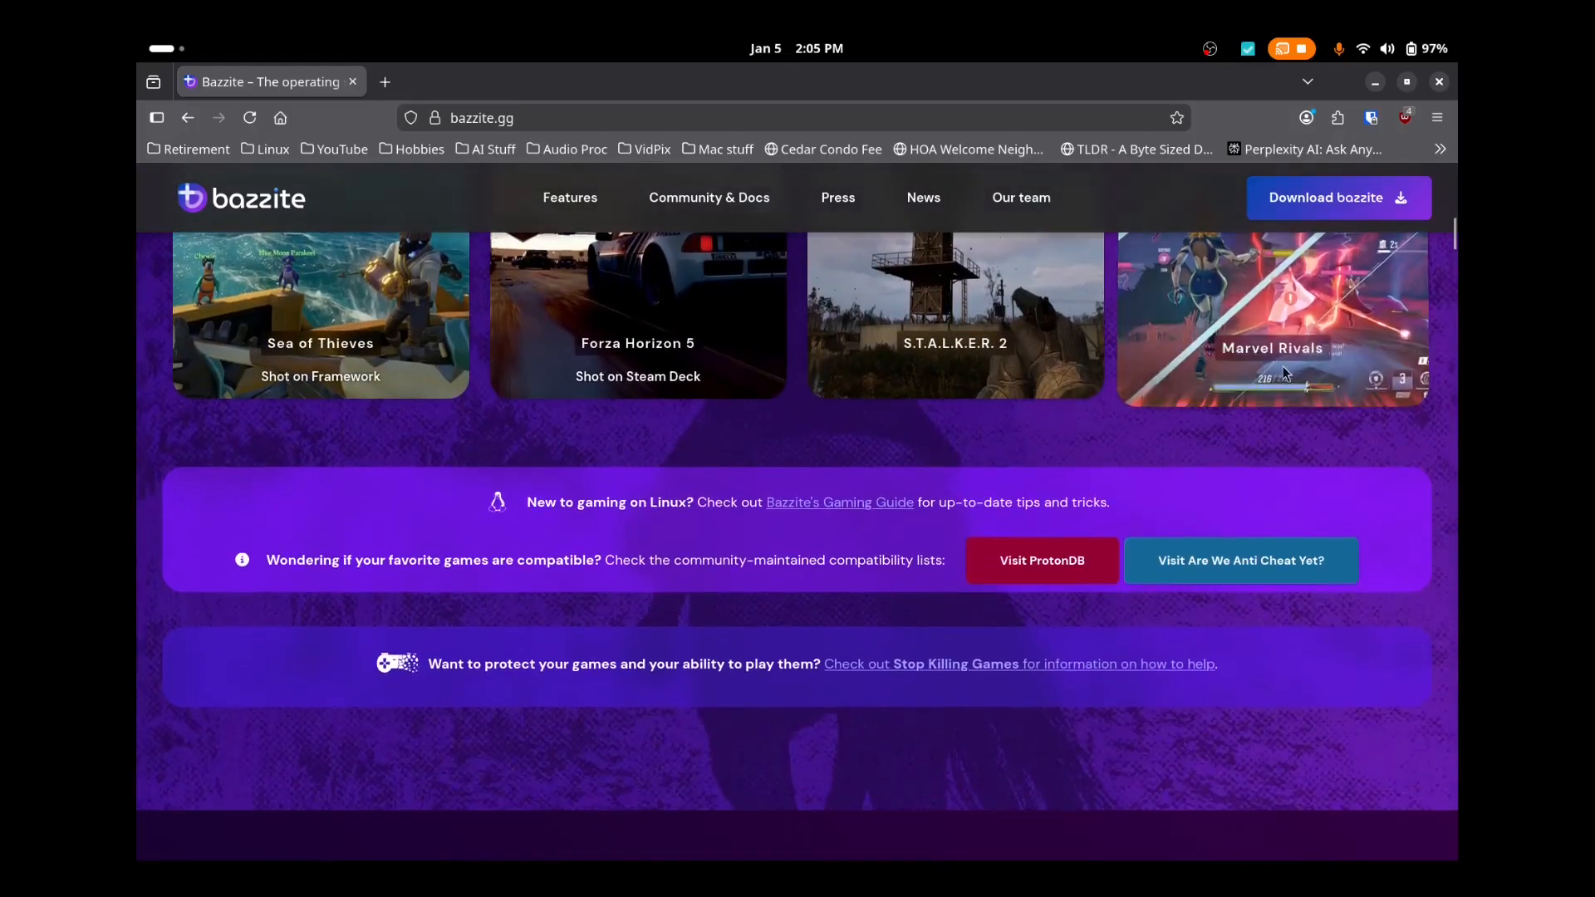
Step: Jump to the Bazzite download form and choose Other Laptop as the hardware
click(1338, 198)
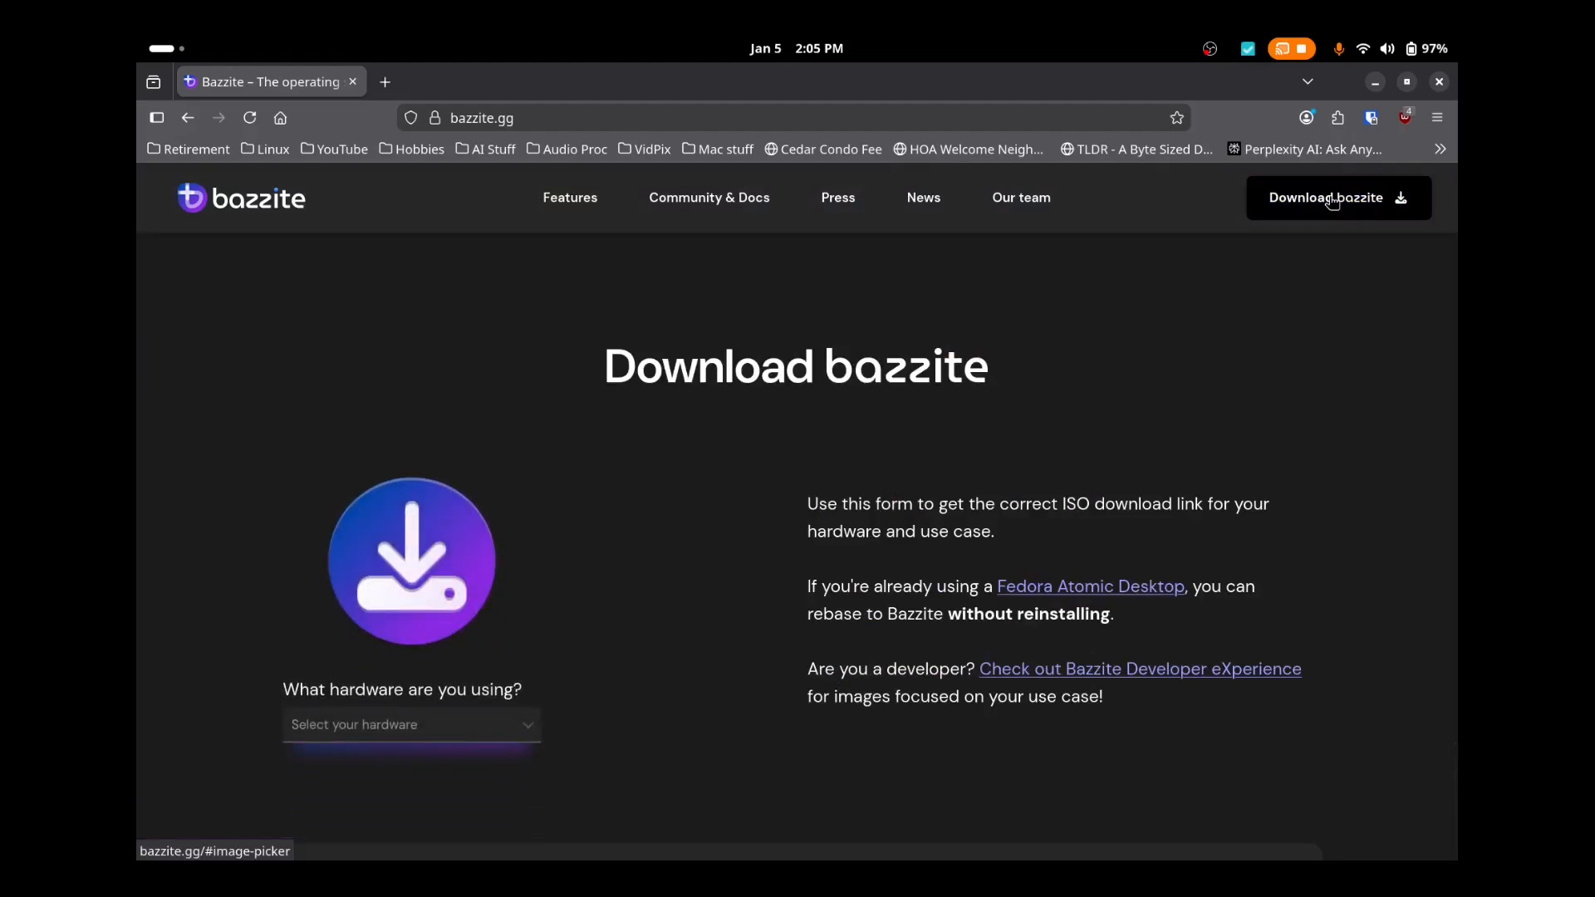
scroll(down, 3)
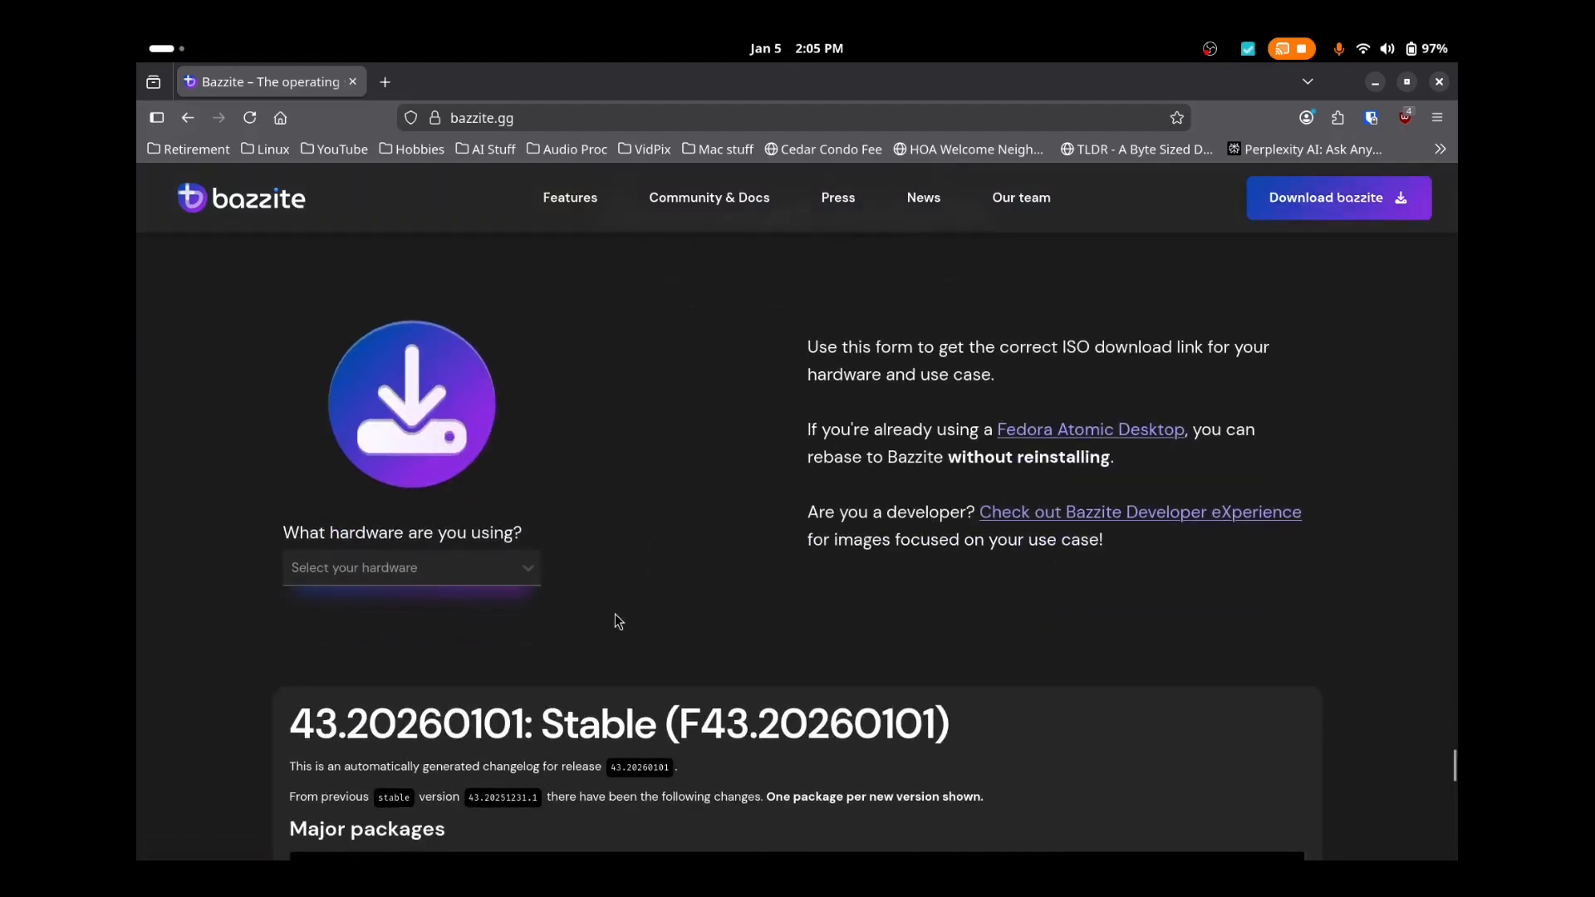
scroll(up, 3)
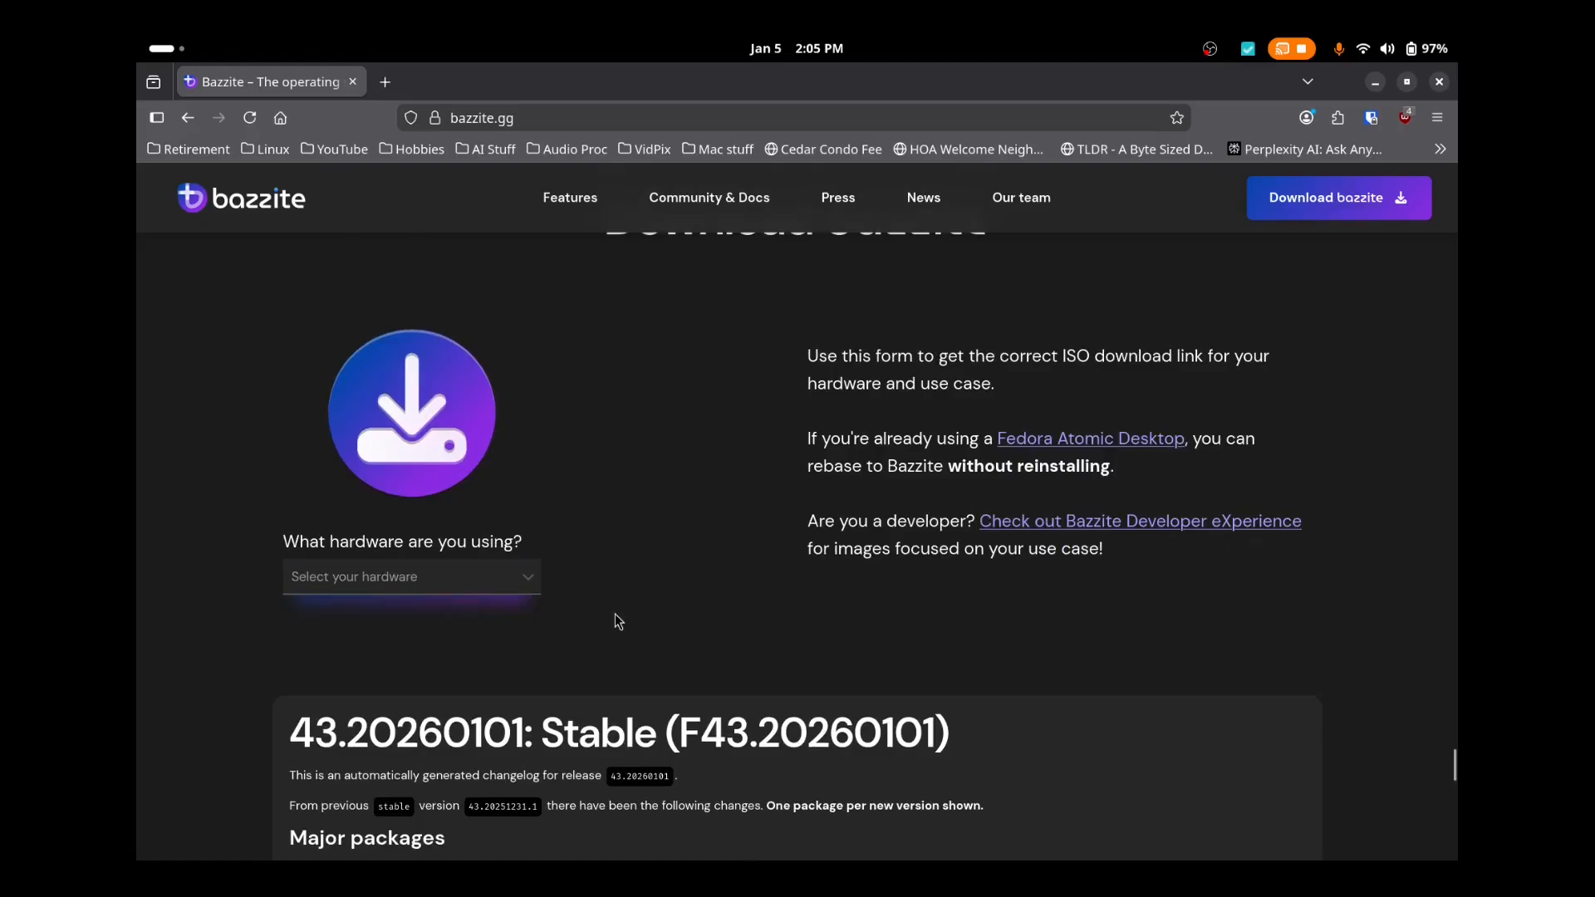
mouse_move(529, 582)
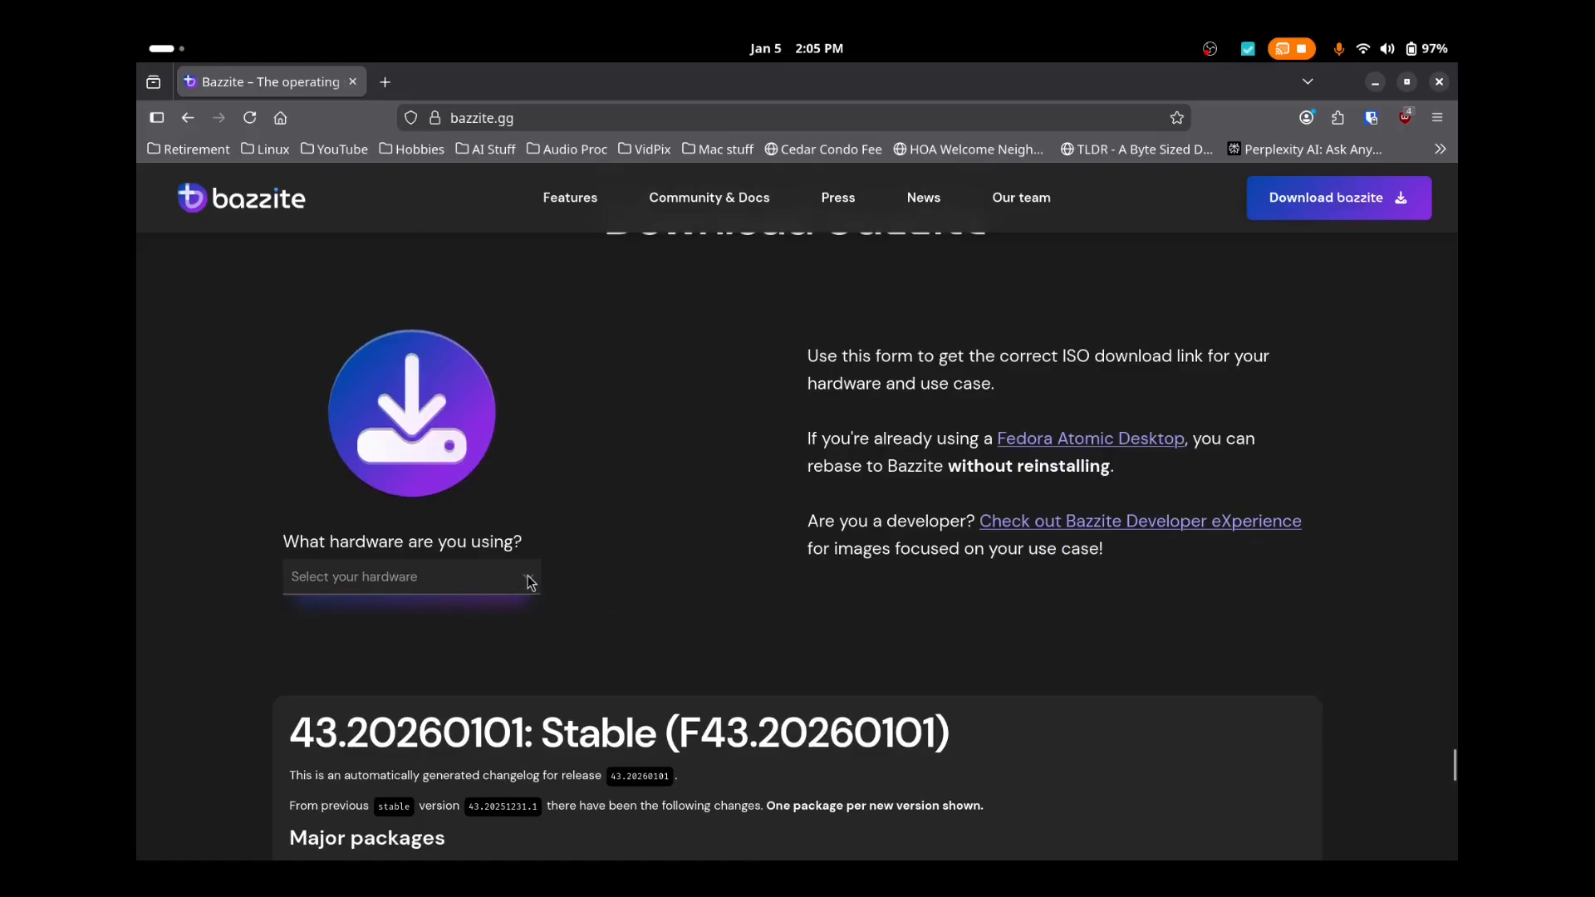
click(410, 577)
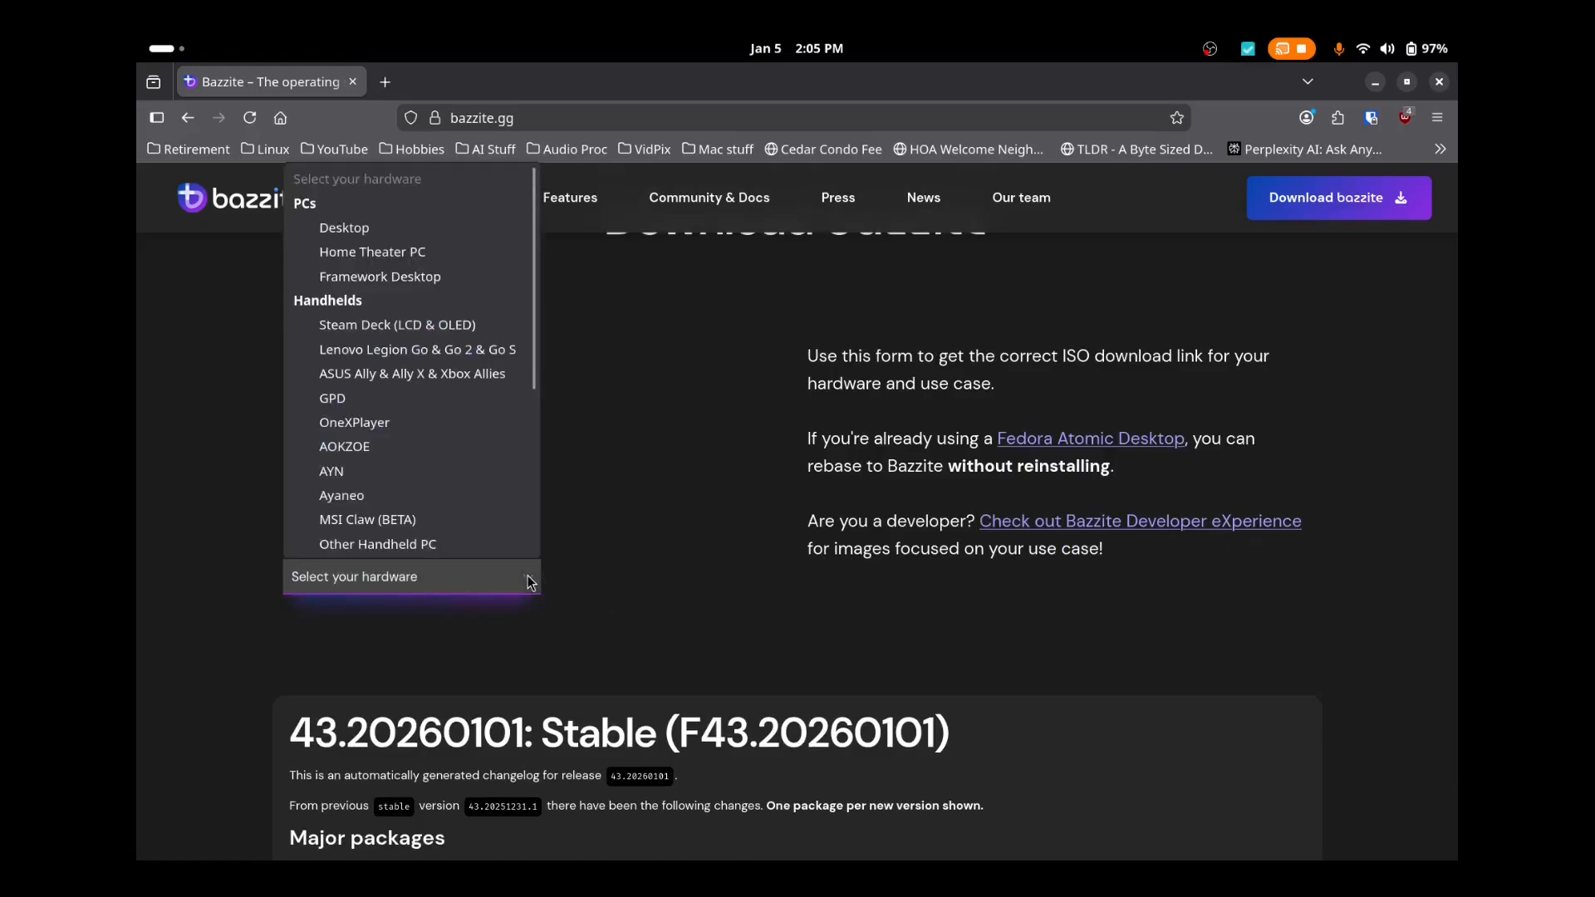
mouse_move(418, 227)
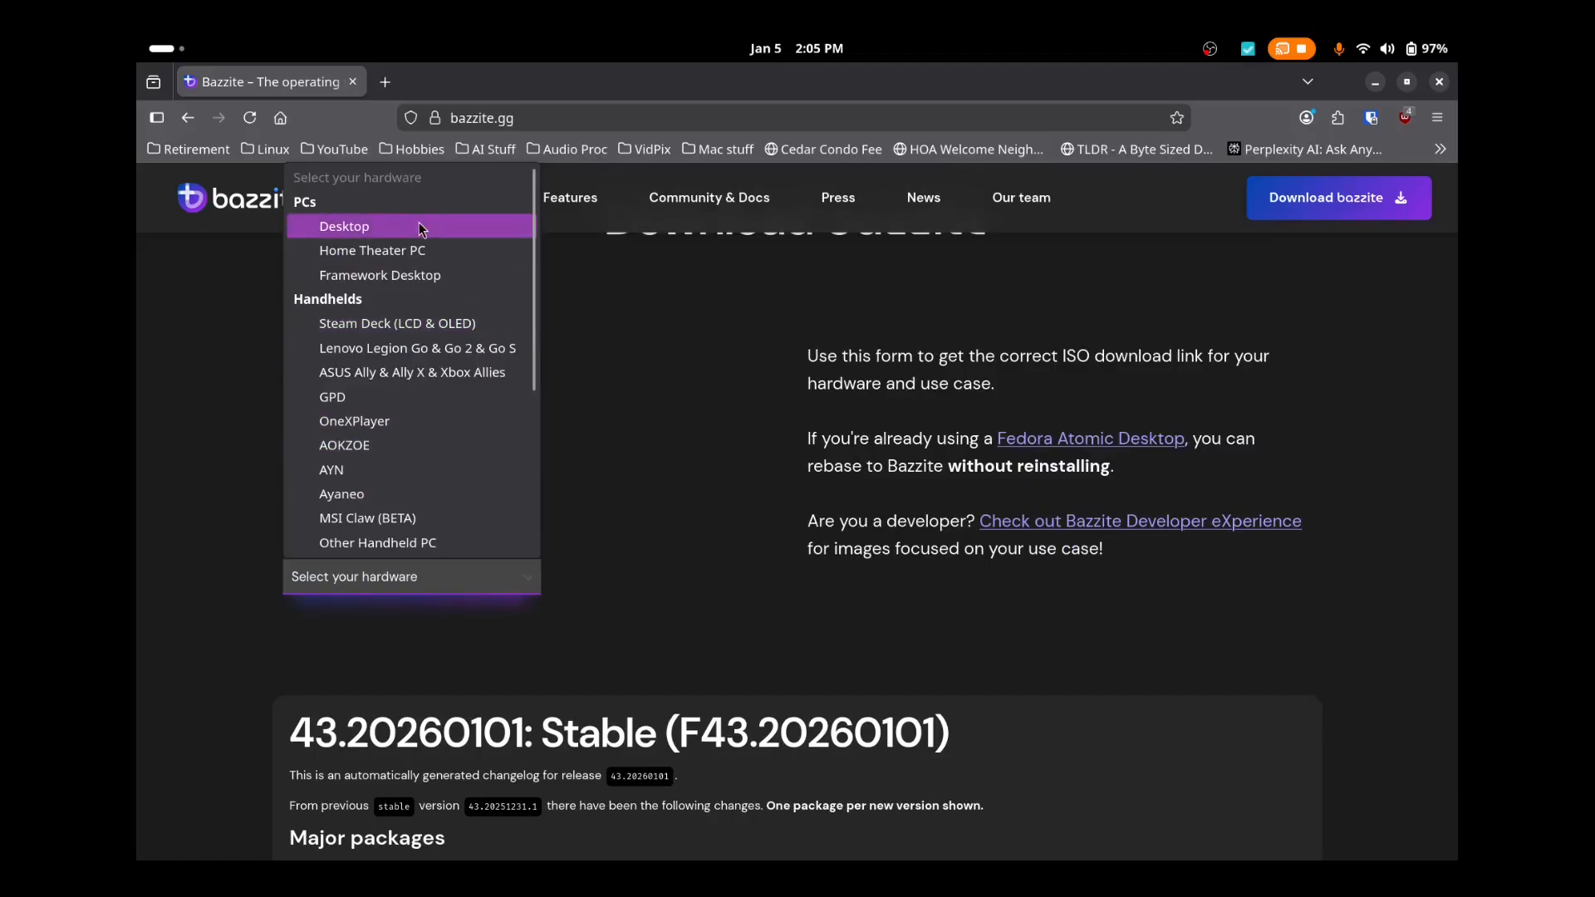
mouse_move(455, 450)
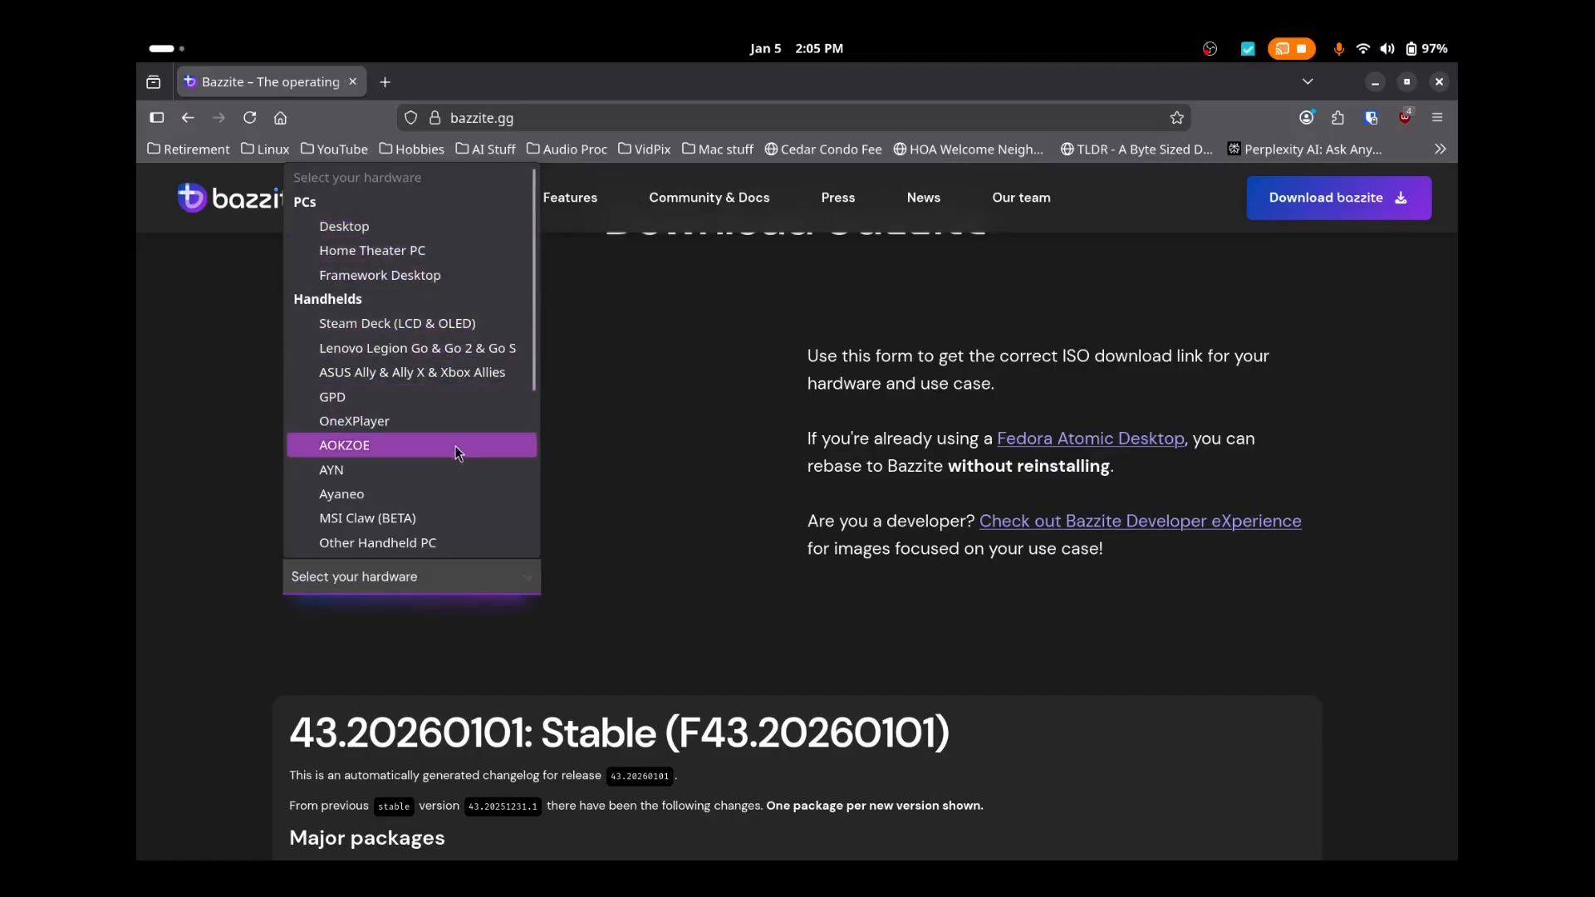
scroll(down, 3)
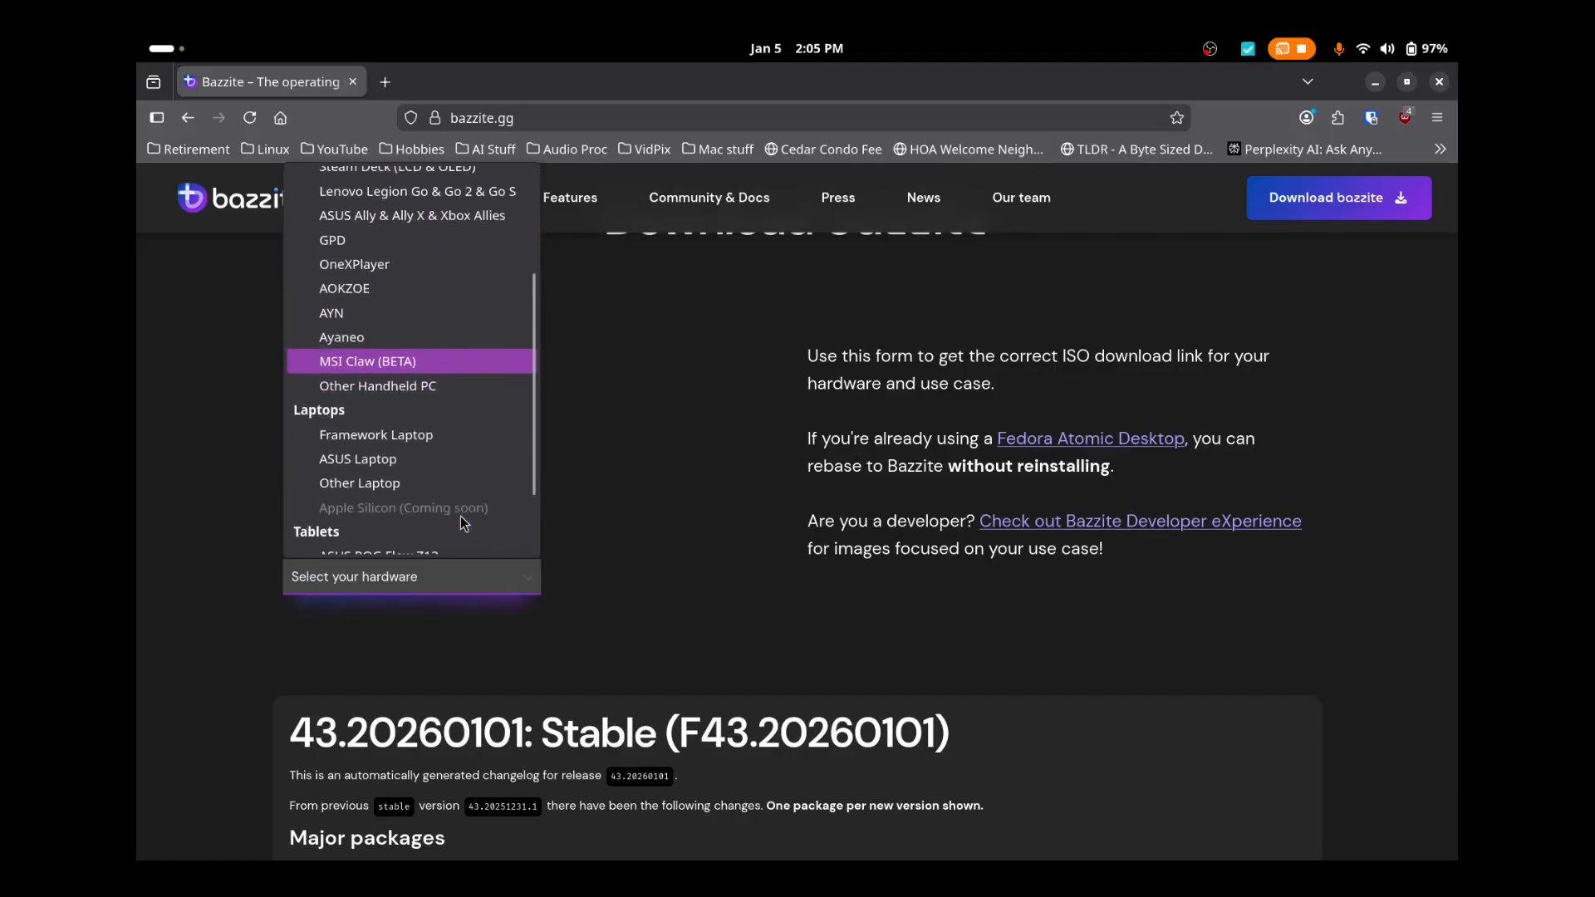
click(359, 482)
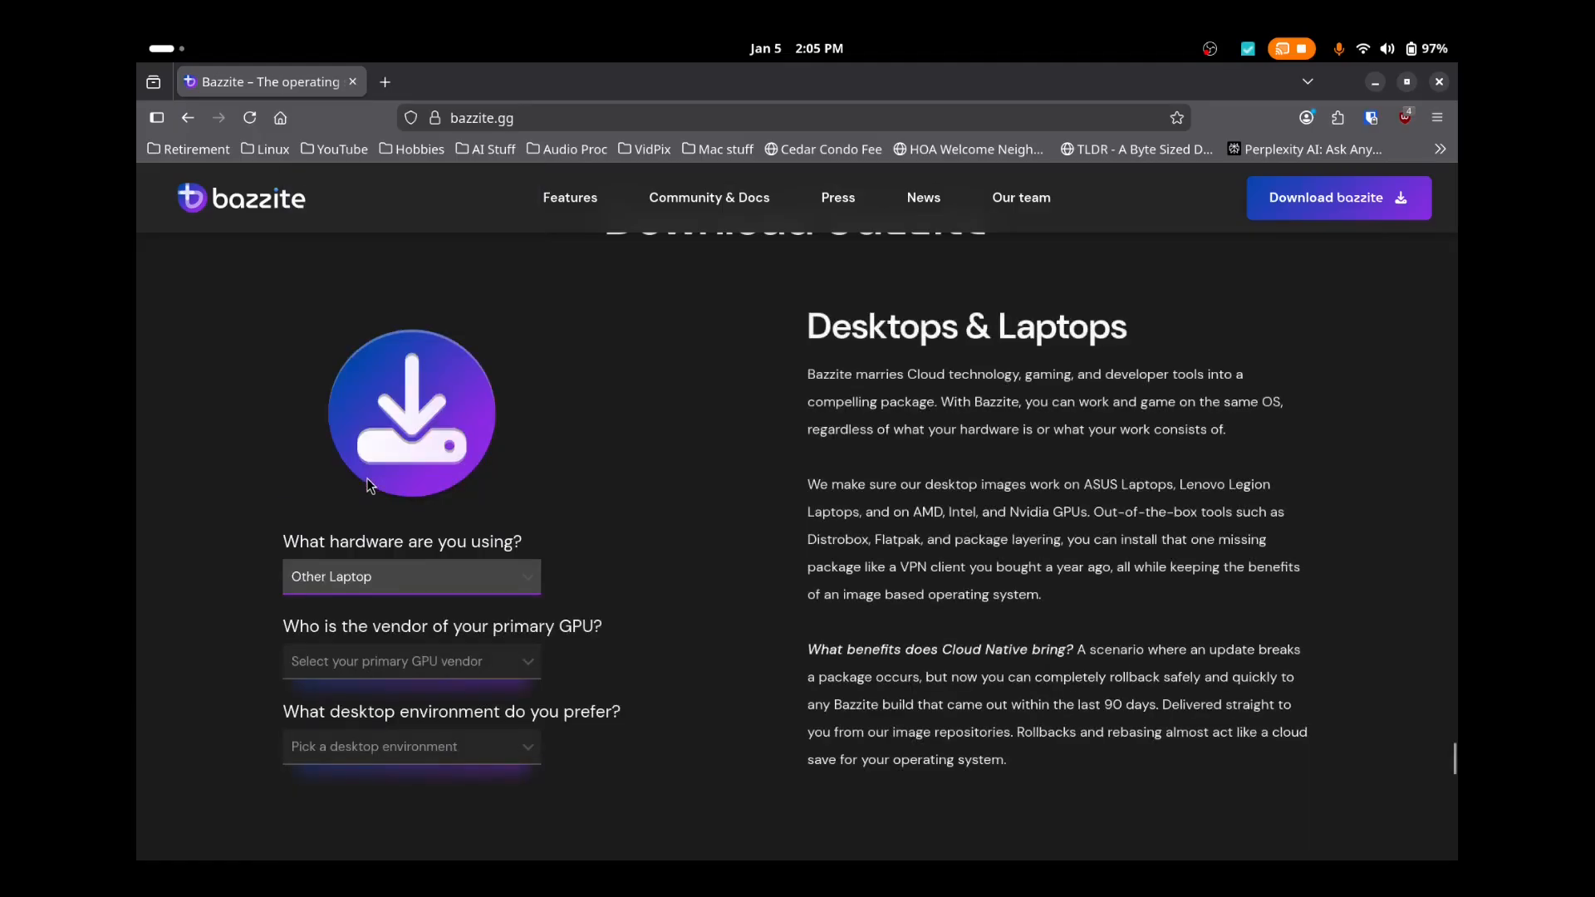
Step: Pick AMD (RX 4xx+ | AI) graphics and GNOME, and open the Steam Gaming Mode article in a new tab
click(411, 662)
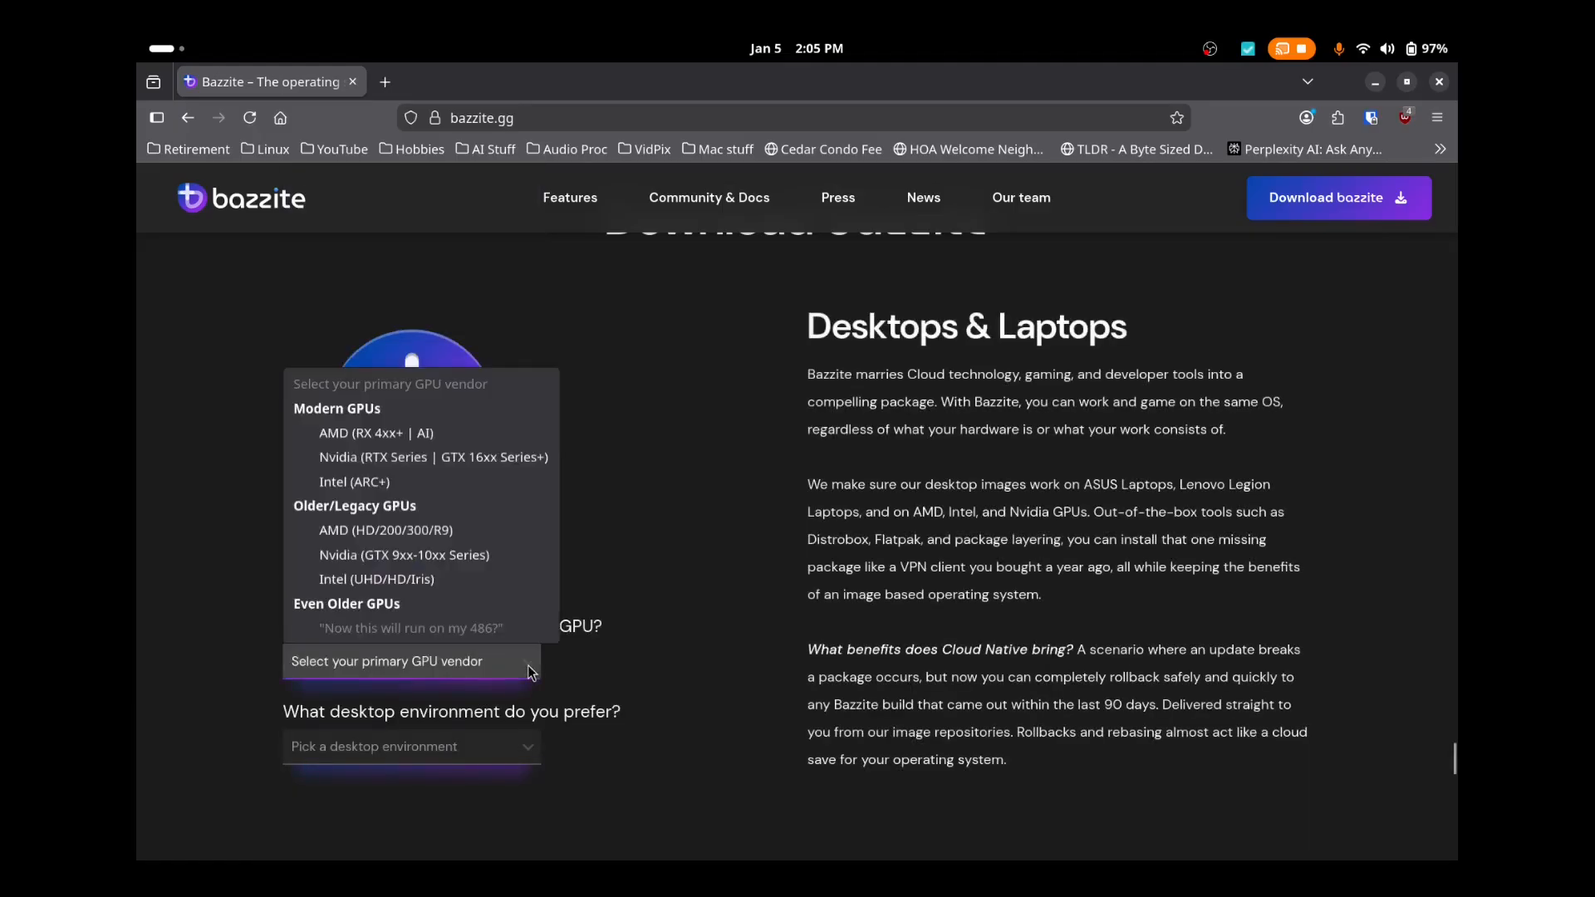
mouse_move(415, 432)
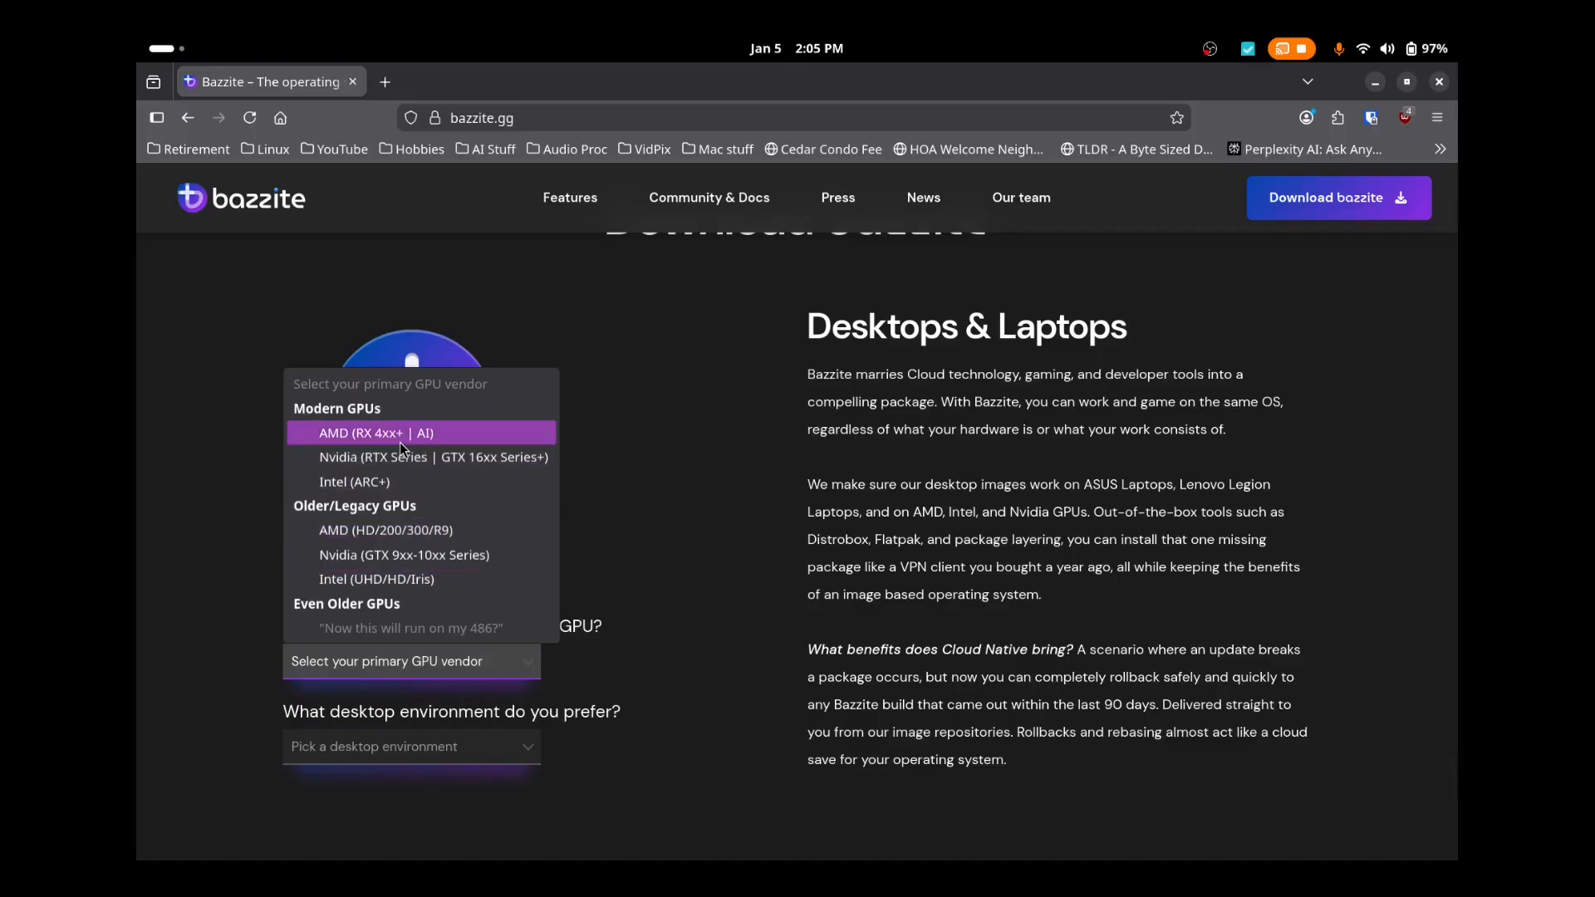
mouse_move(389, 441)
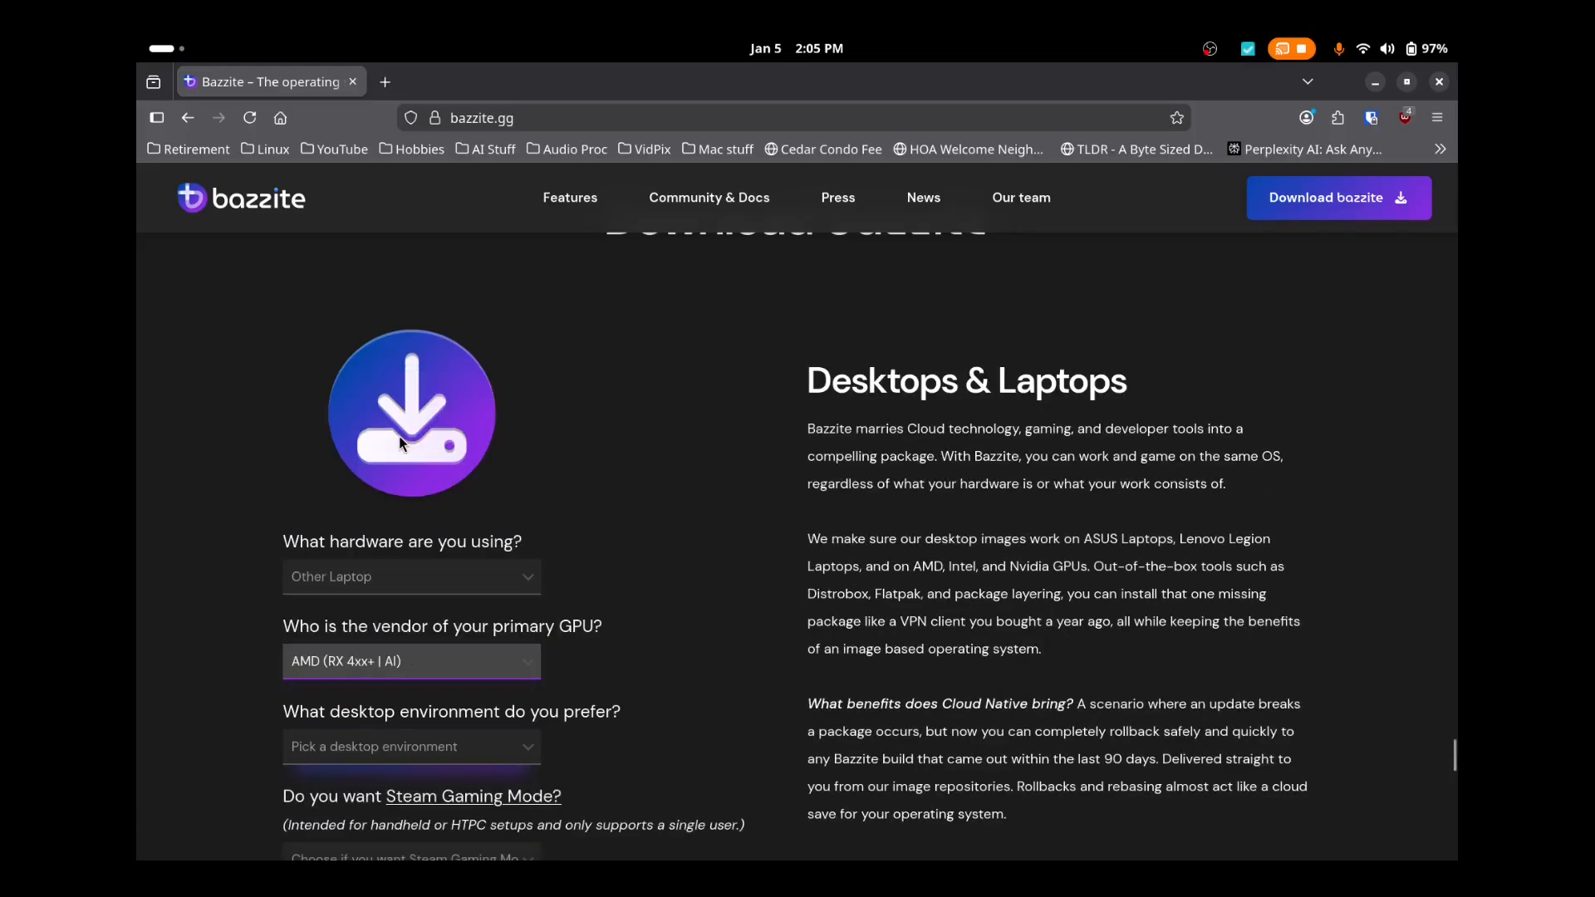
scroll(down, 3)
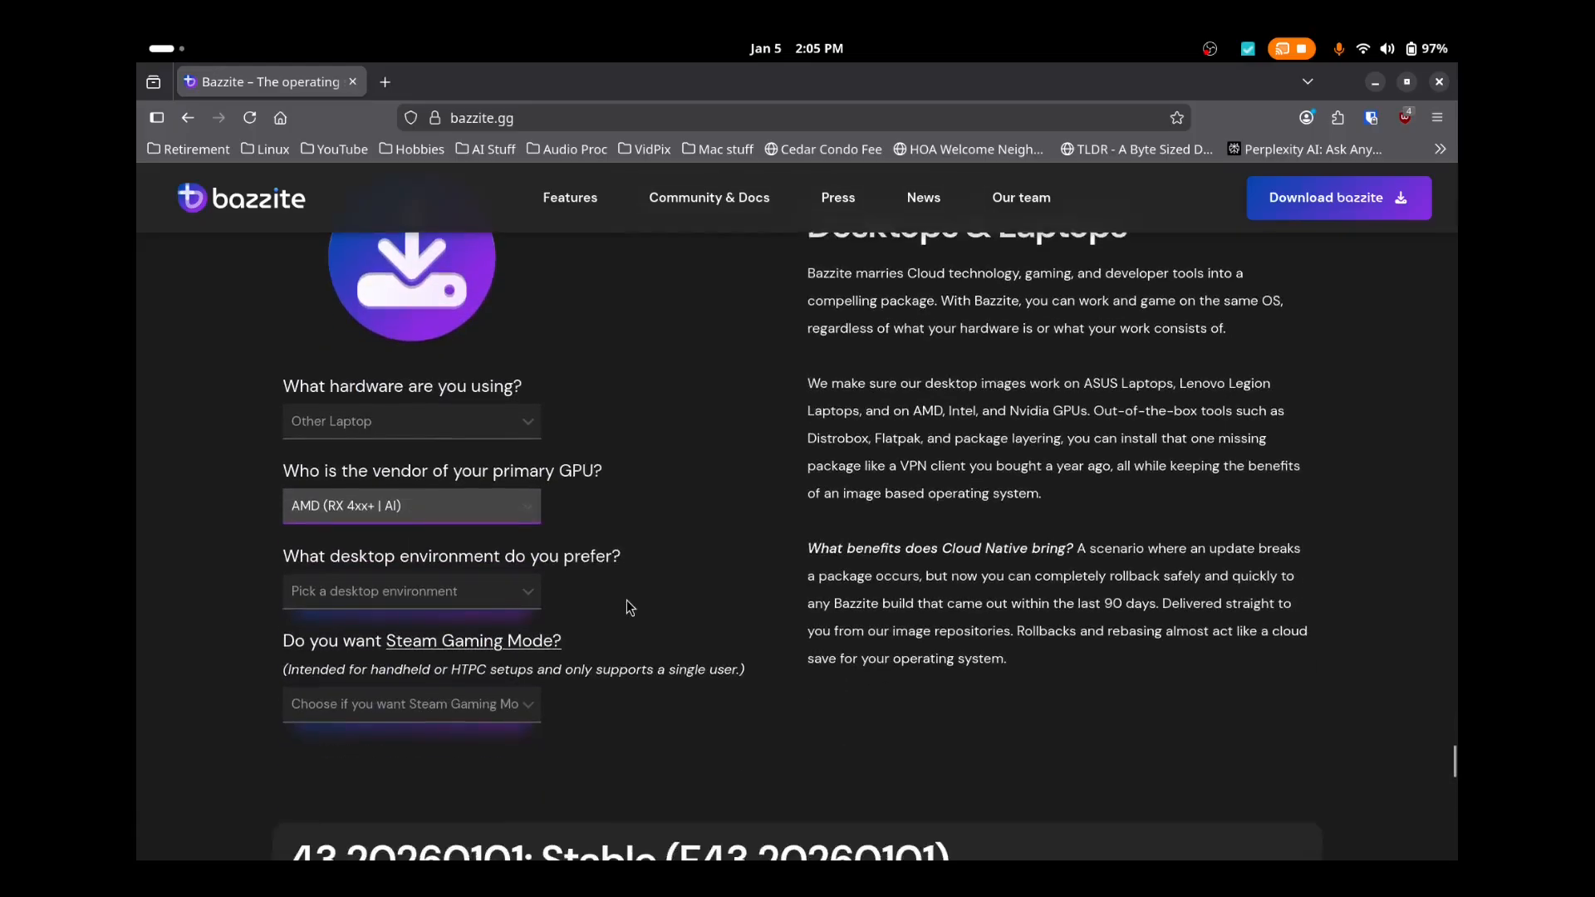
click(411, 590)
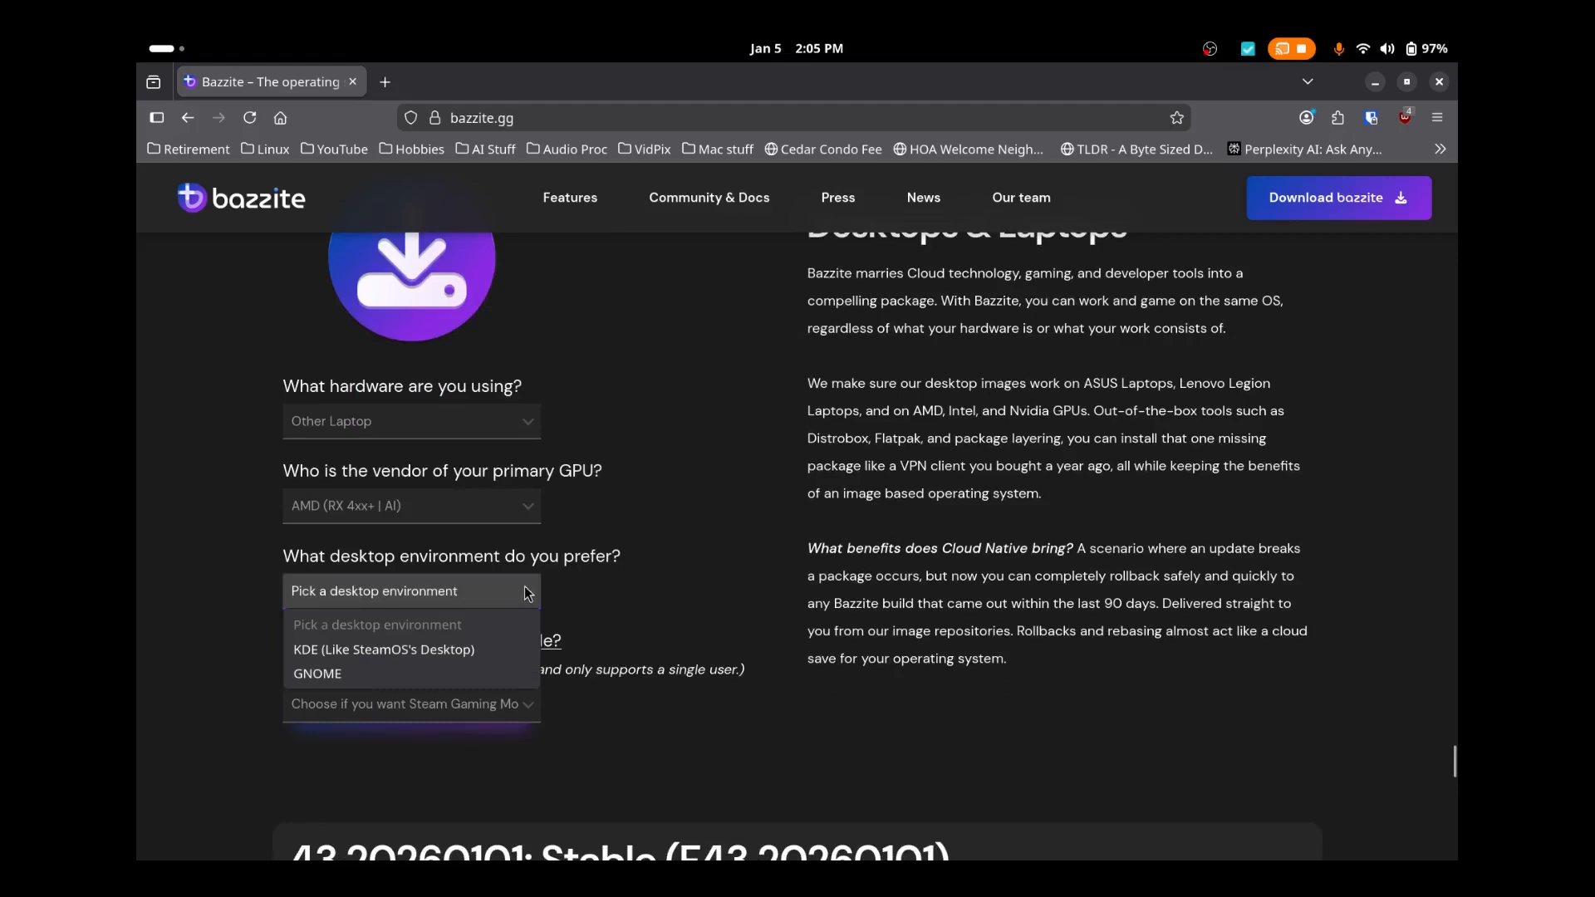
click(317, 674)
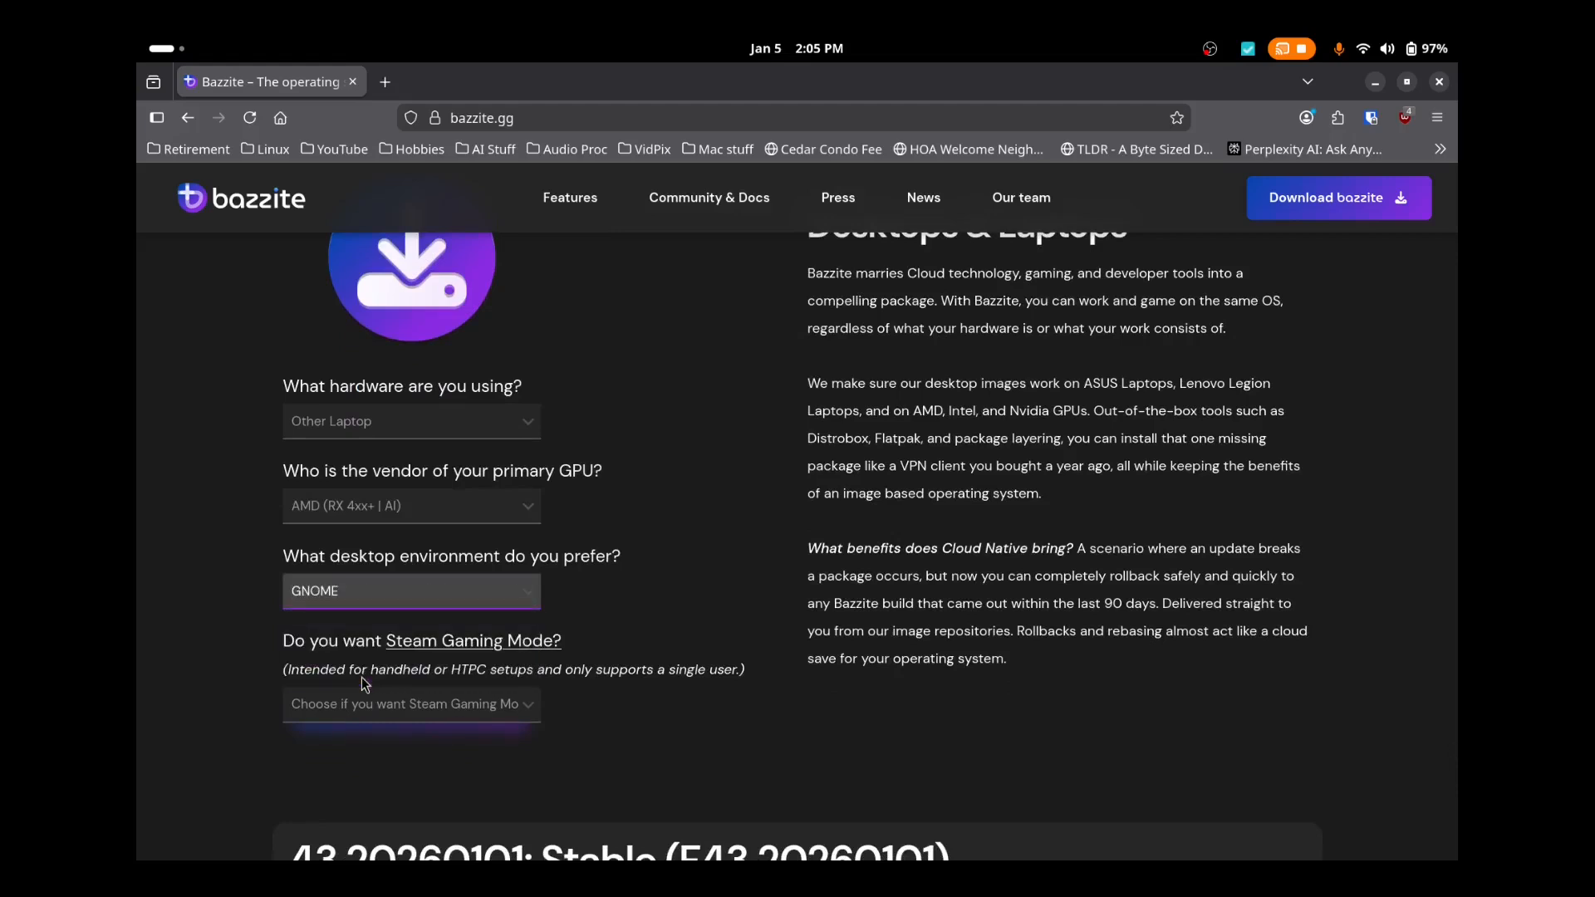
mouse_move(498, 648)
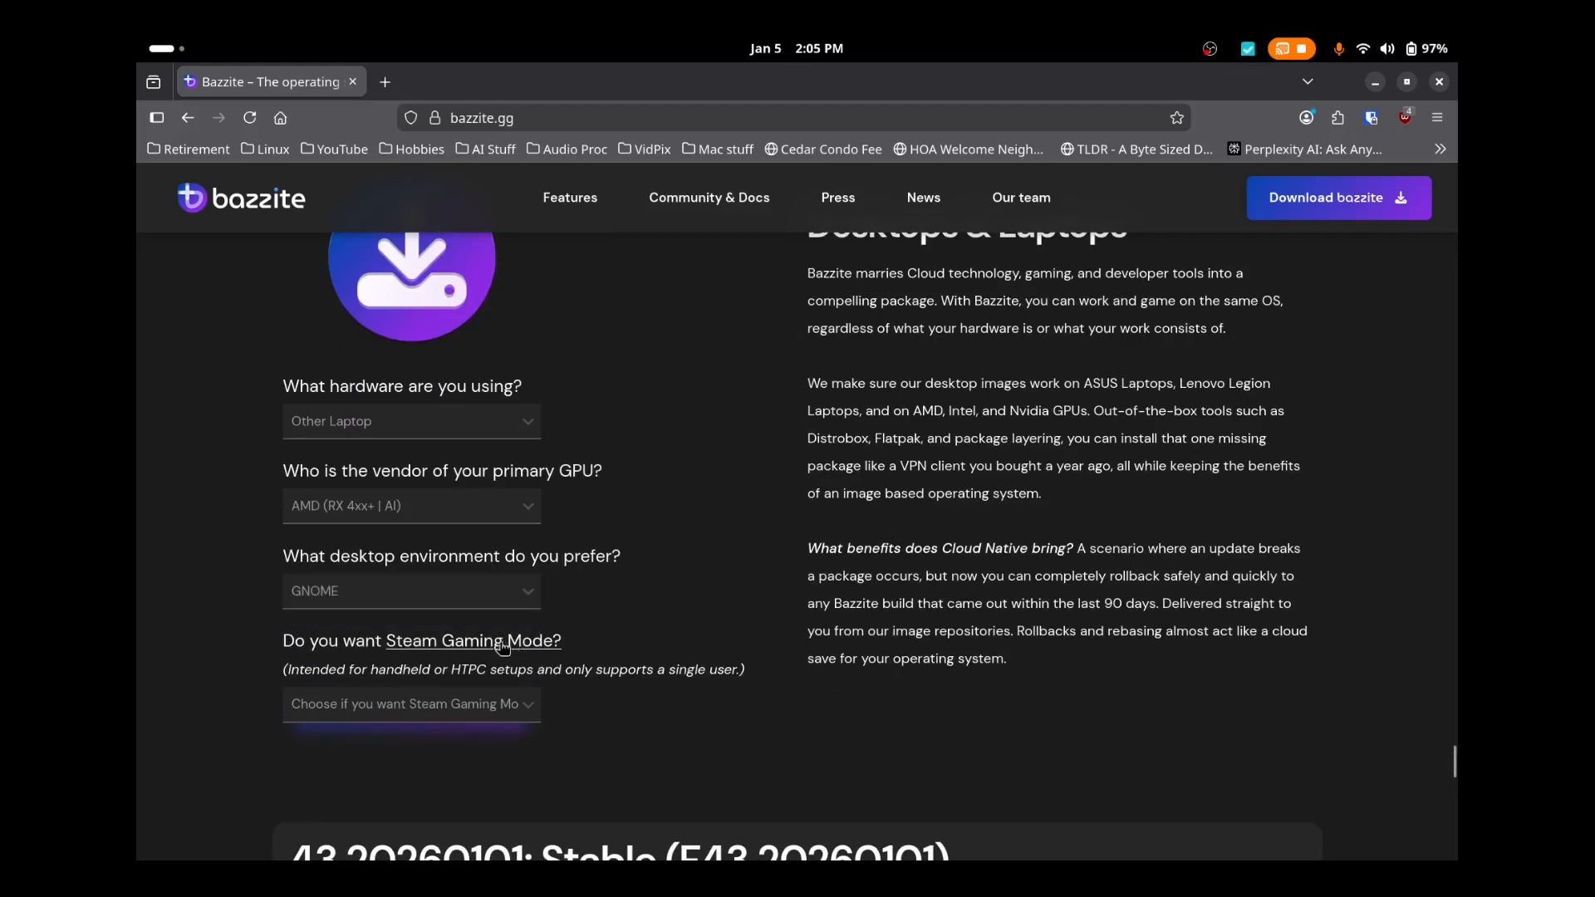
click(473, 641)
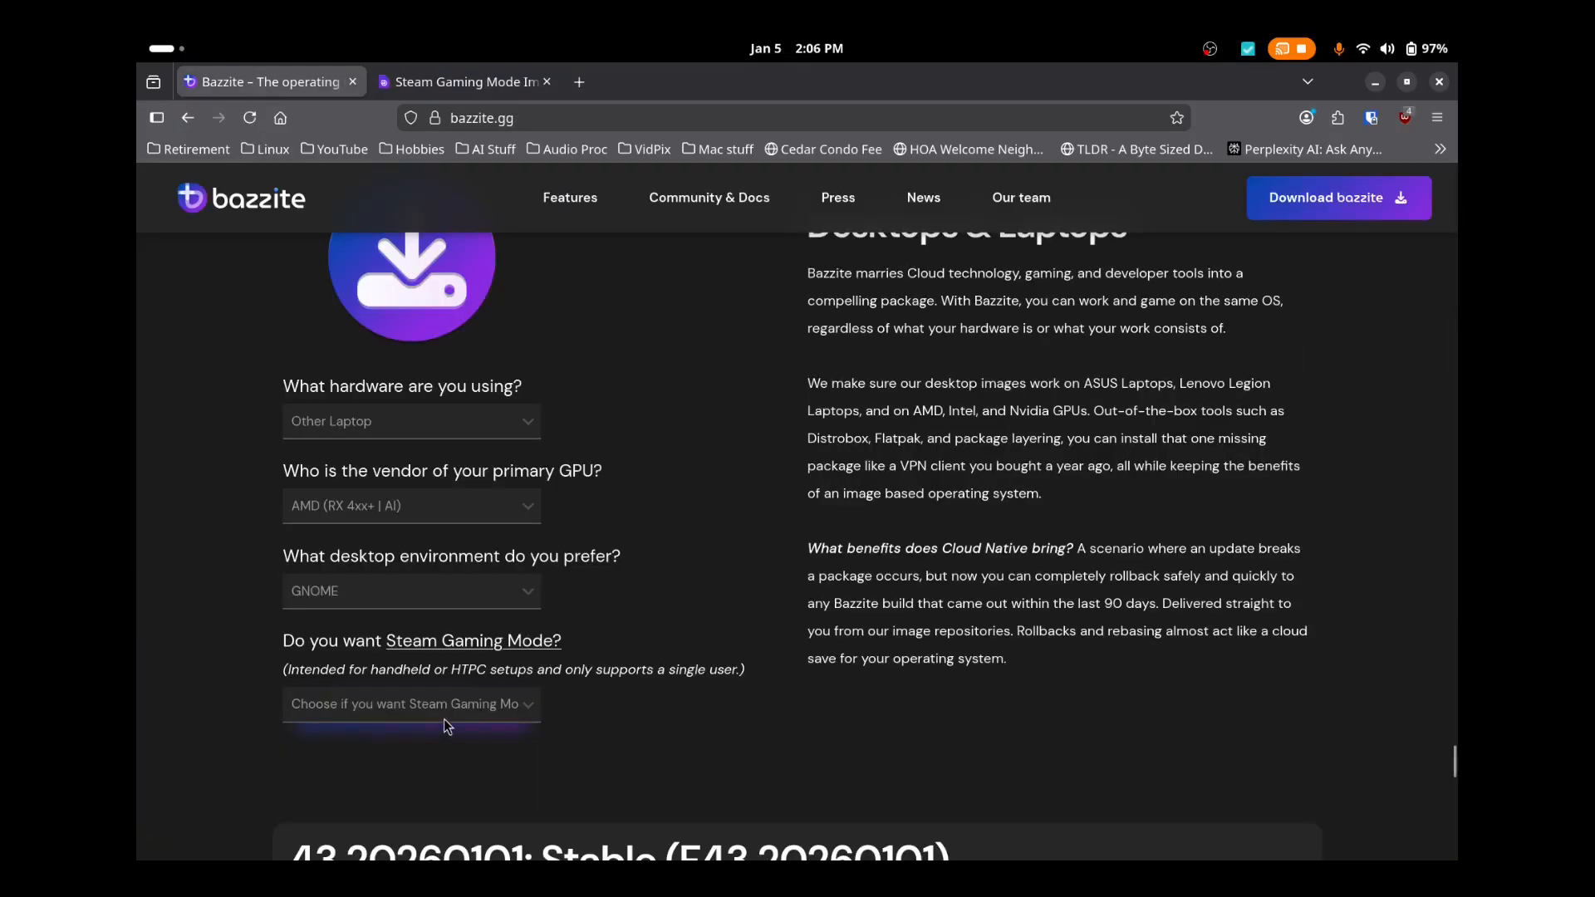
click(410, 704)
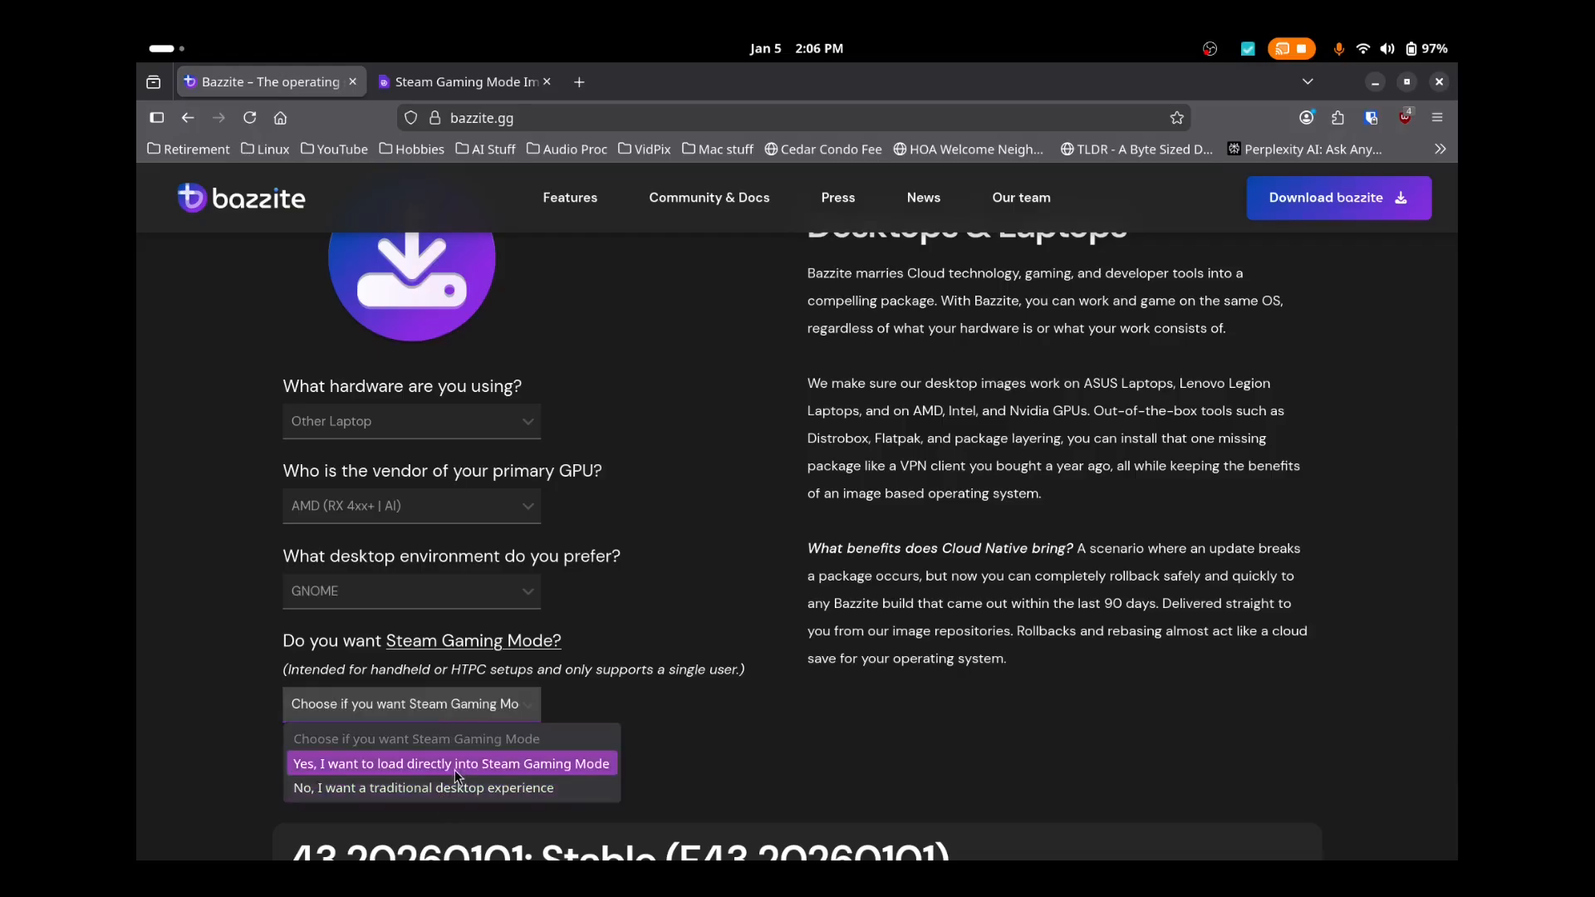
mouse_move(568, 775)
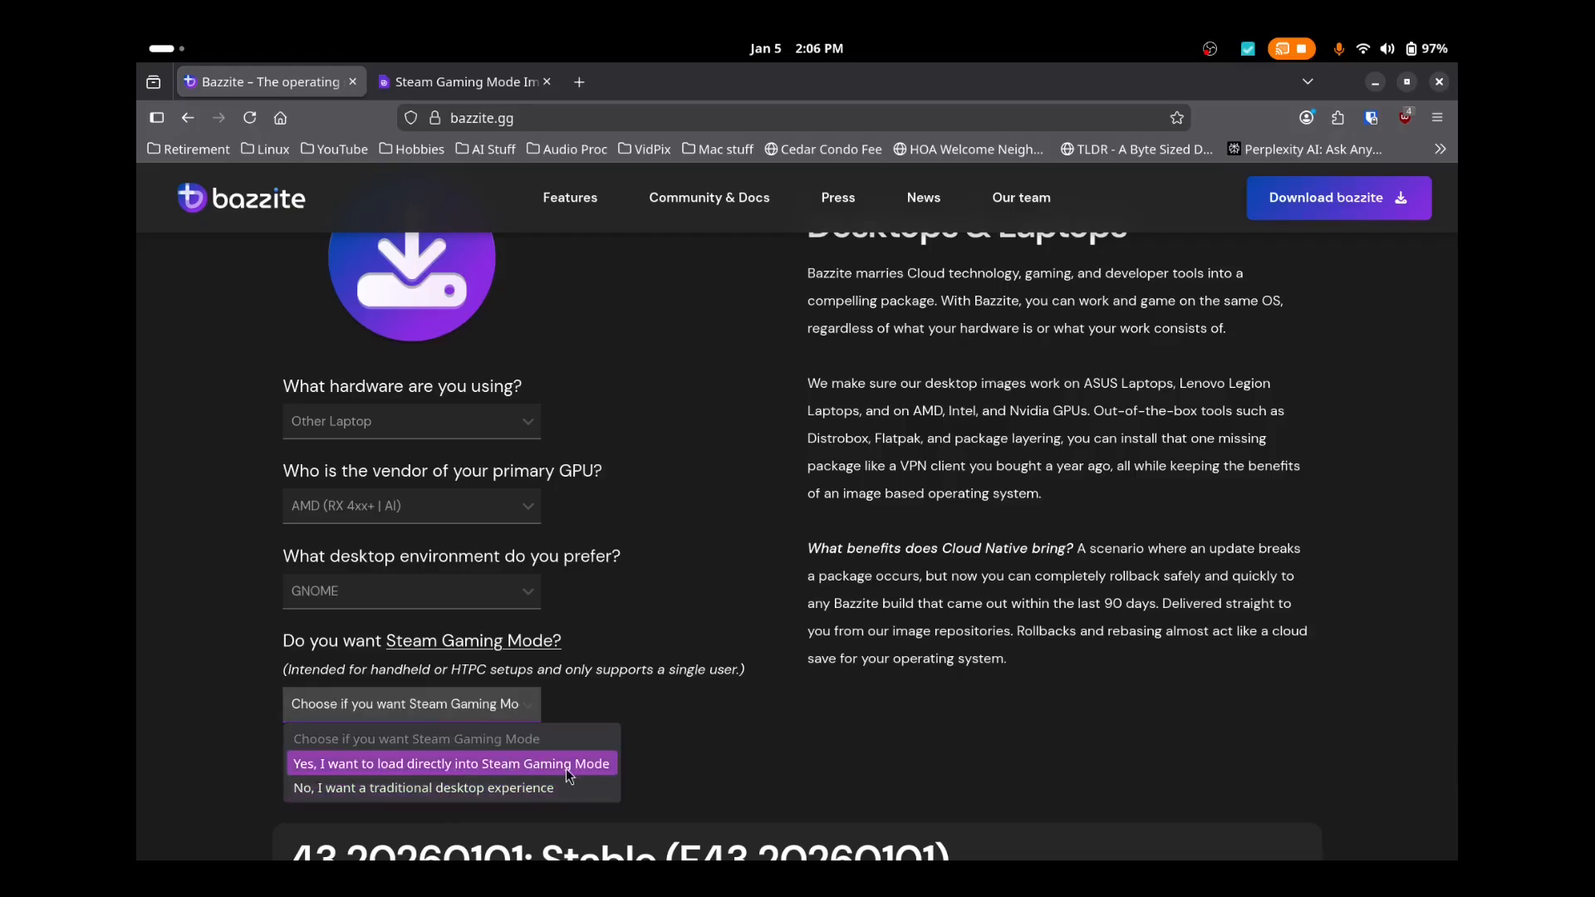
mouse_move(489, 787)
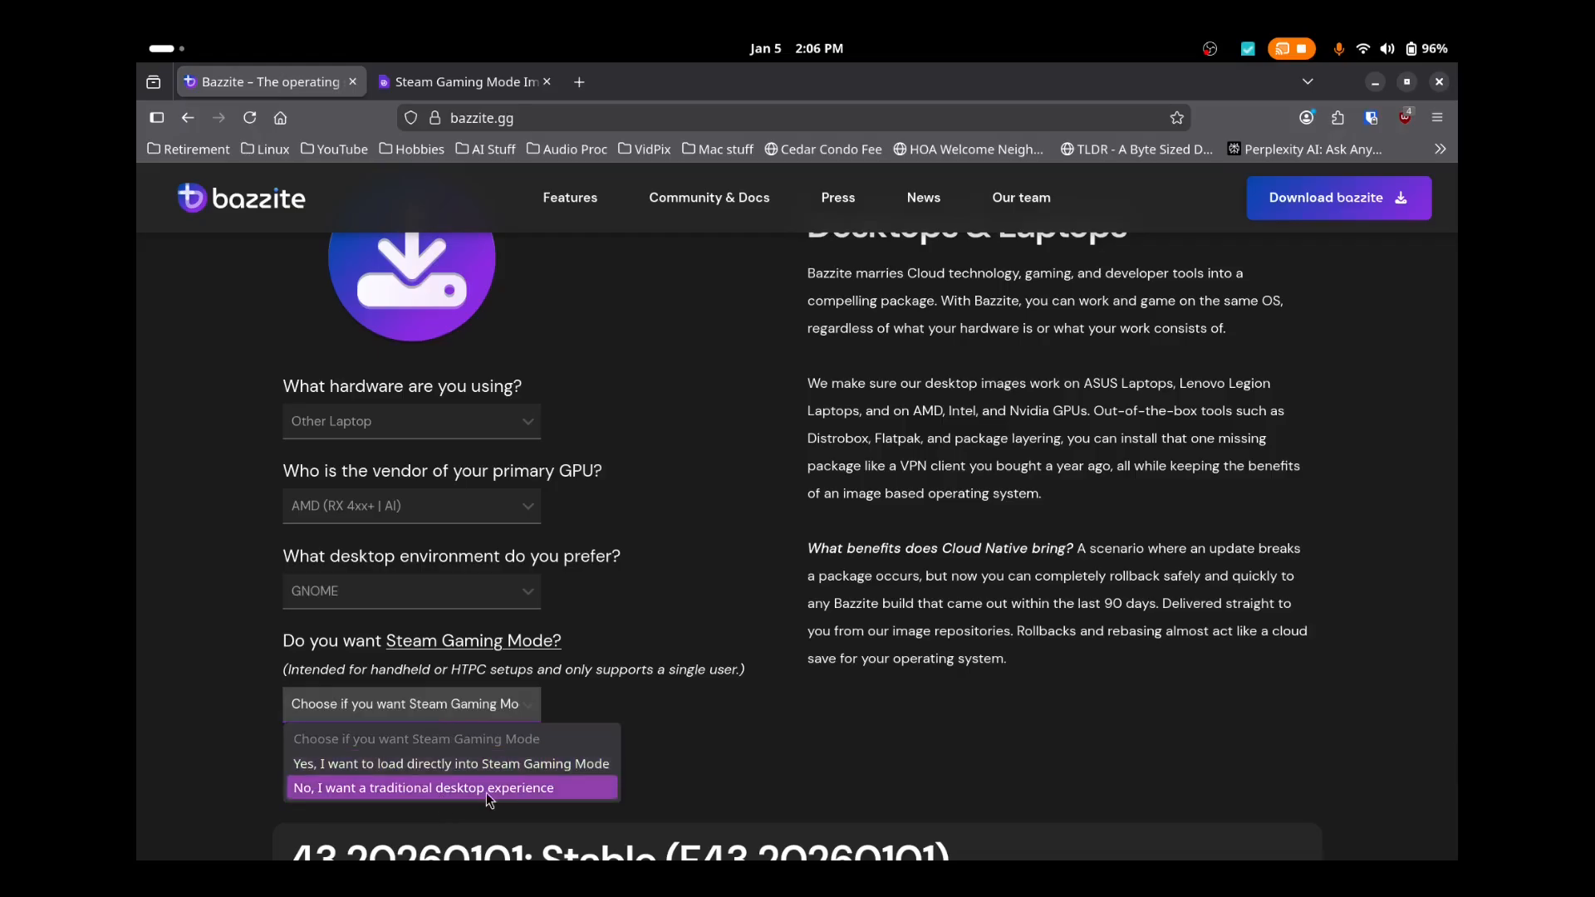
click(449, 788)
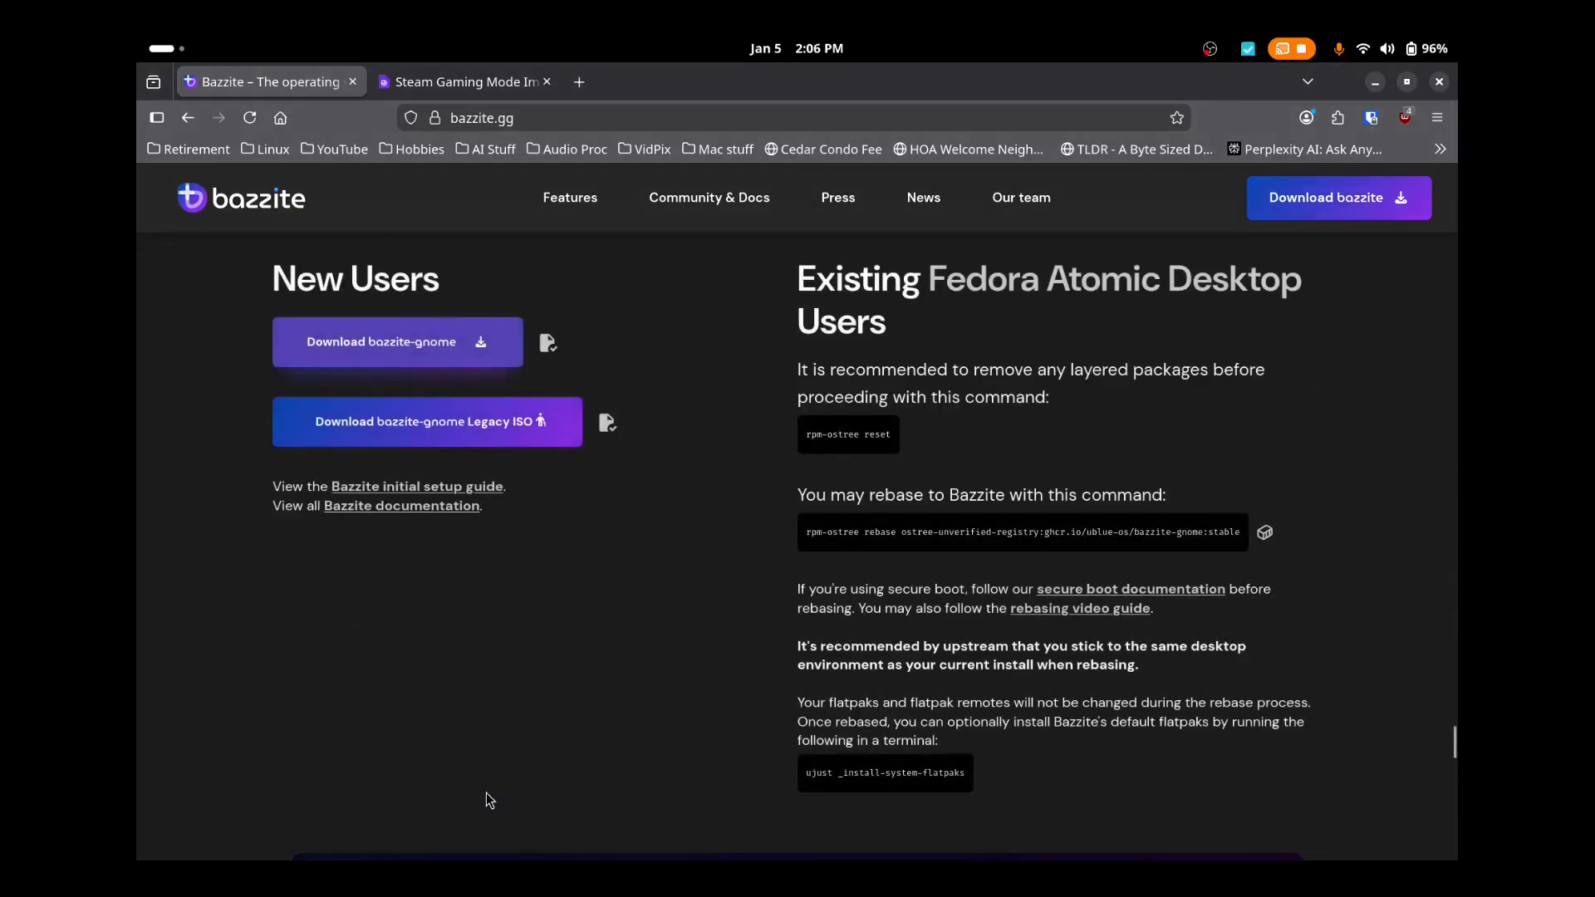
mouse_move(496, 386)
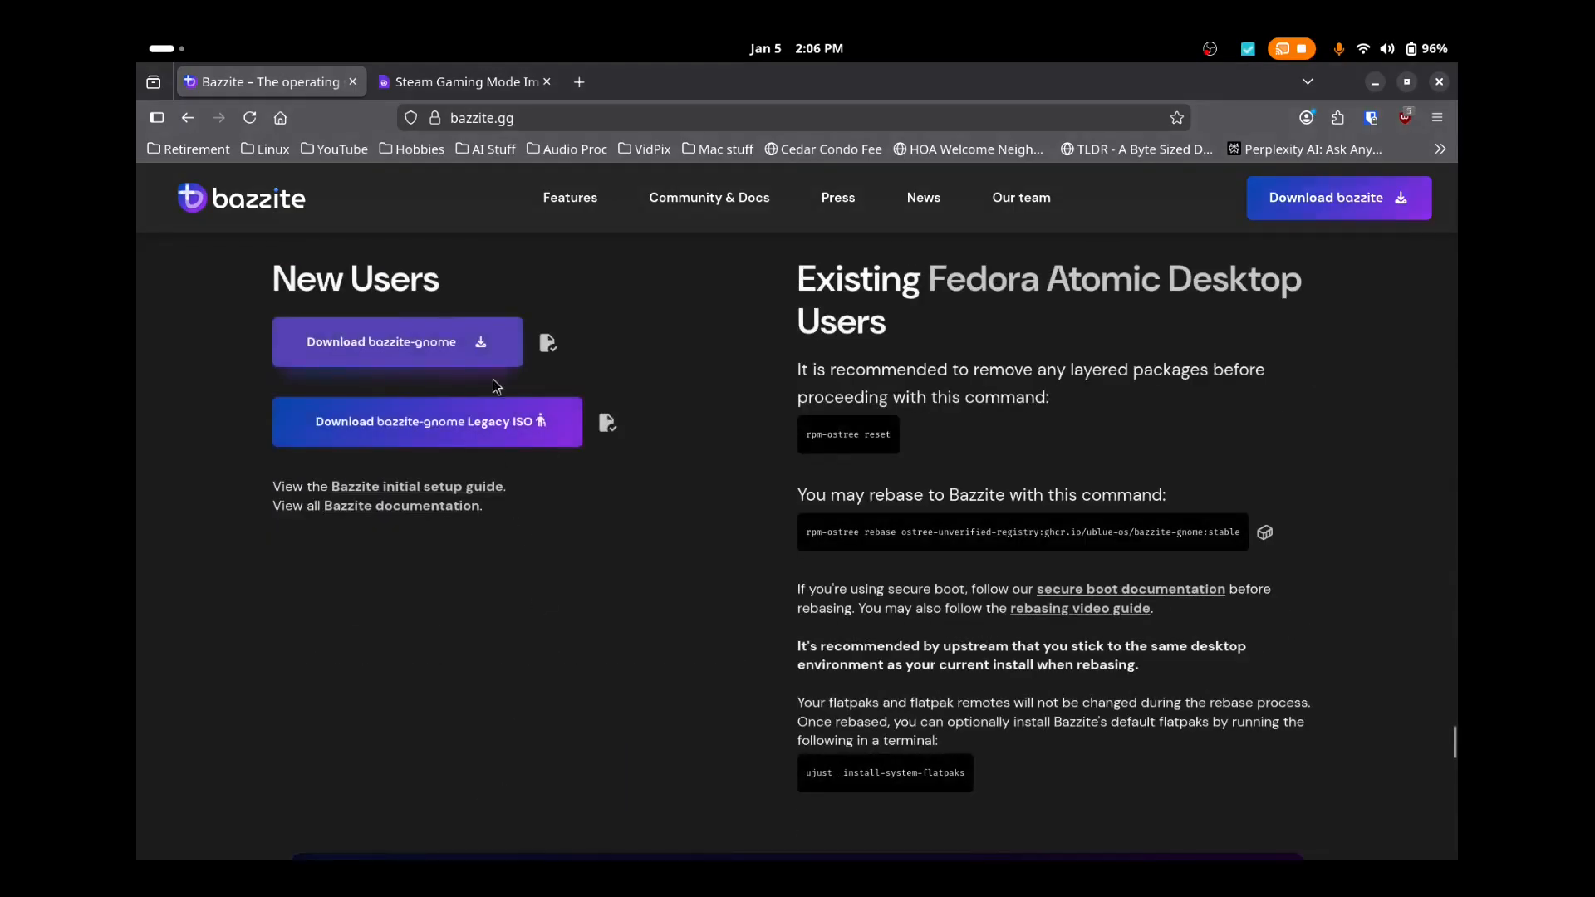
mouse_move(688, 771)
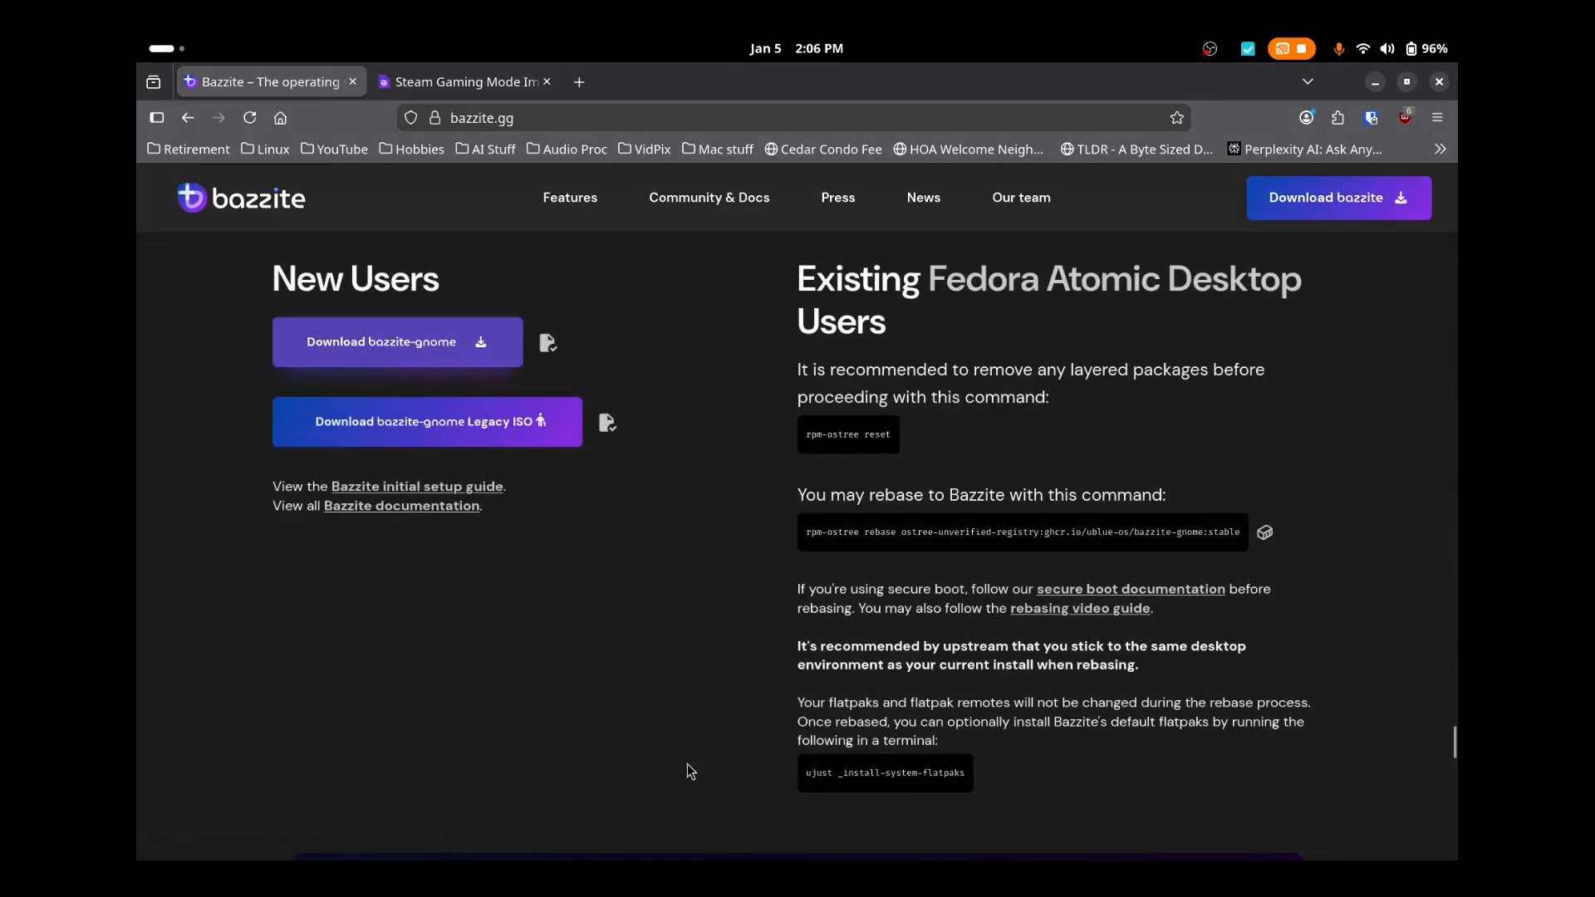
mouse_move(449, 132)
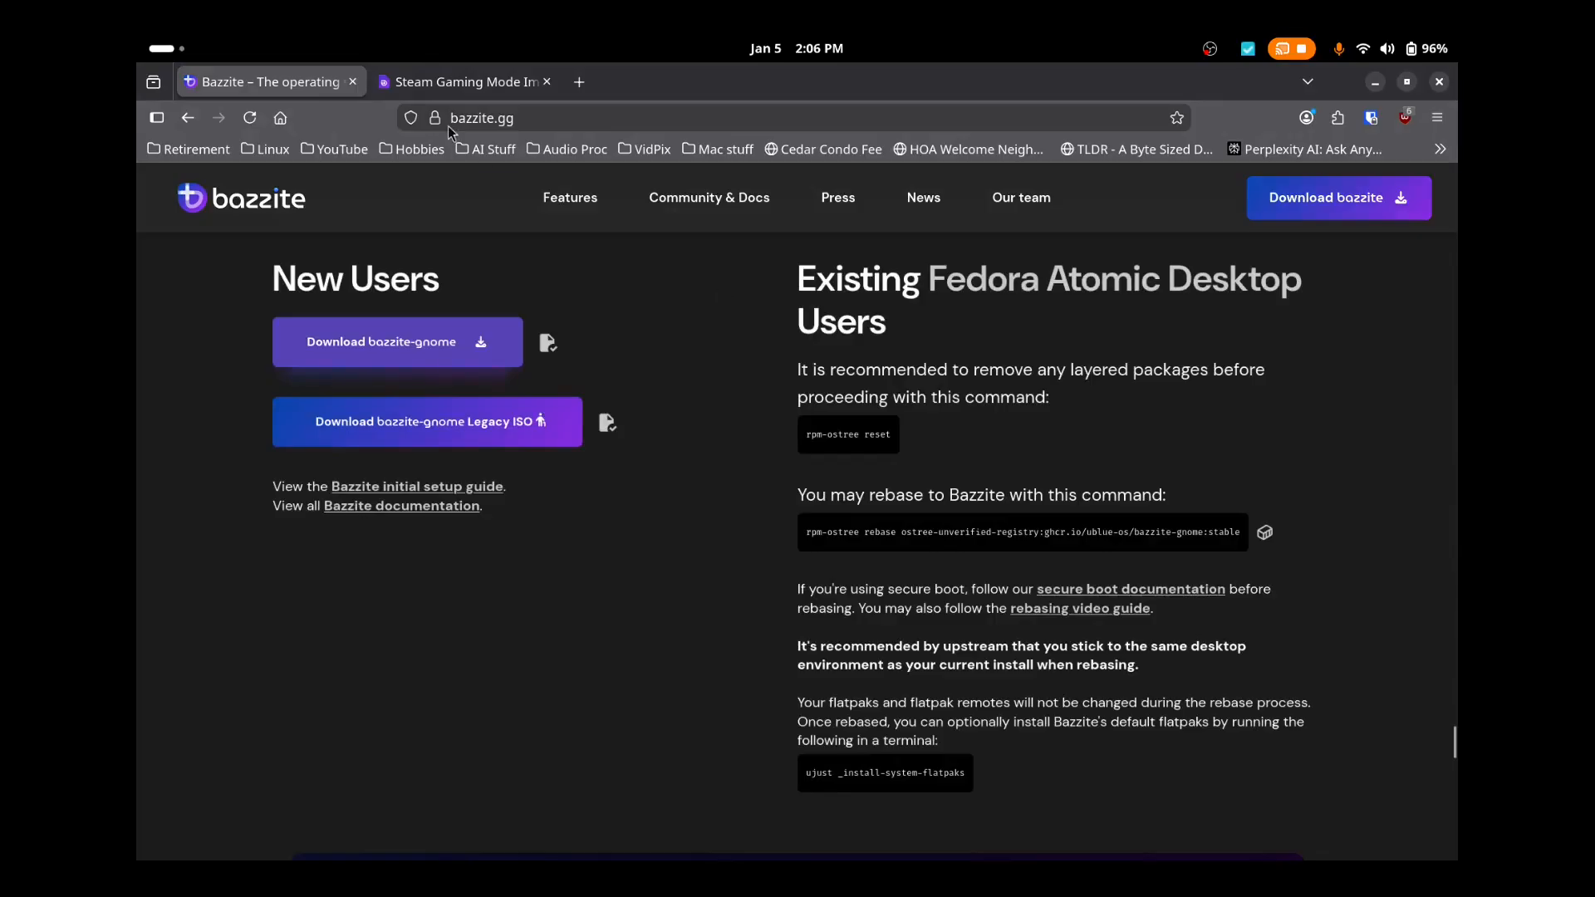
mouse_move(509, 392)
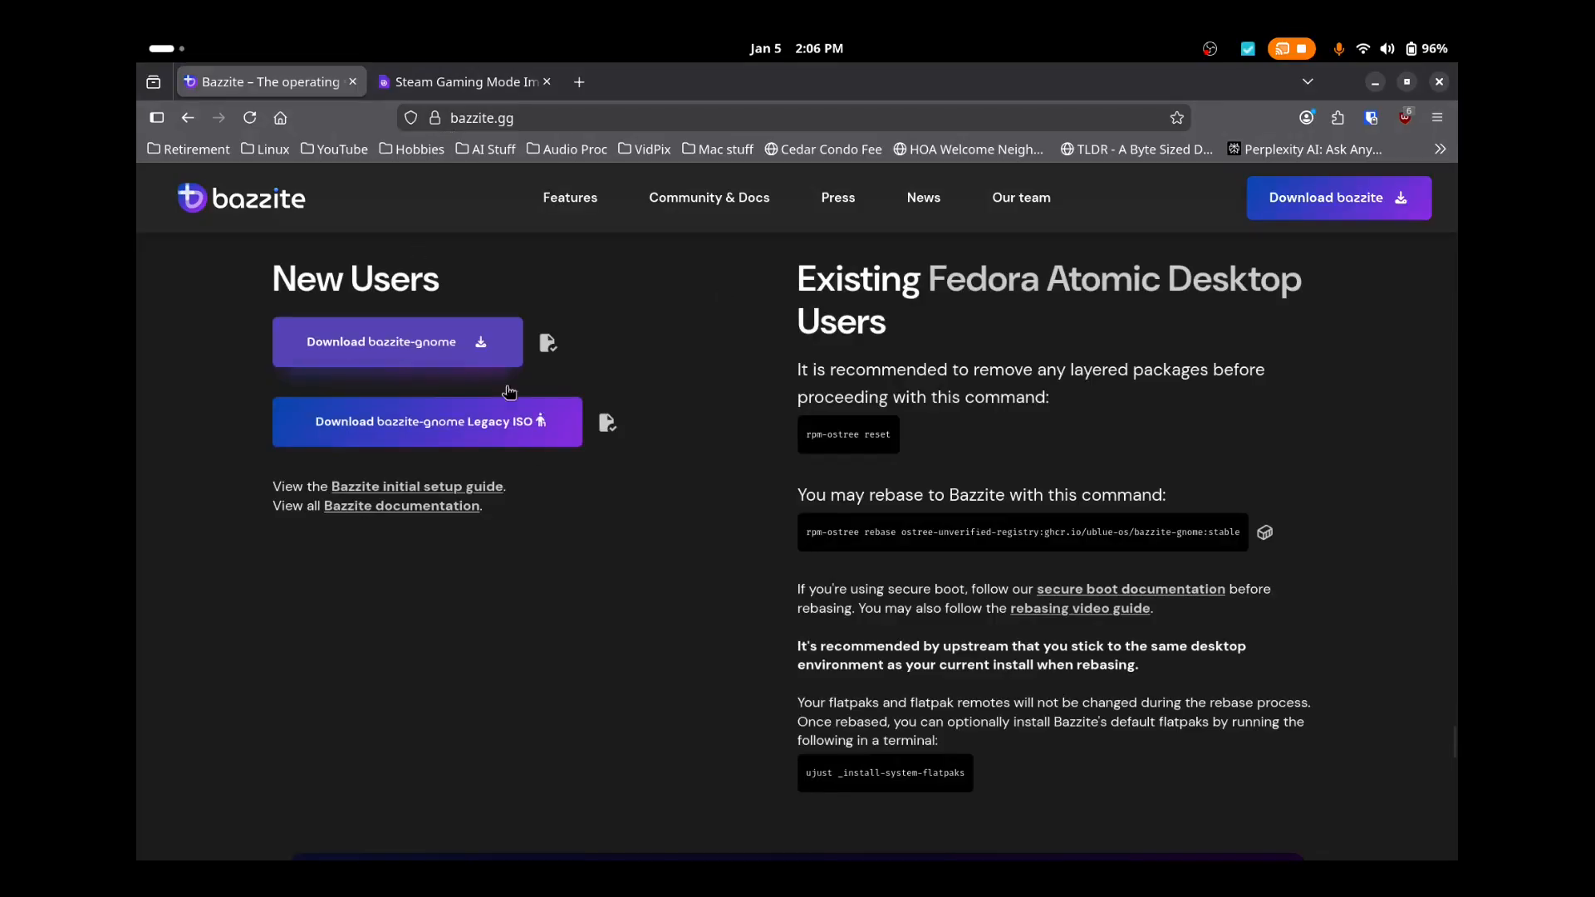
mouse_move(557, 623)
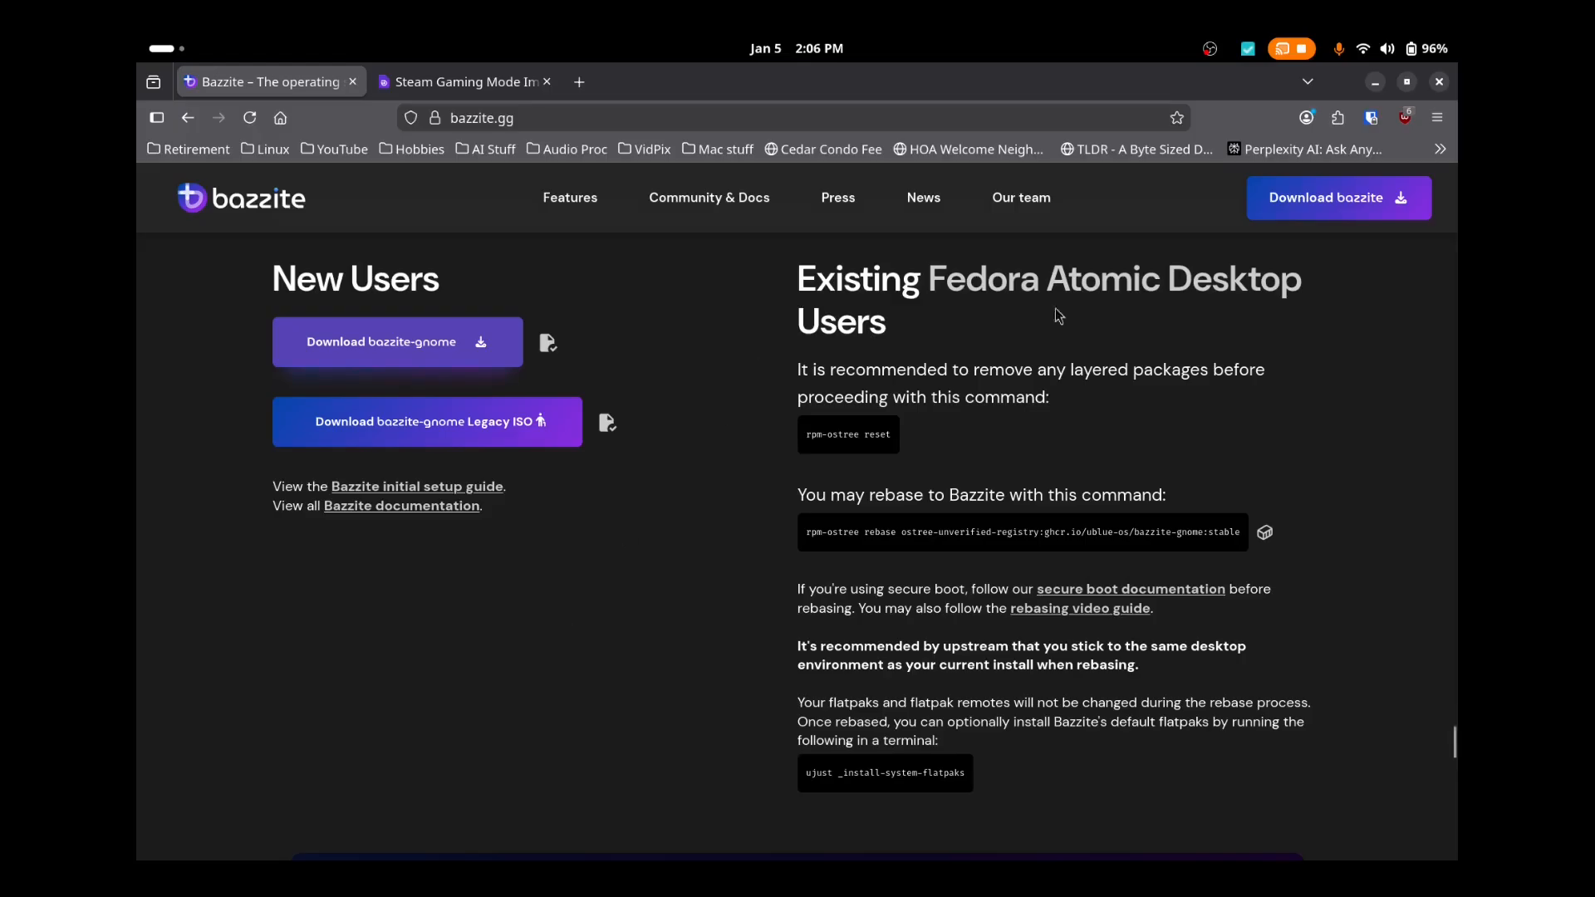
mouse_move(1373, 81)
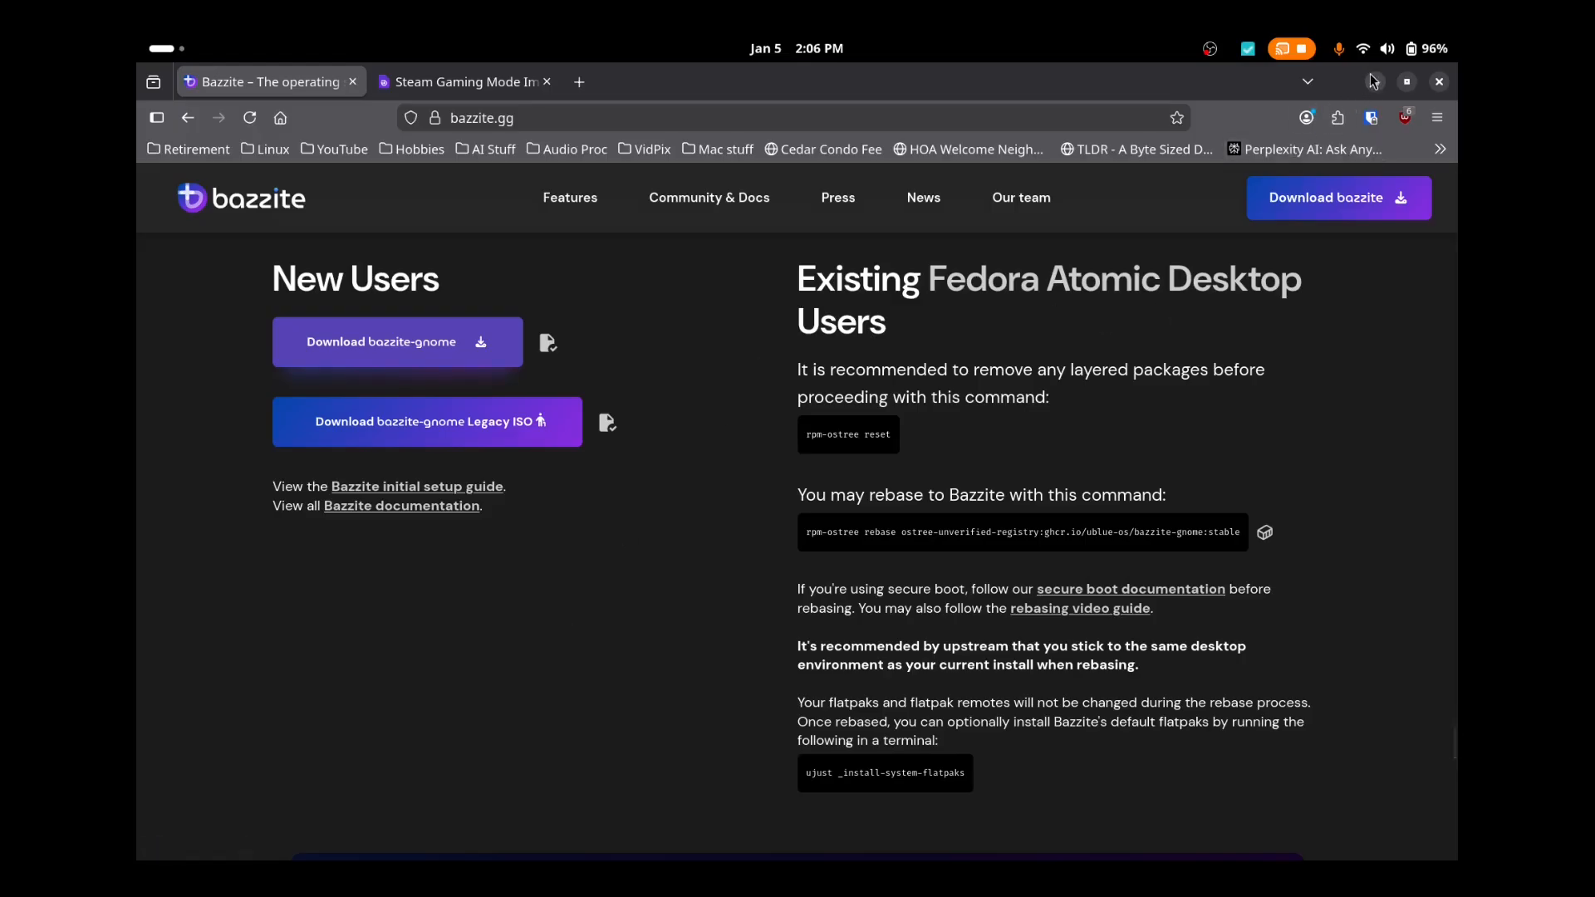
Step: Minimize the Firefox window to reveal the GNOME desktop
click(1406, 81)
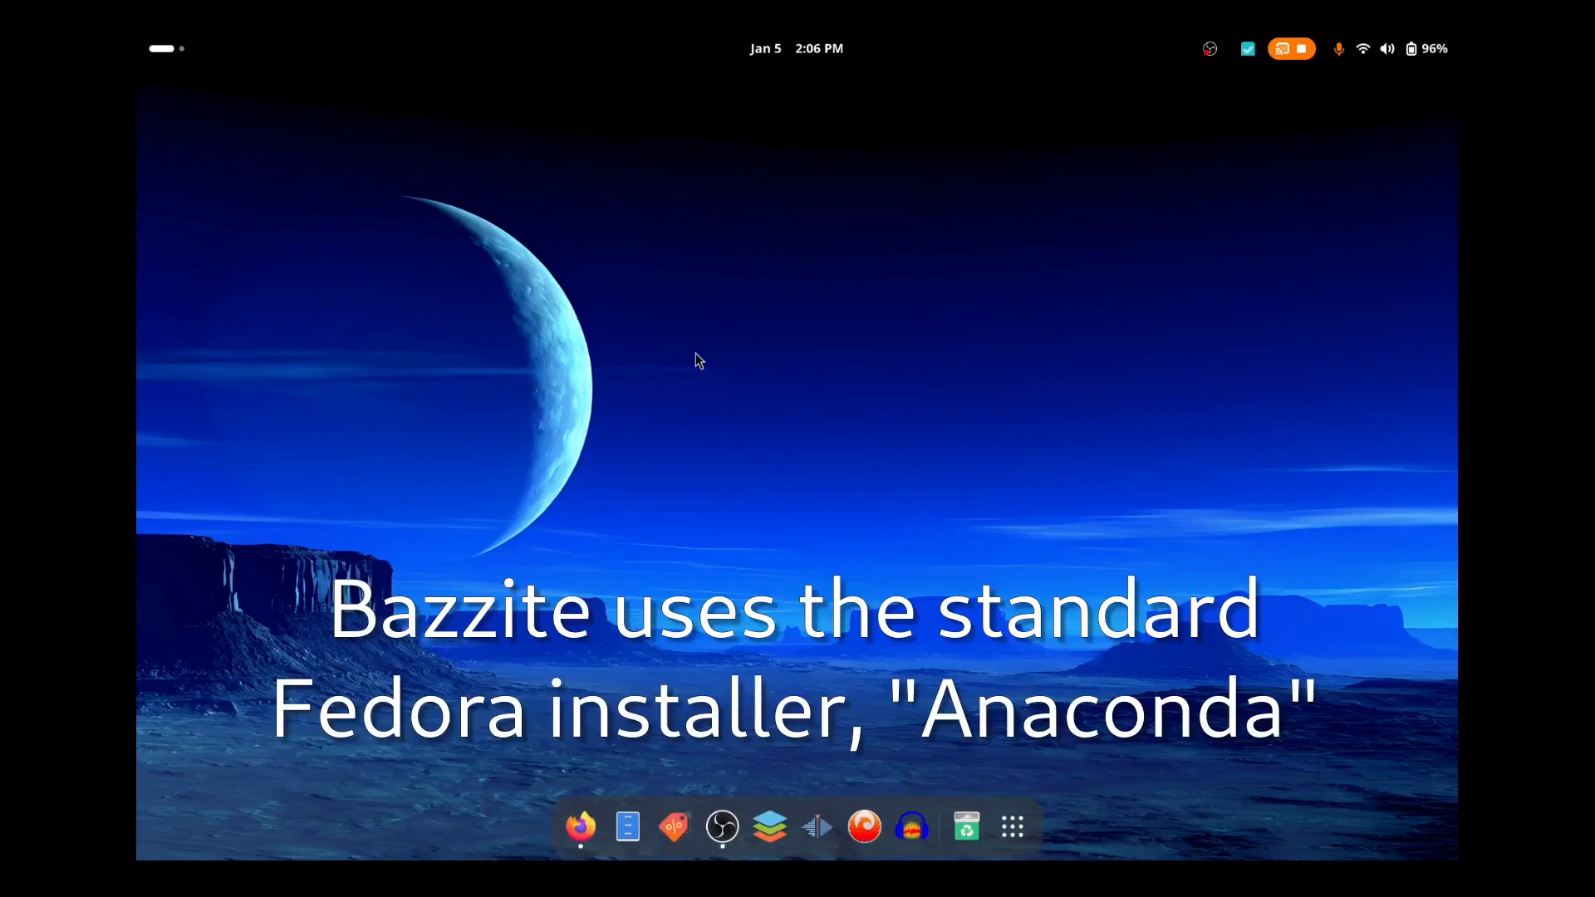
mouse_move(575, 382)
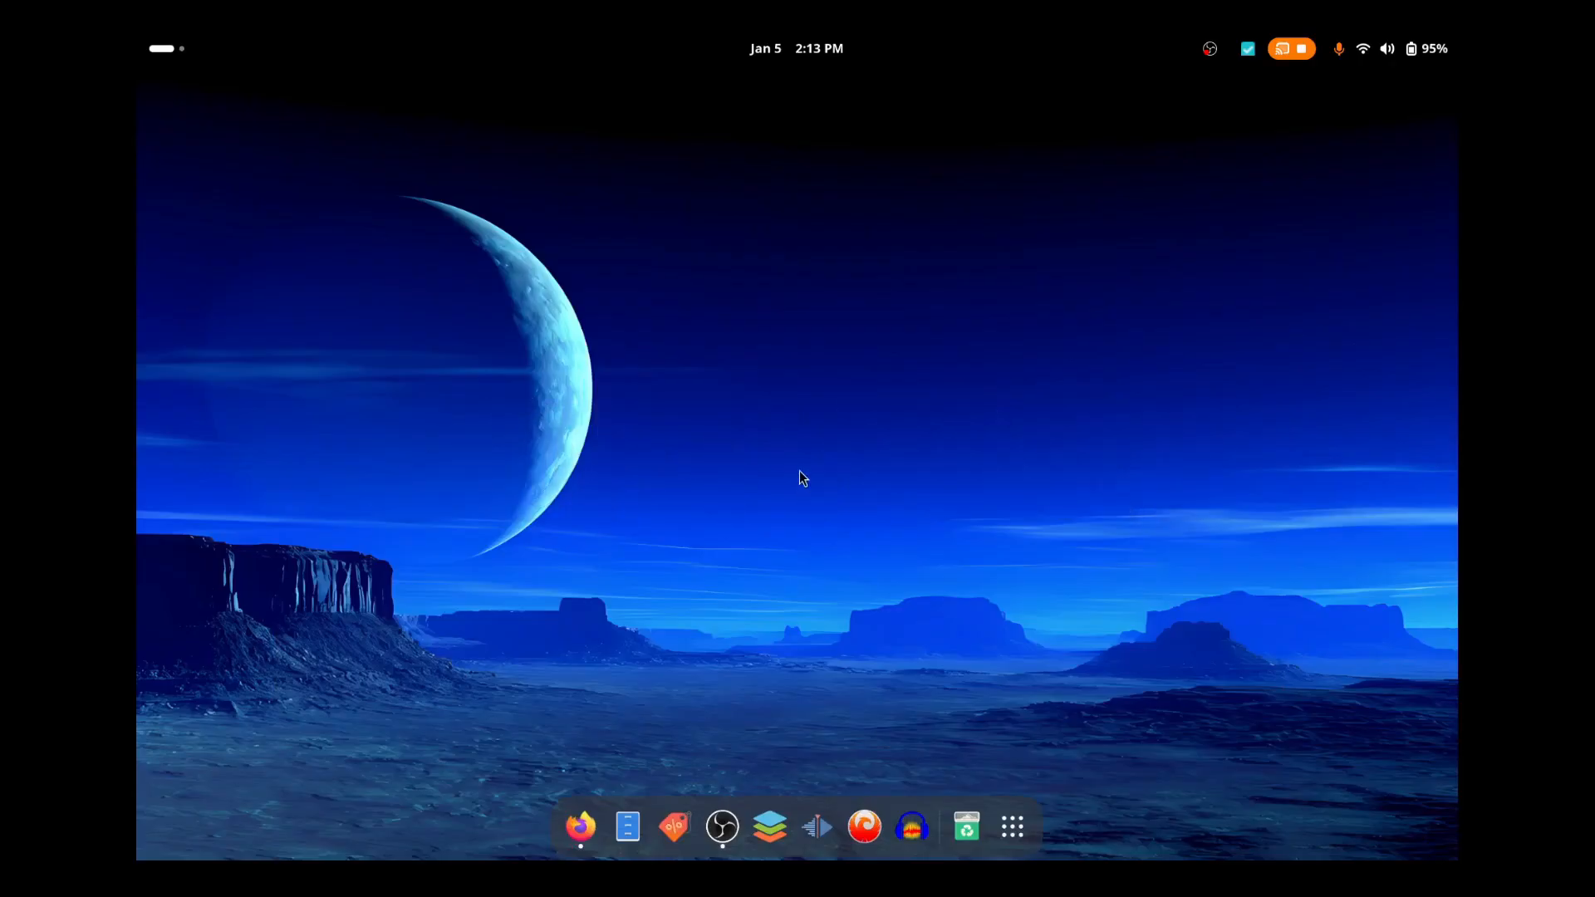
mouse_move(726, 486)
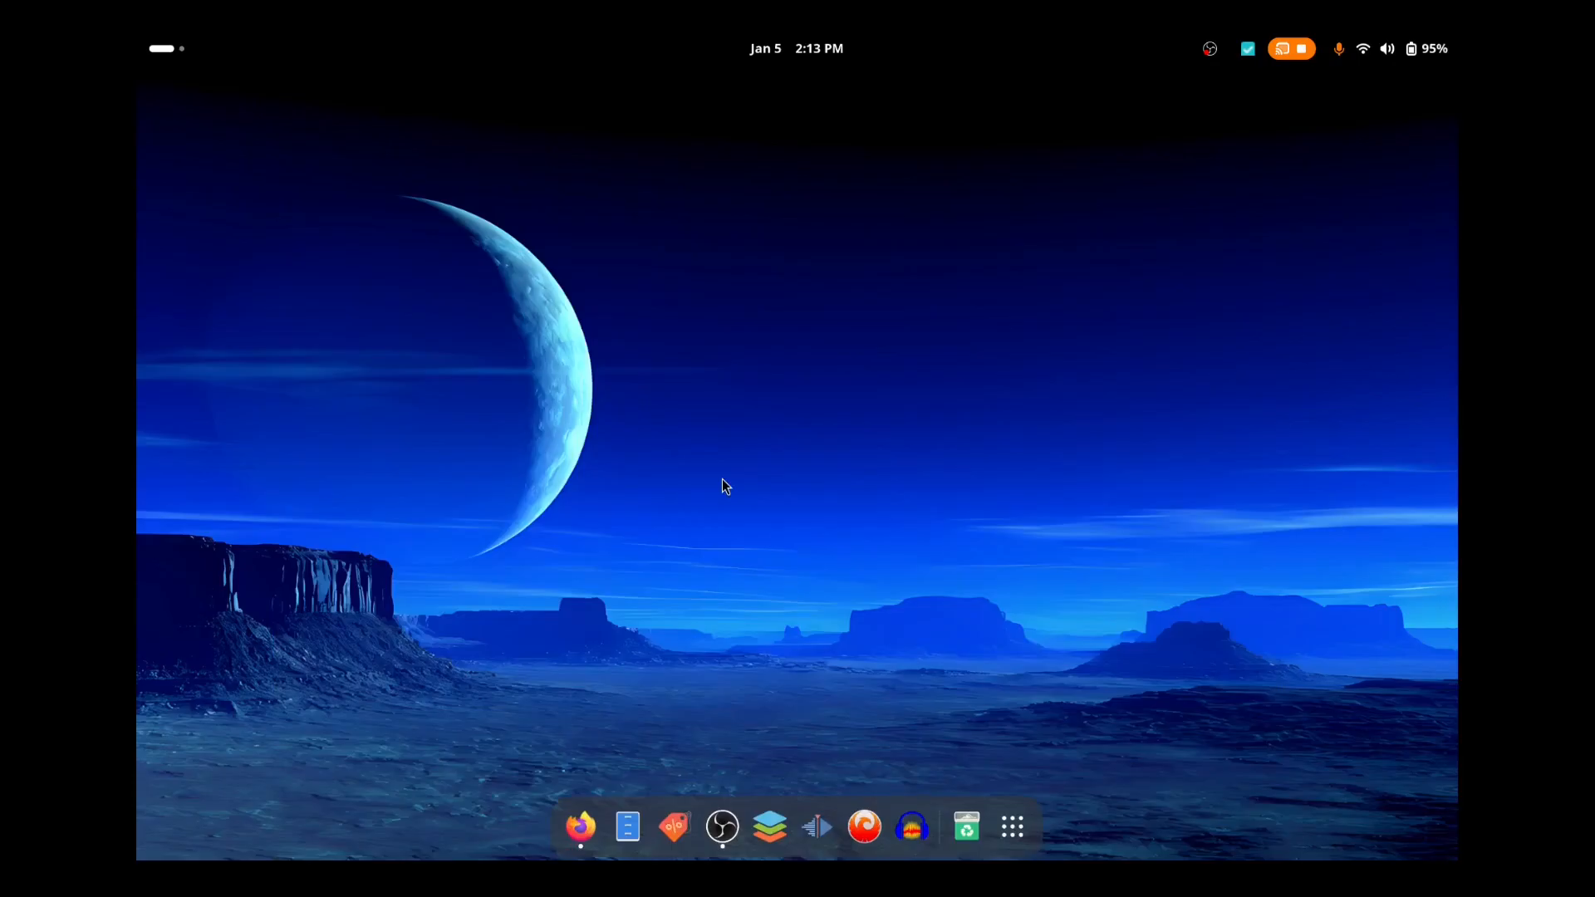
mouse_move(688, 493)
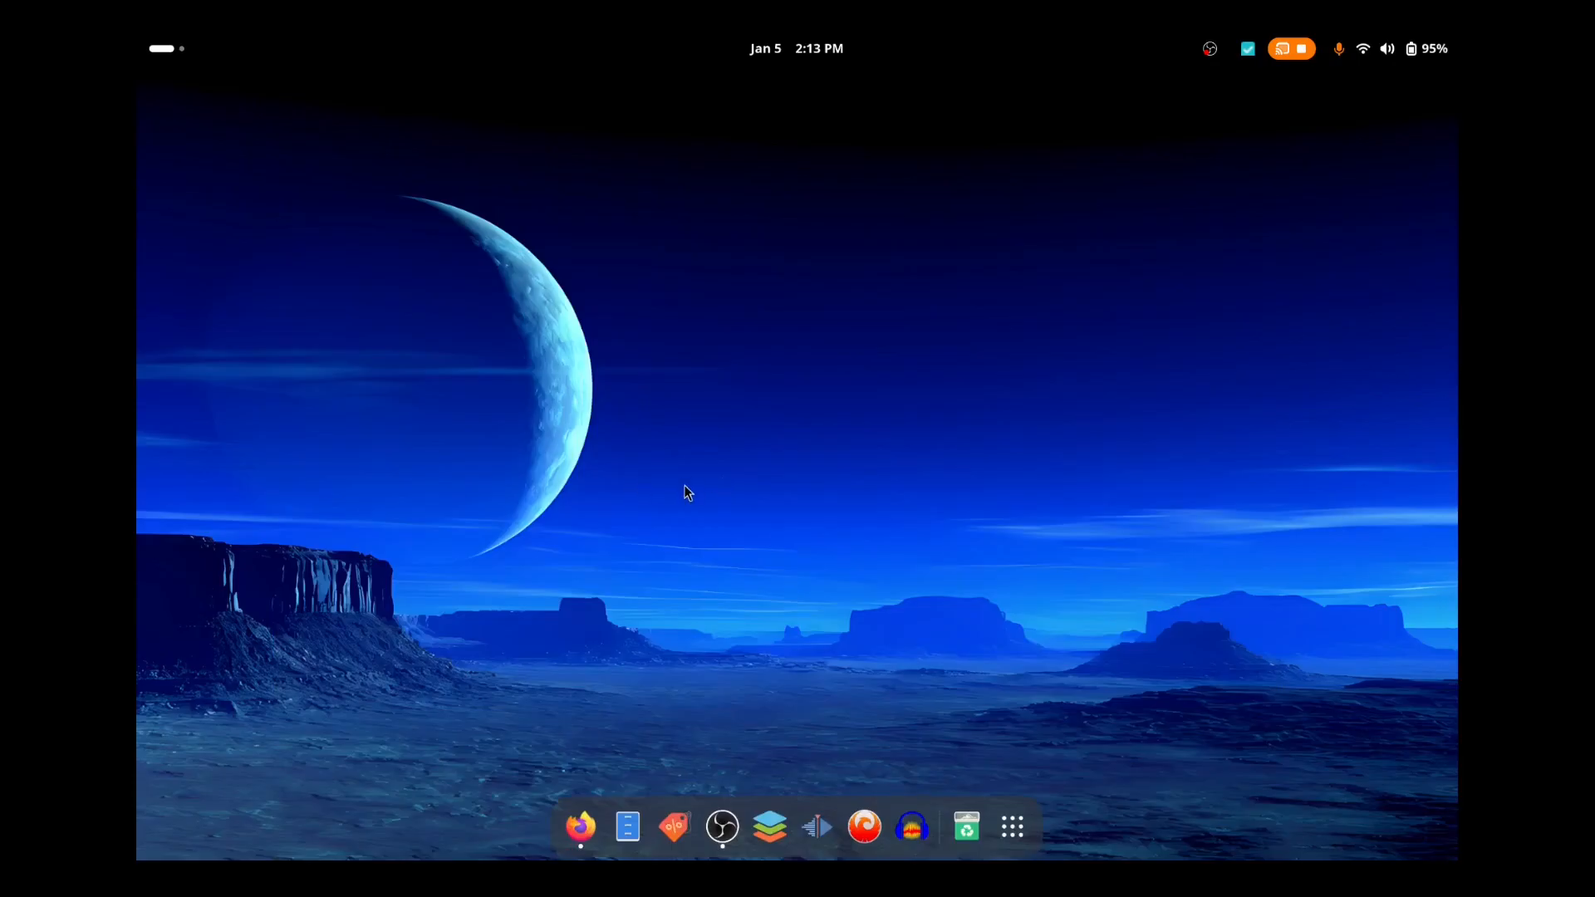
mouse_move(668, 757)
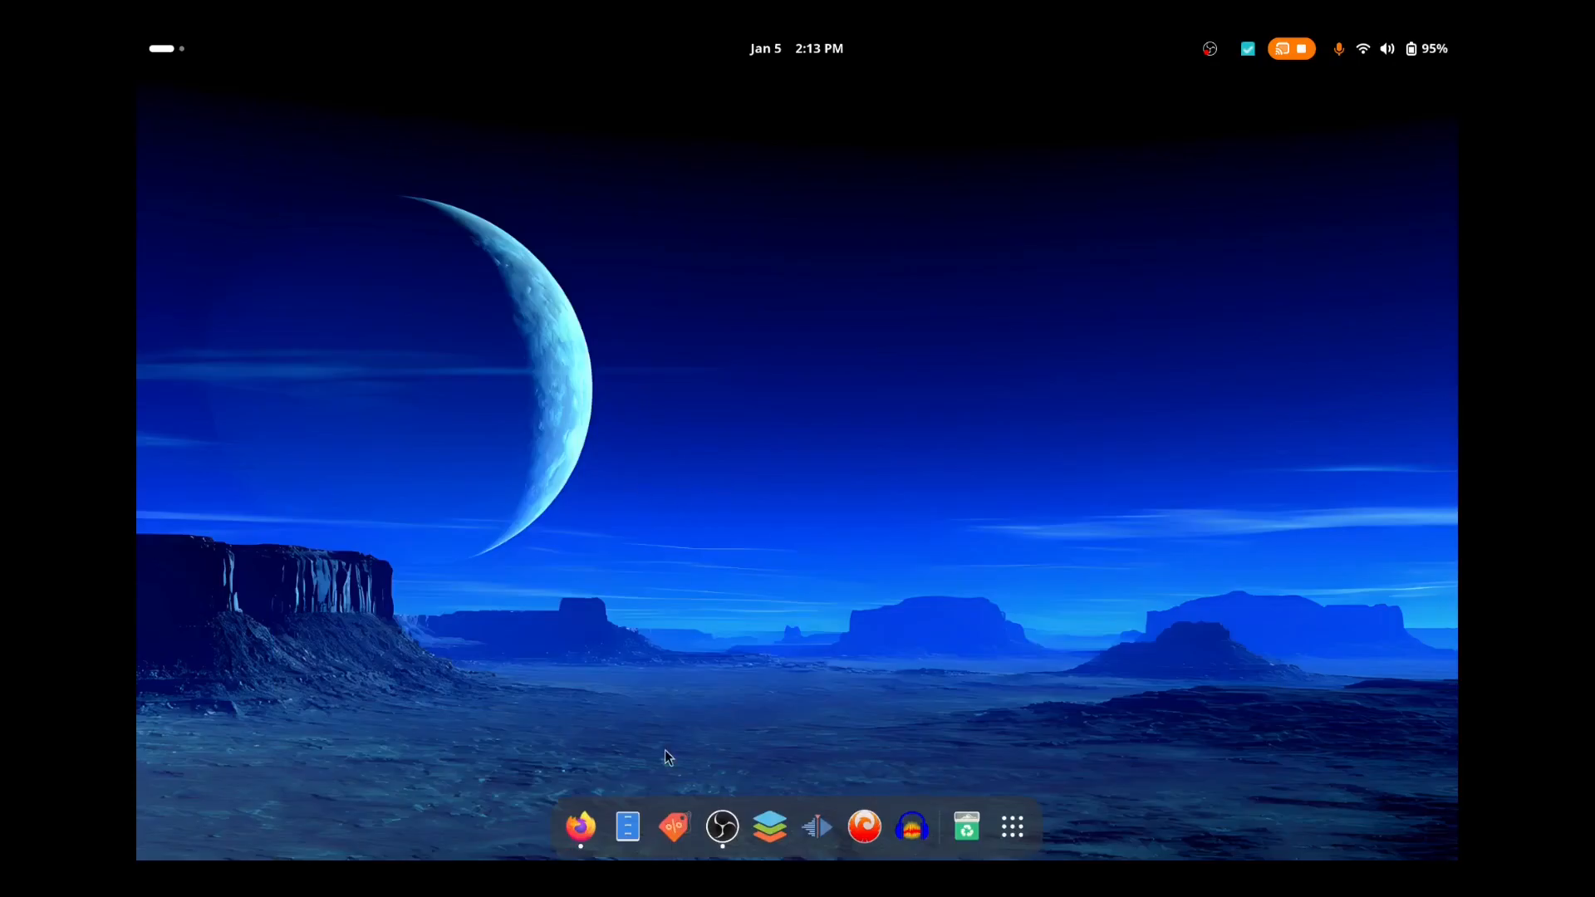
mouse_move(674, 826)
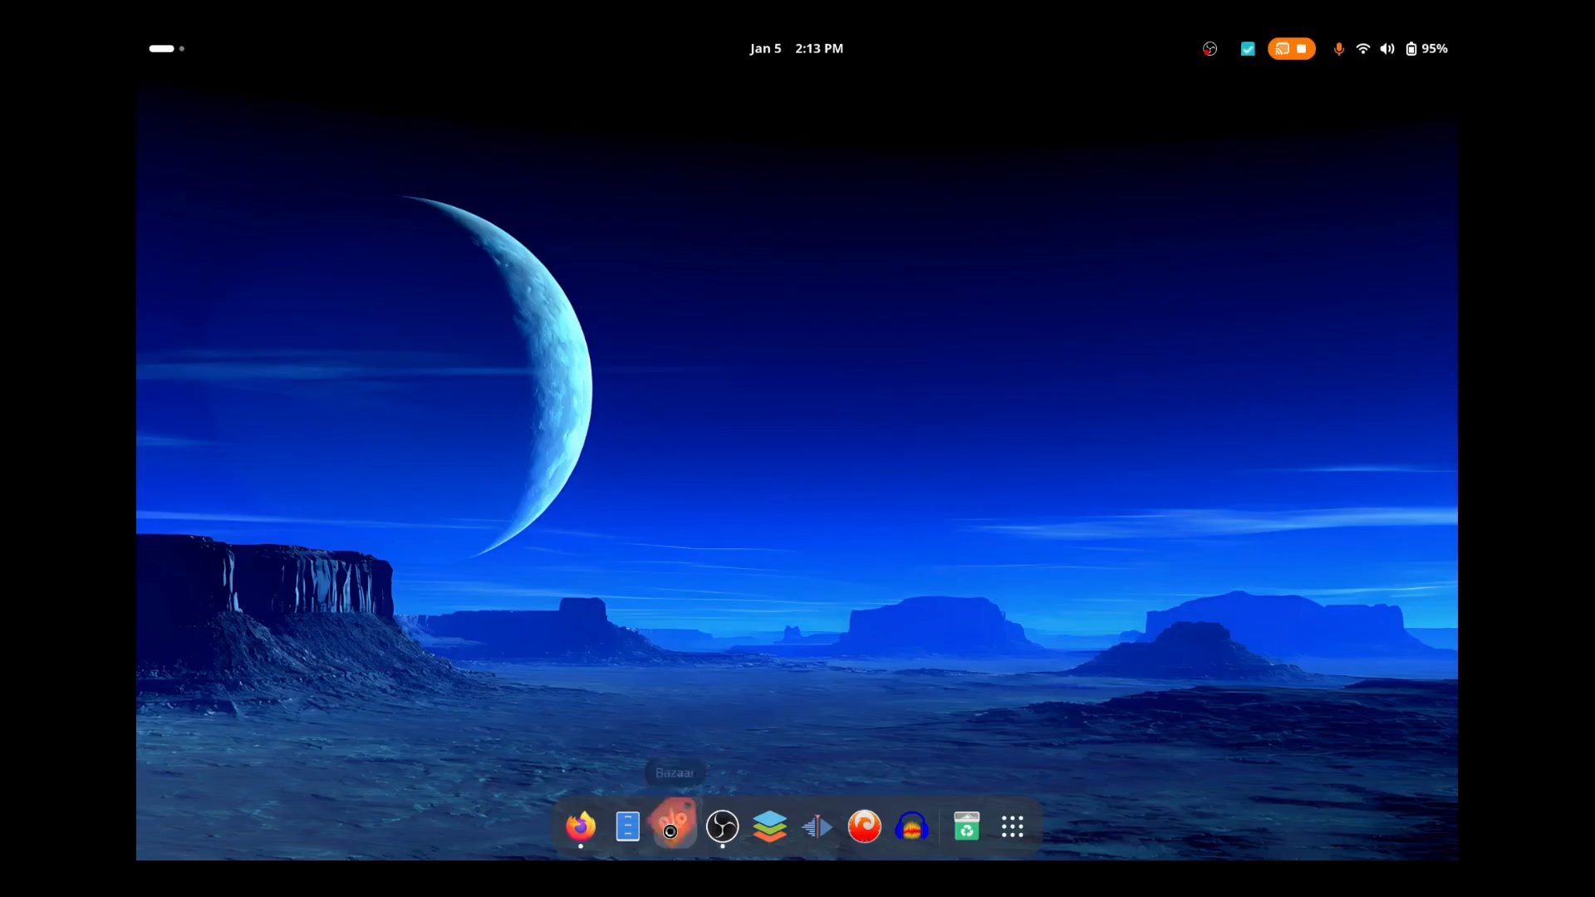
Step: Launch Bazaar, preview the Warp banner app, then scroll down to Graphics & Photography
click(674, 826)
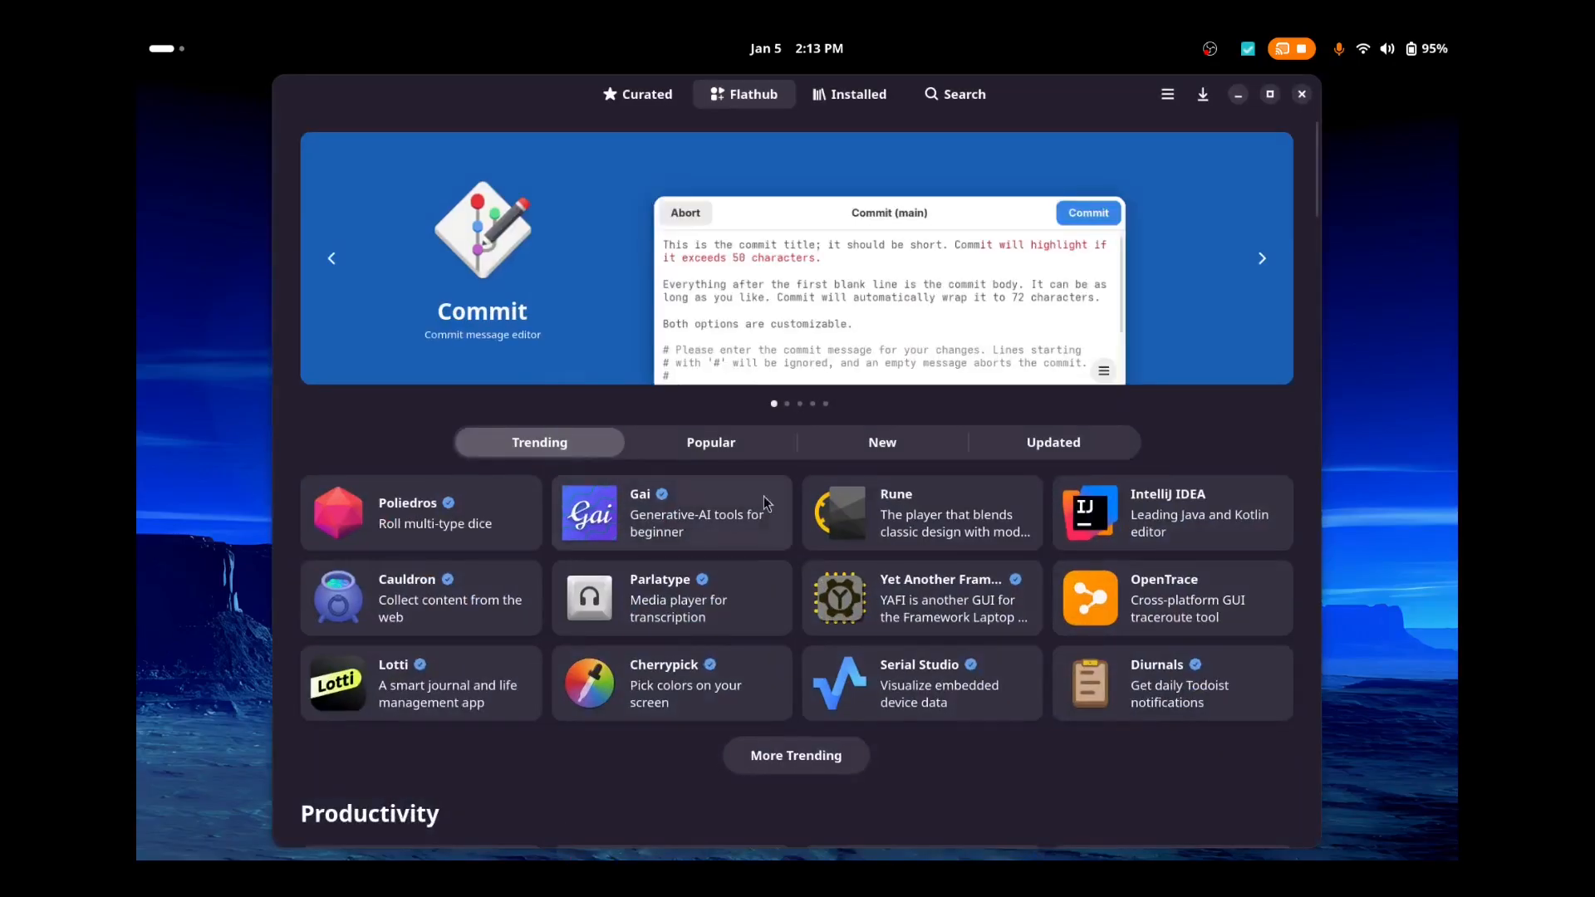
mouse_move(871, 172)
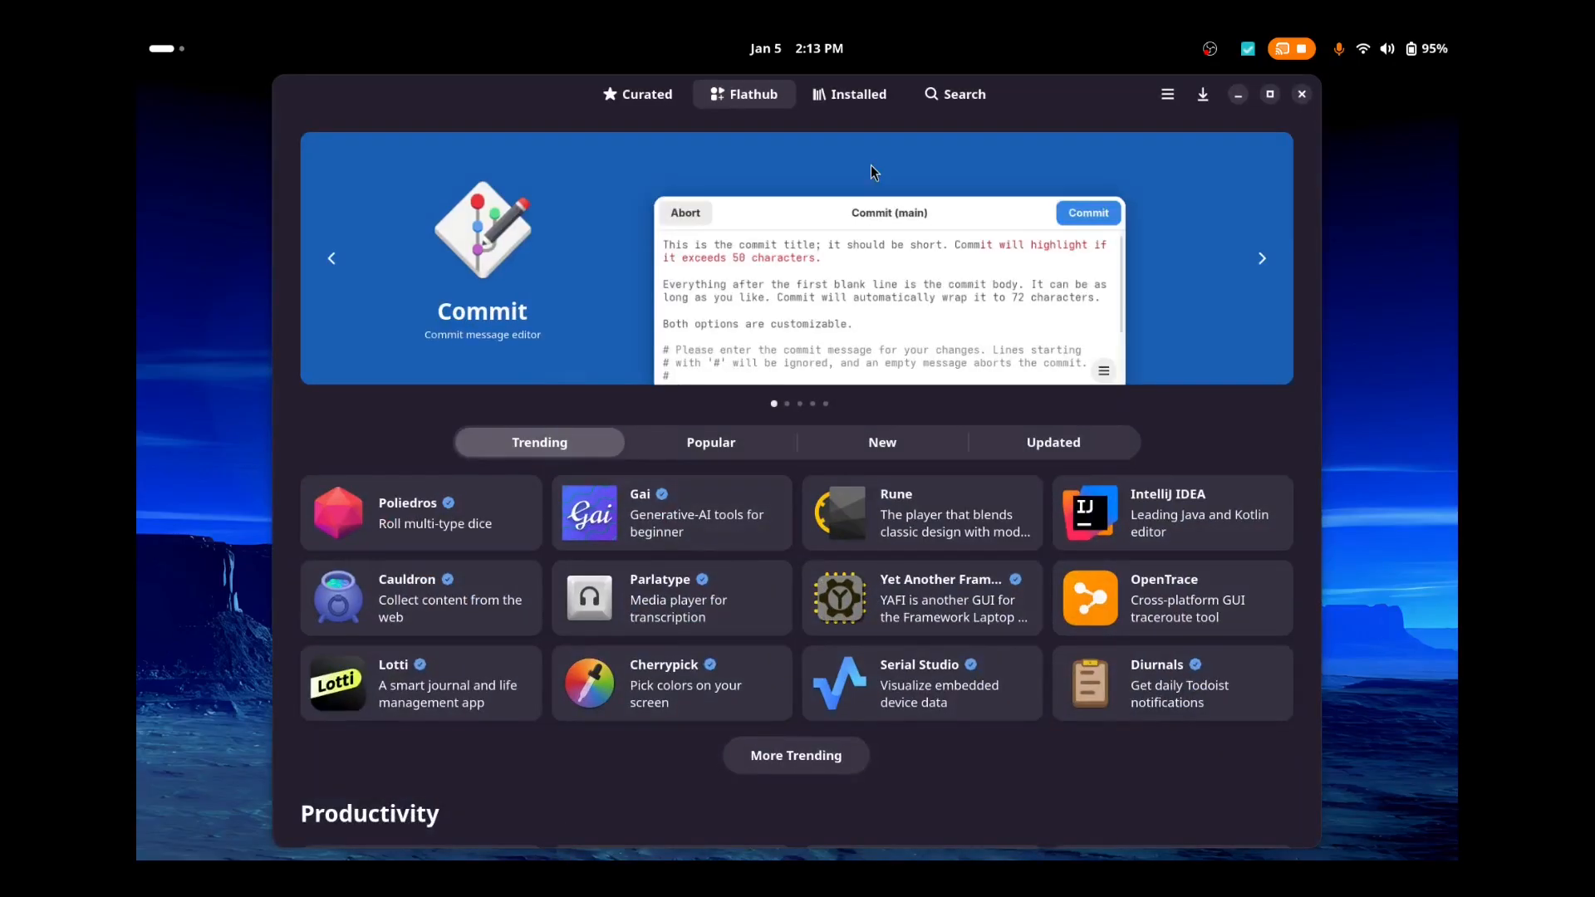
click(1261, 258)
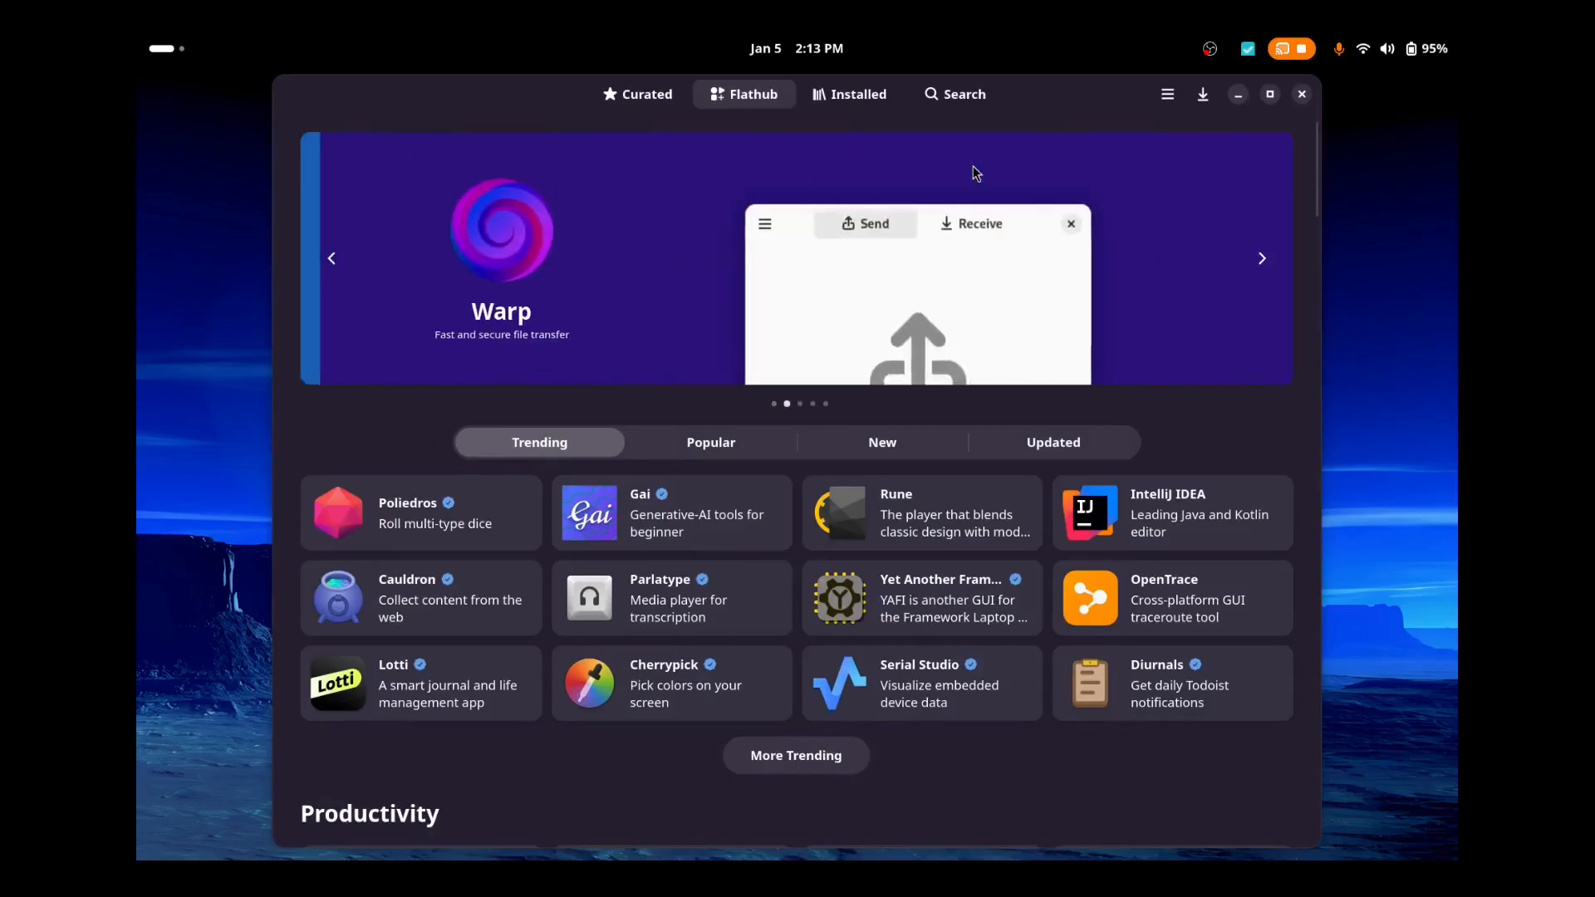
click(500, 257)
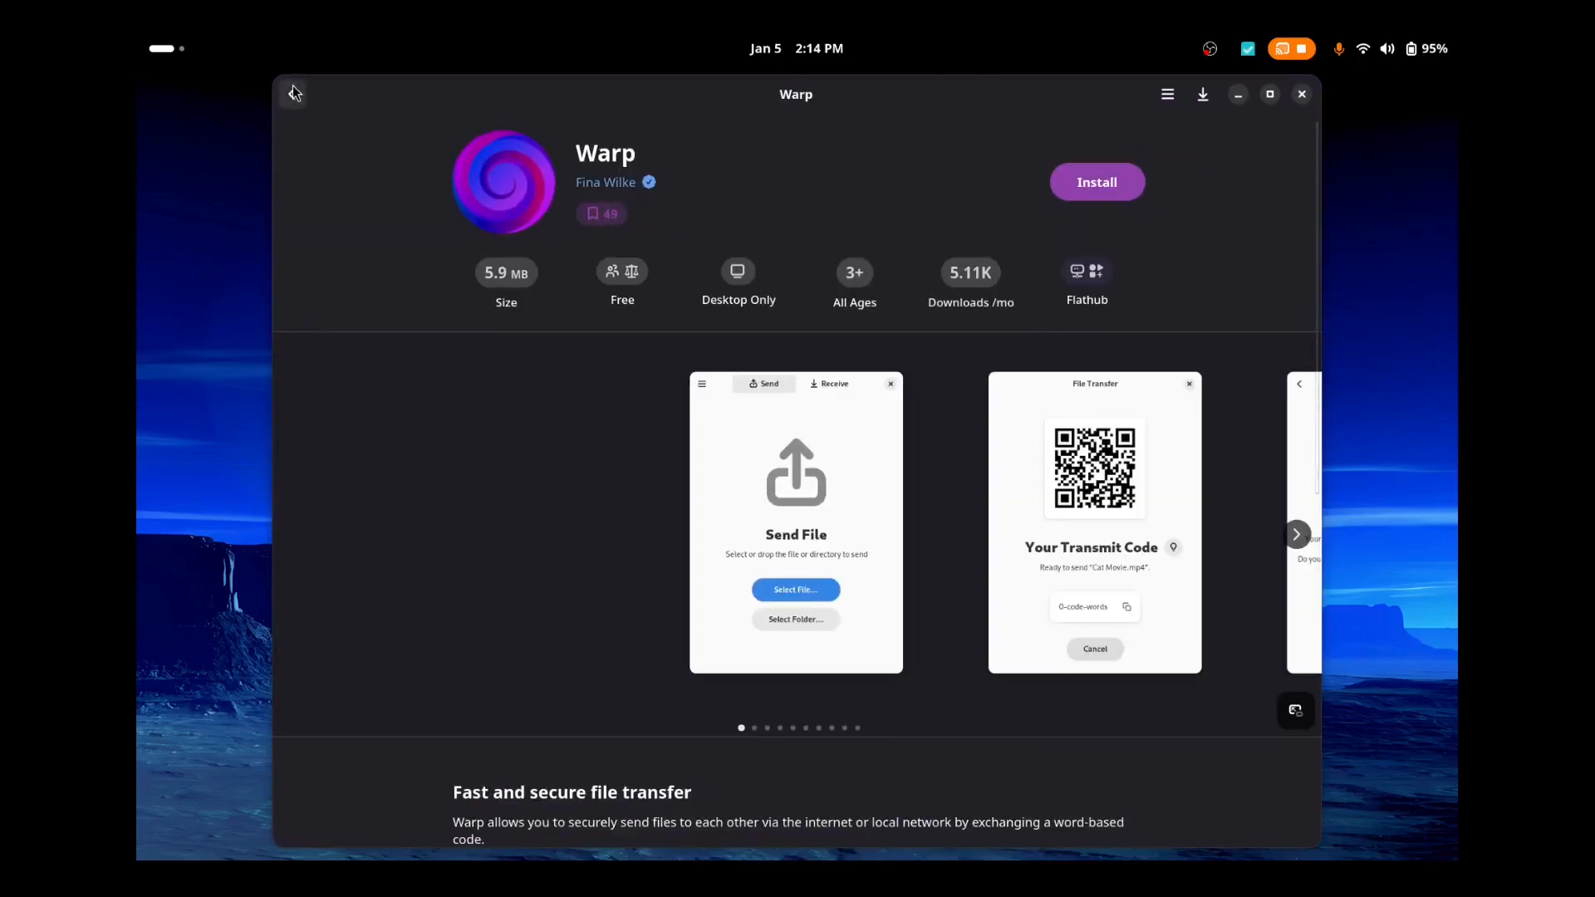
click(294, 92)
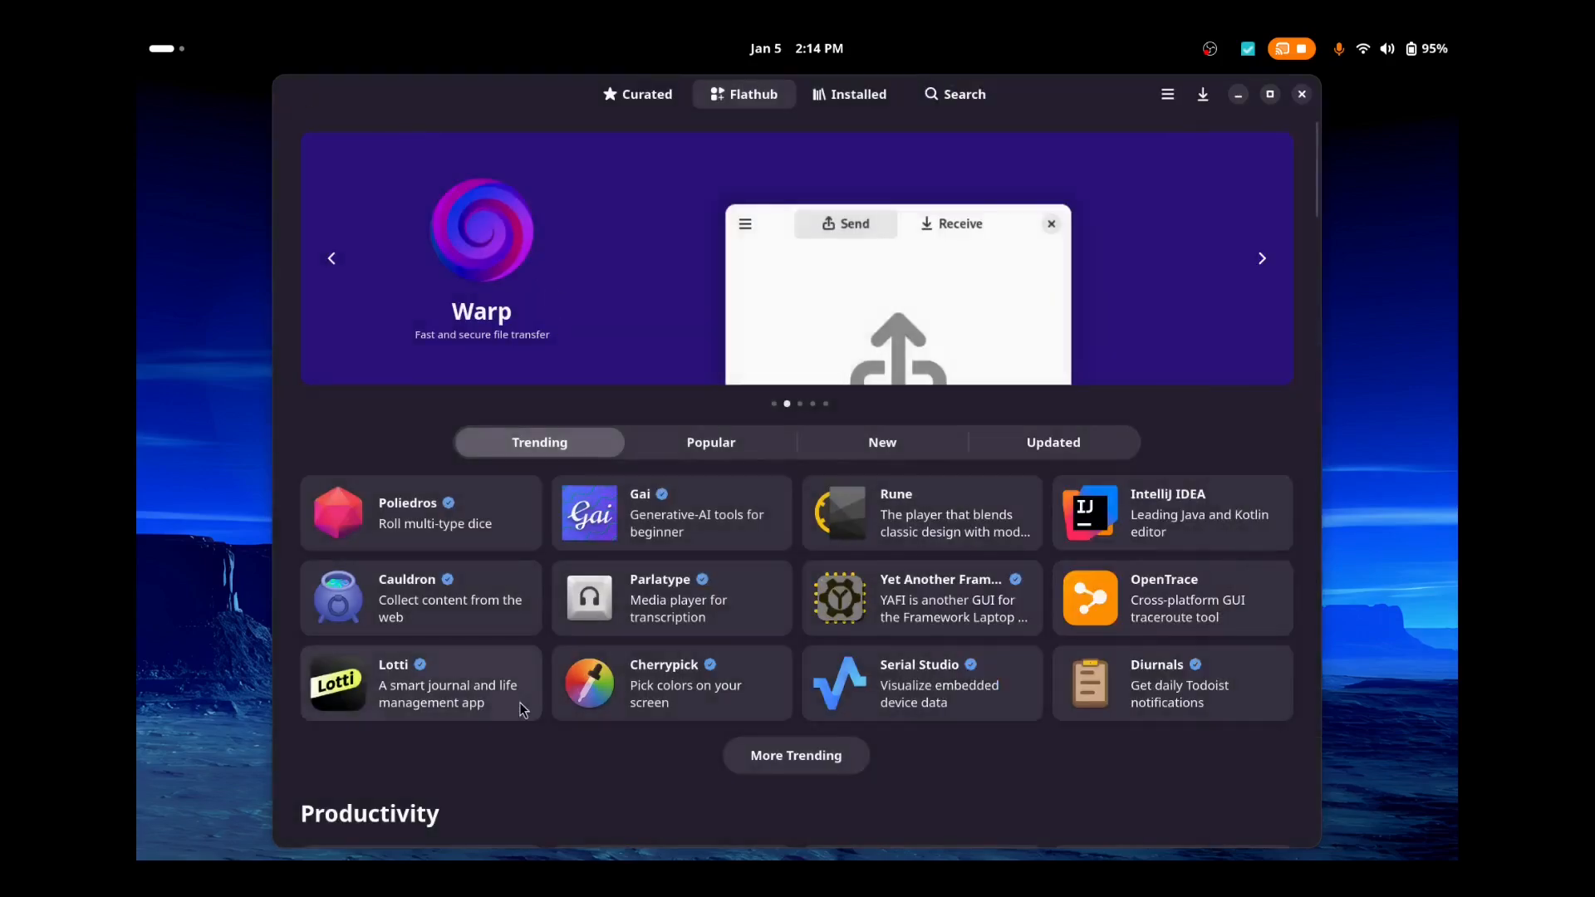
scroll(down, 3)
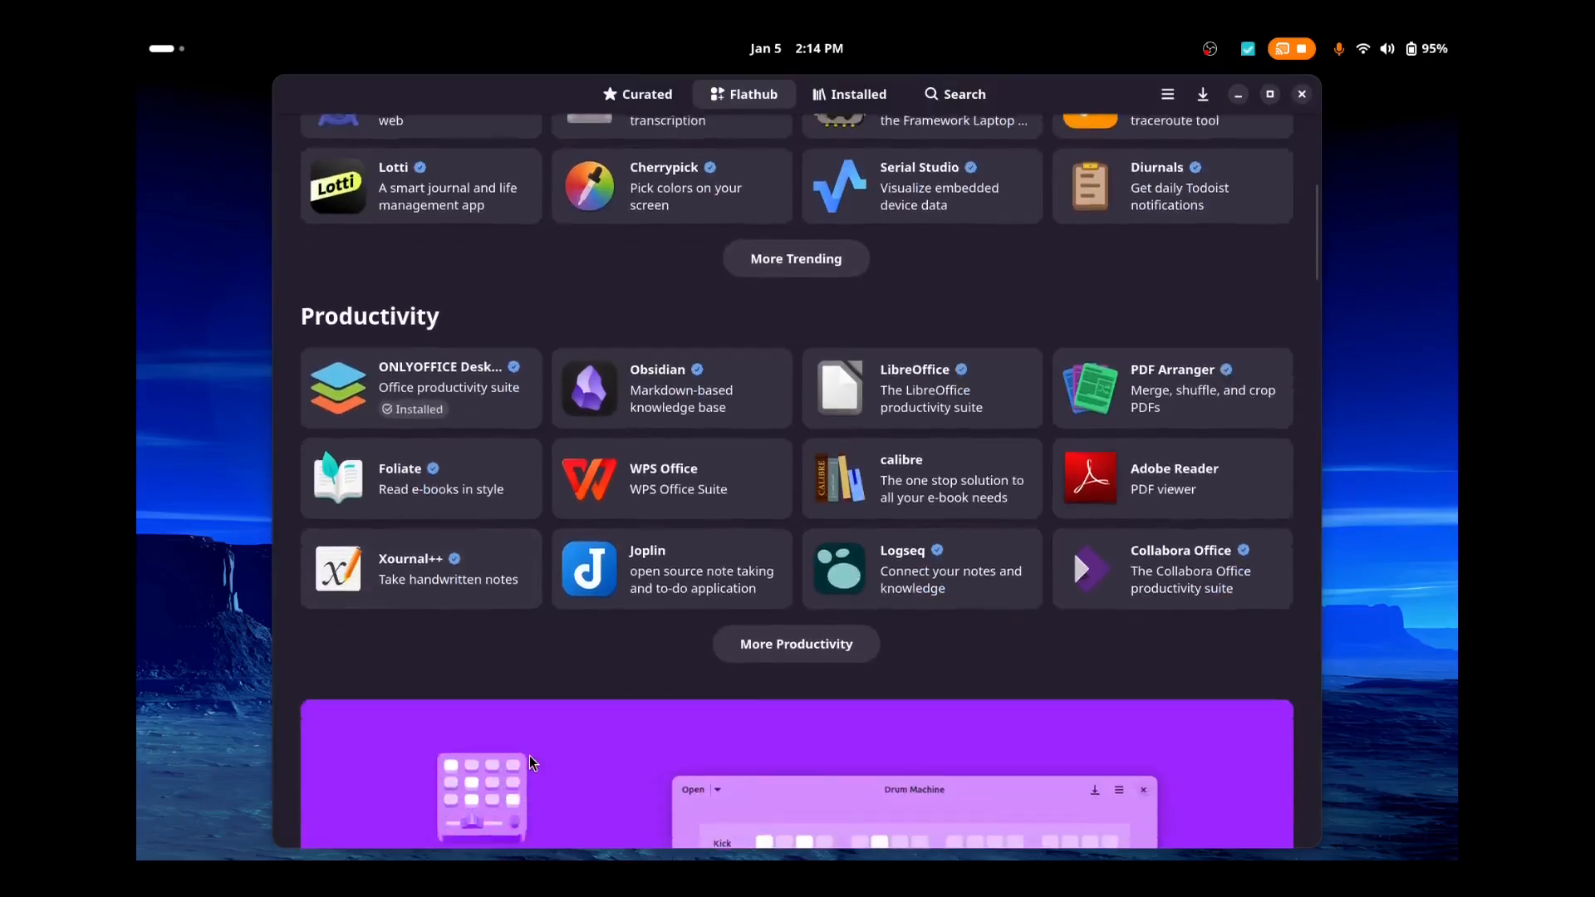
scroll(down, 3)
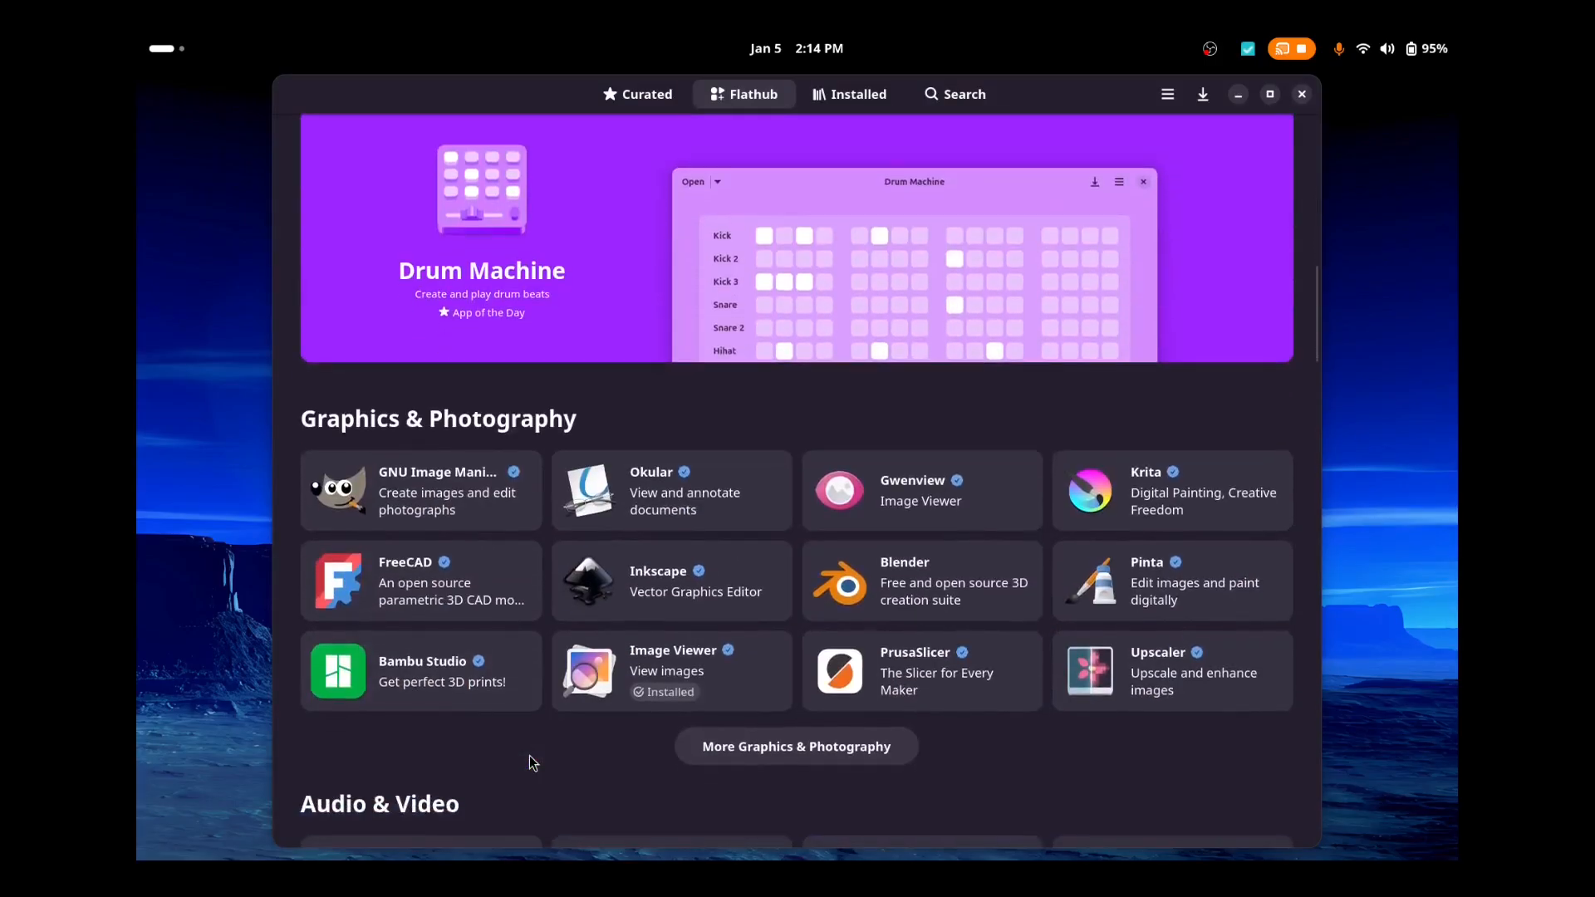
mouse_move(1097, 605)
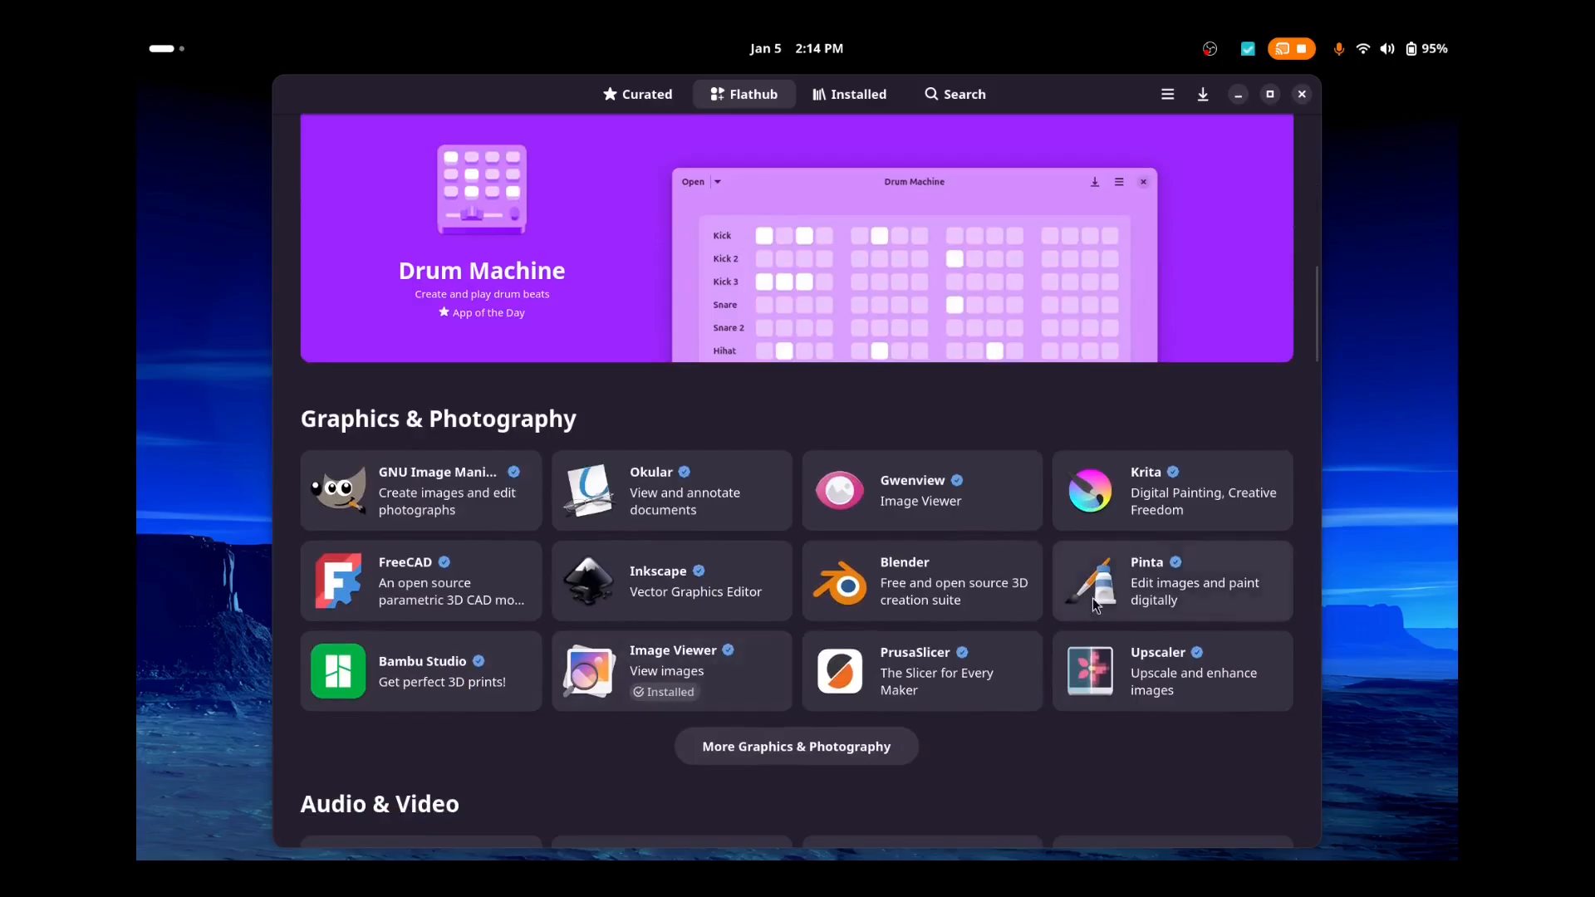
Step: Install Krita from its Bazaar page until Open appears, then close the store
click(1146, 472)
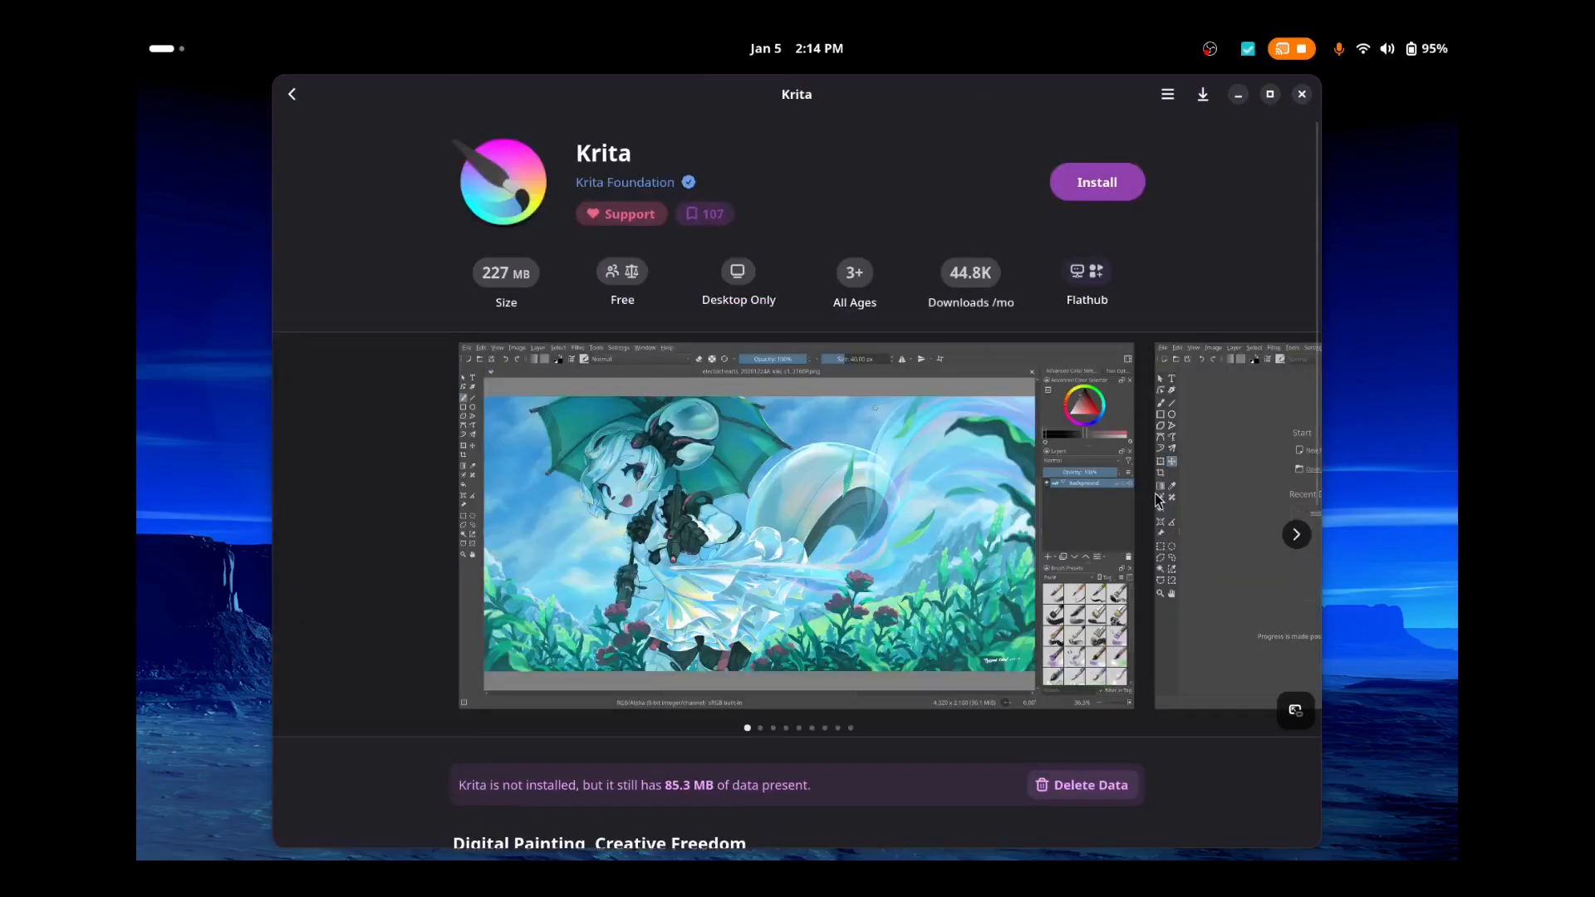
mouse_move(1097, 182)
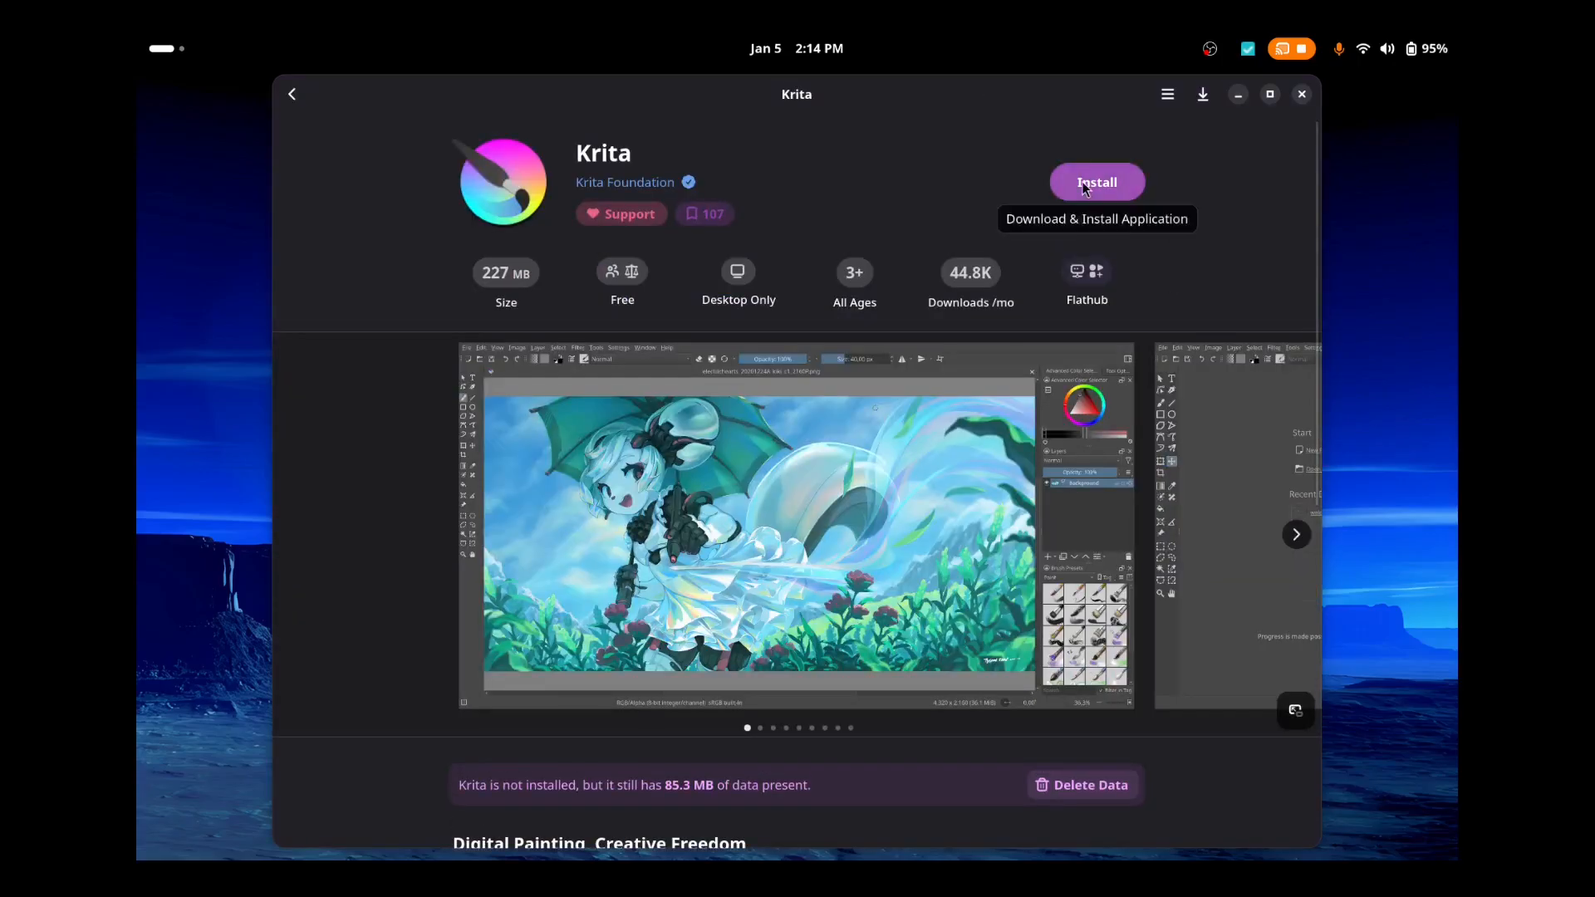
click(1097, 182)
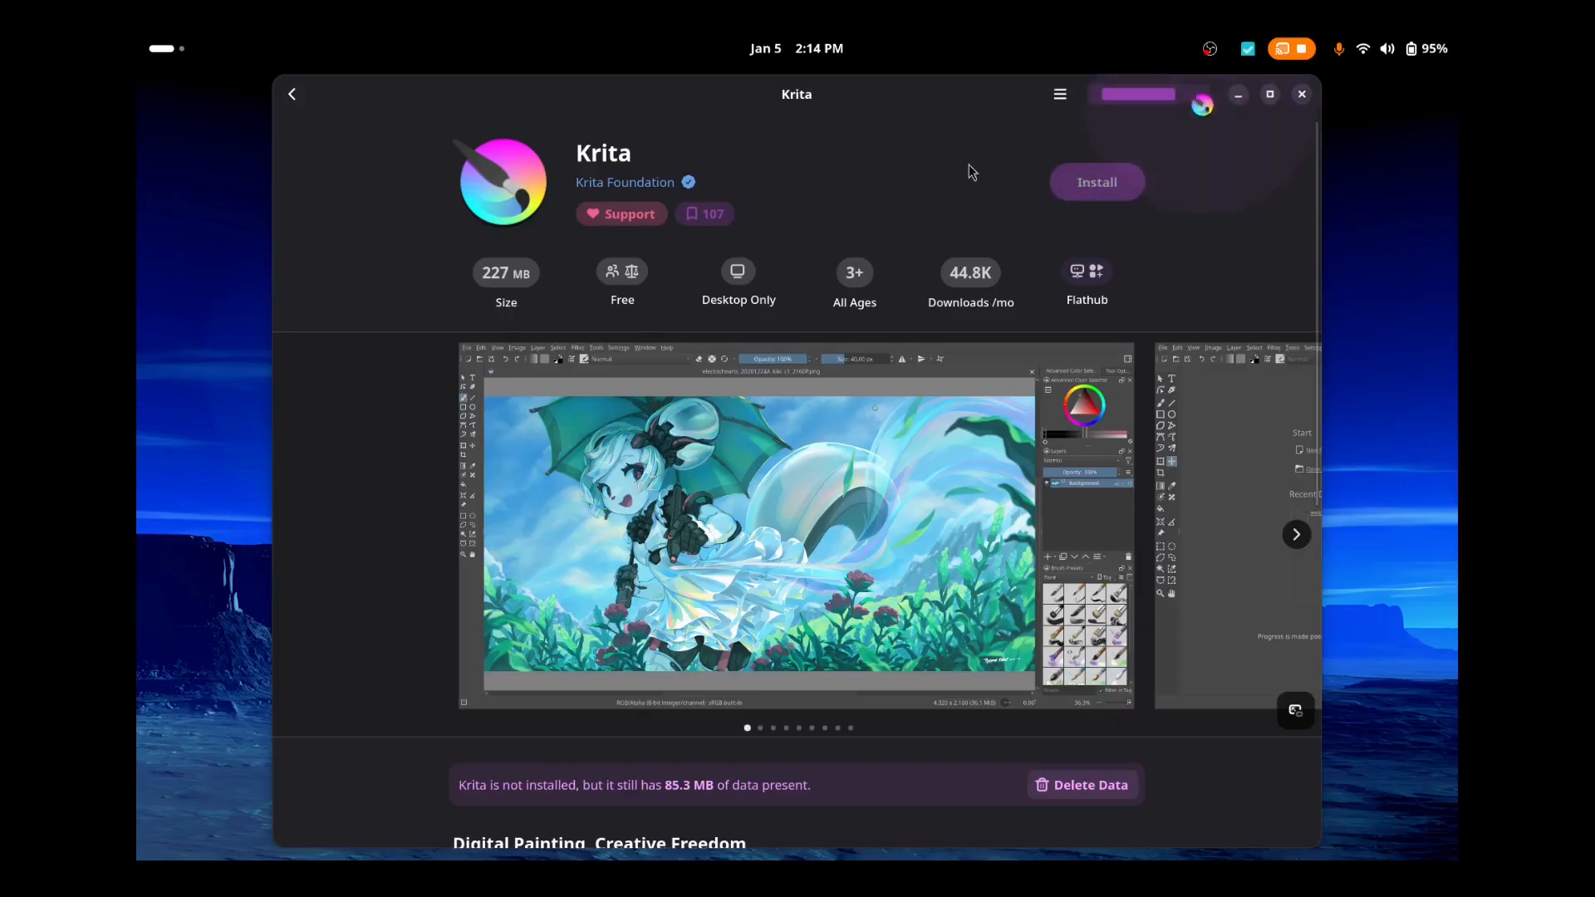
mouse_move(811, 207)
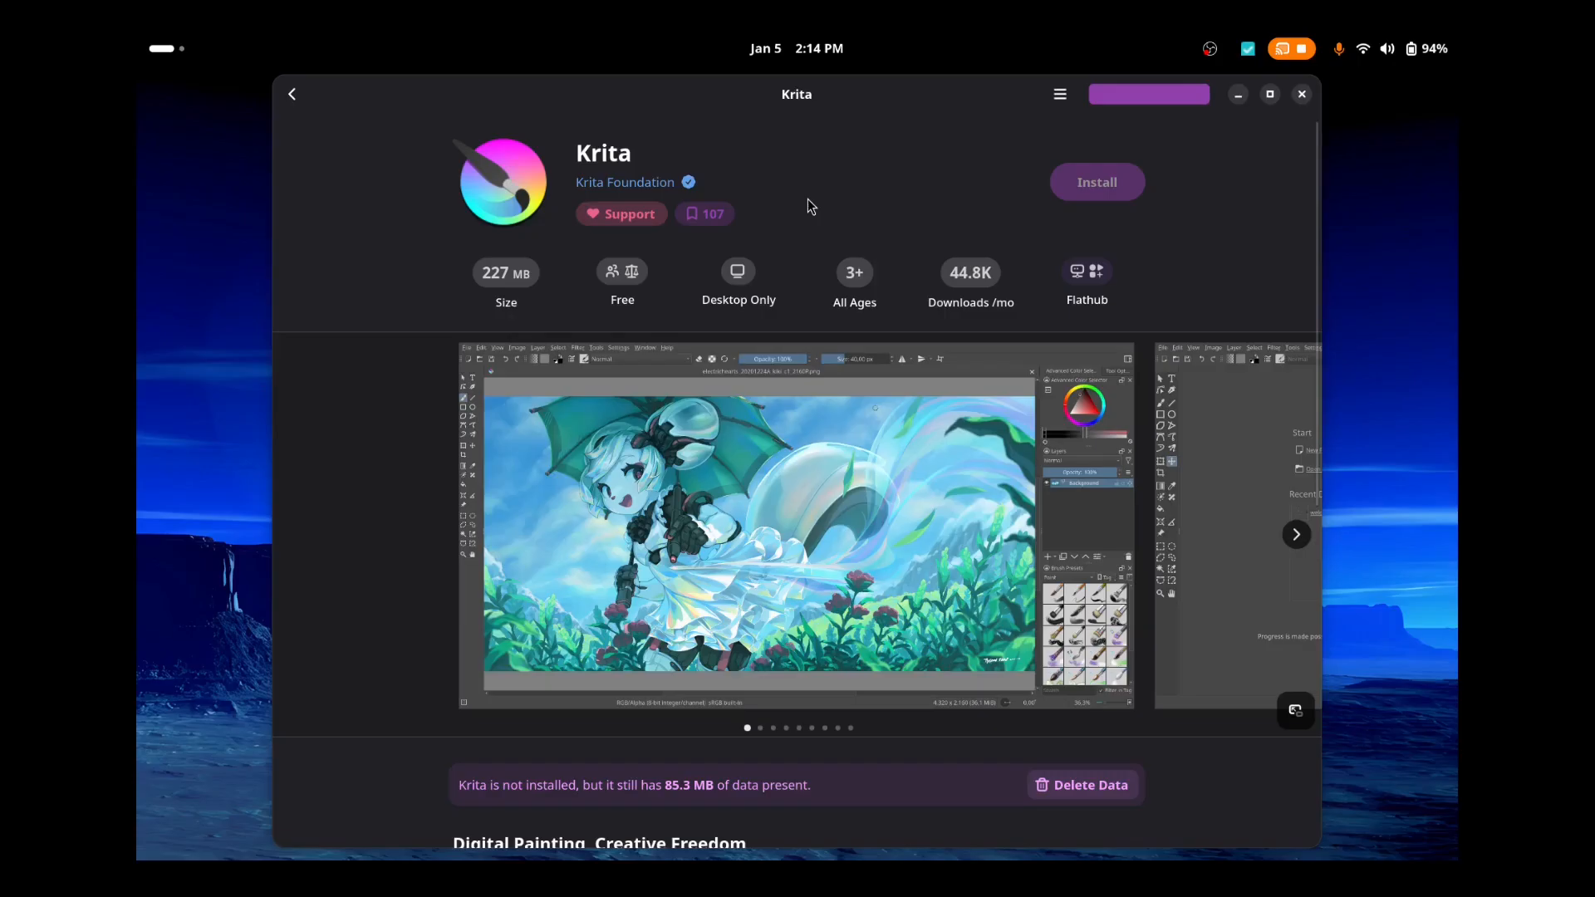
click(1096, 182)
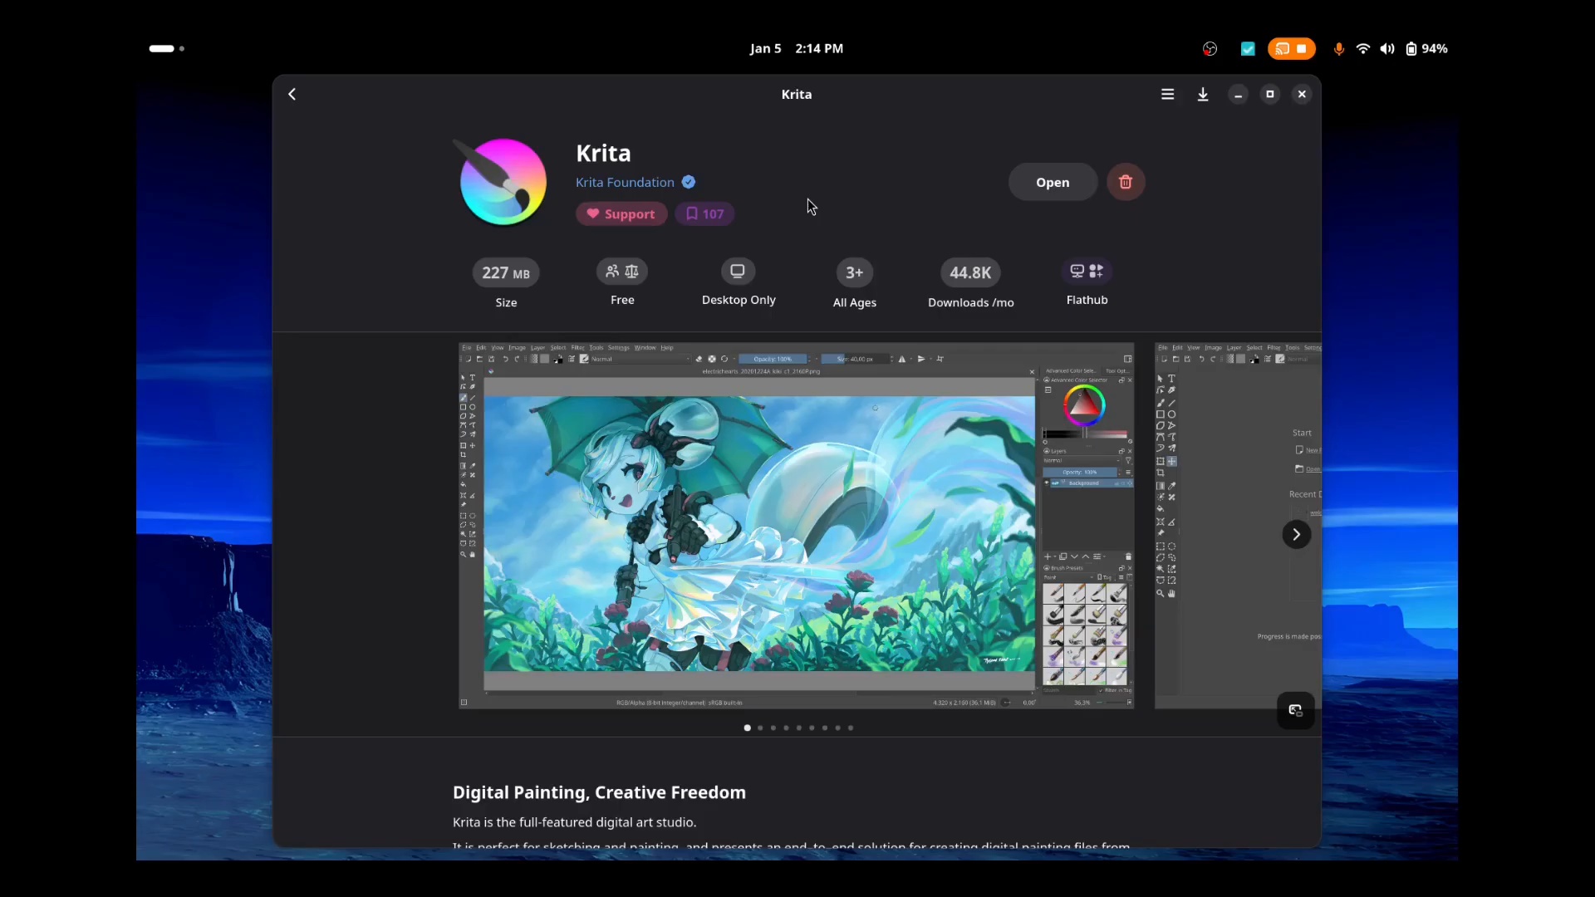
mouse_move(624, 97)
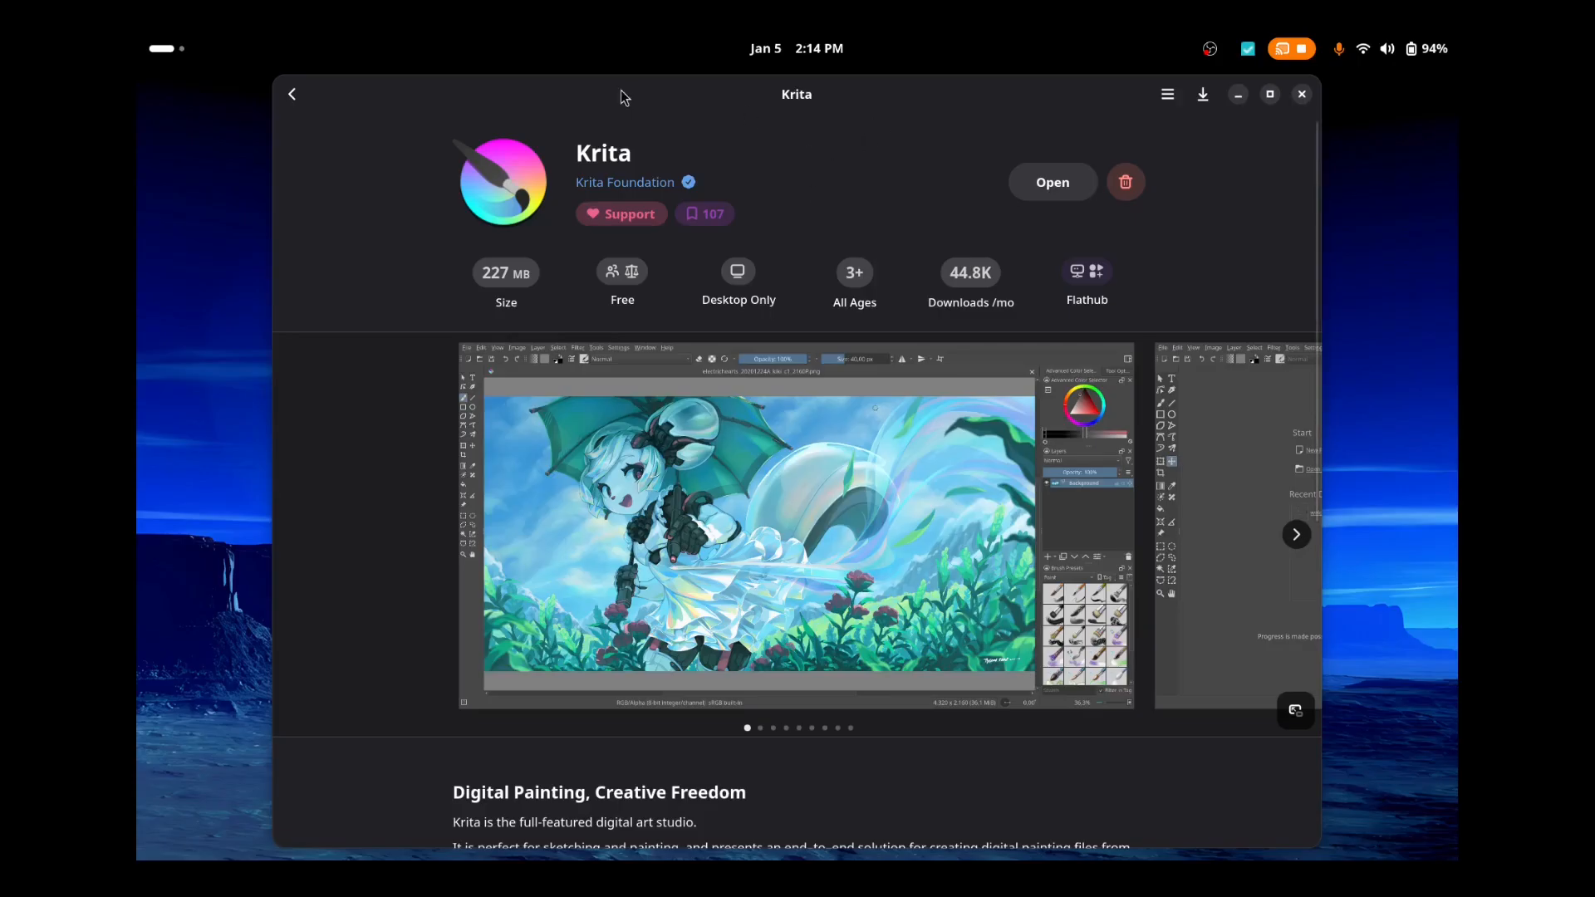
mouse_move(378, 221)
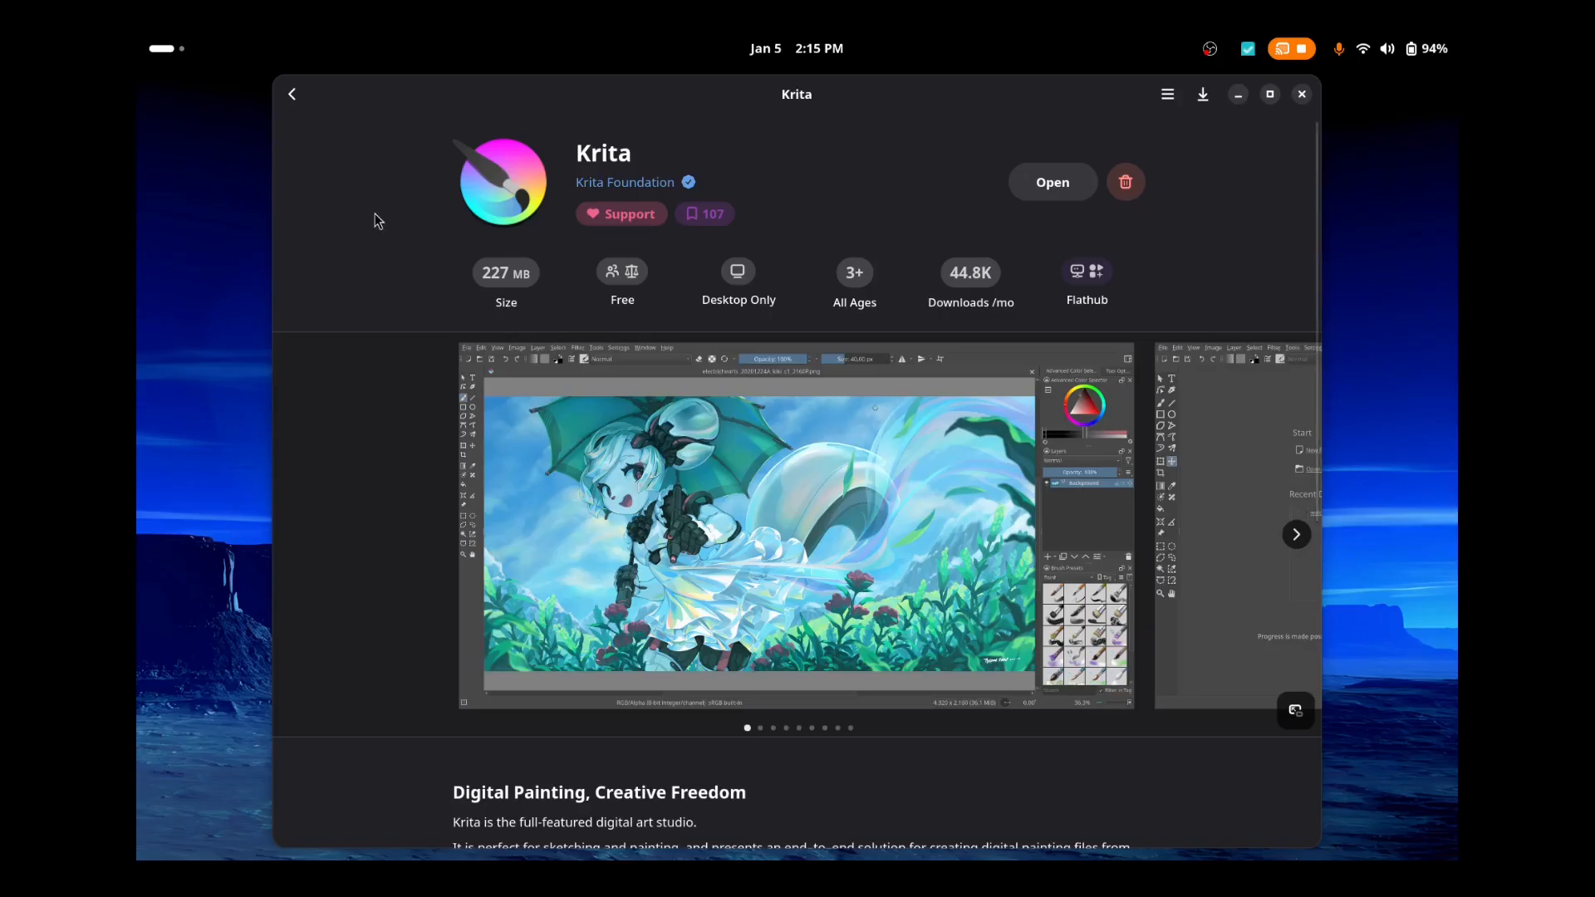
mouse_move(1112, 168)
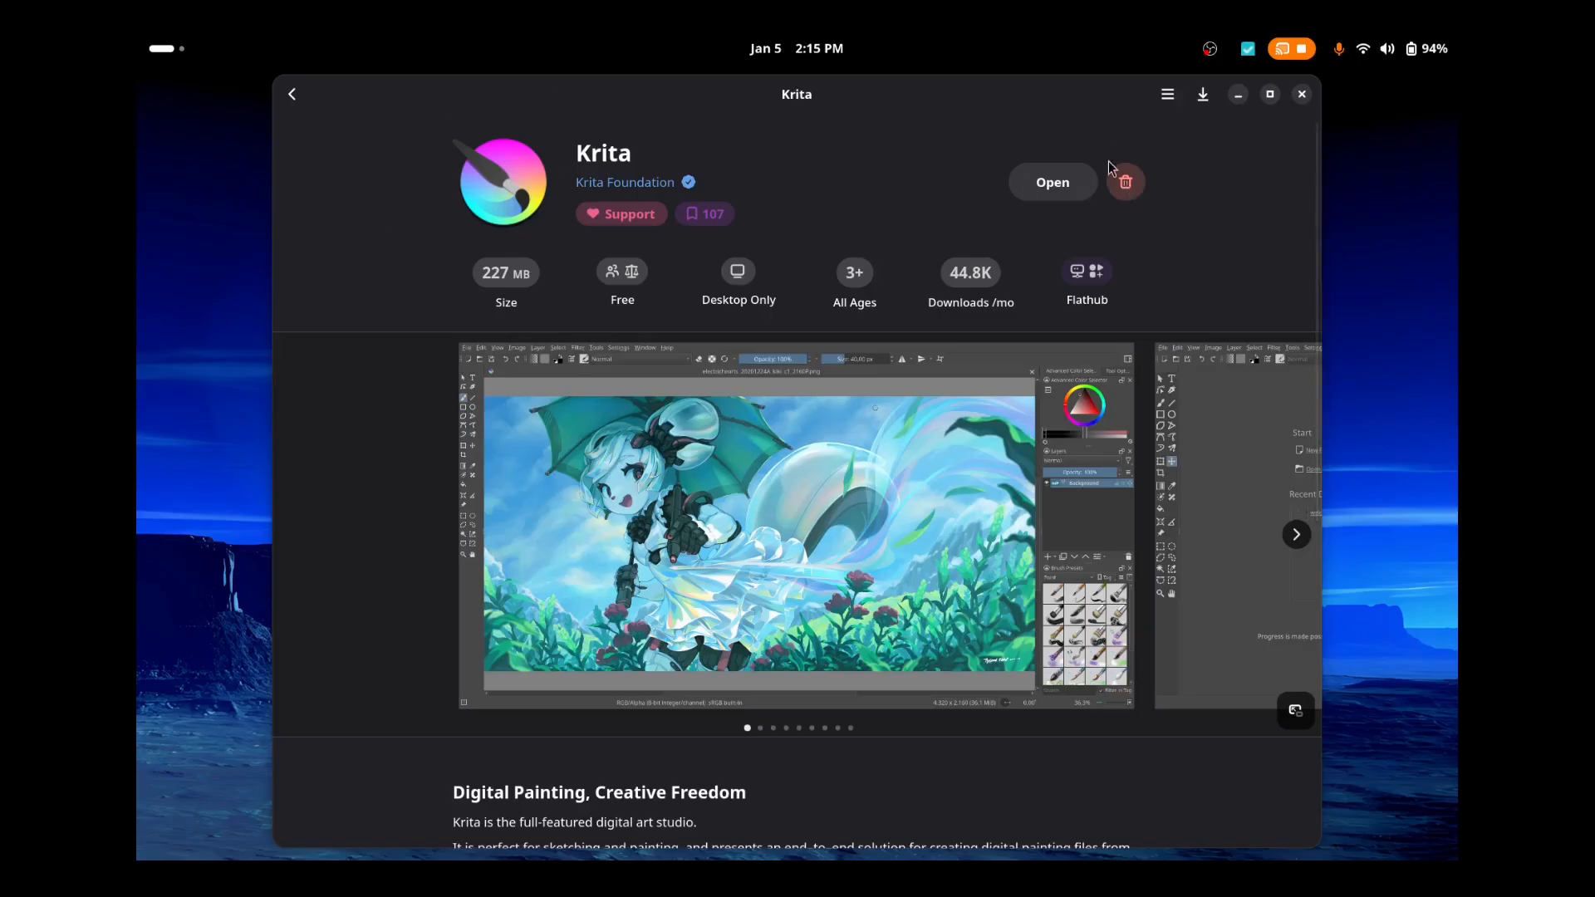
mouse_move(1326, 191)
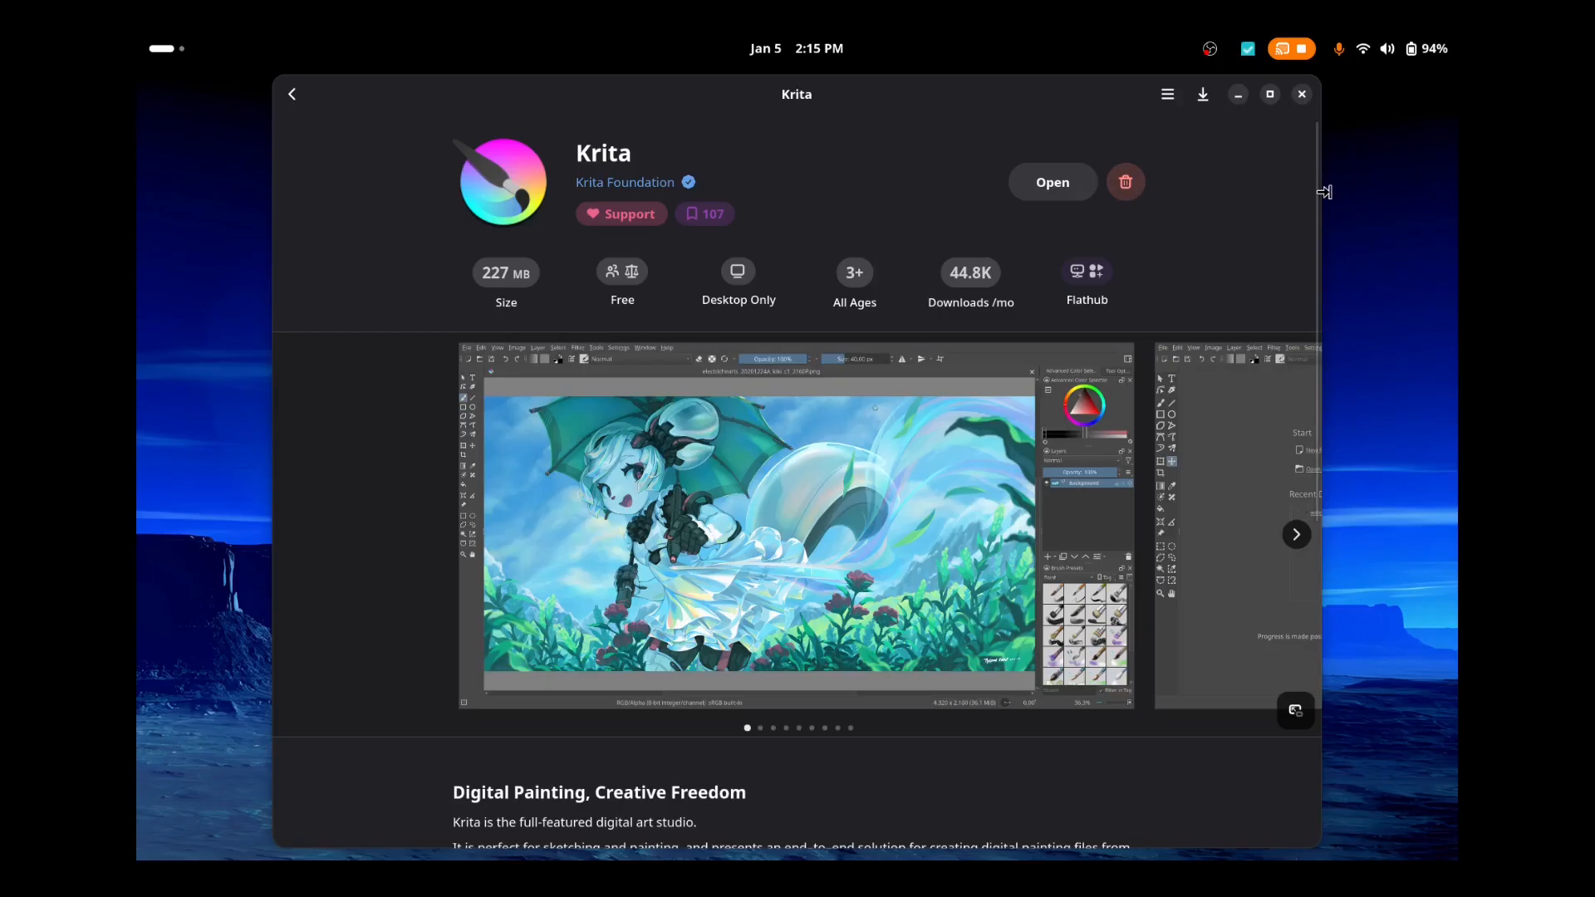
click(1301, 94)
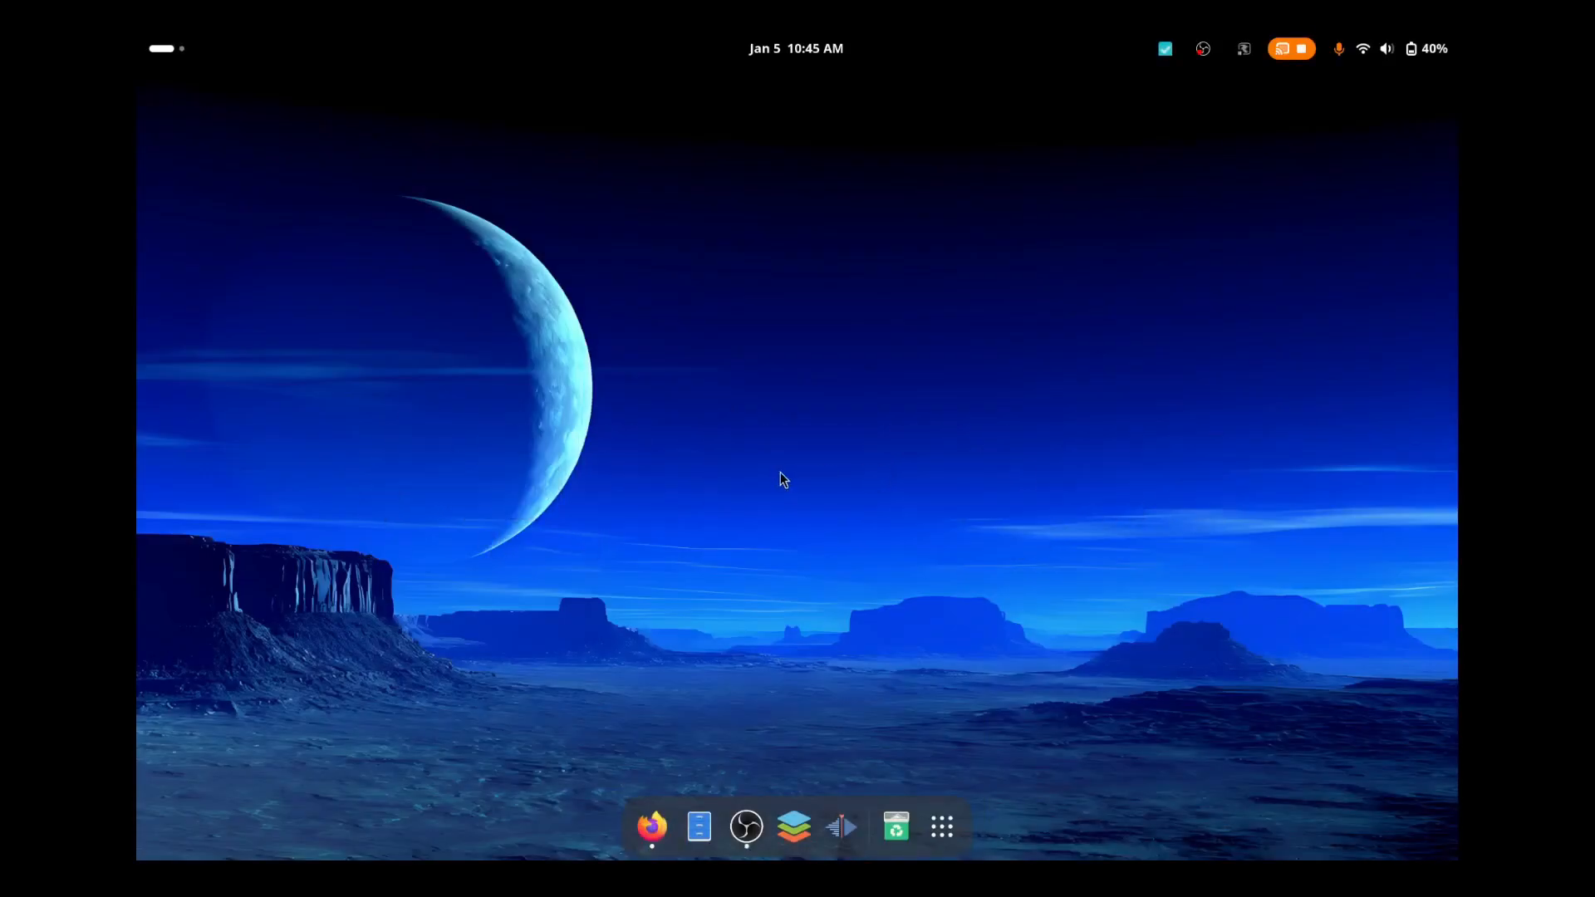
mouse_move(753, 590)
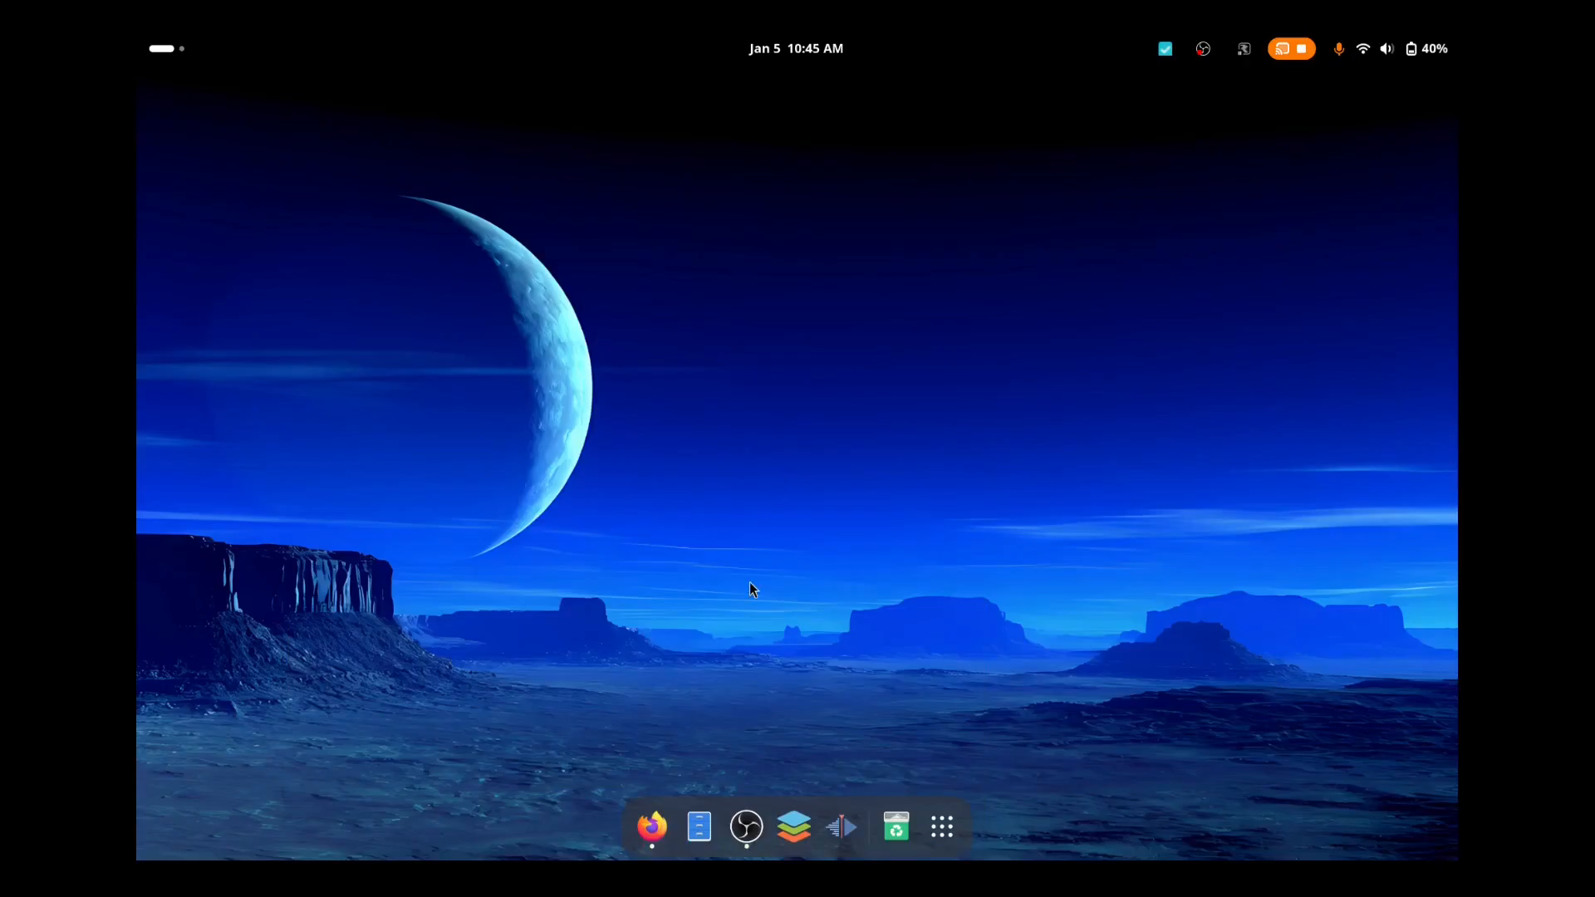
mouse_move(698, 826)
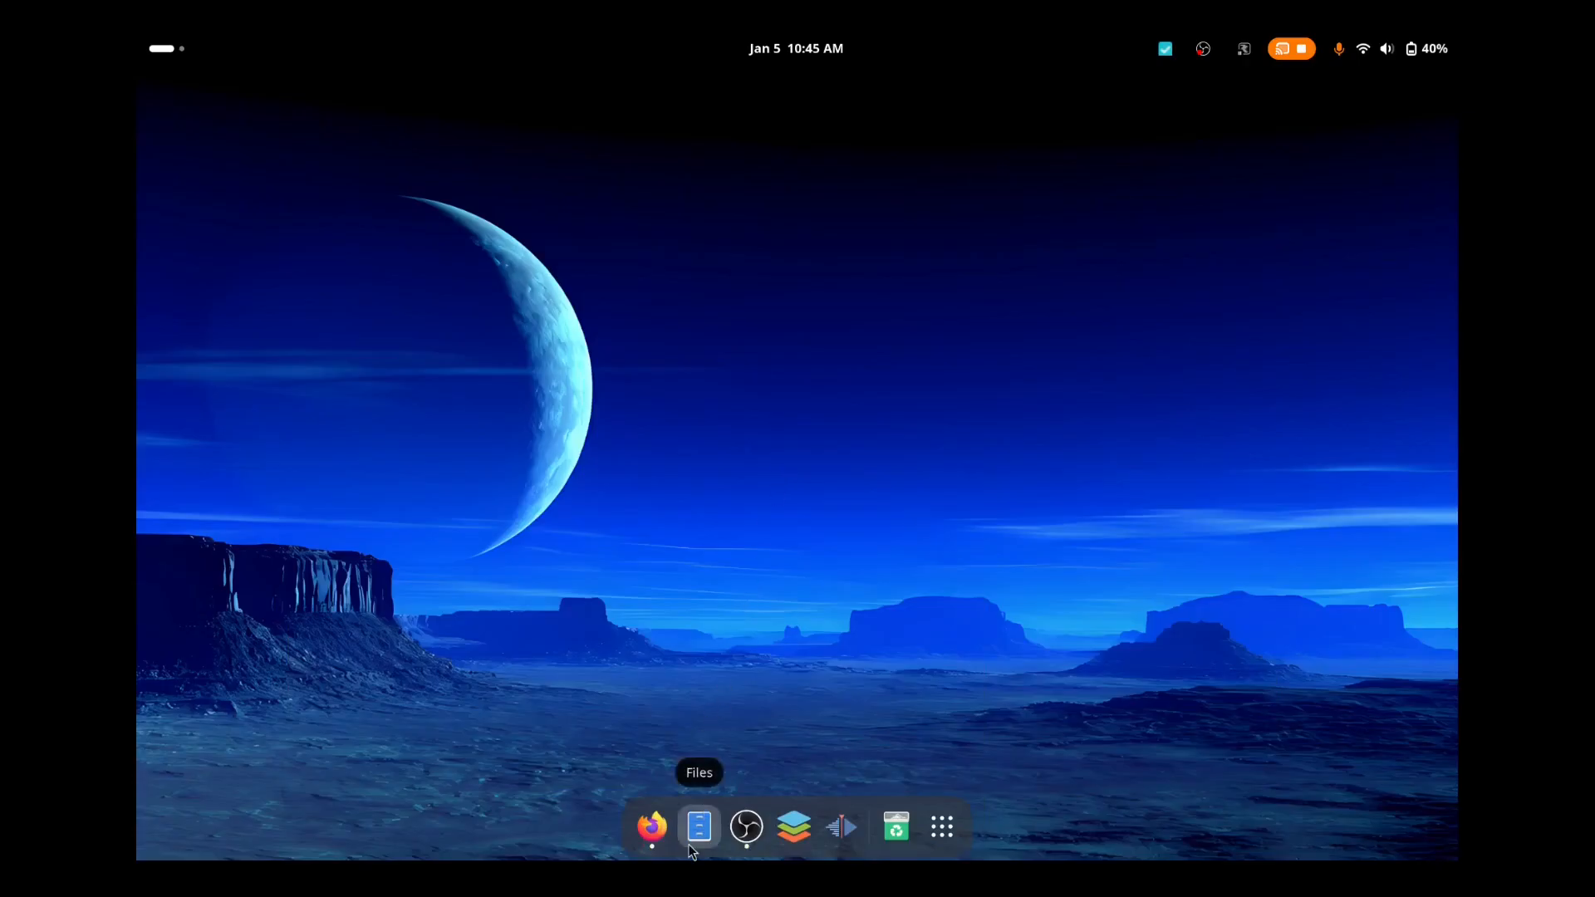
mouse_move(699, 833)
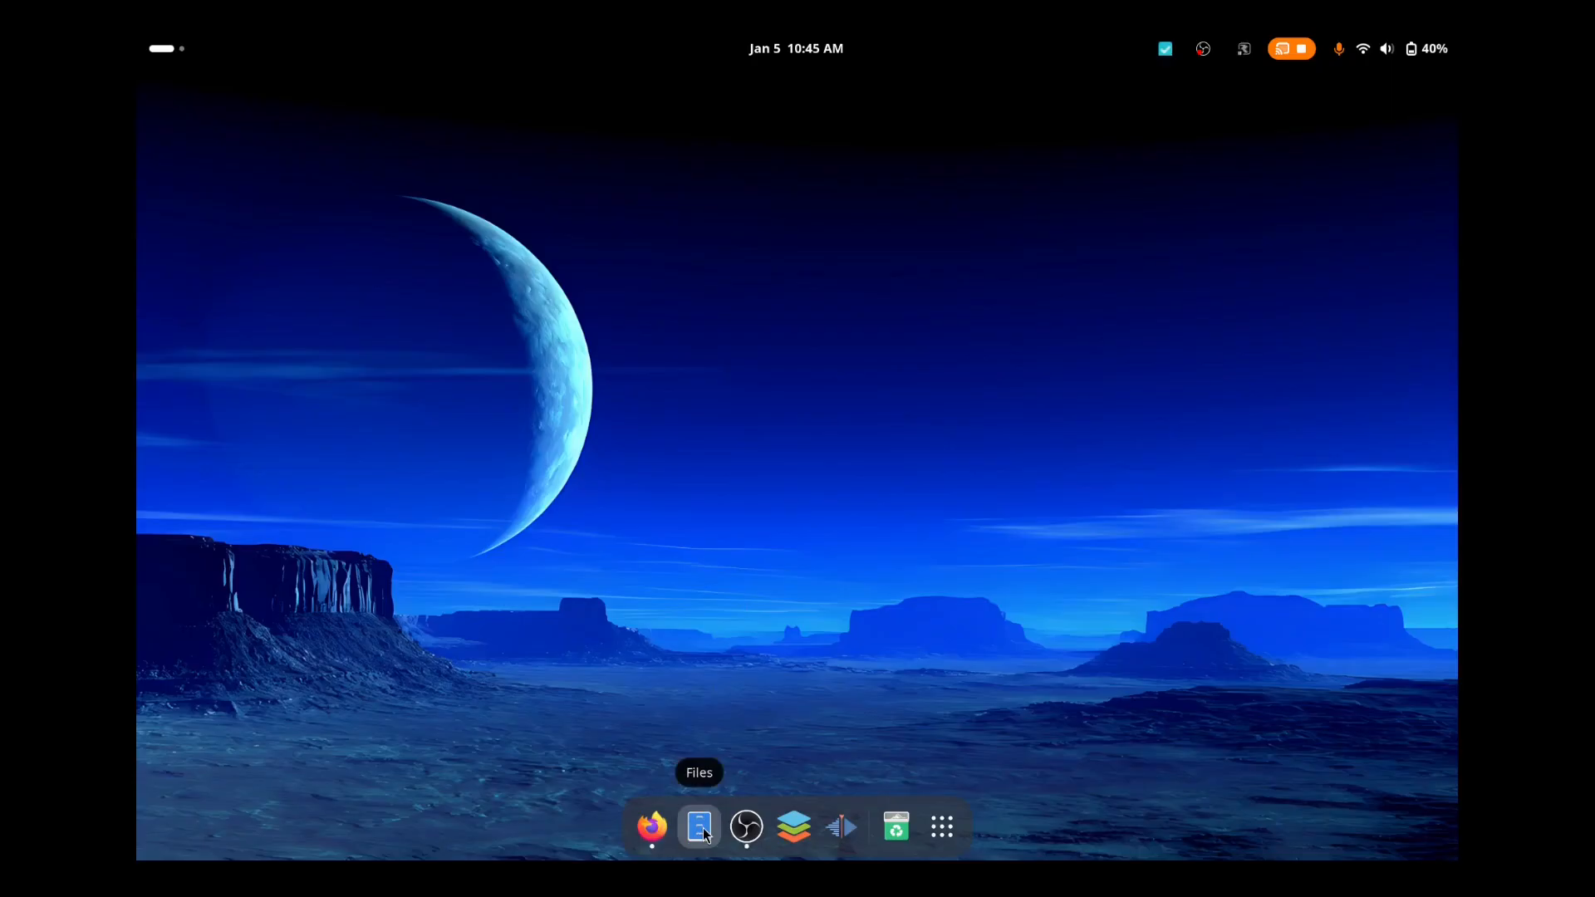
Step: Open Files, view the pCloudDrive folder's contents, then go back to Home
click(699, 826)
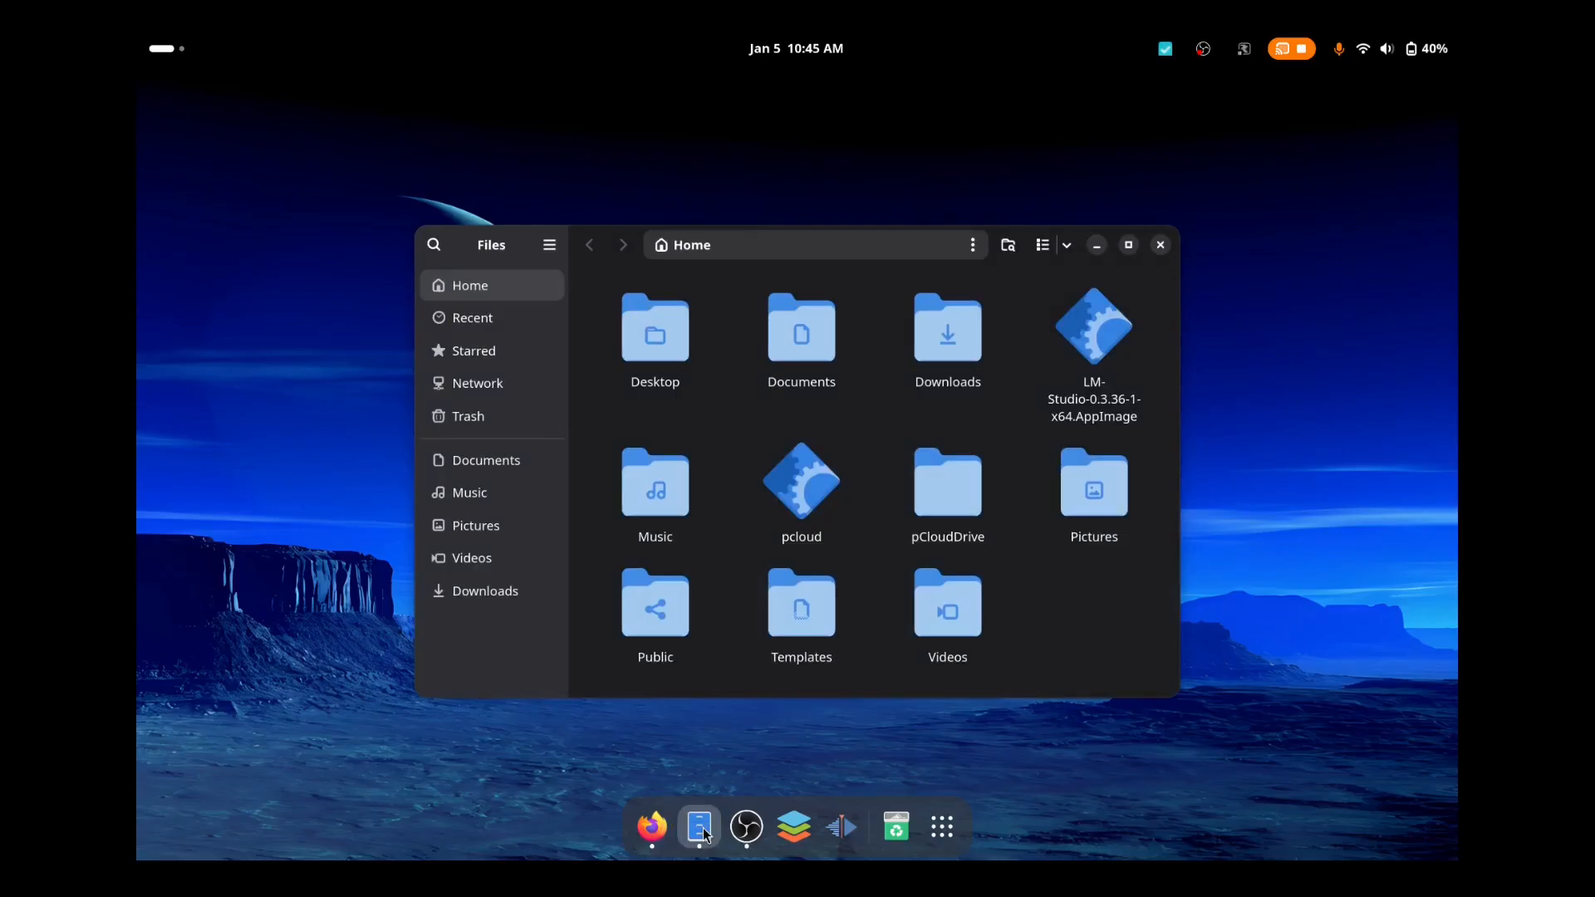
mouse_move(1063, 628)
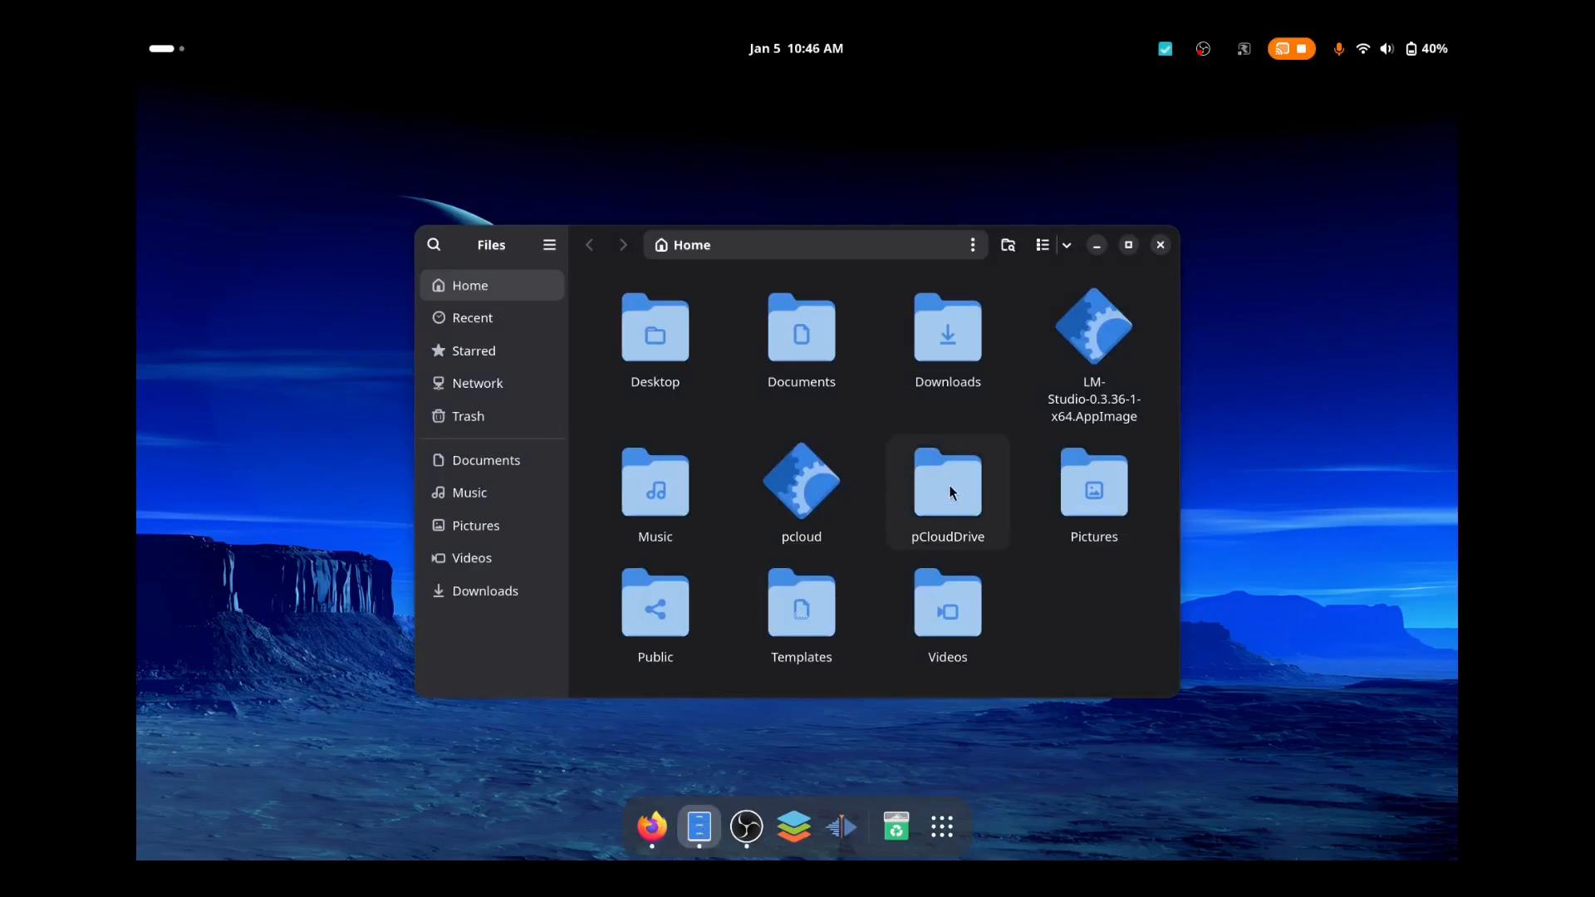
mouse_move(983, 432)
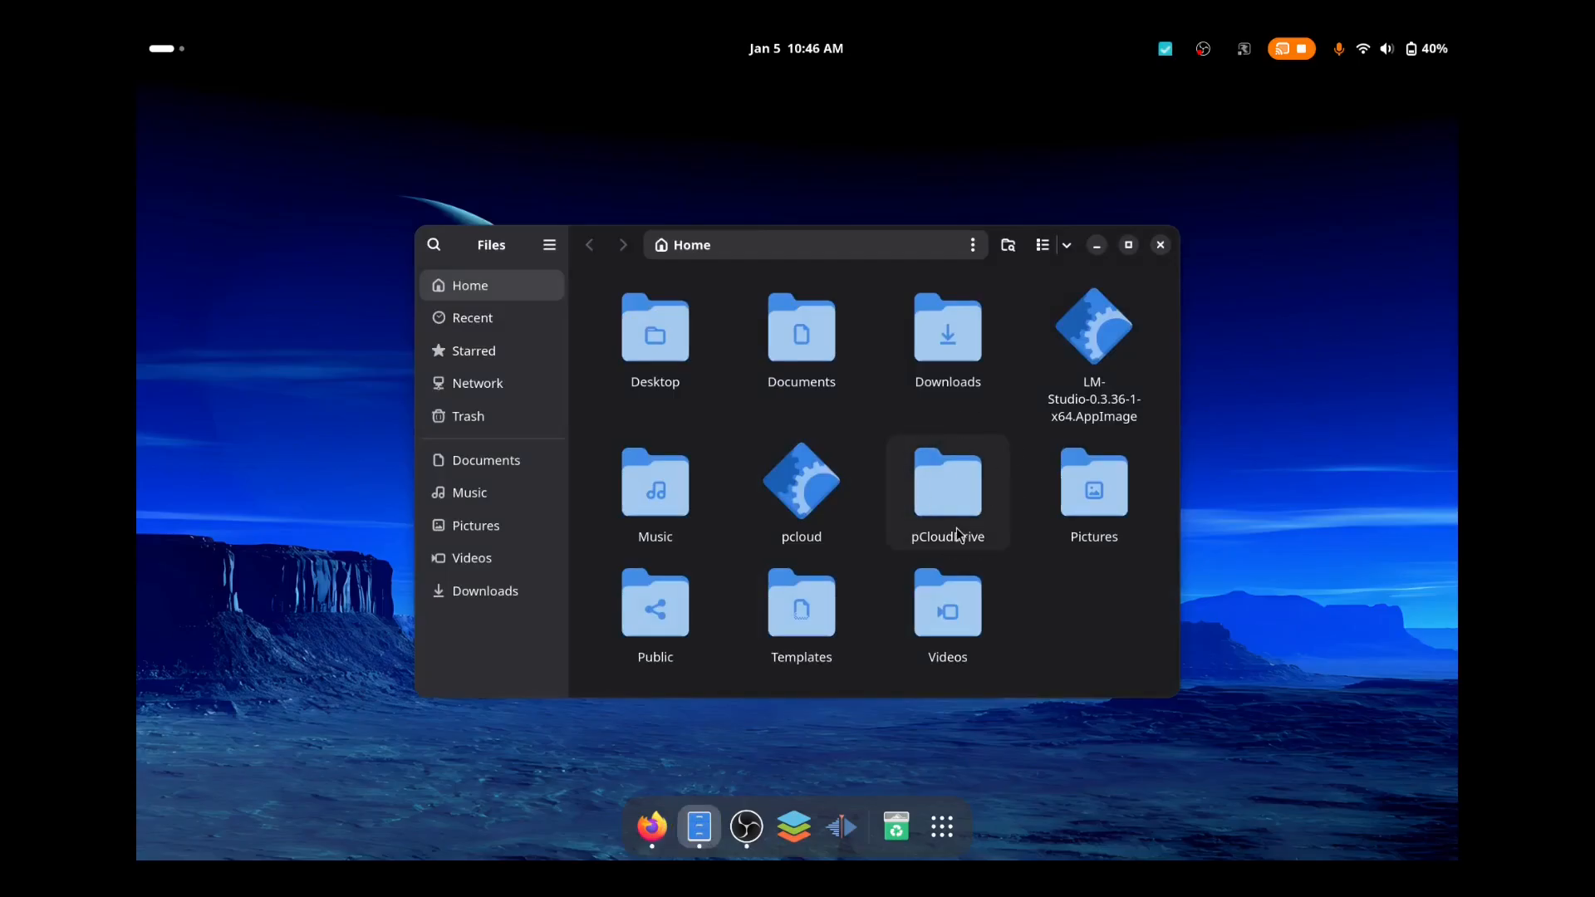
mouse_move(982, 511)
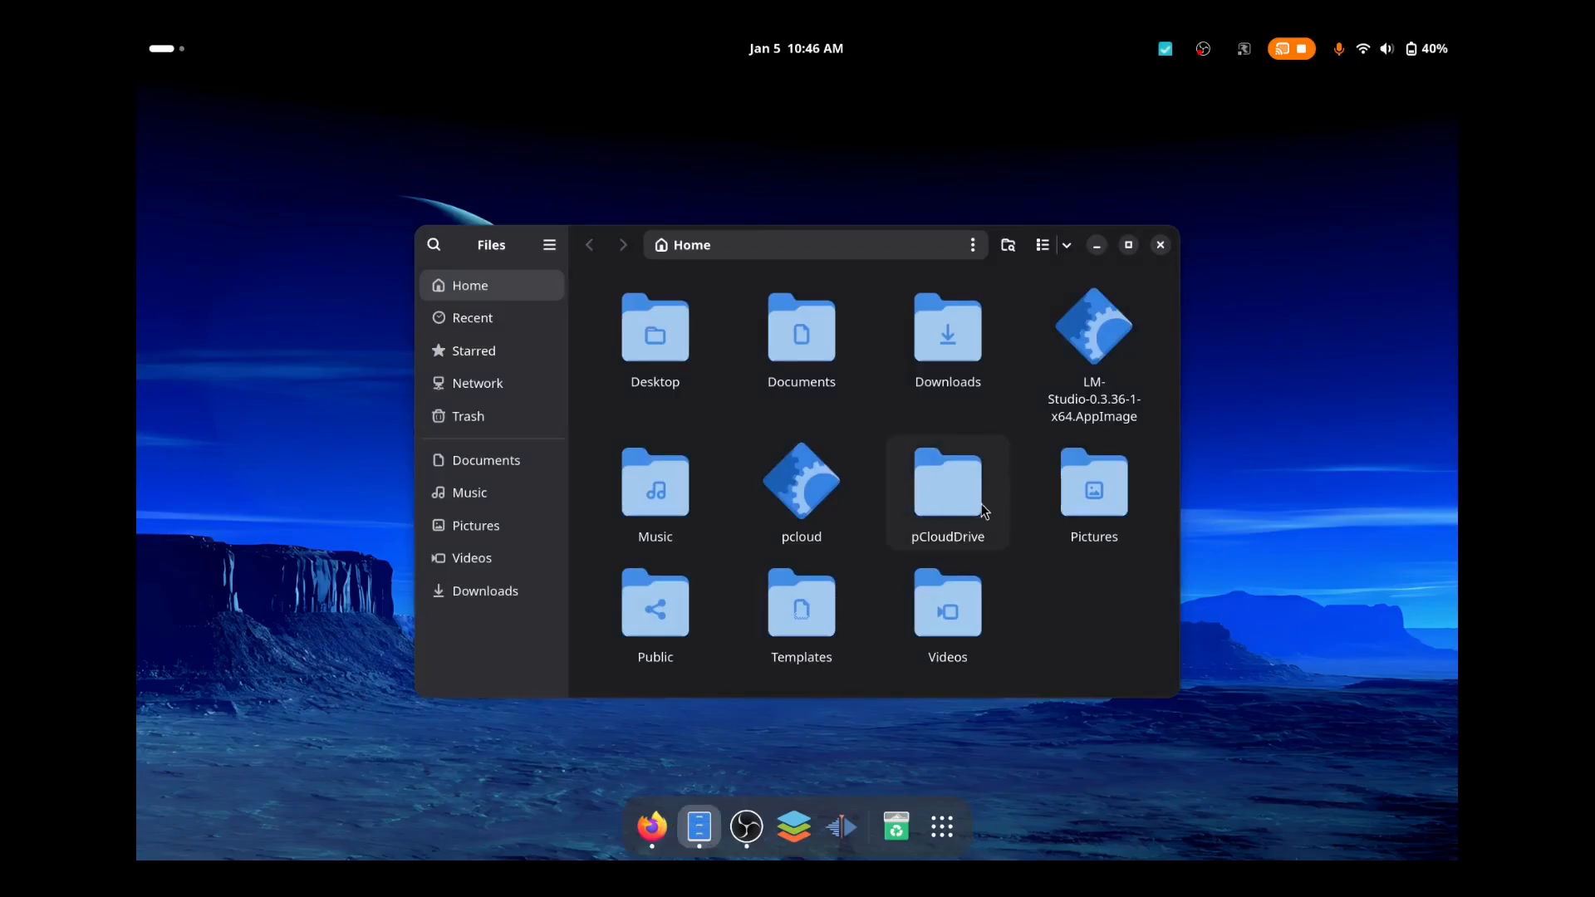
double_click(947, 483)
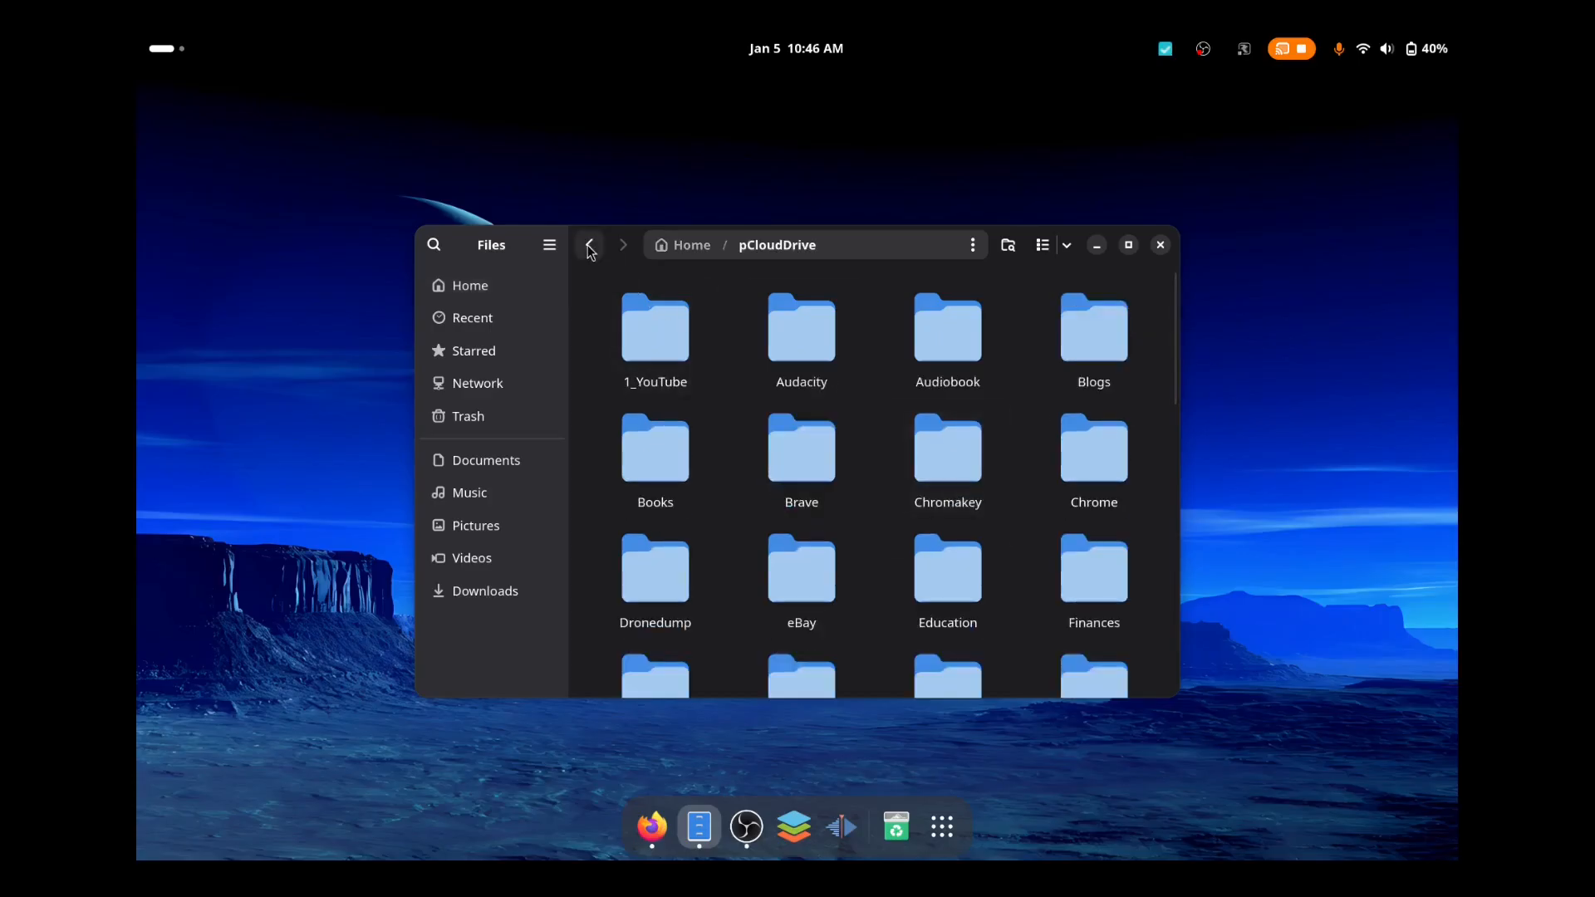
click(590, 246)
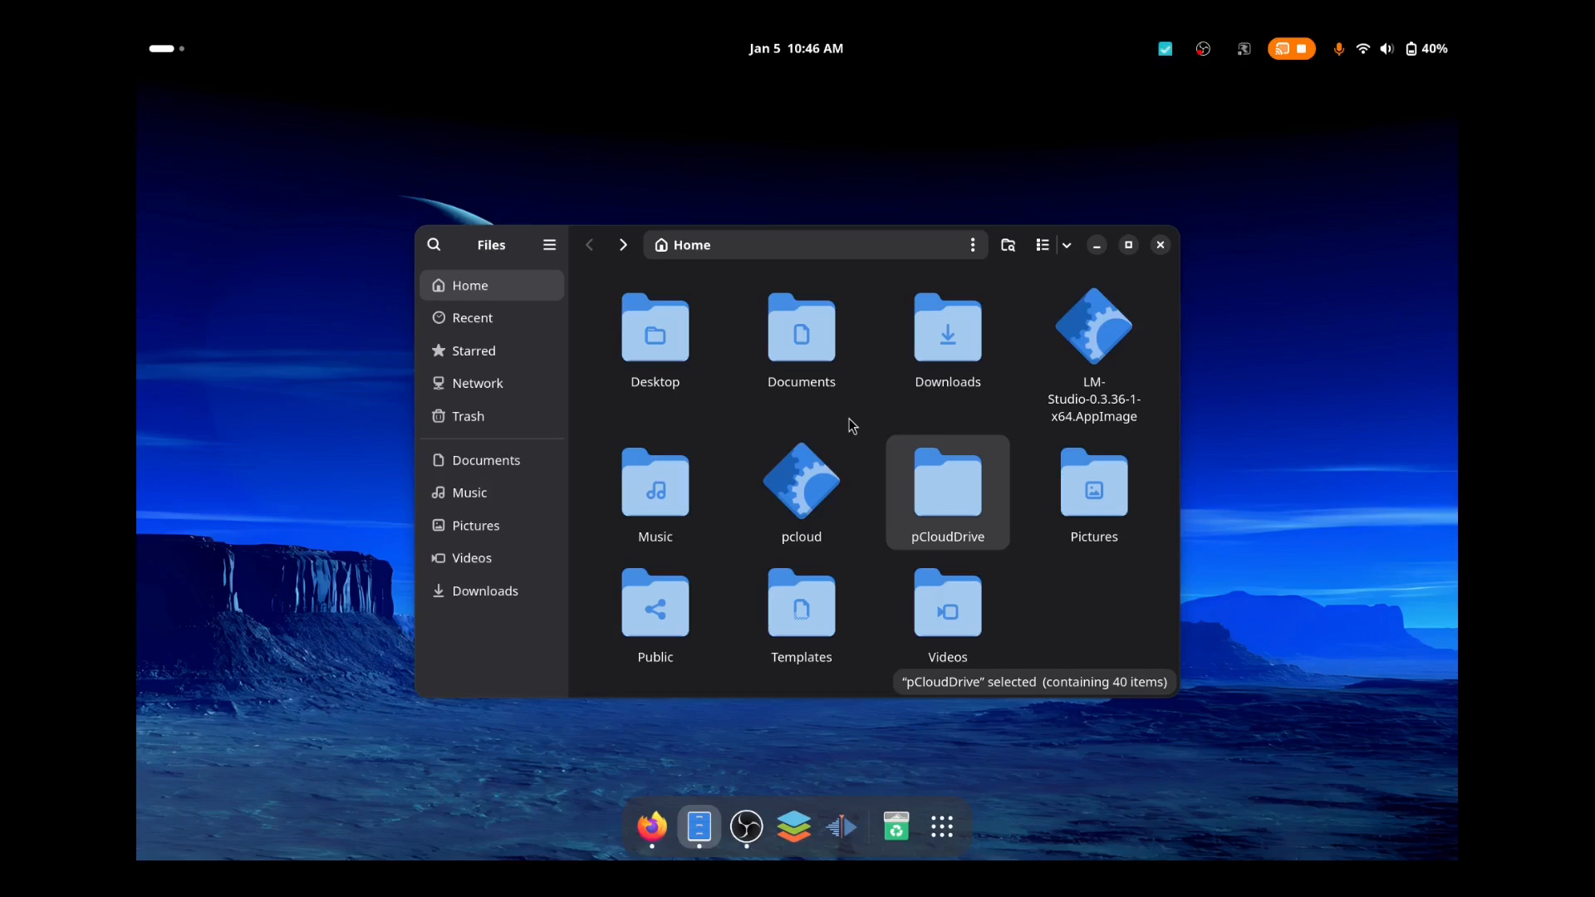
mouse_move(702, 422)
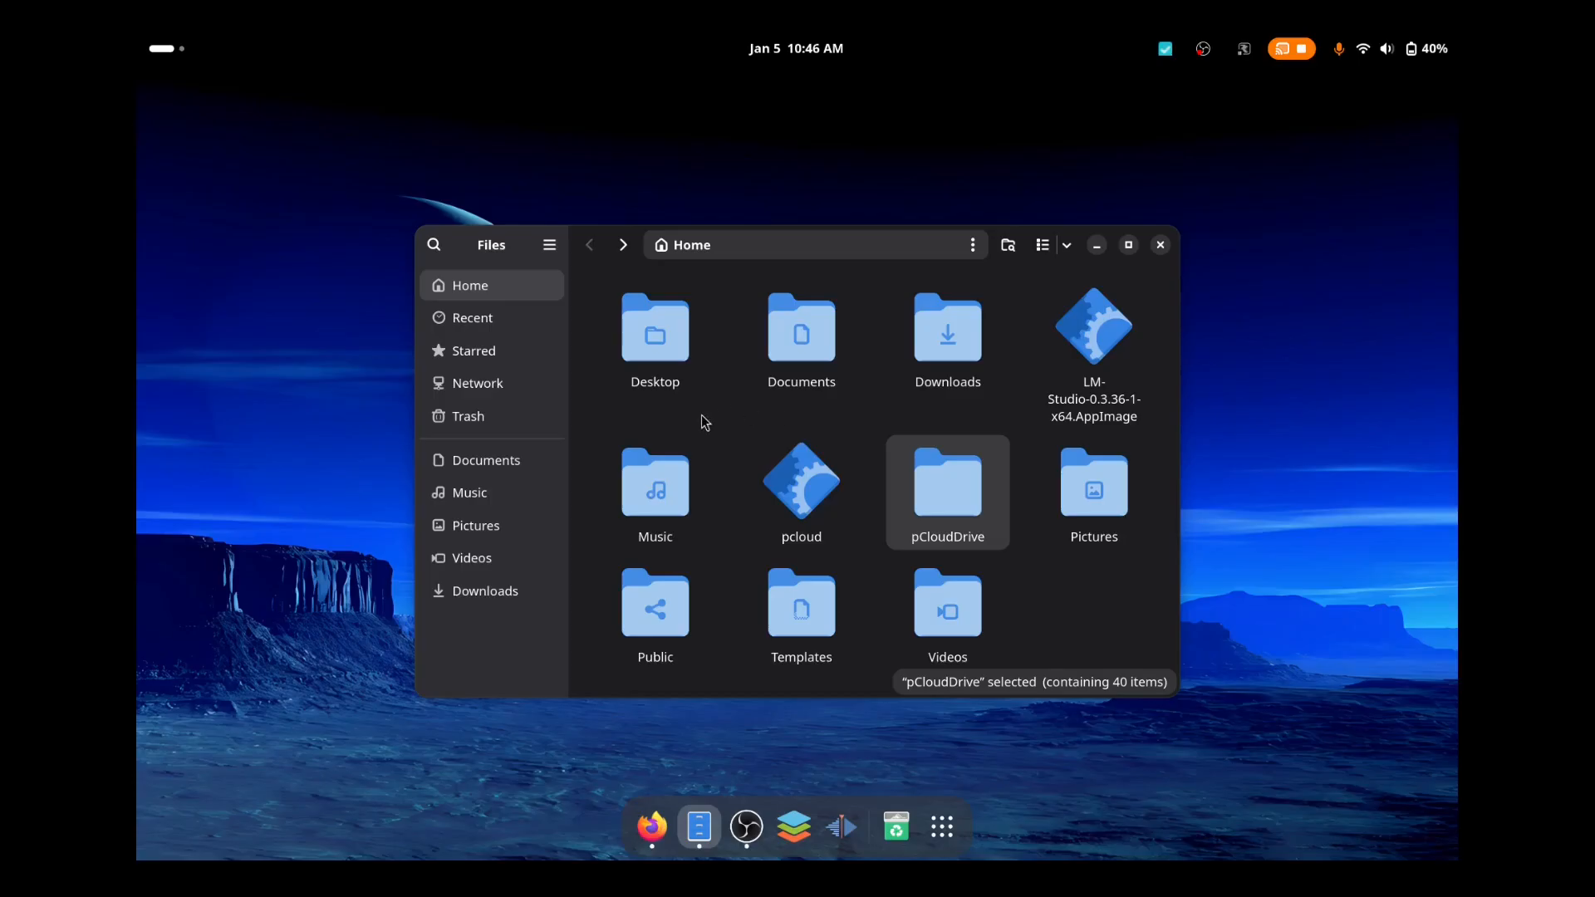
Step: Switch to Firefox on the Answer Overflow thread about cloud storage missing in Dolphin
click(650, 826)
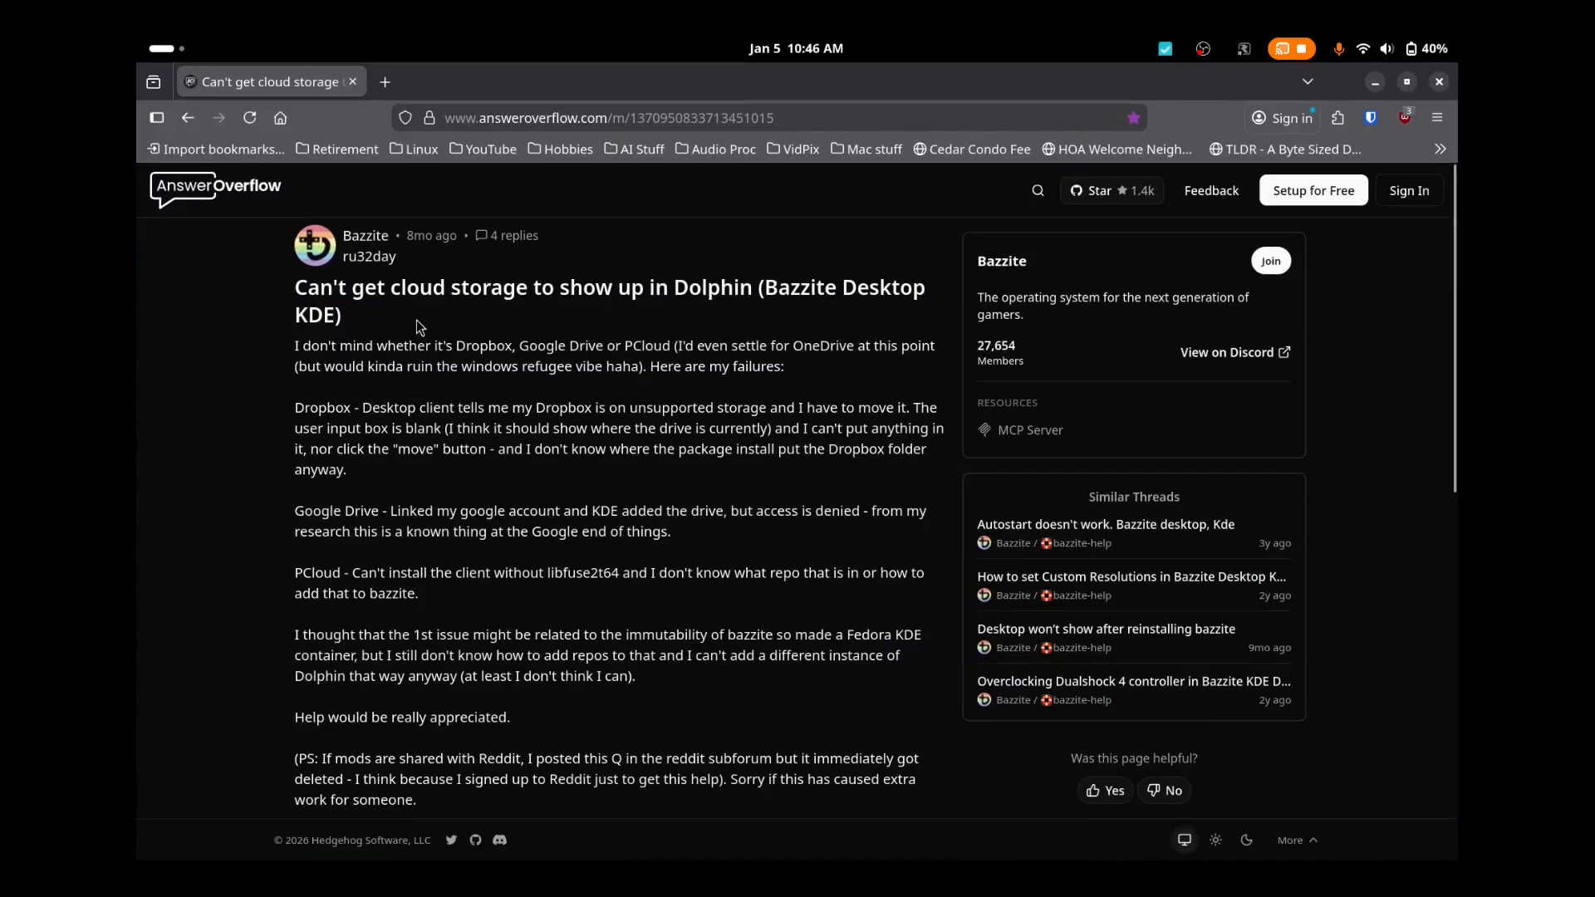
mouse_move(602, 330)
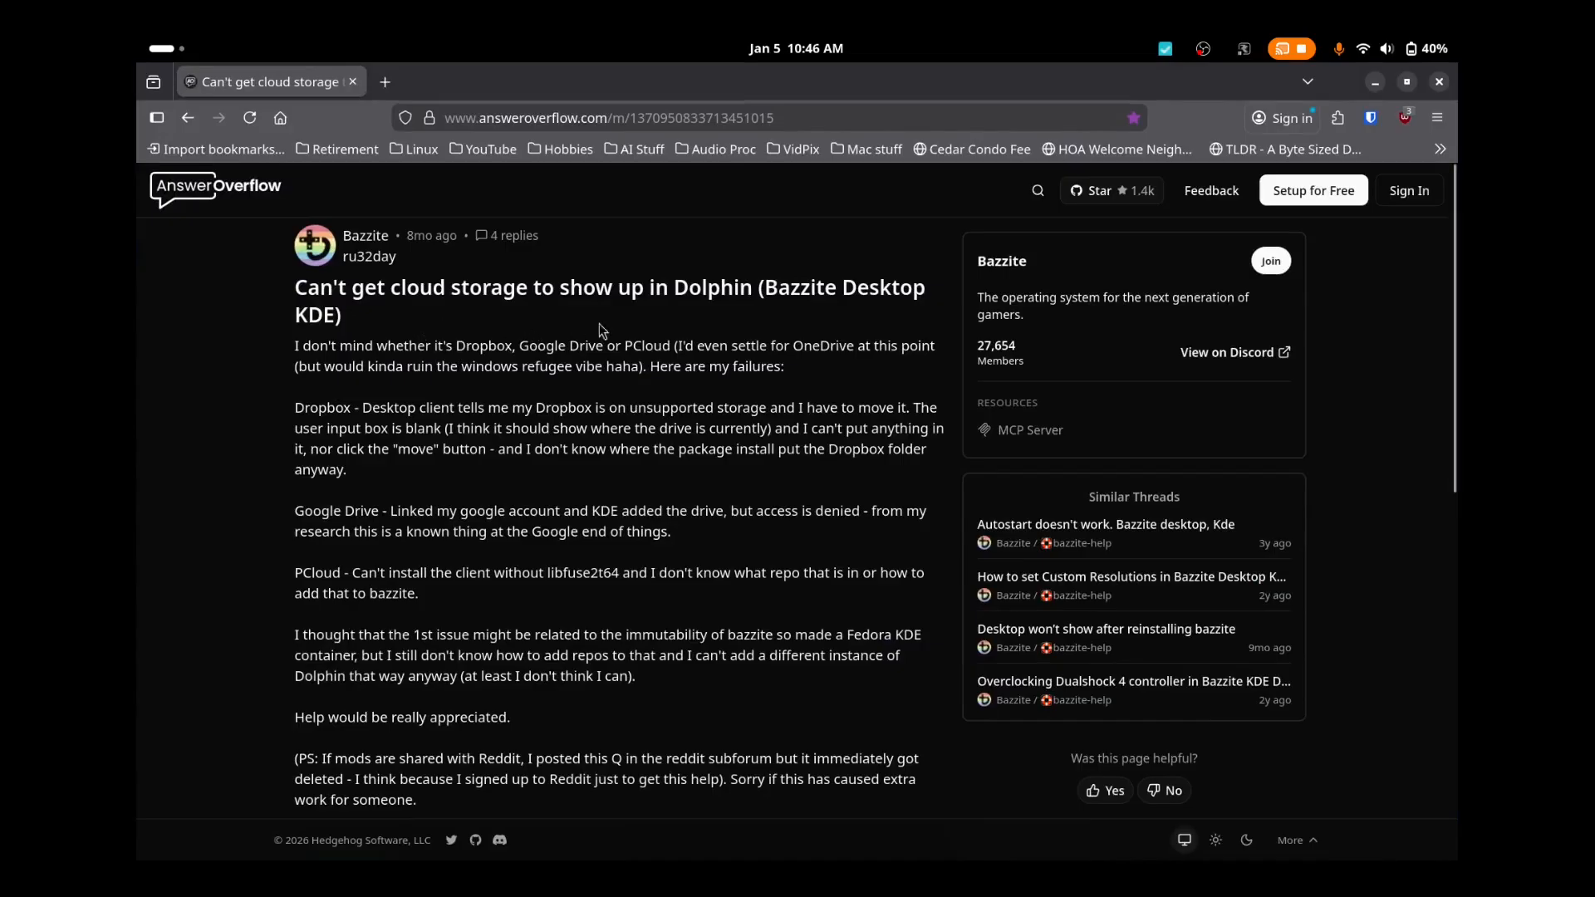
mouse_move(794, 340)
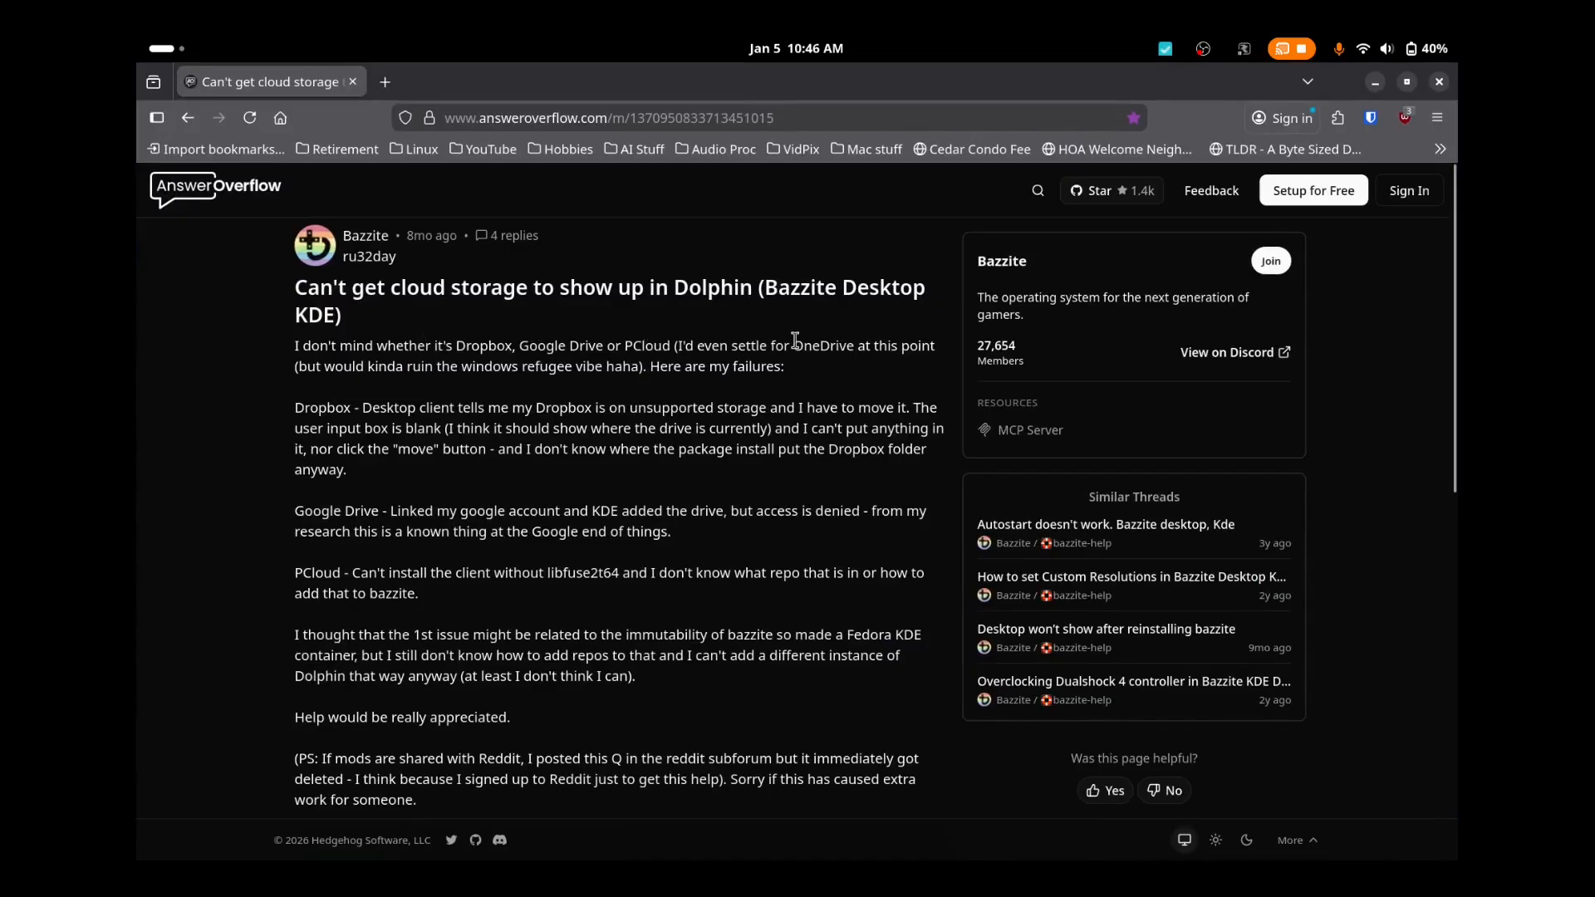
mouse_move(403, 333)
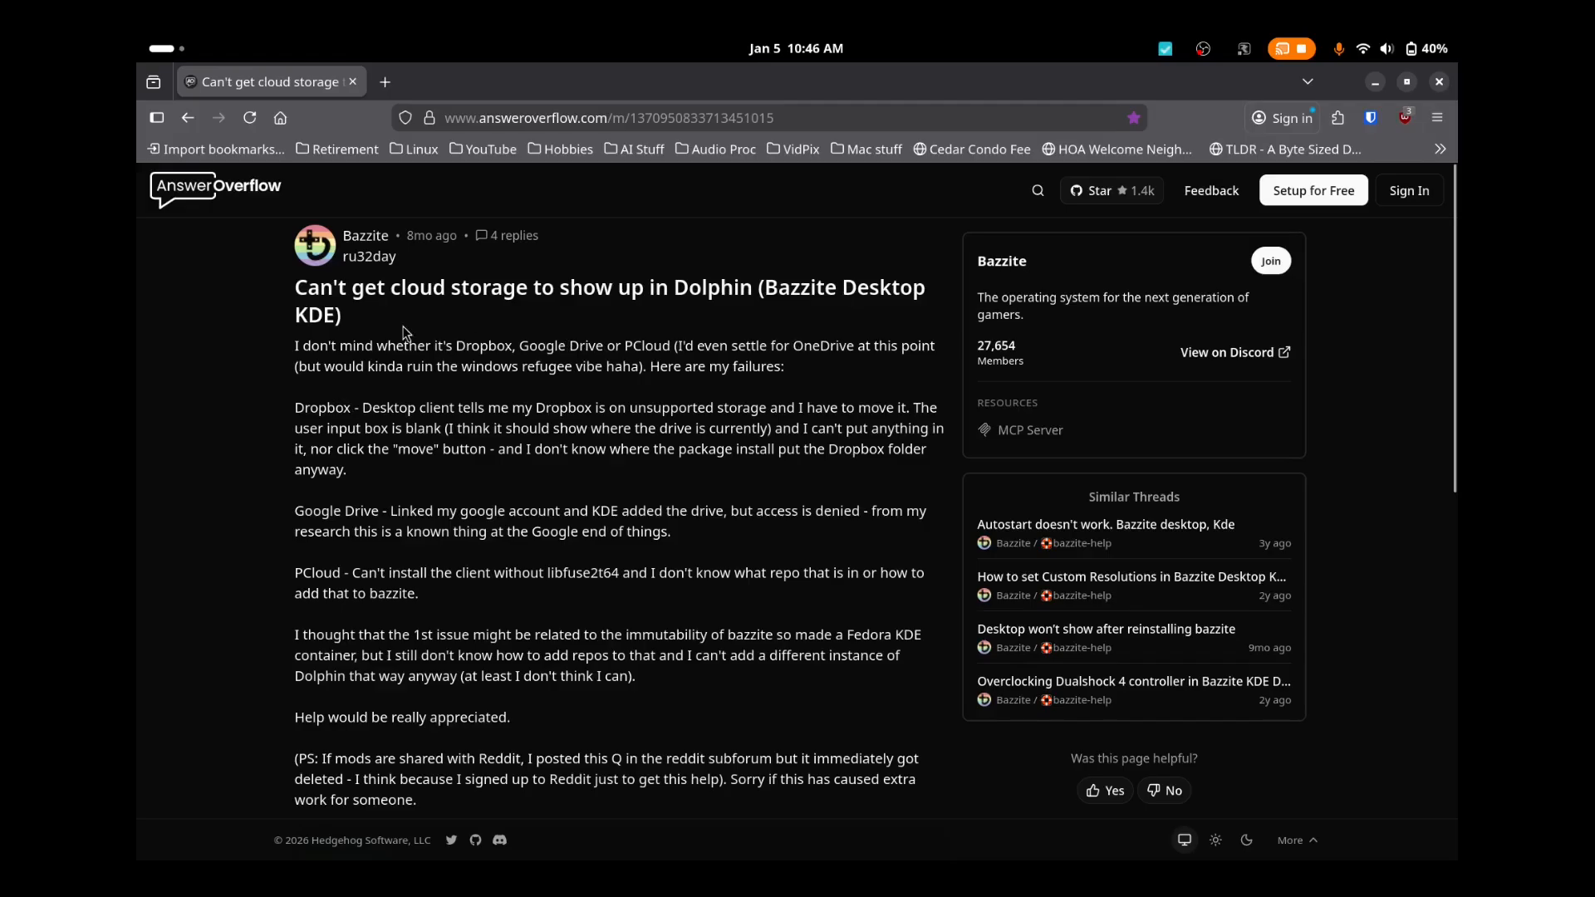
mouse_move(593, 422)
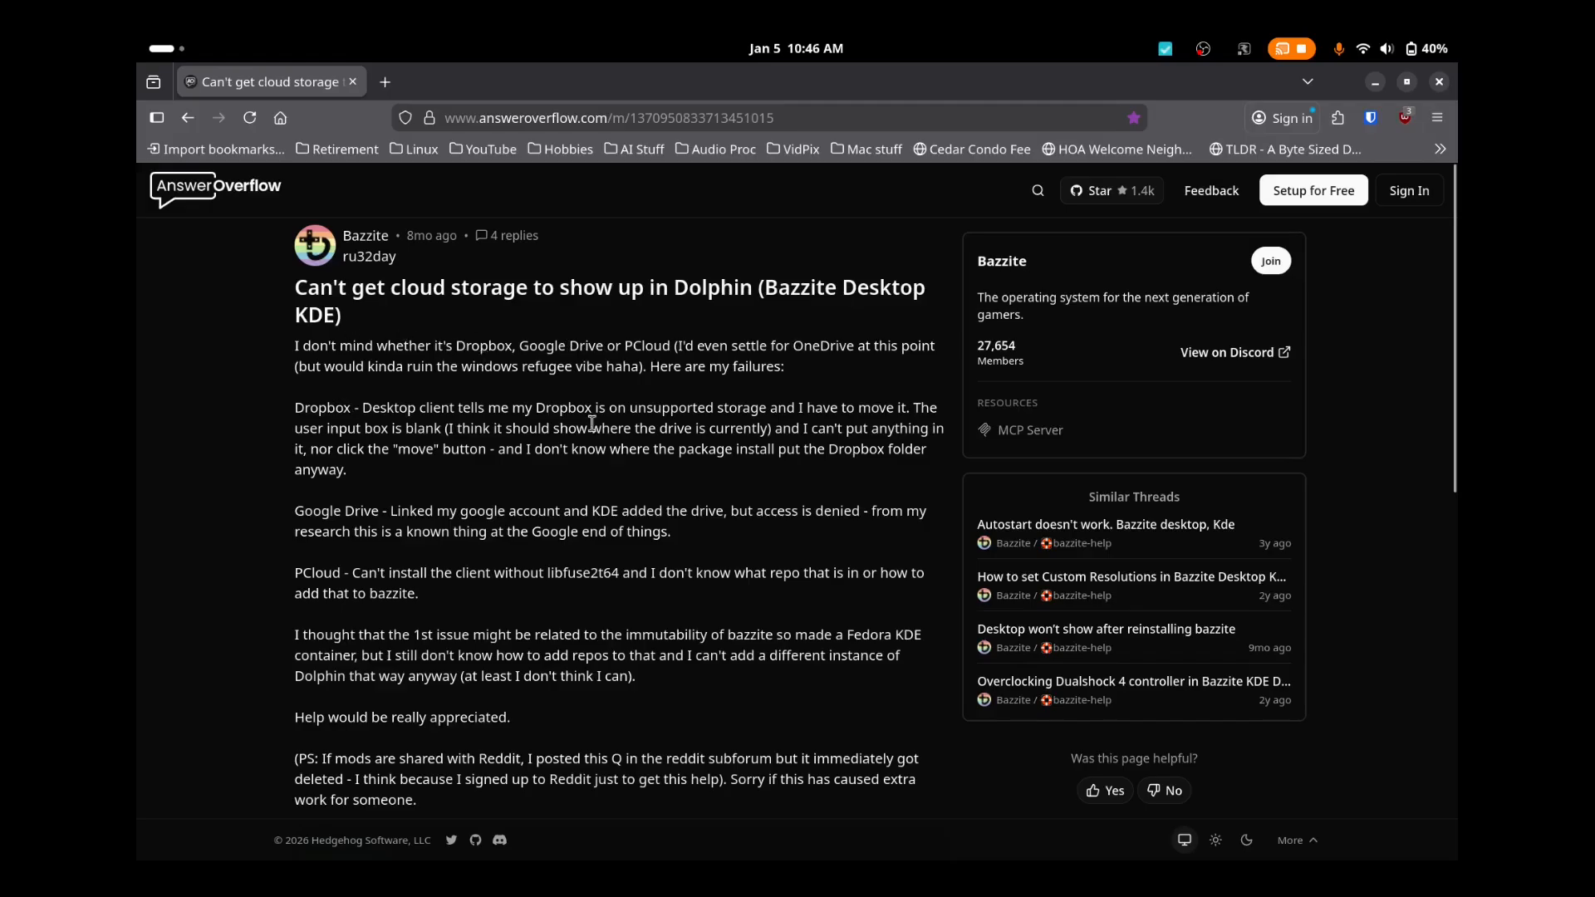
mouse_move(678, 494)
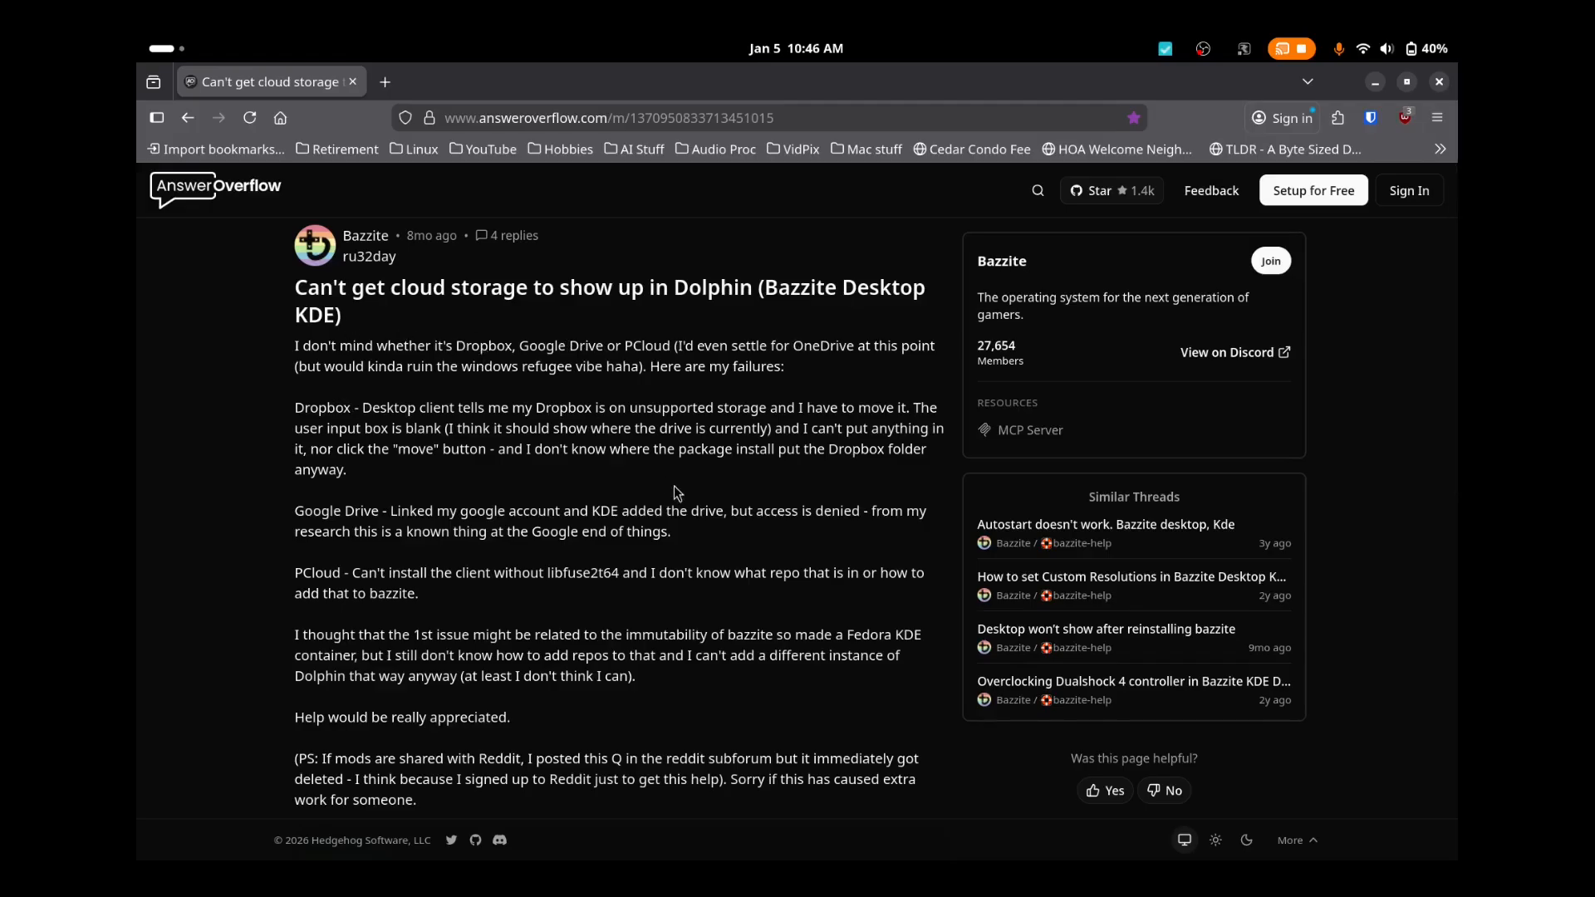
mouse_move(440, 600)
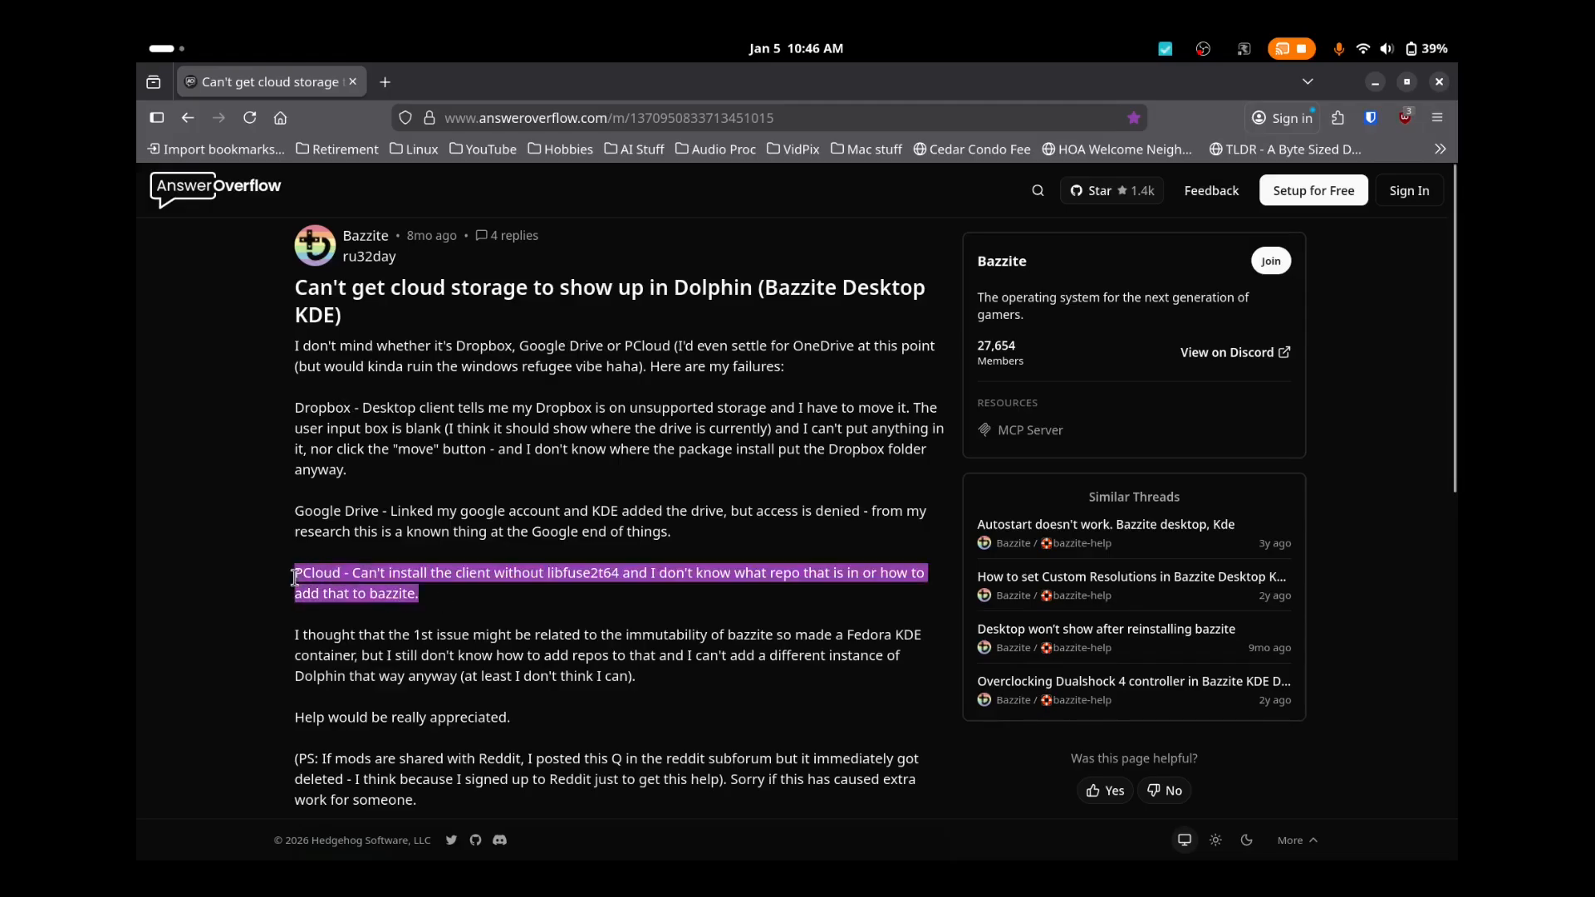
mouse_move(566, 606)
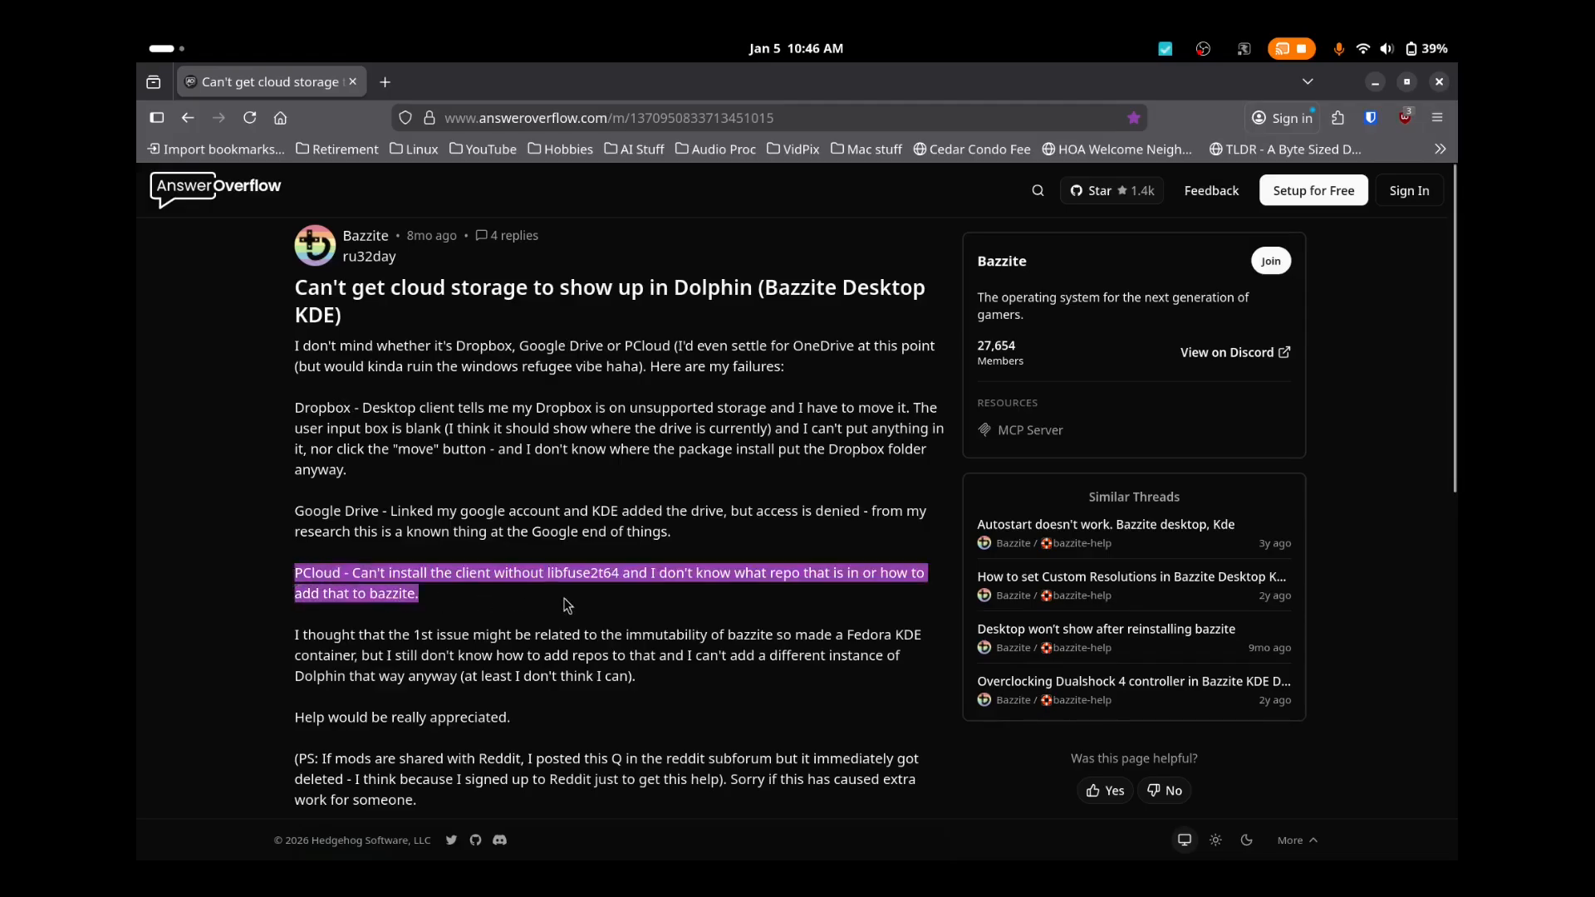
mouse_move(622, 594)
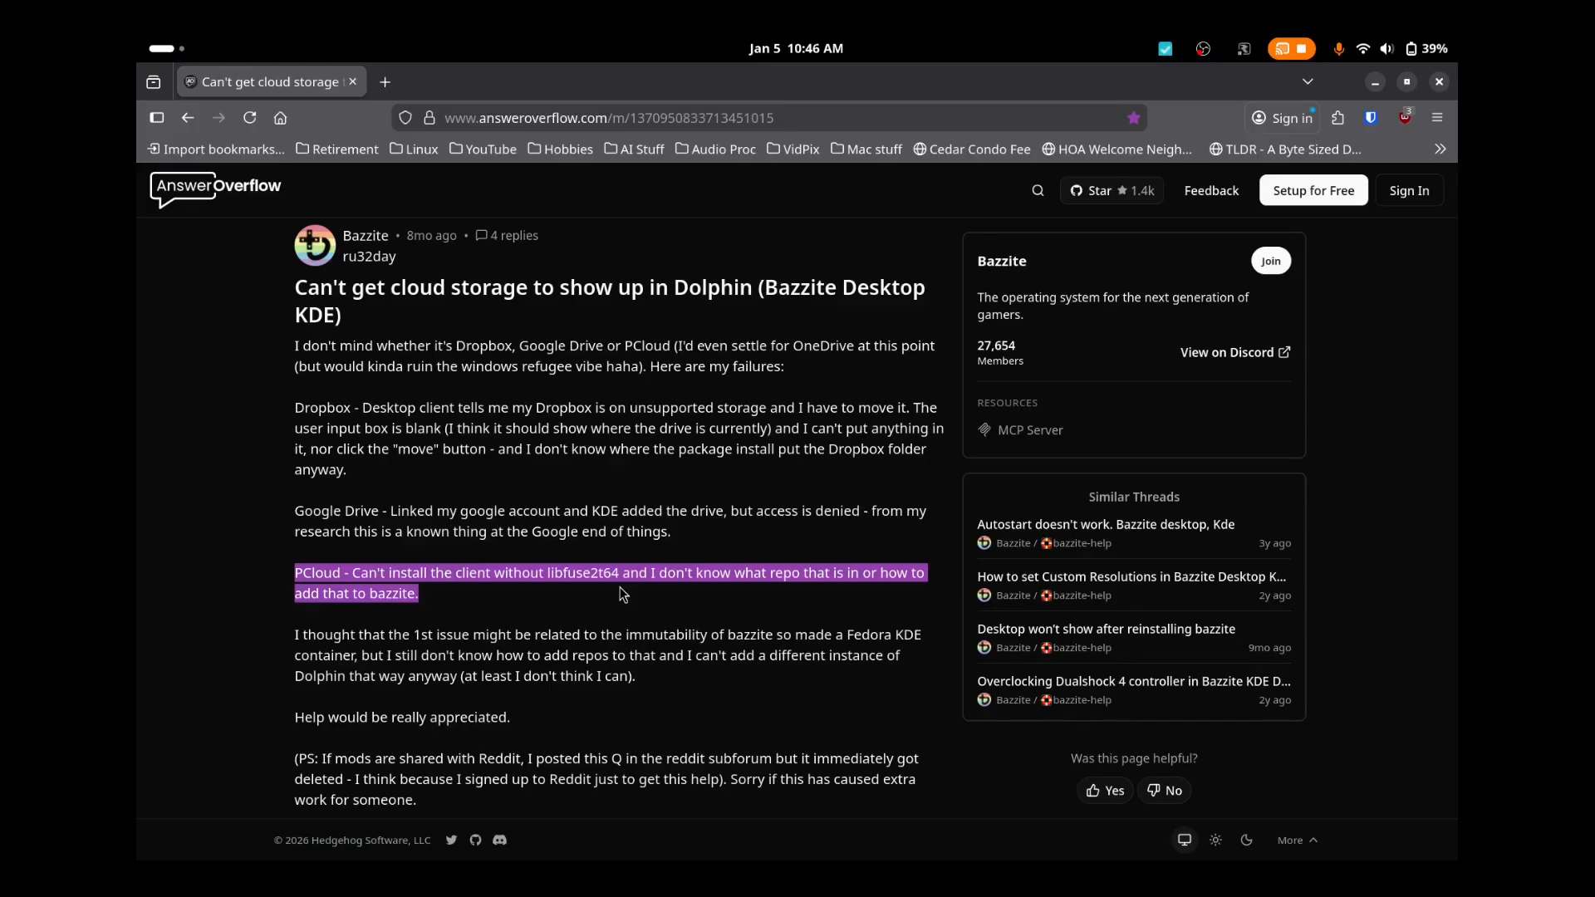
mouse_move(617, 718)
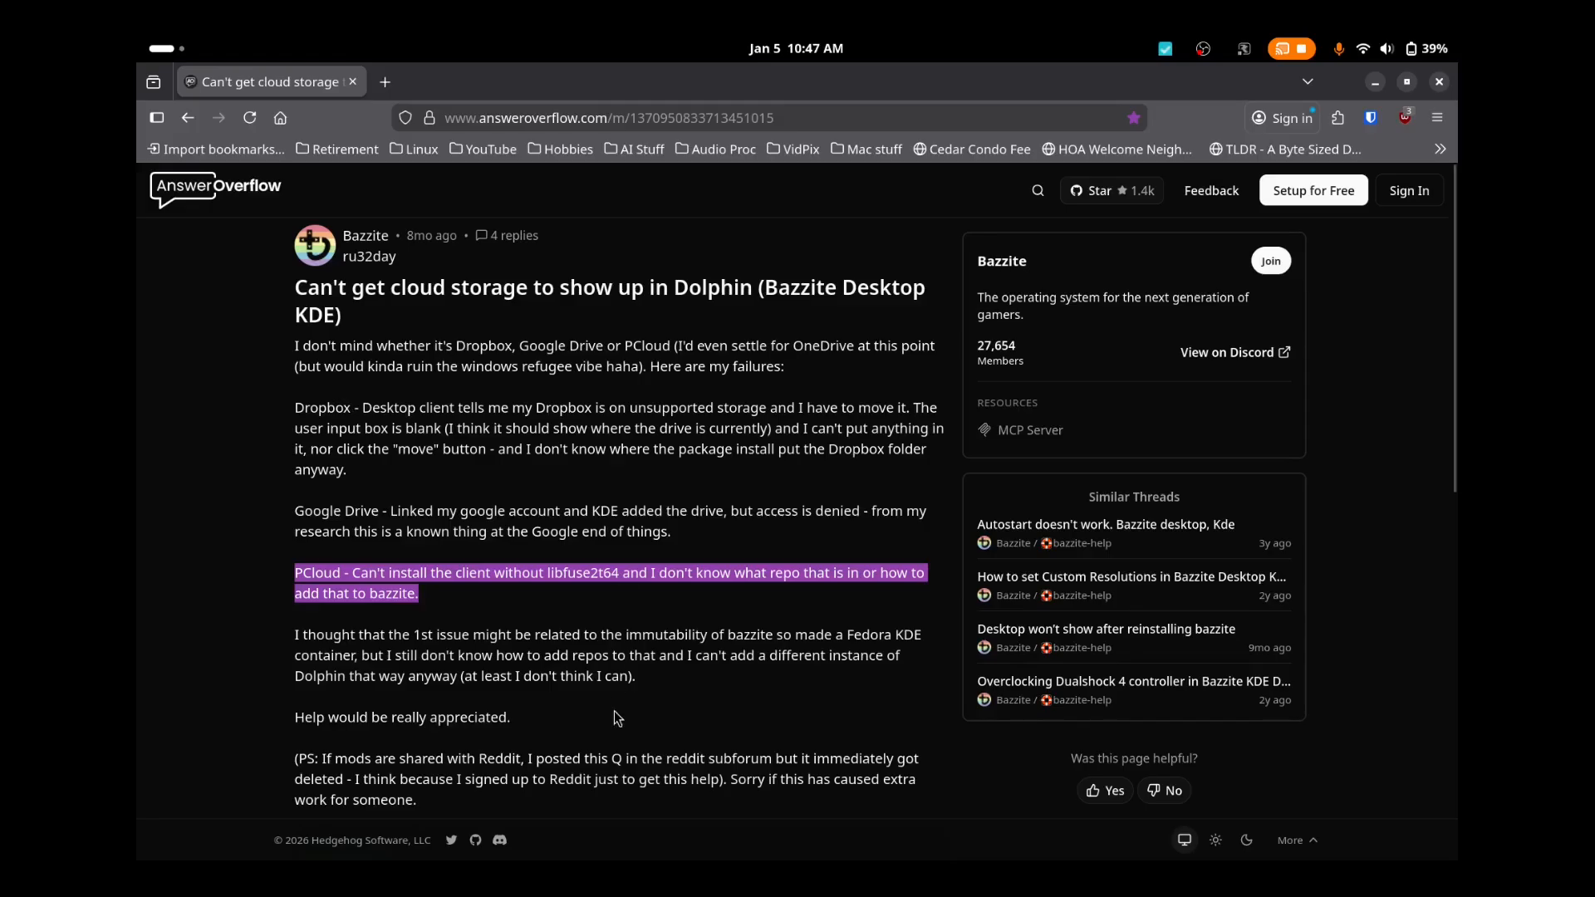
mouse_move(649, 685)
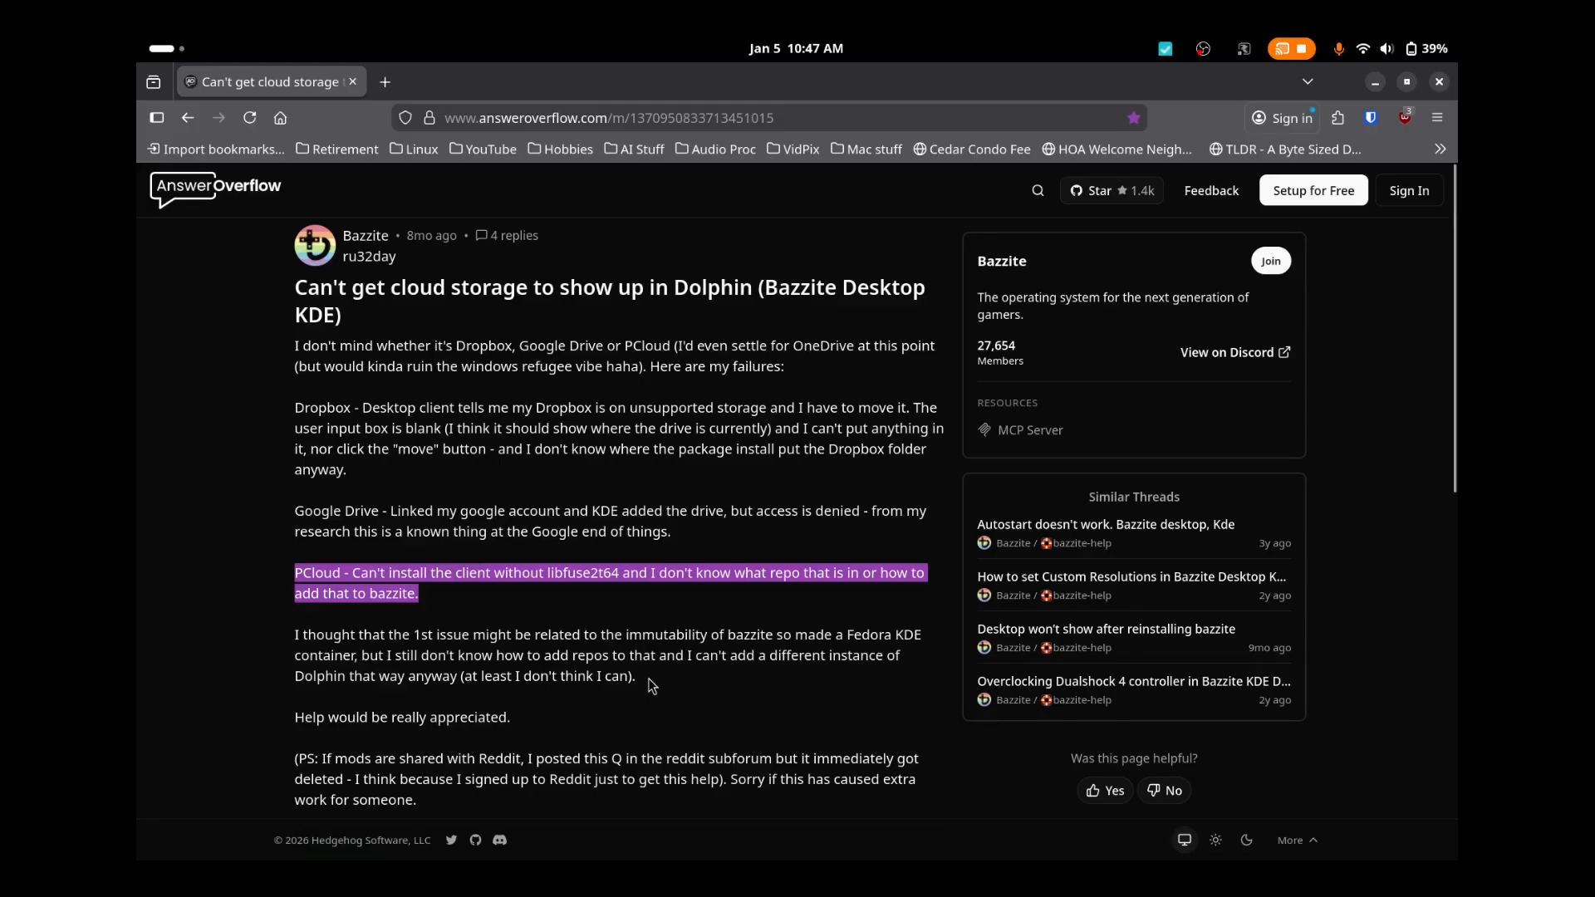
Step: Scroll down to the Solution about installing PCloud via the Gear Lever app
scroll(down, 3)
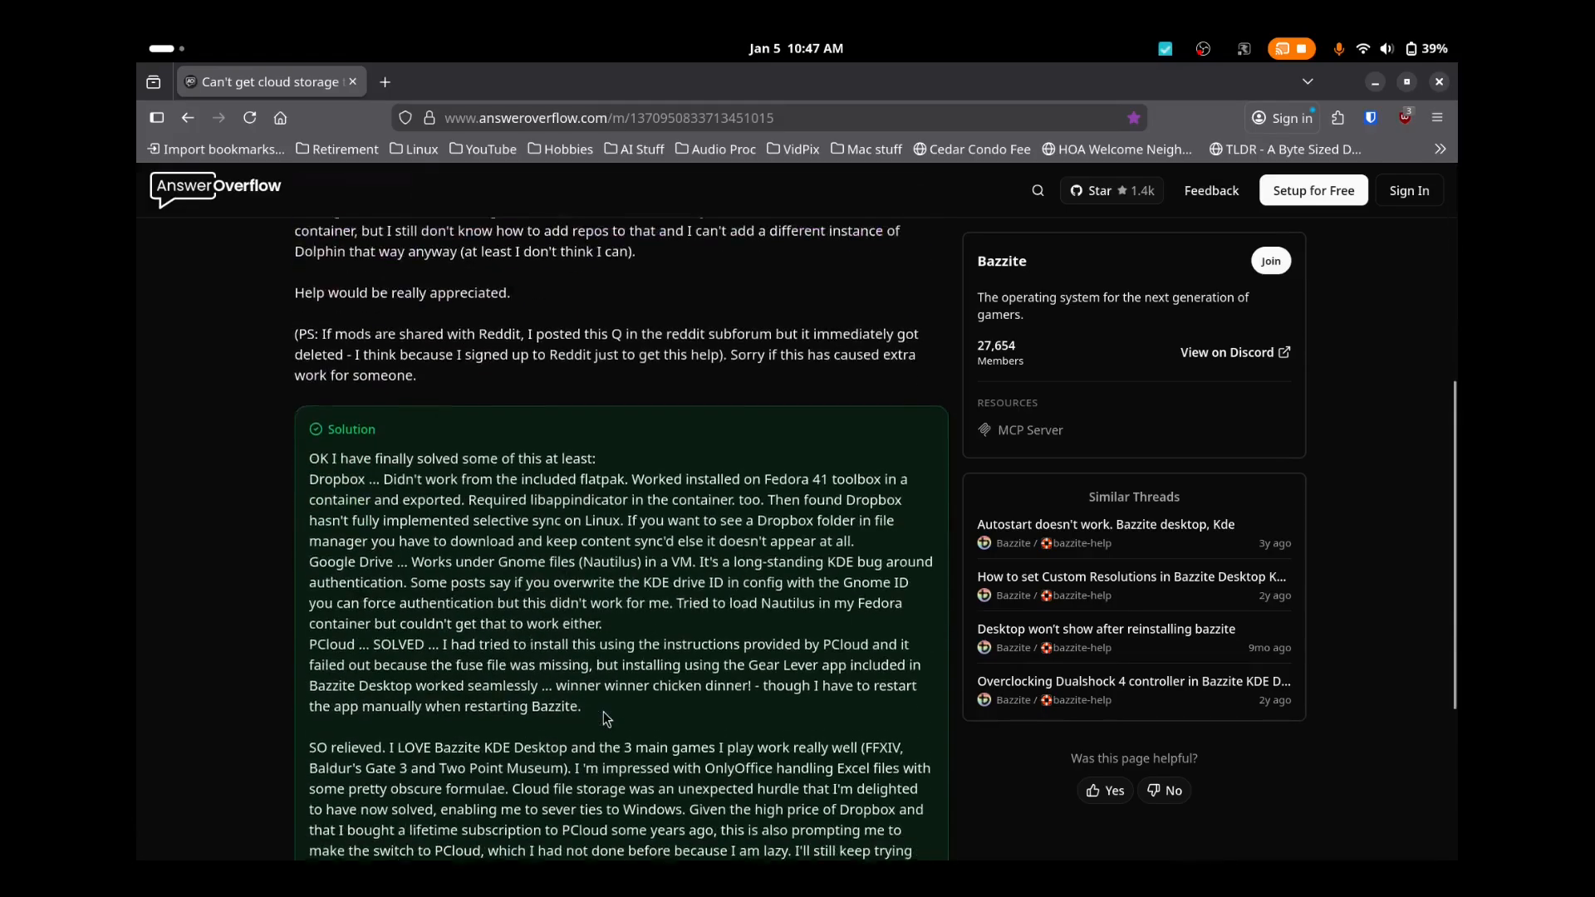
scroll(down, 3)
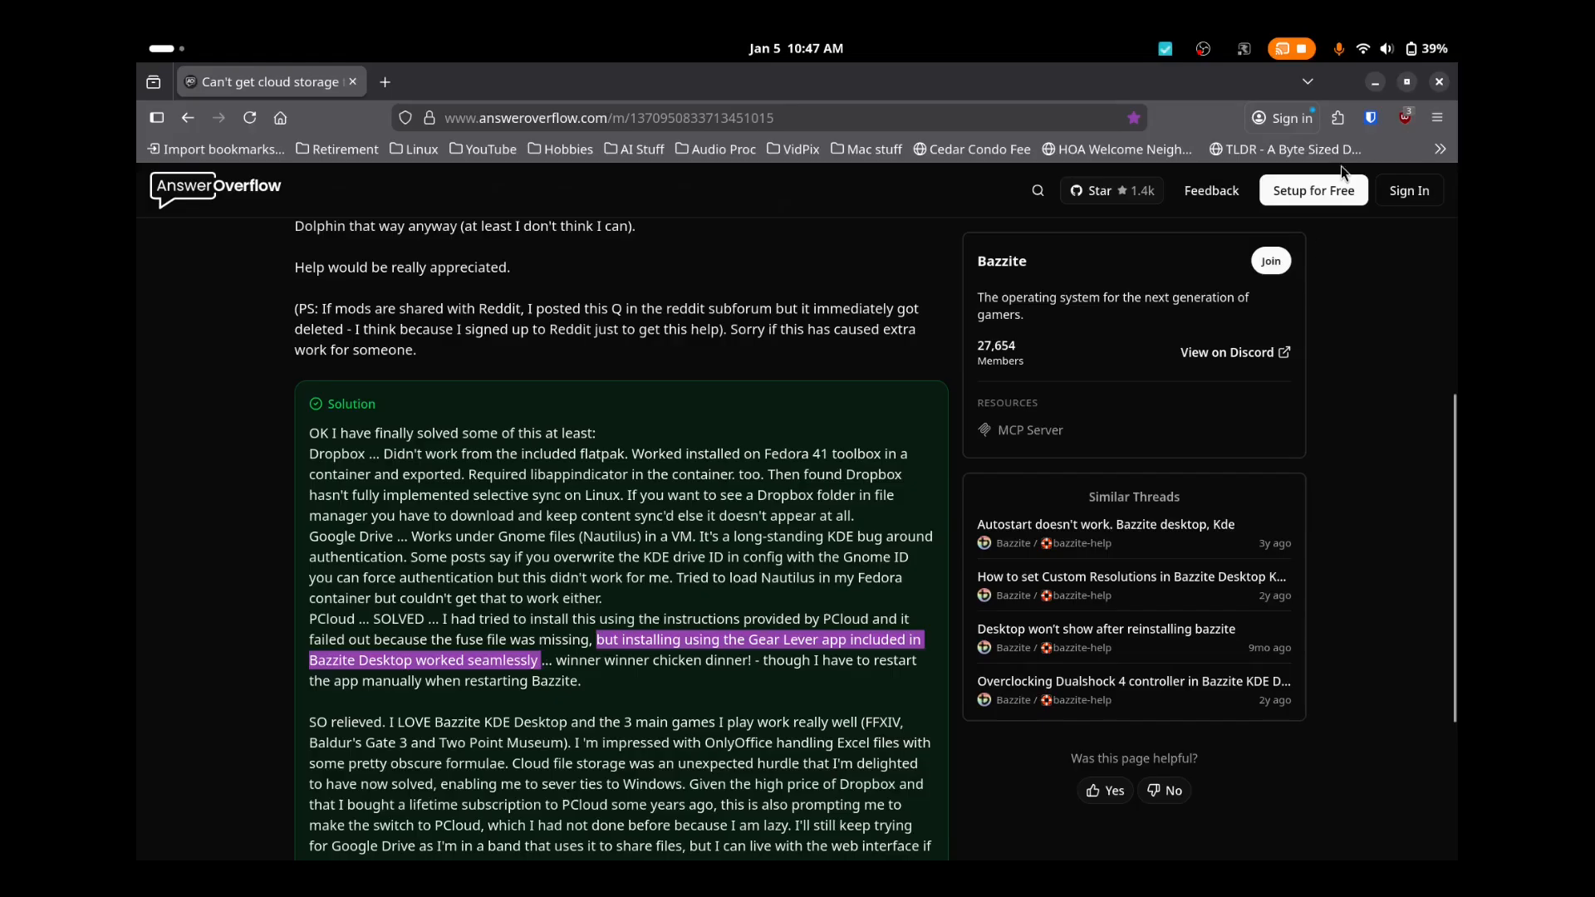
mouse_move(1374, 82)
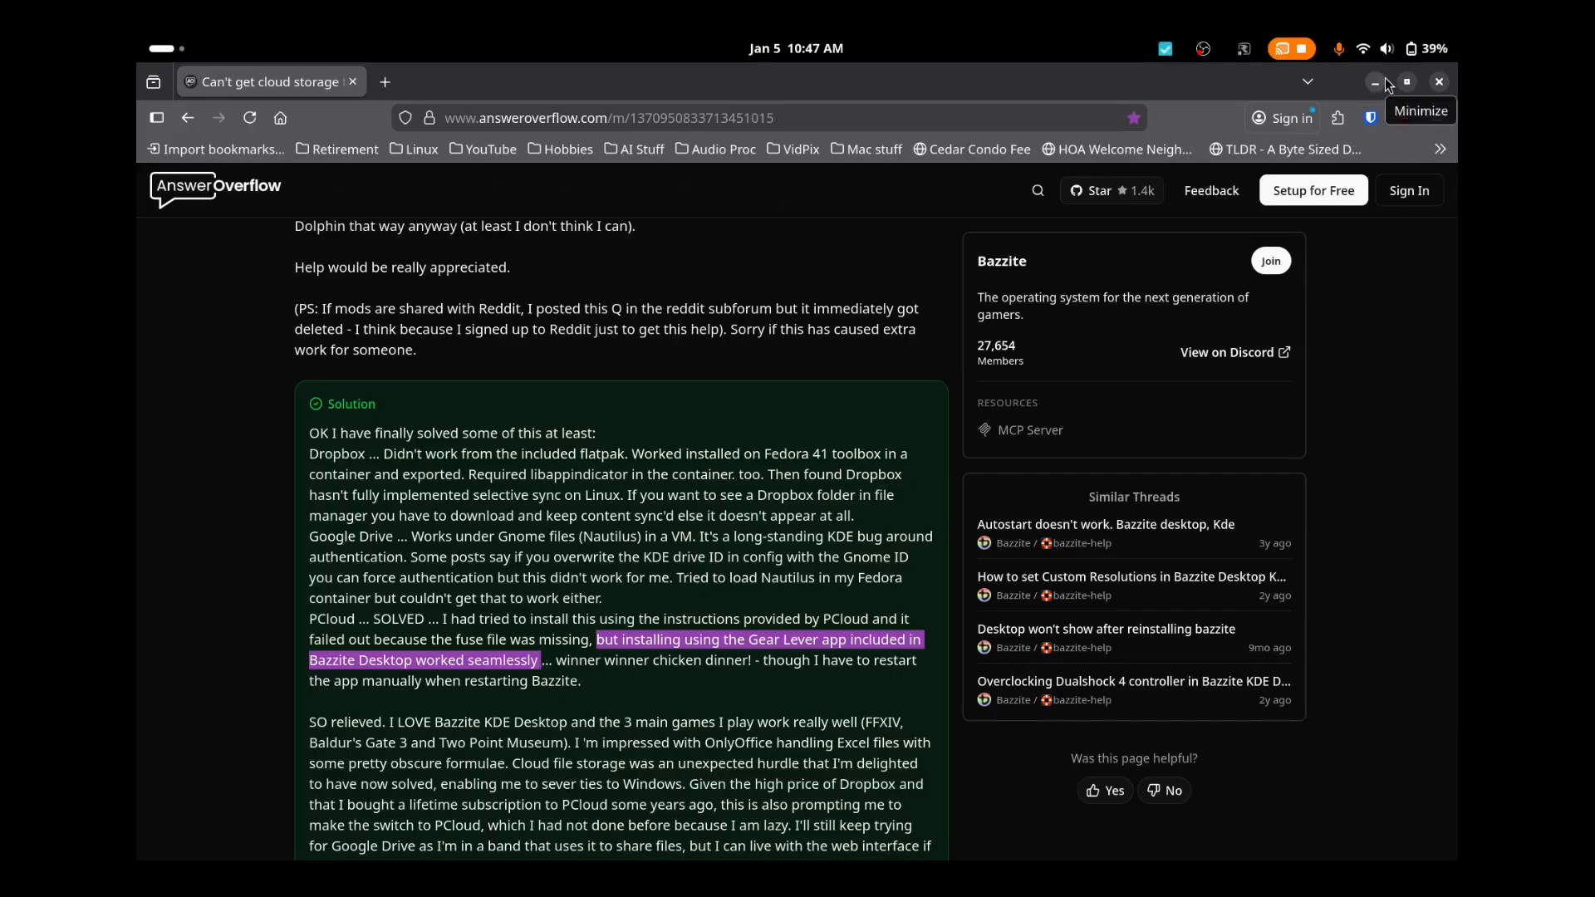
Step: Minimize Firefox and open pCloudDrive in Files to browse its synced subfolders
click(1373, 81)
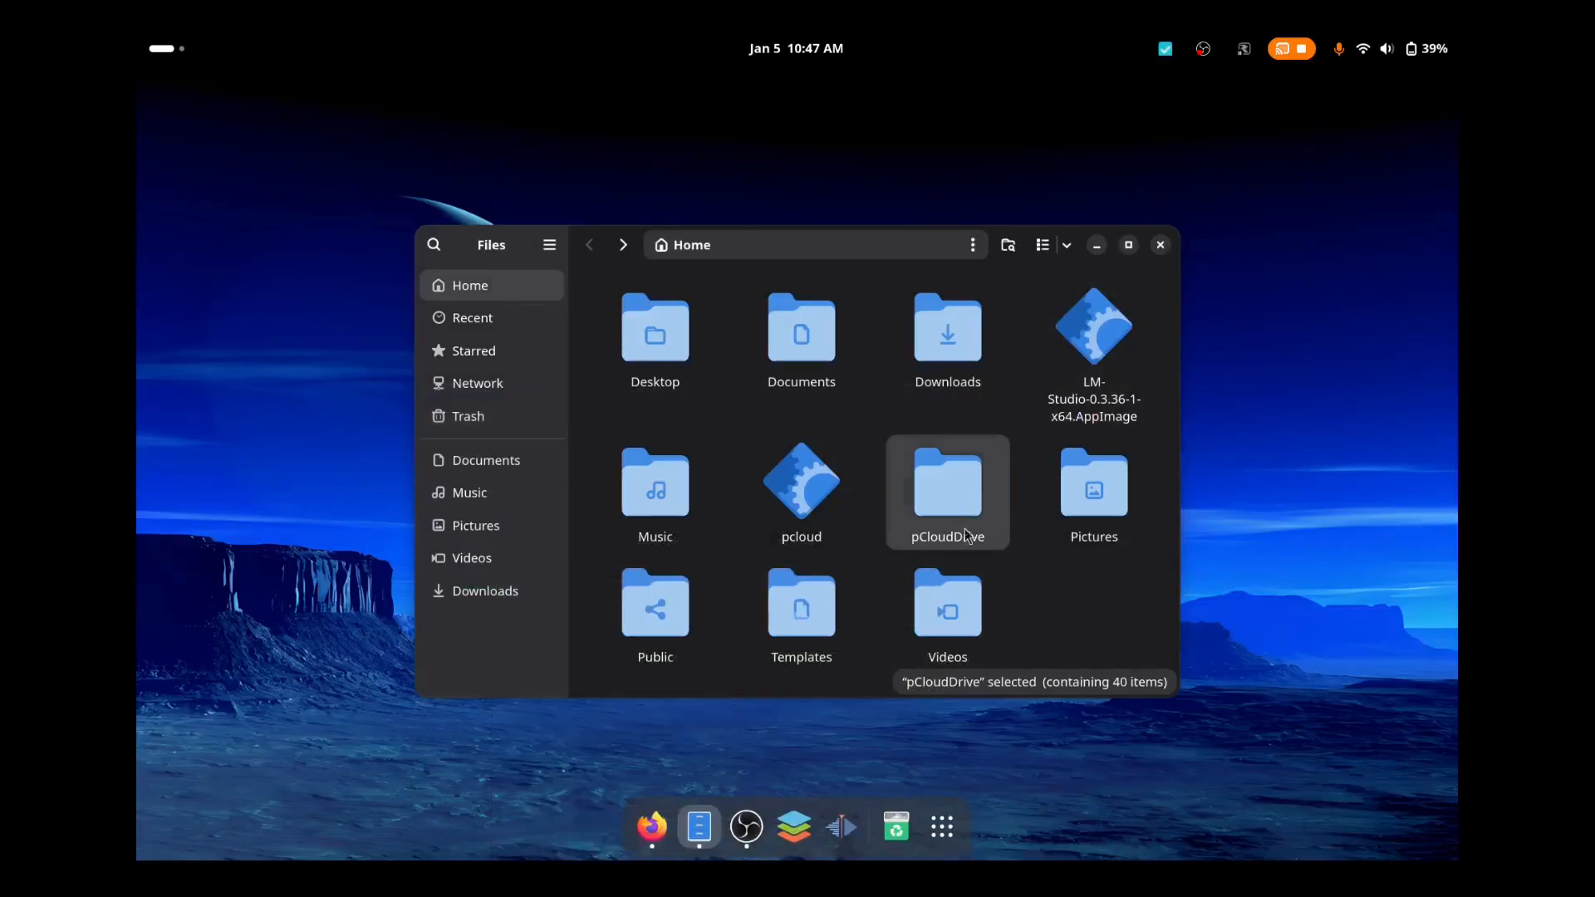
double_click(946, 491)
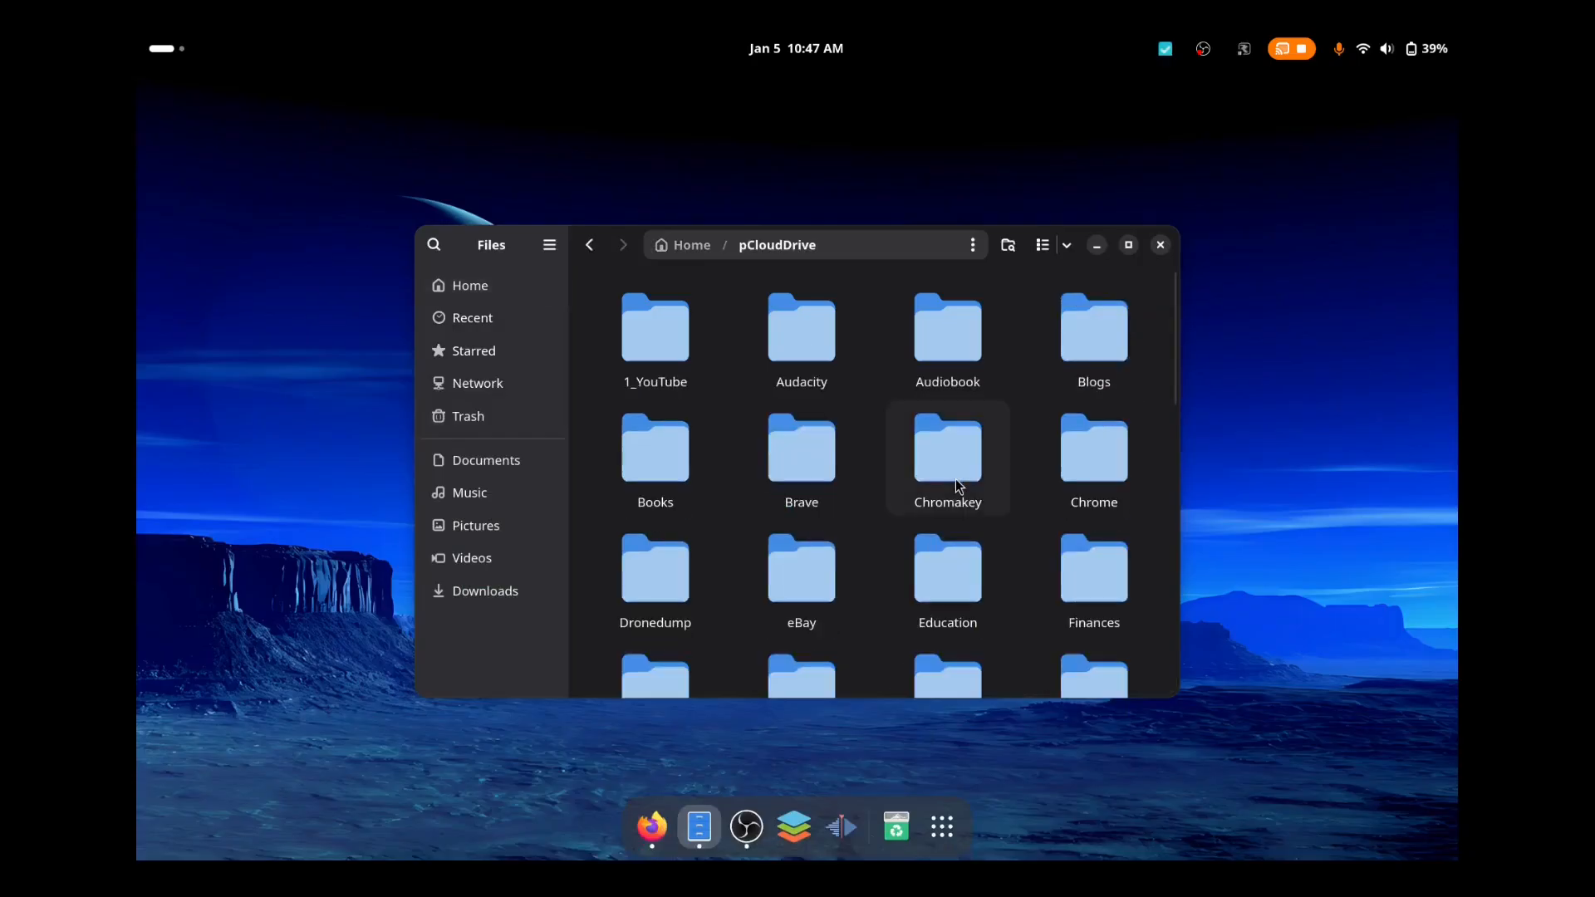
scroll(down, 3)
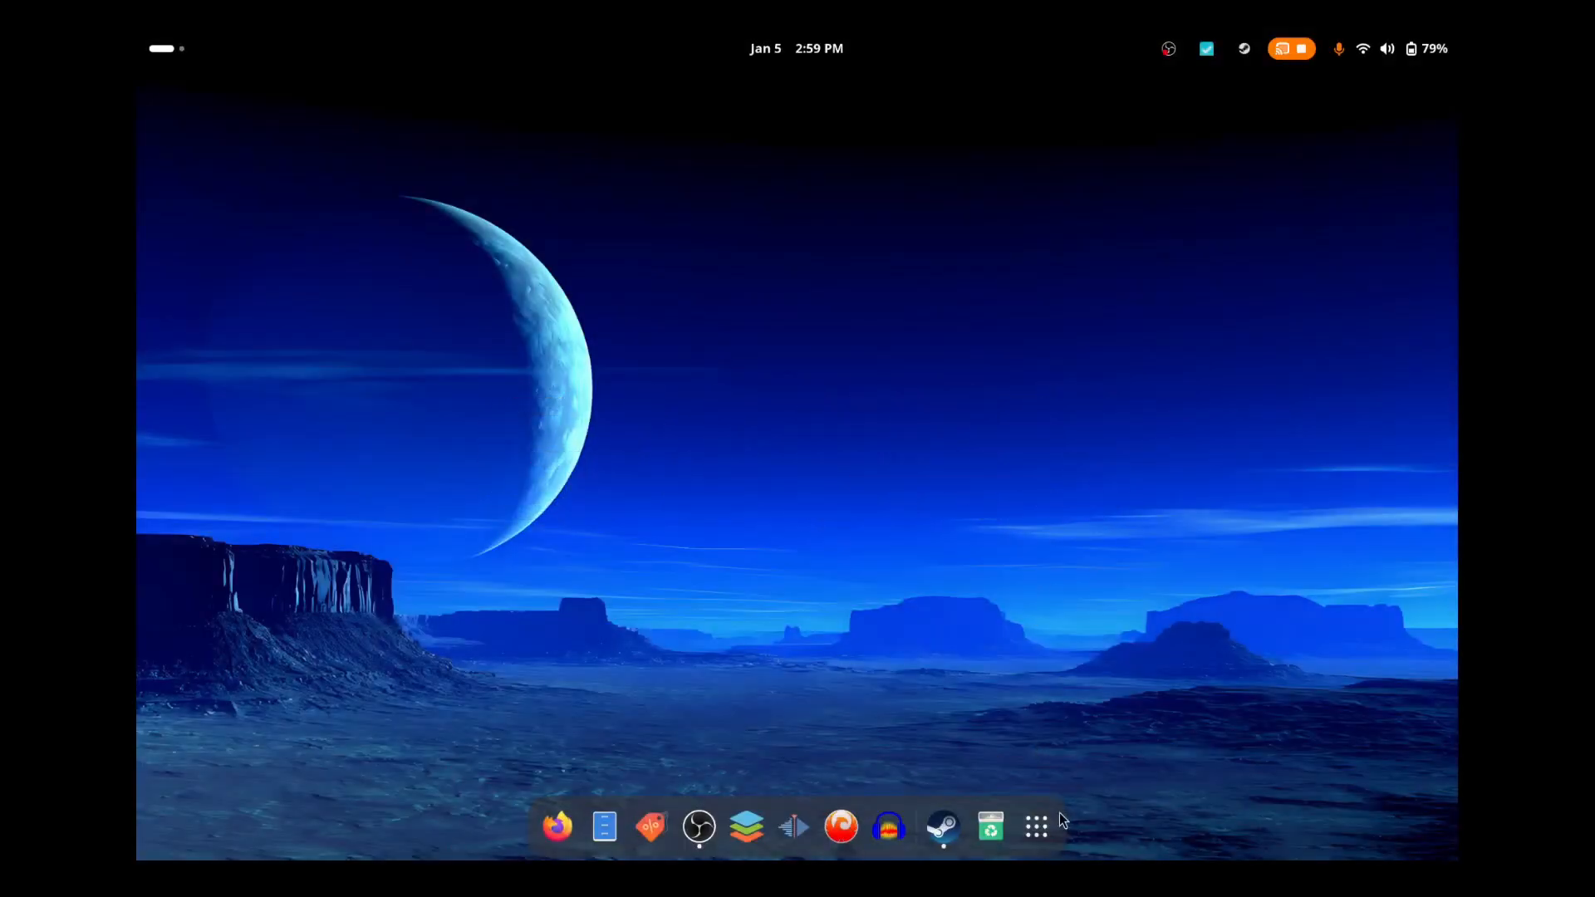
mouse_move(1037, 826)
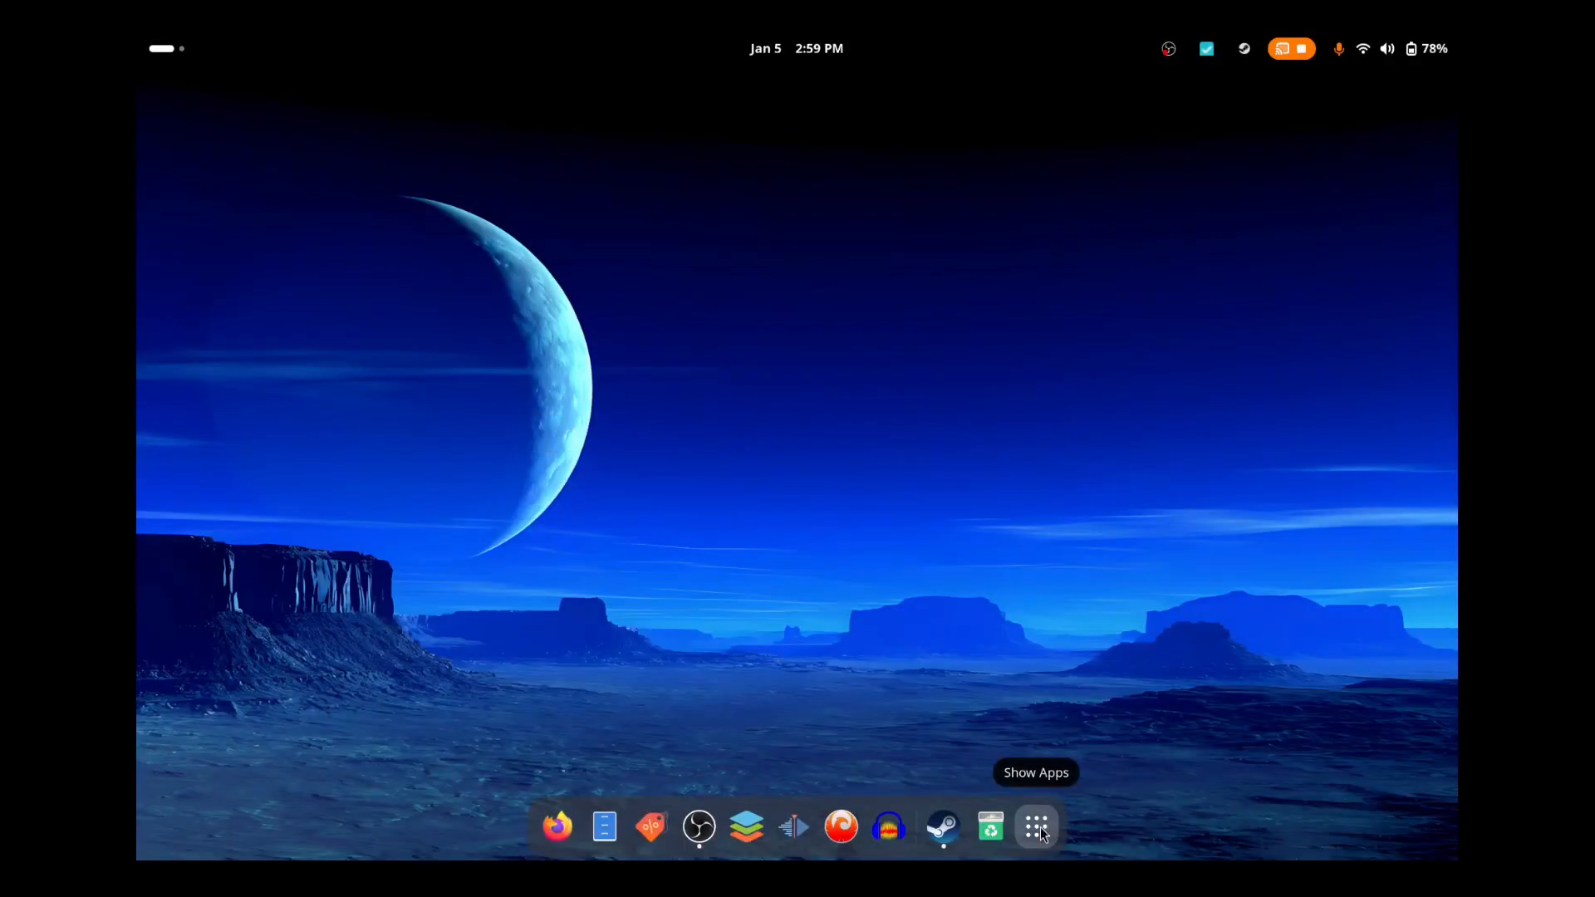
Step: Open the app grid and page to the second screen listing Steam and Steam Big Picture Mode
click(1036, 825)
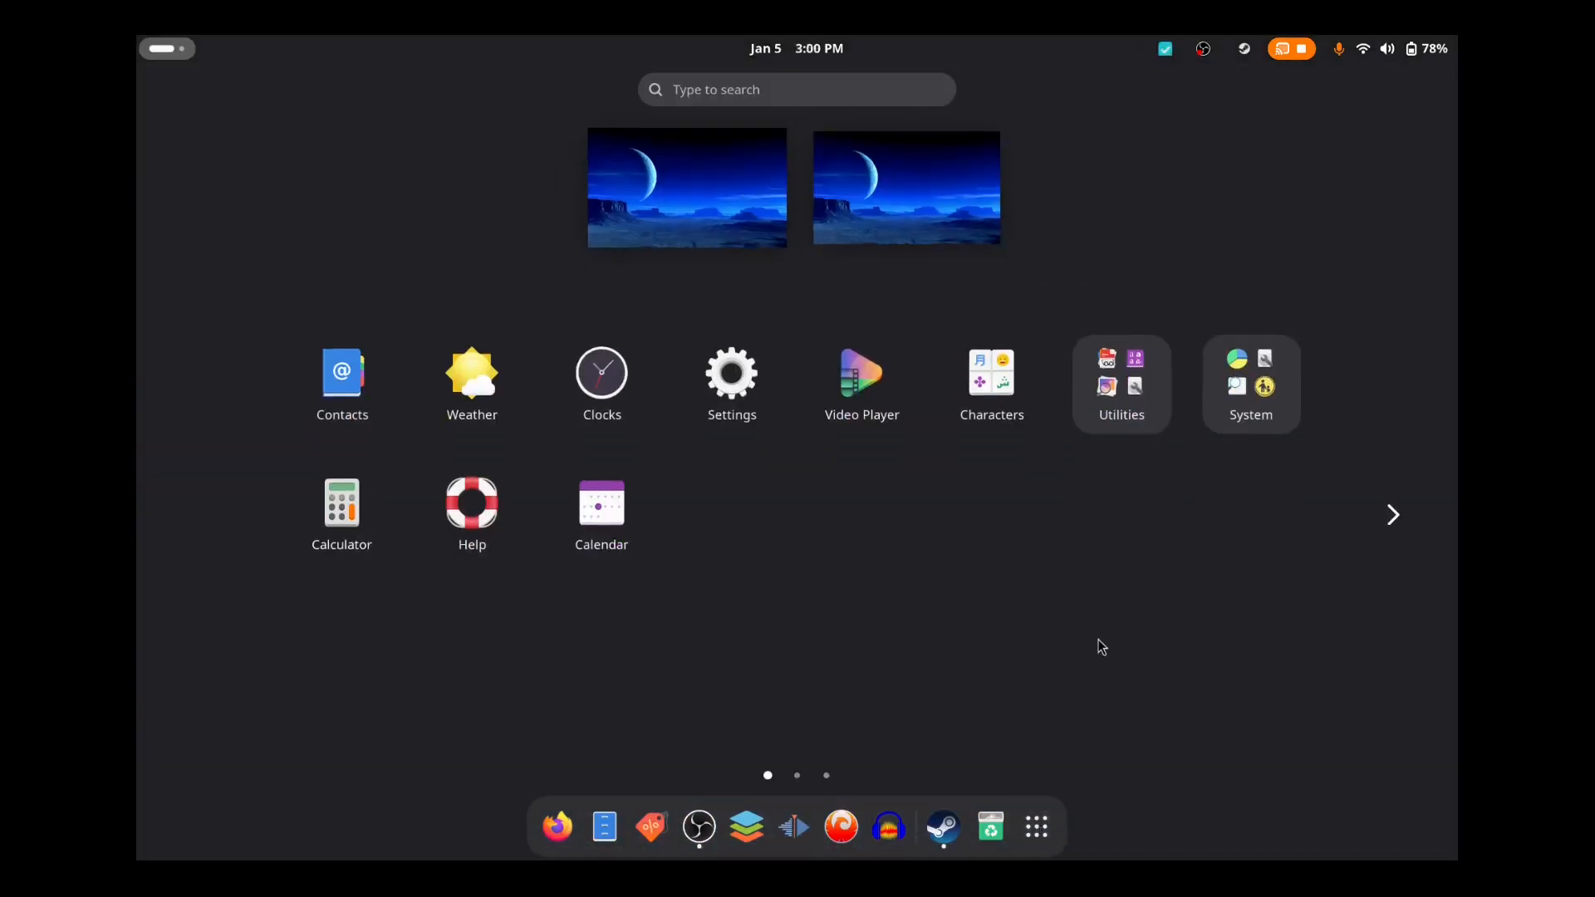
click(1392, 515)
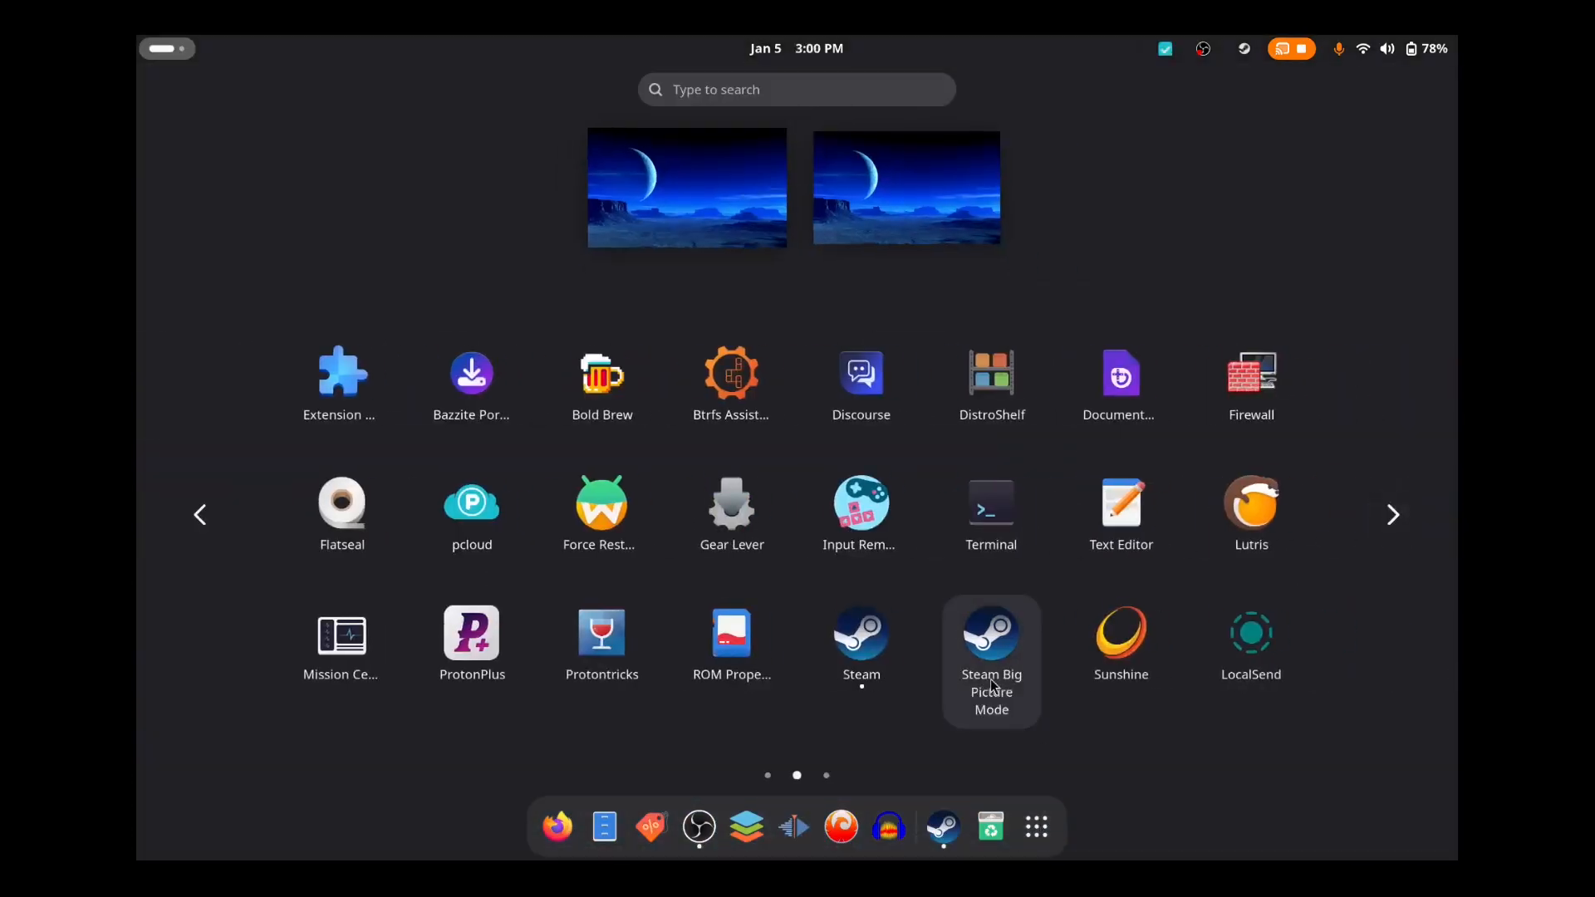
mouse_move(536, 757)
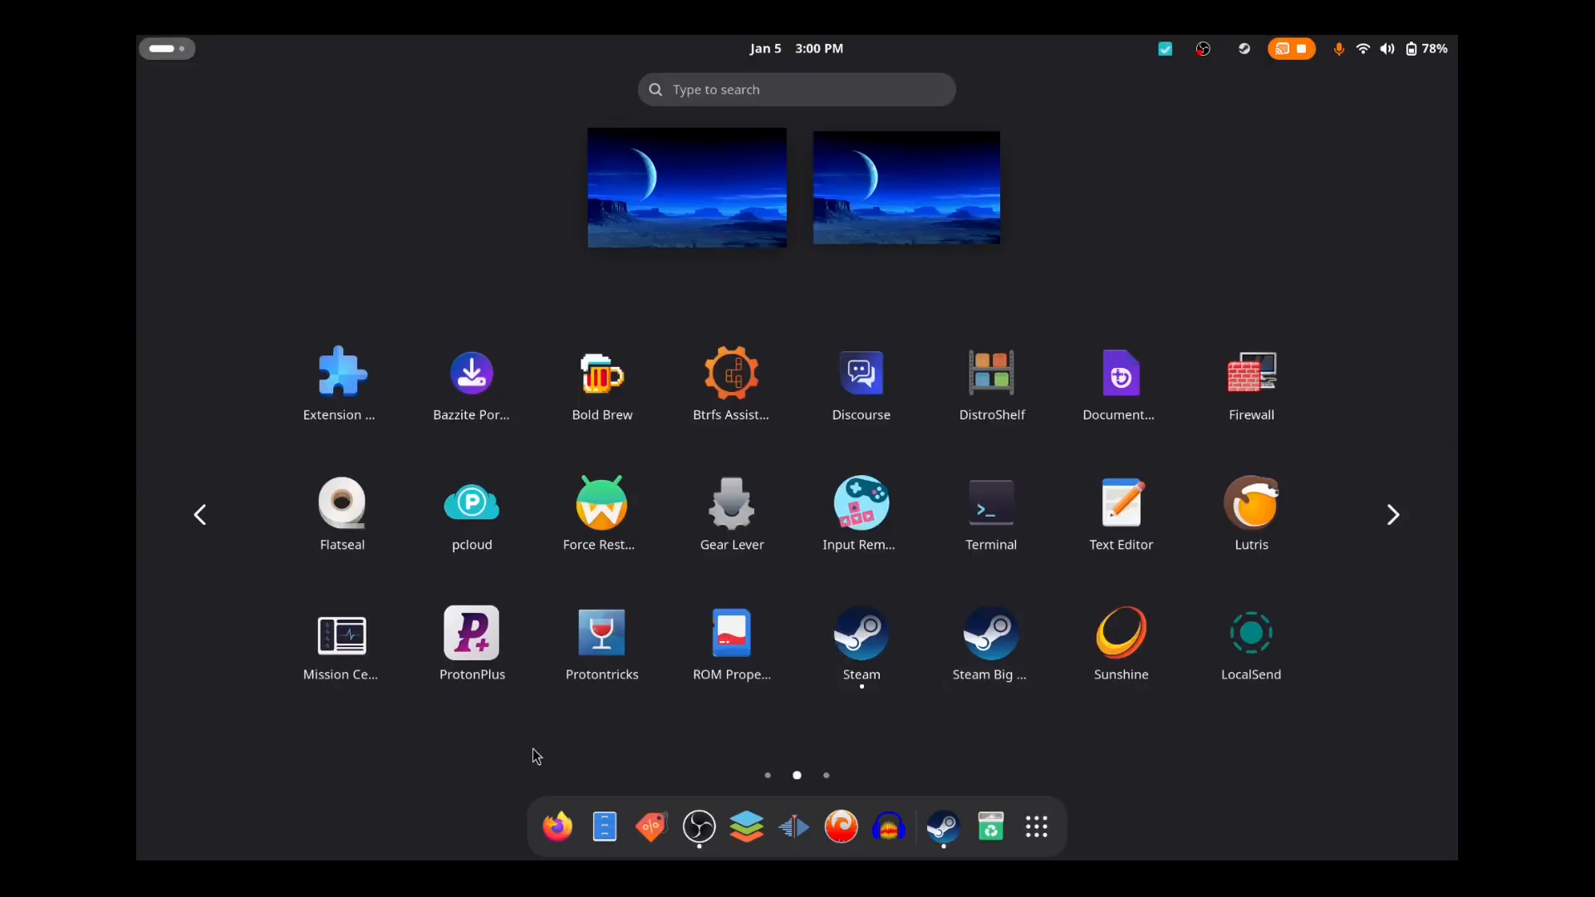
mouse_move(1289, 200)
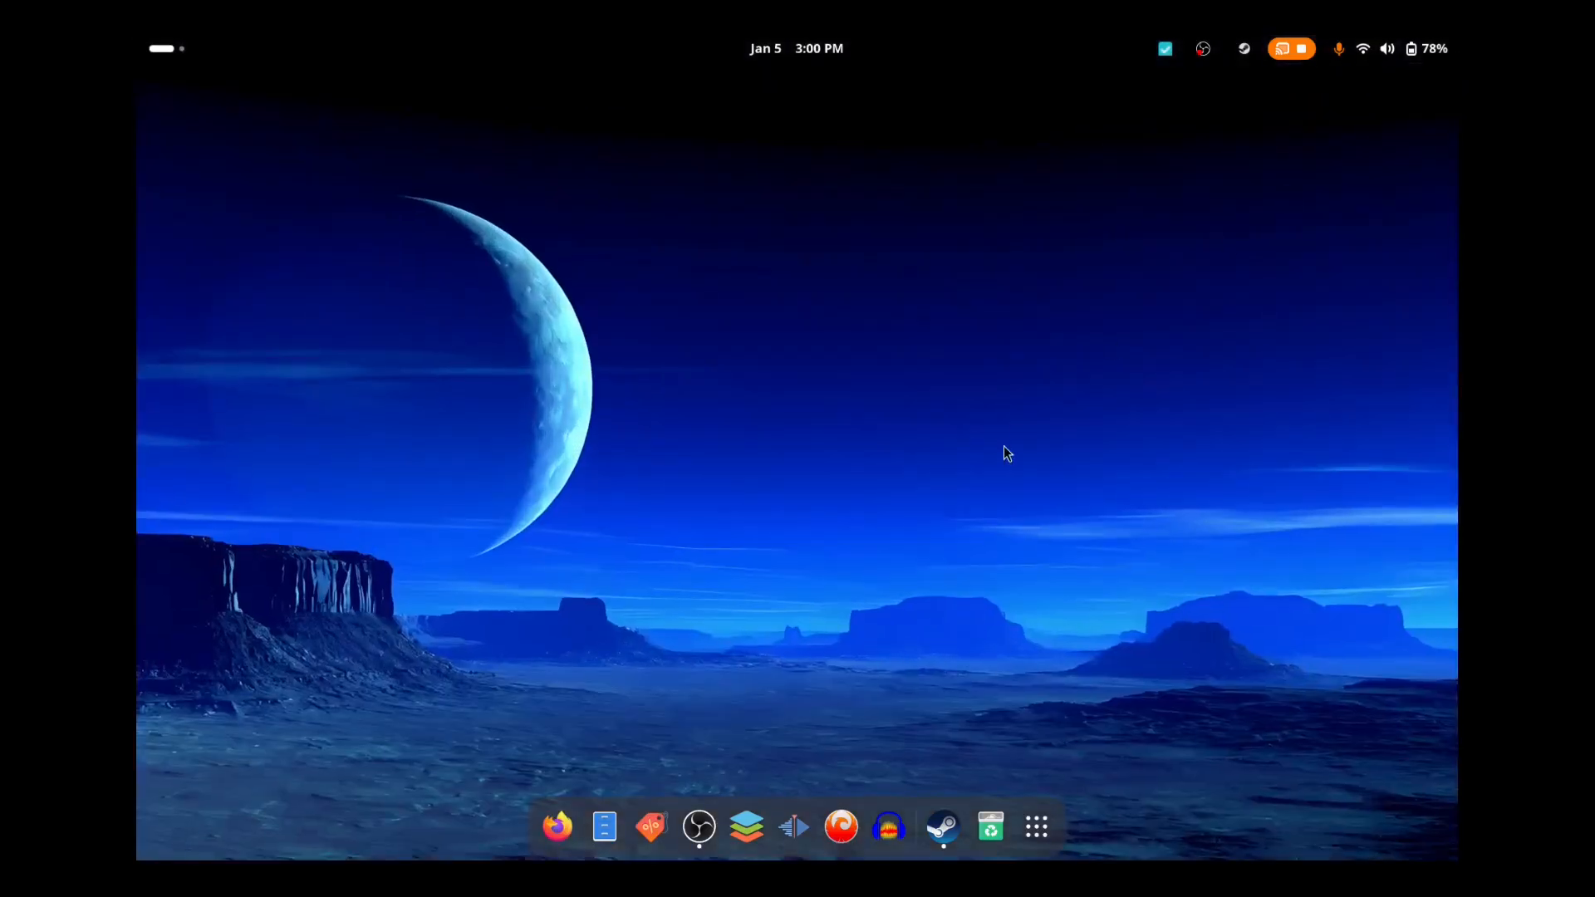
mouse_move(926, 675)
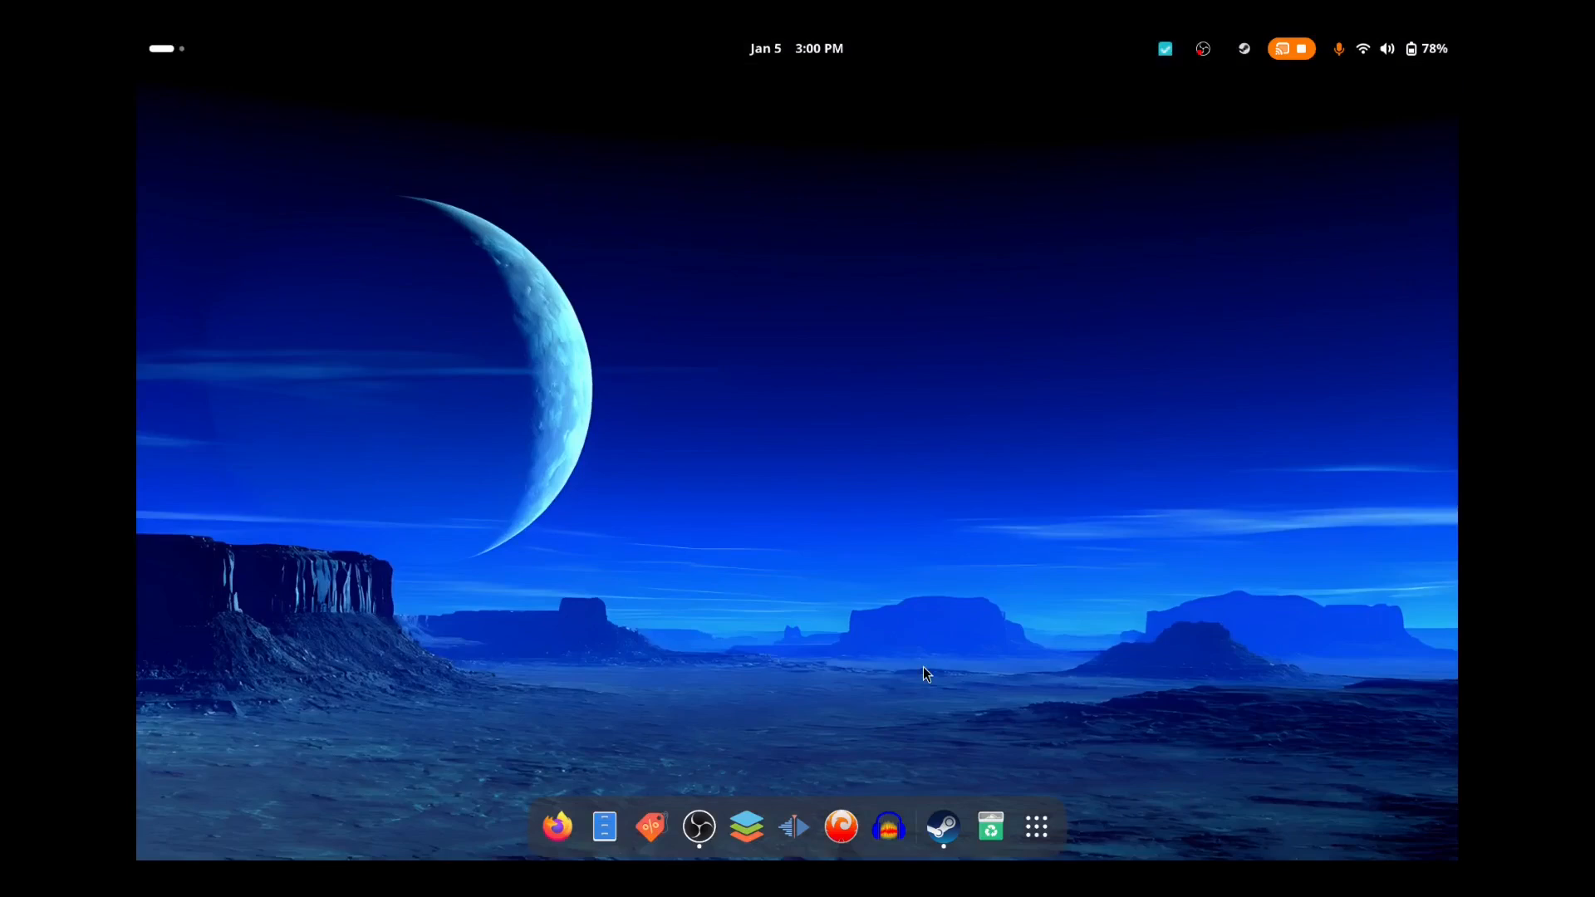
mouse_move(941, 826)
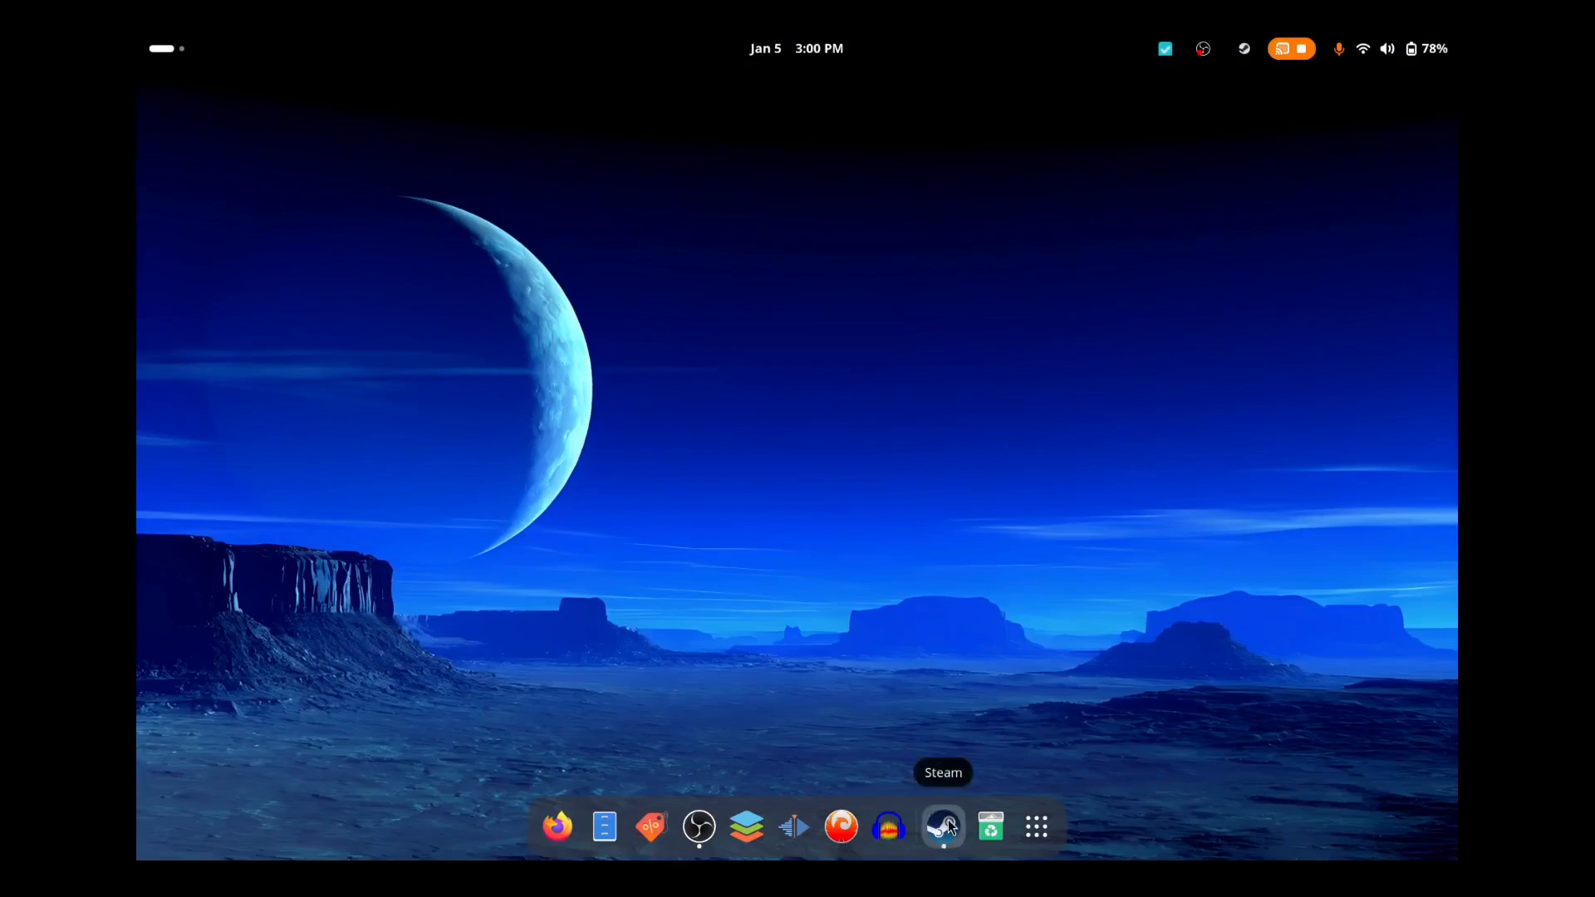
click(942, 825)
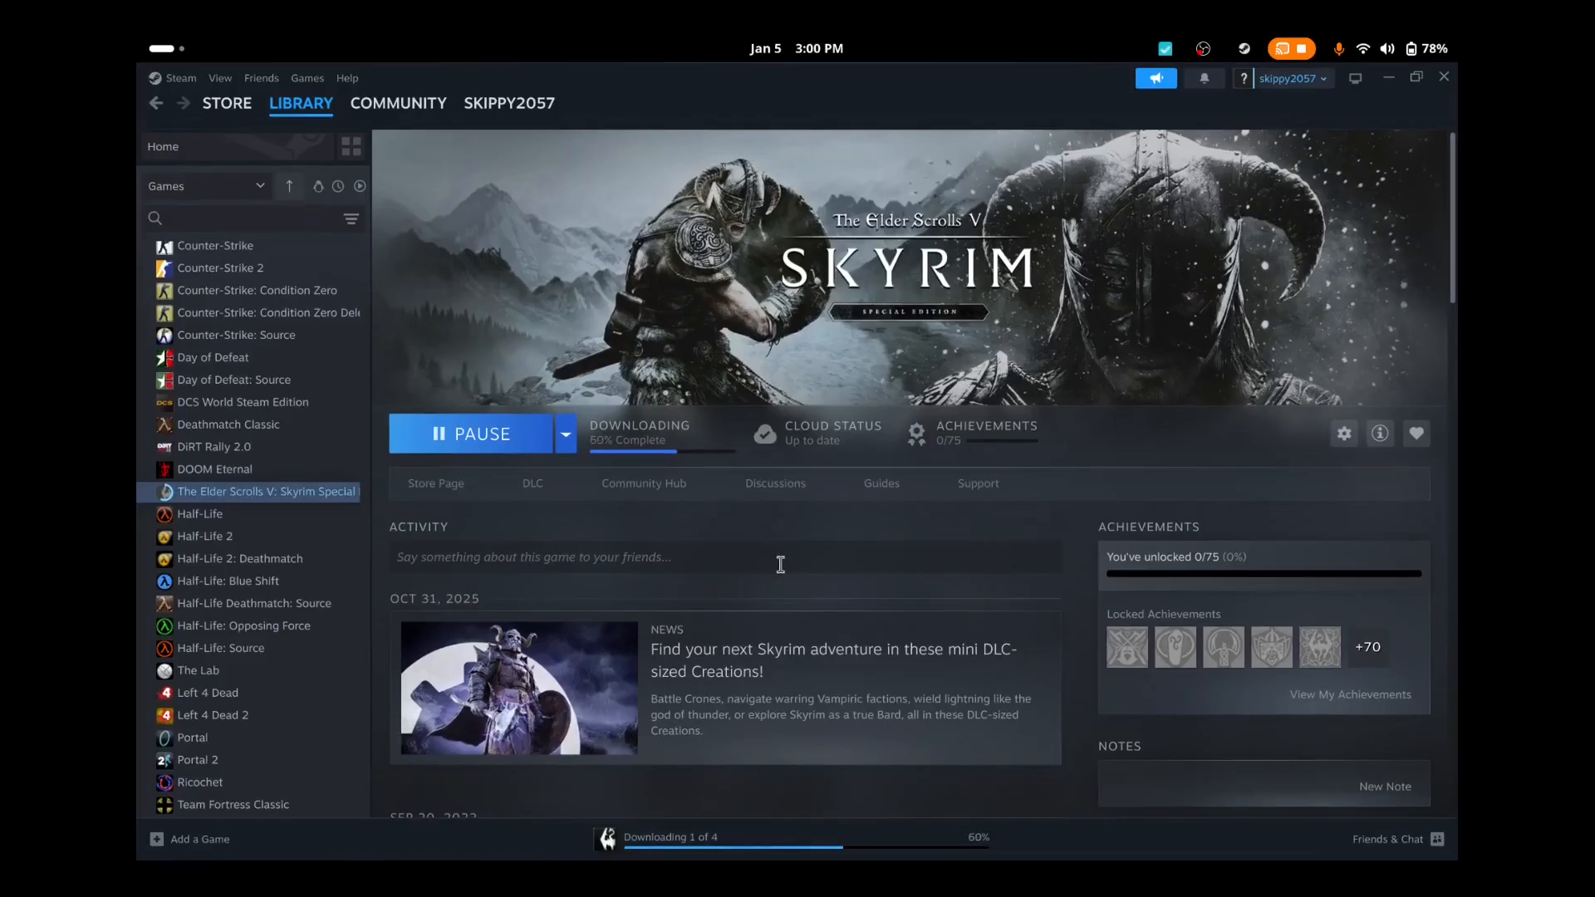
mouse_move(955, 308)
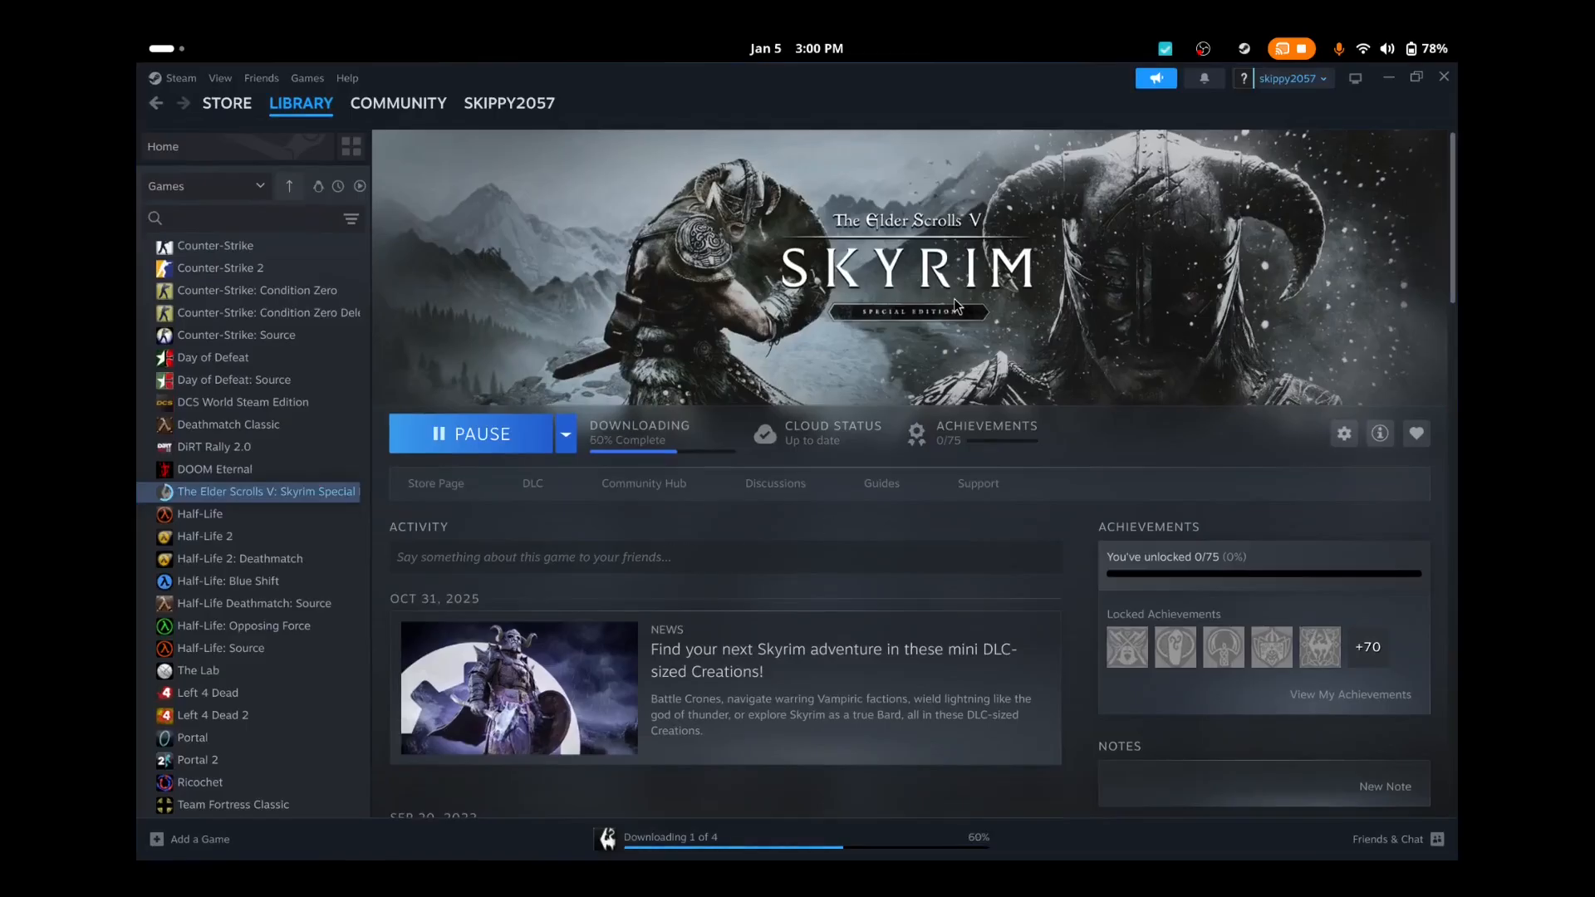
mouse_move(1075, 295)
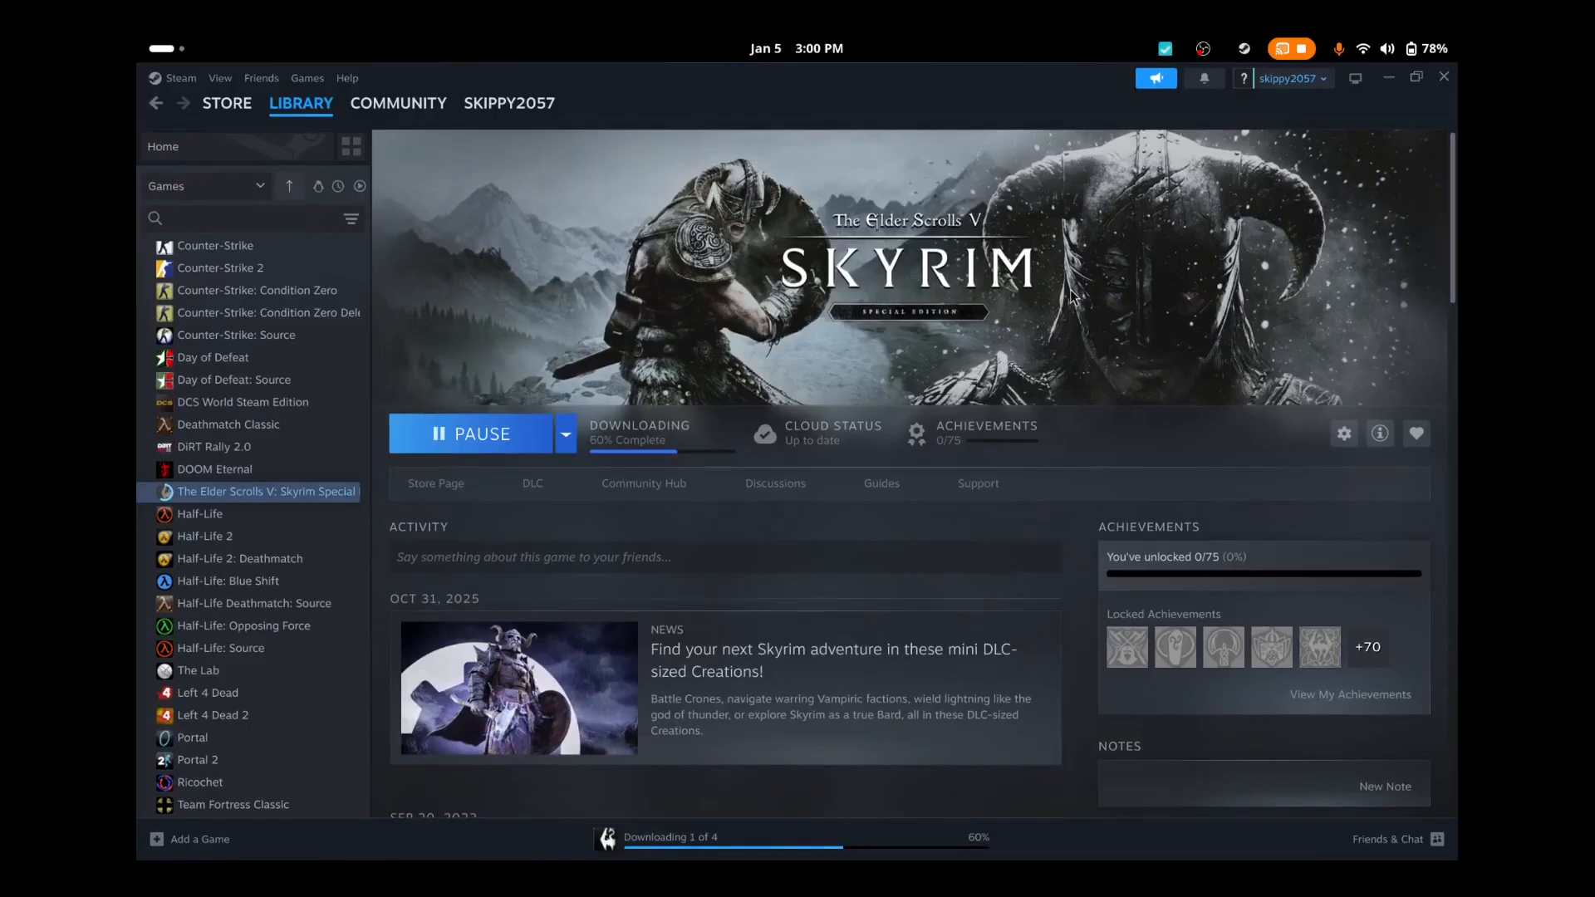
mouse_move(1356, 166)
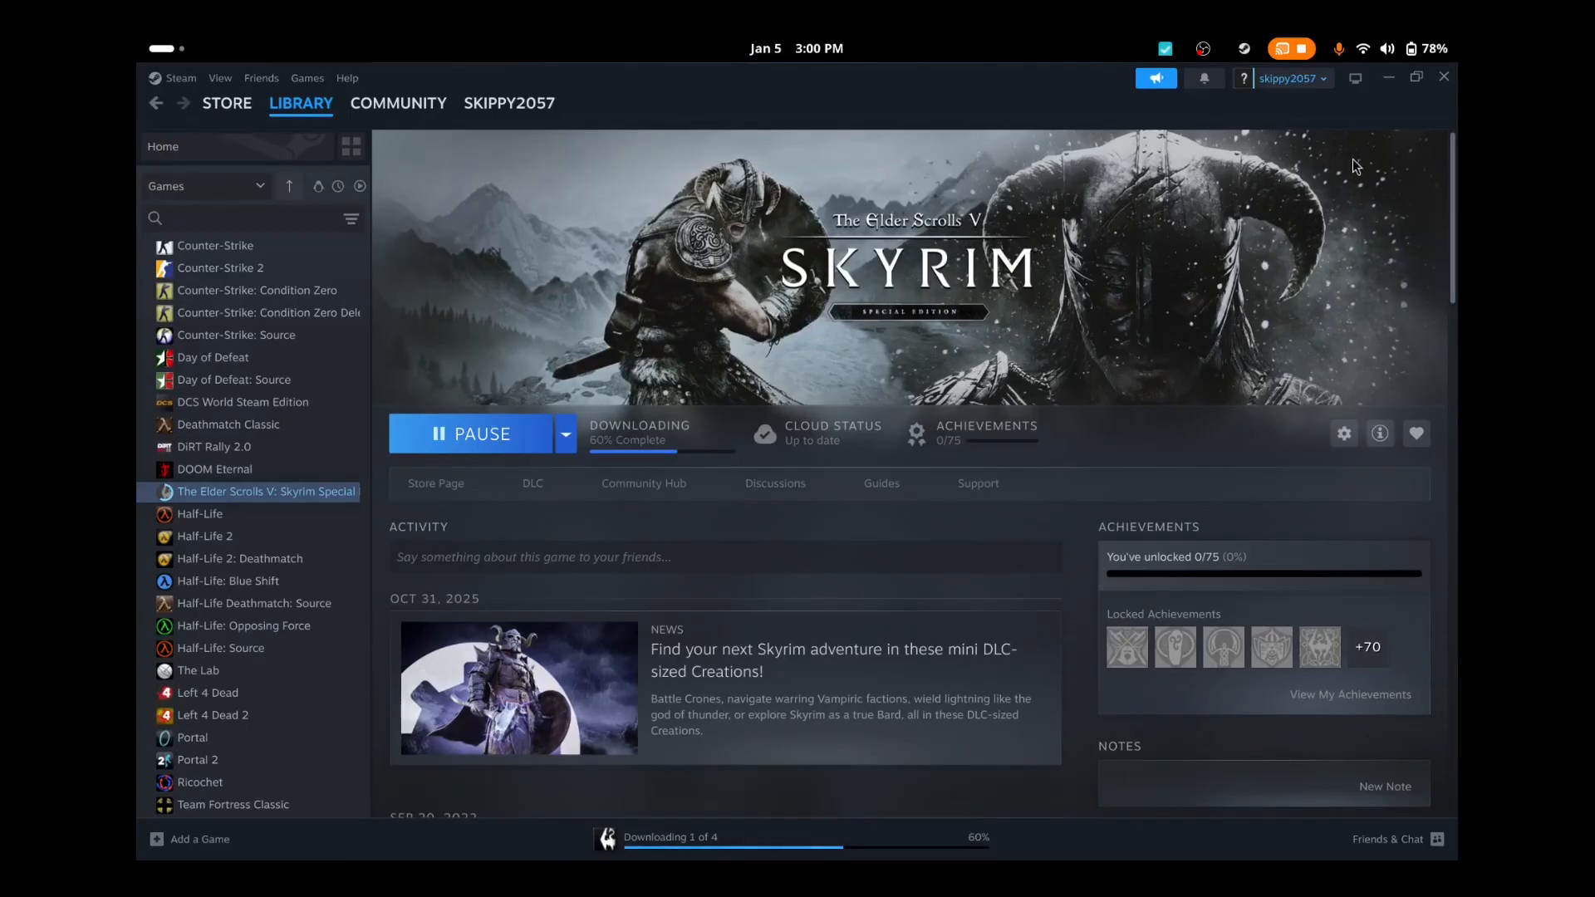
mouse_move(1389, 77)
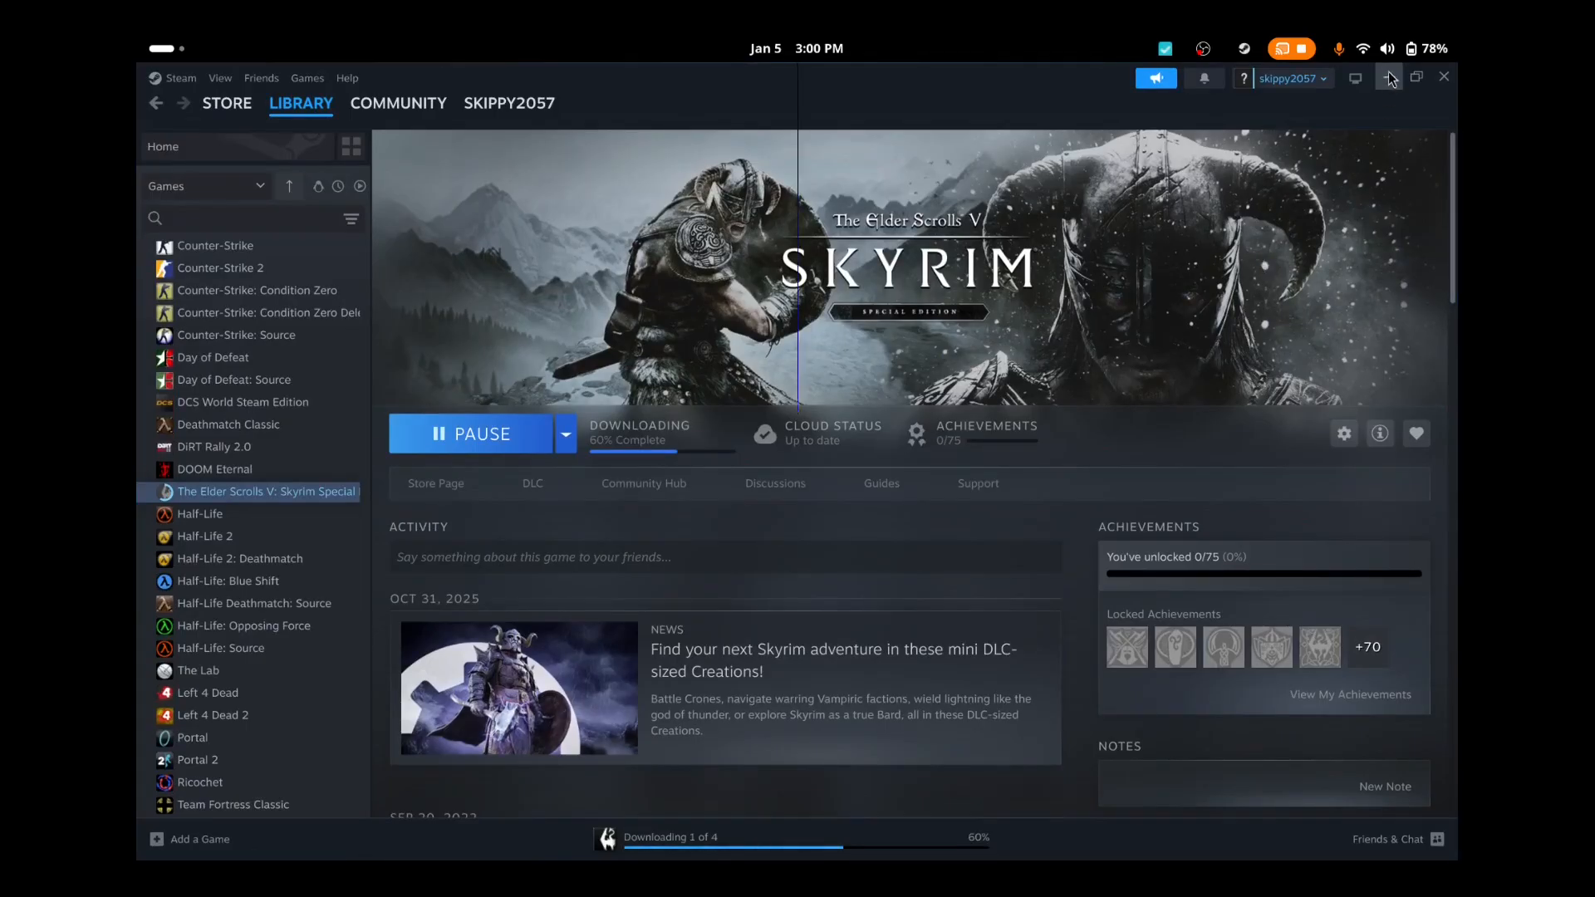
click(1417, 76)
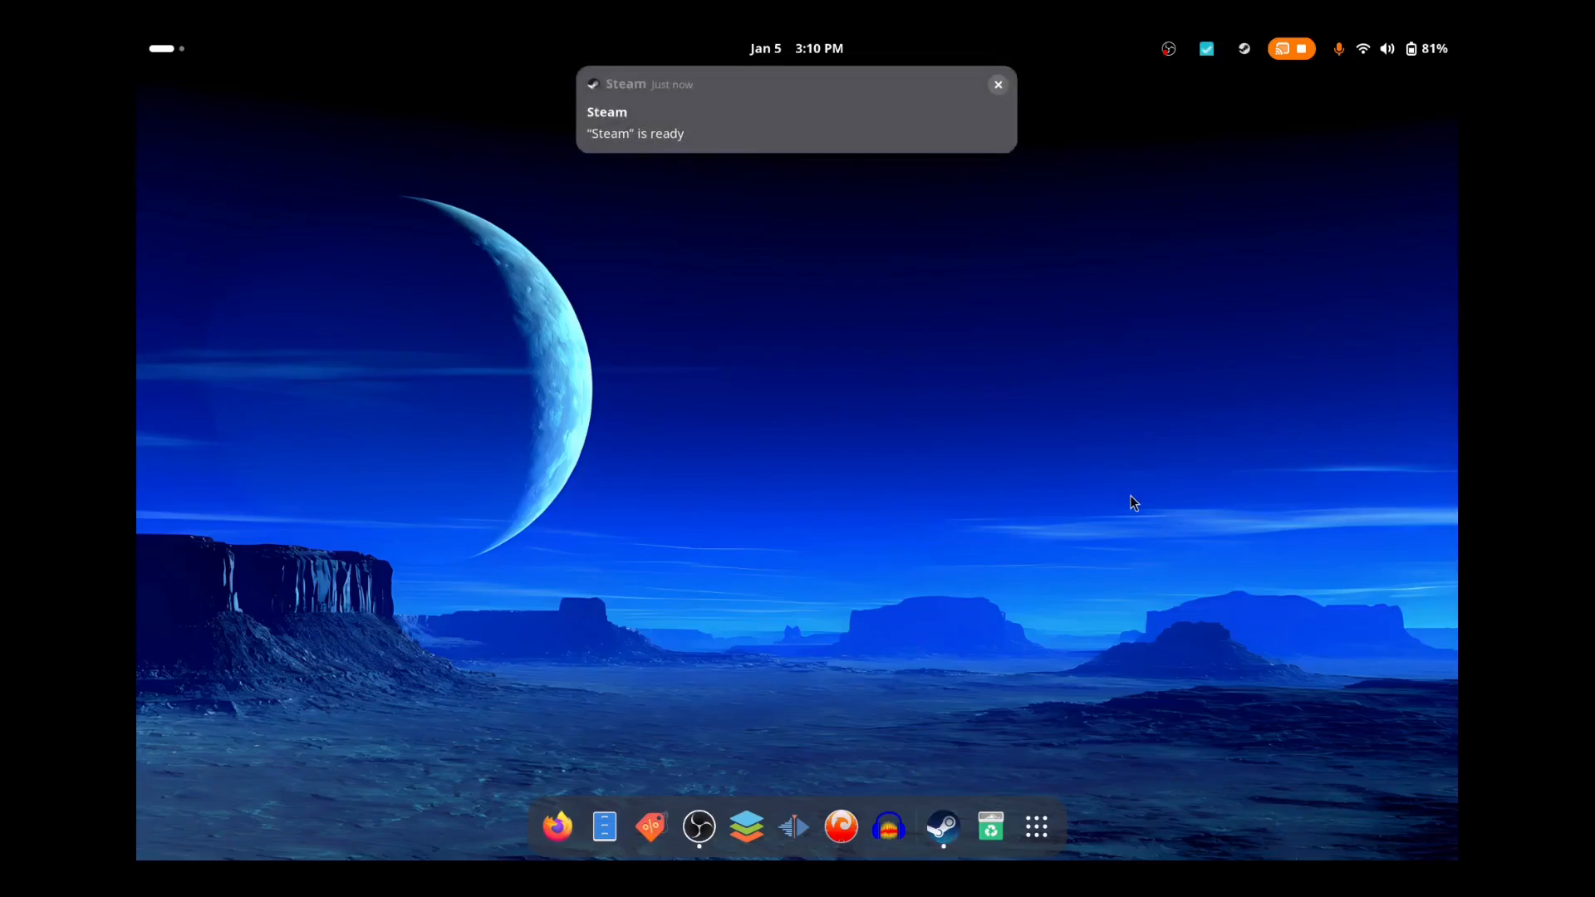
mouse_move(653, 148)
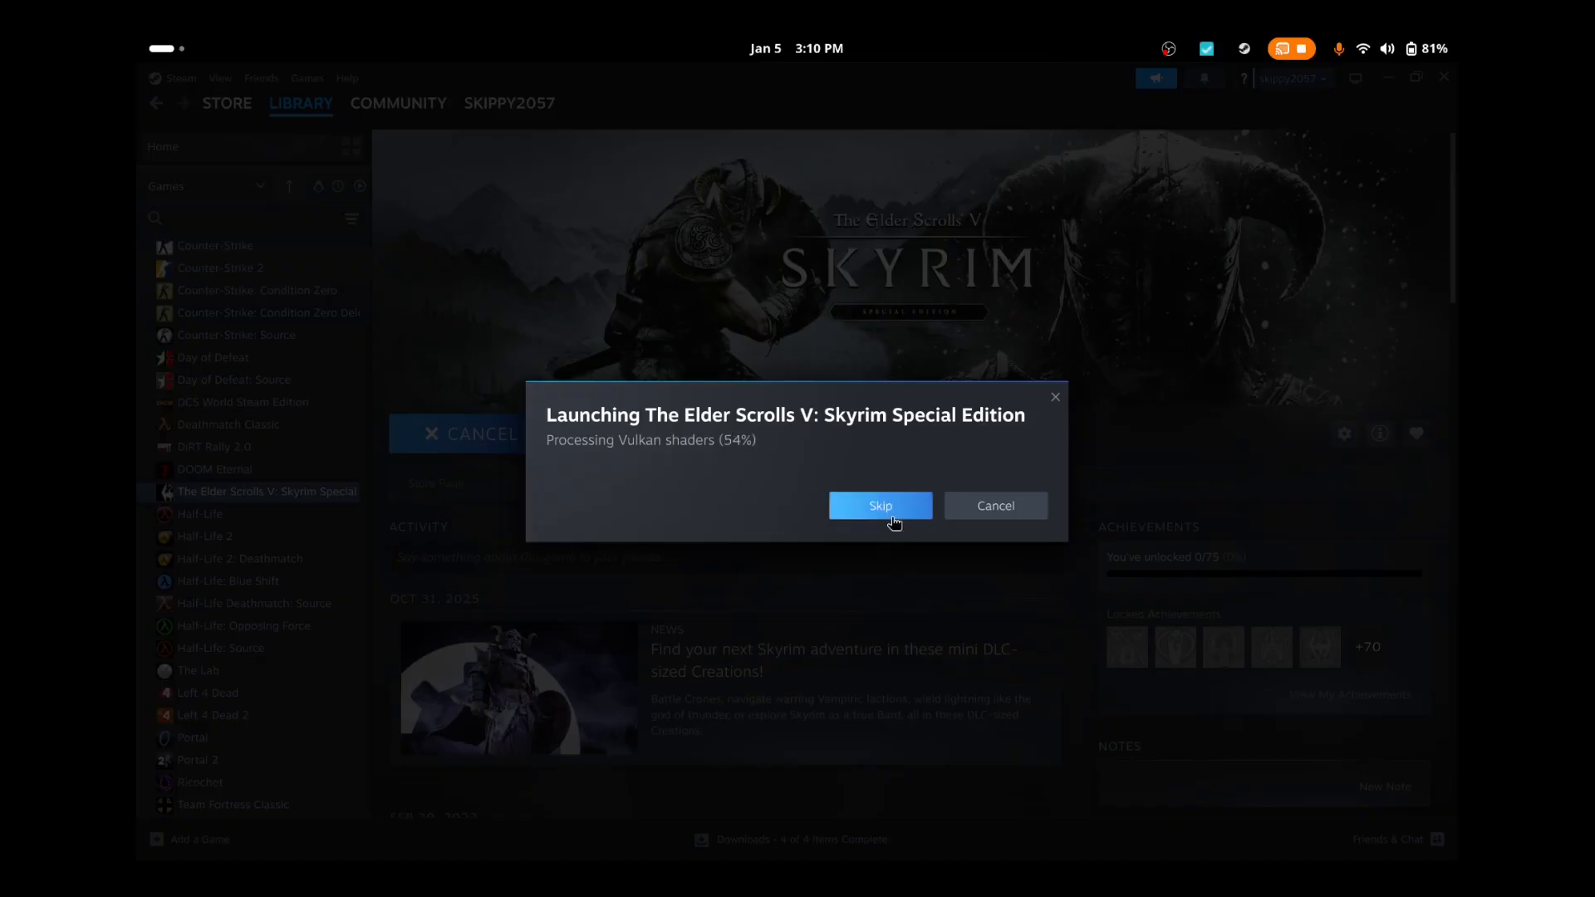
mouse_move(866, 658)
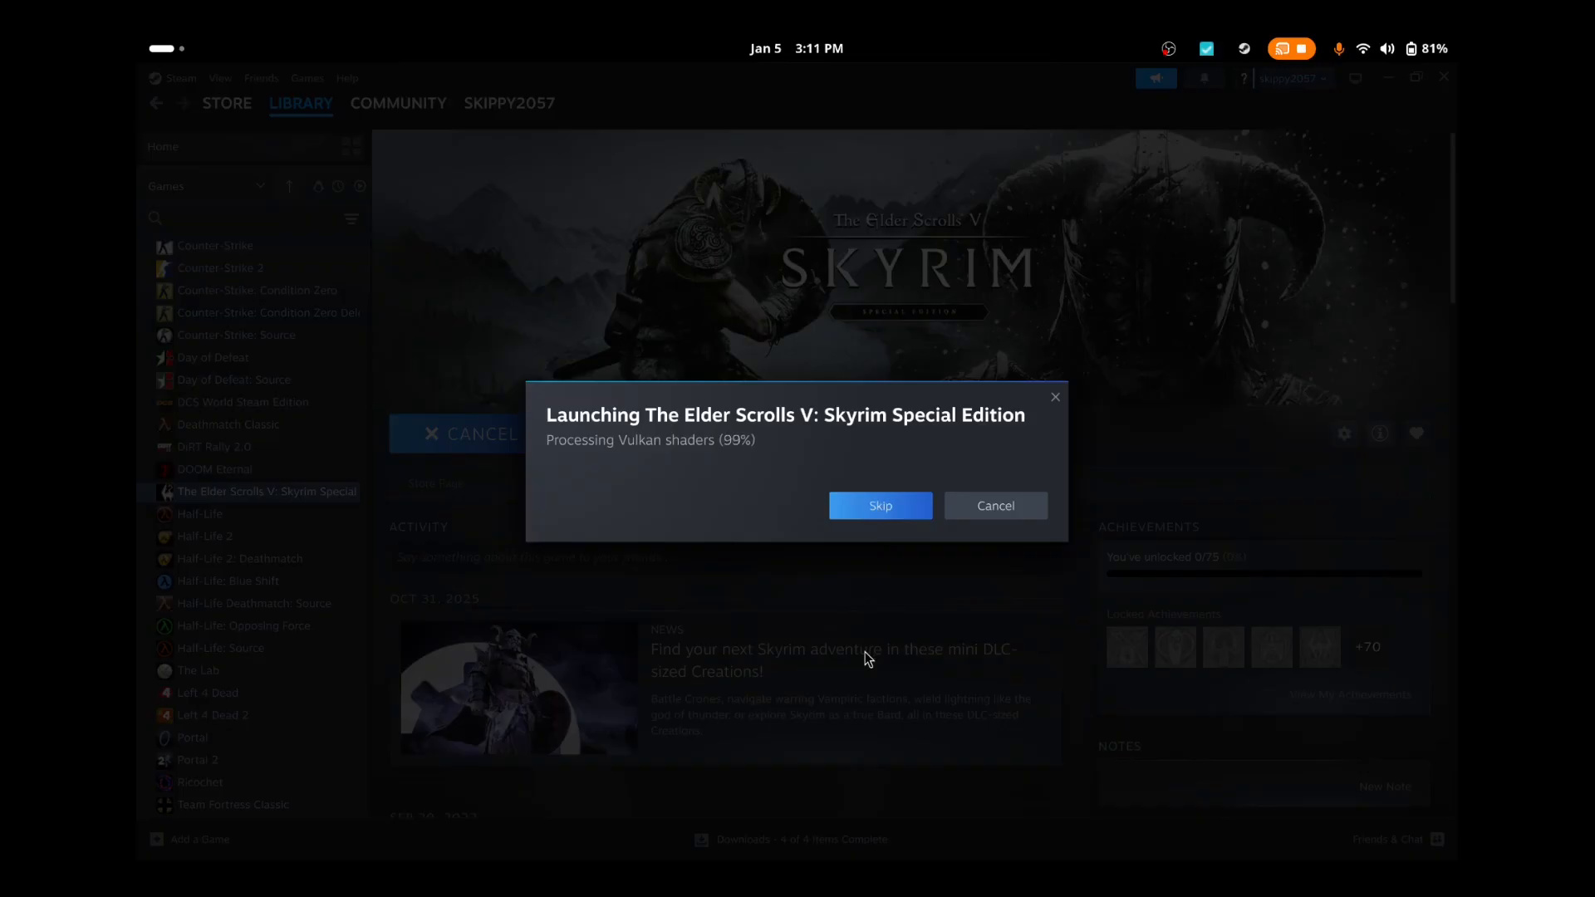
Step: Launch Skyrim Special Edition from Steam and wait while its Vulkan shaders process
click(879, 506)
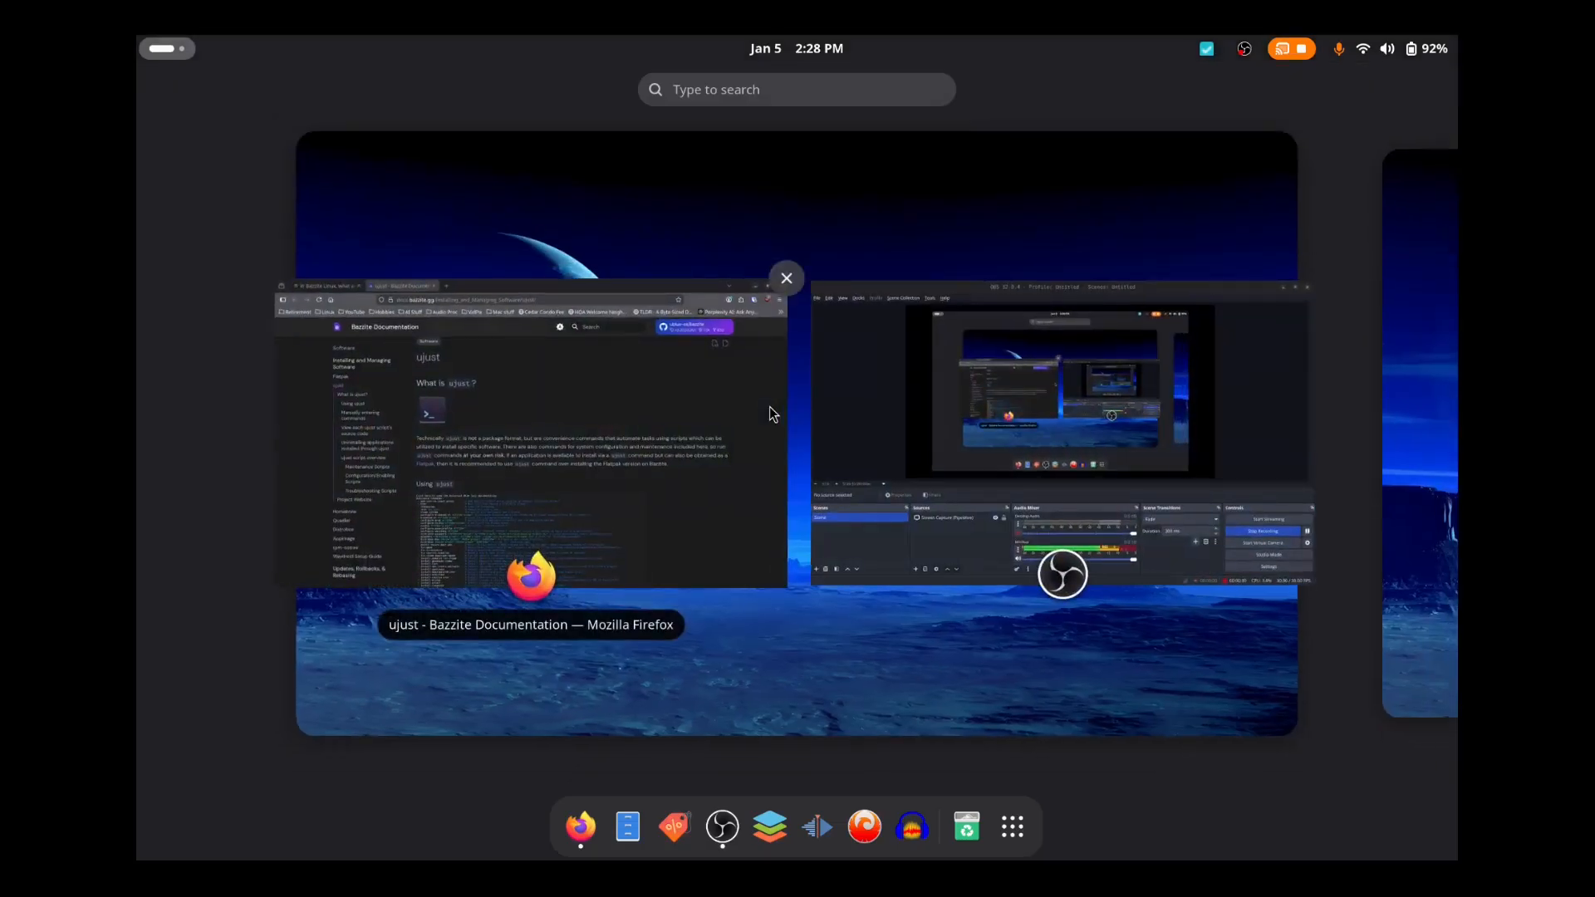
Step: Run System Update via 'upd' search, then quit Topgrade's all-OK summary
text(upd)
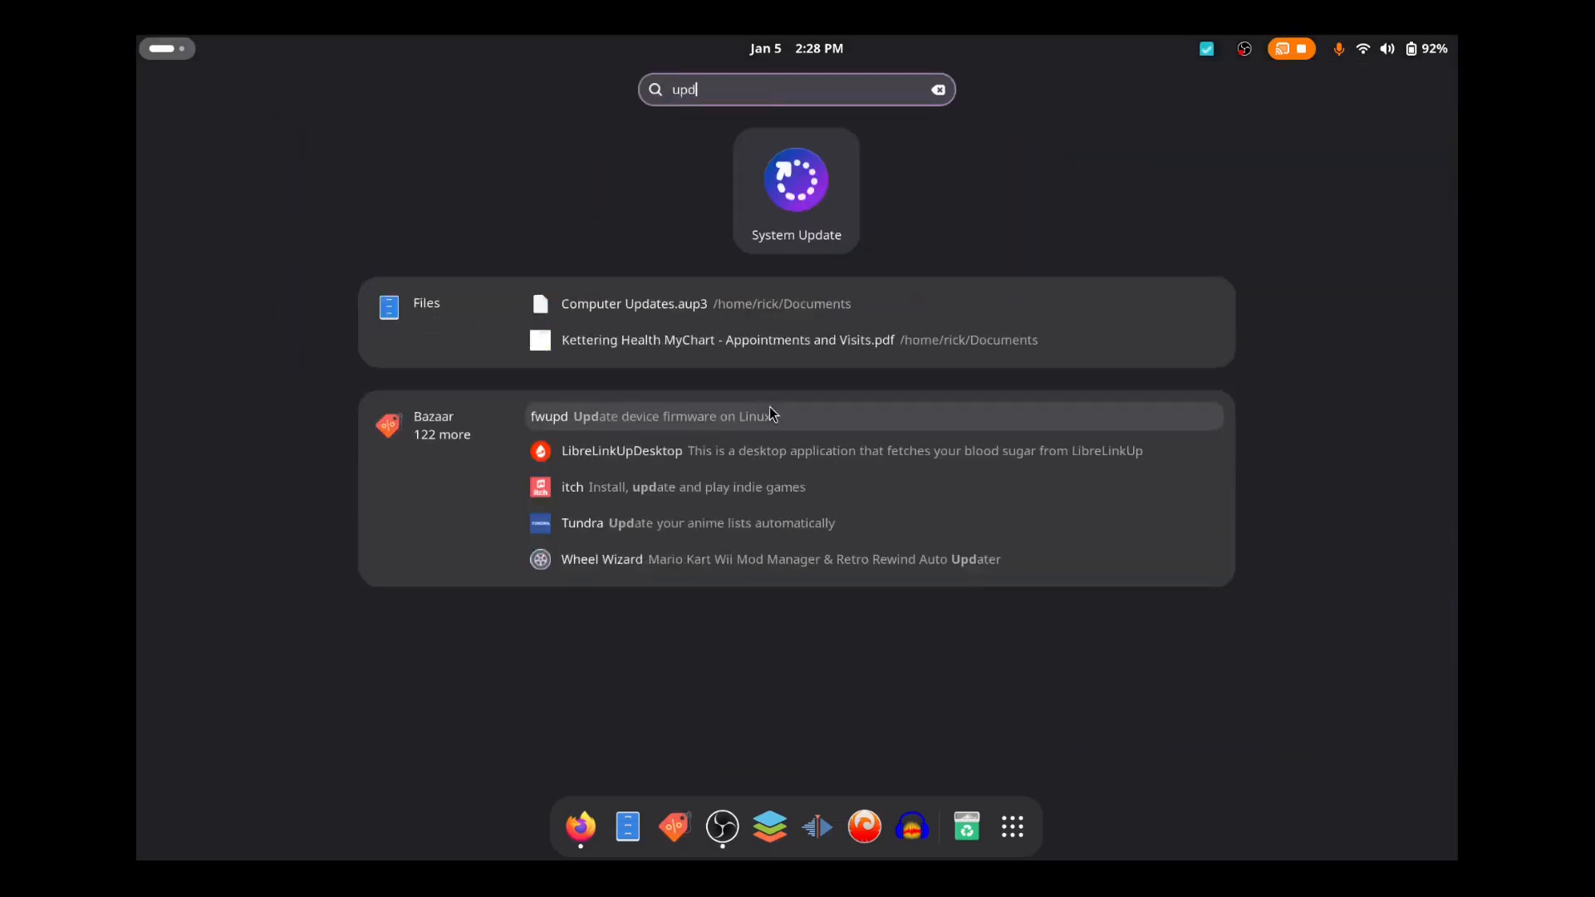
click(796, 182)
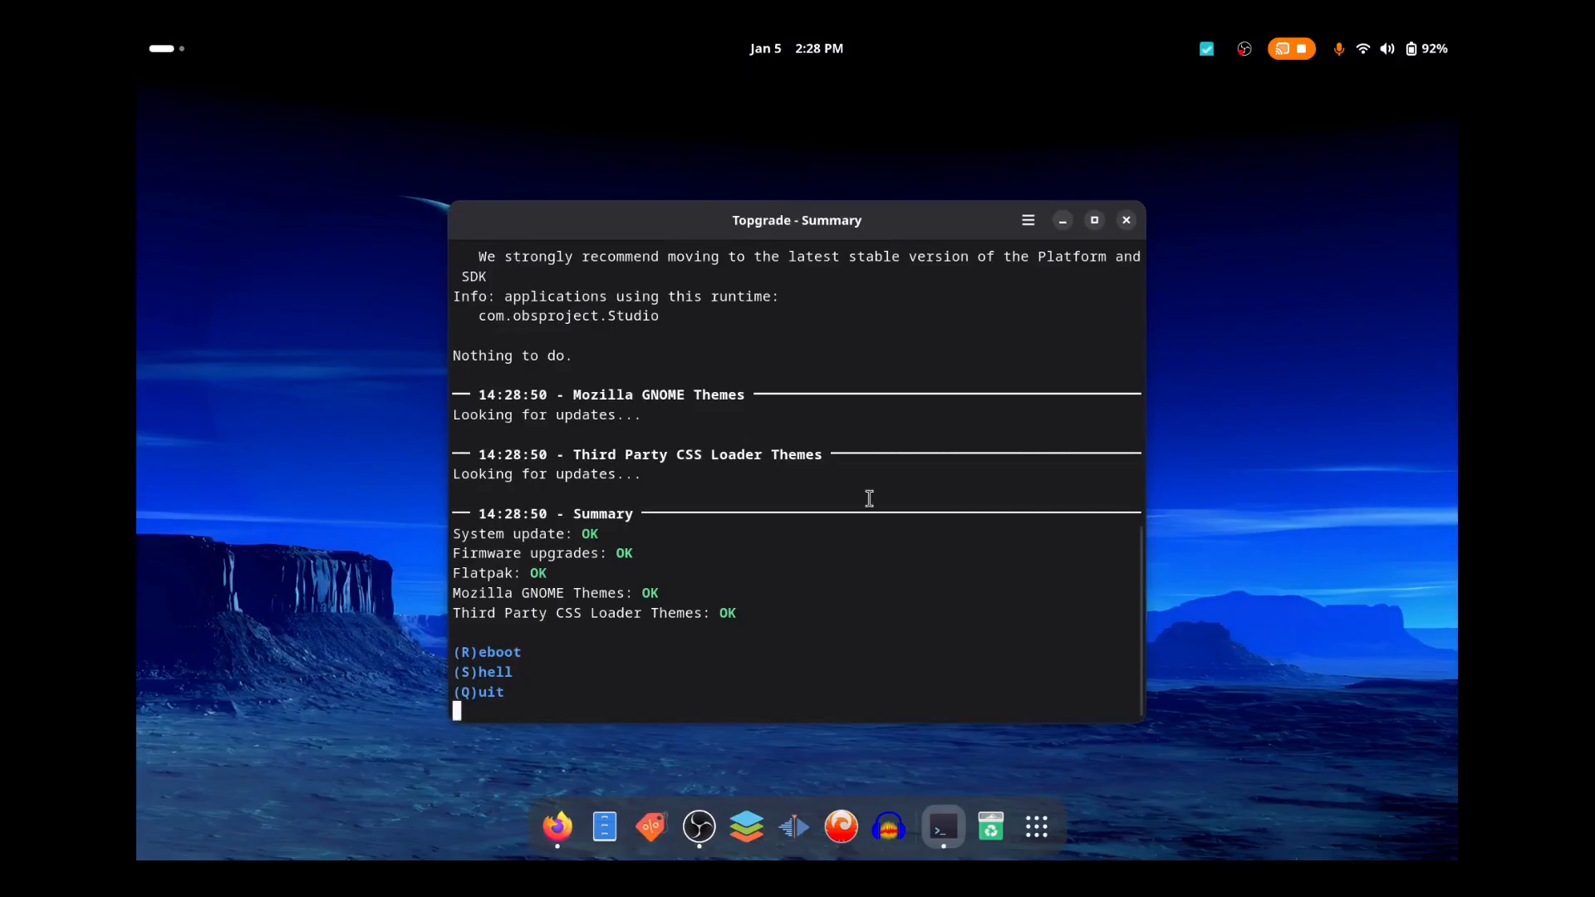
key(q)
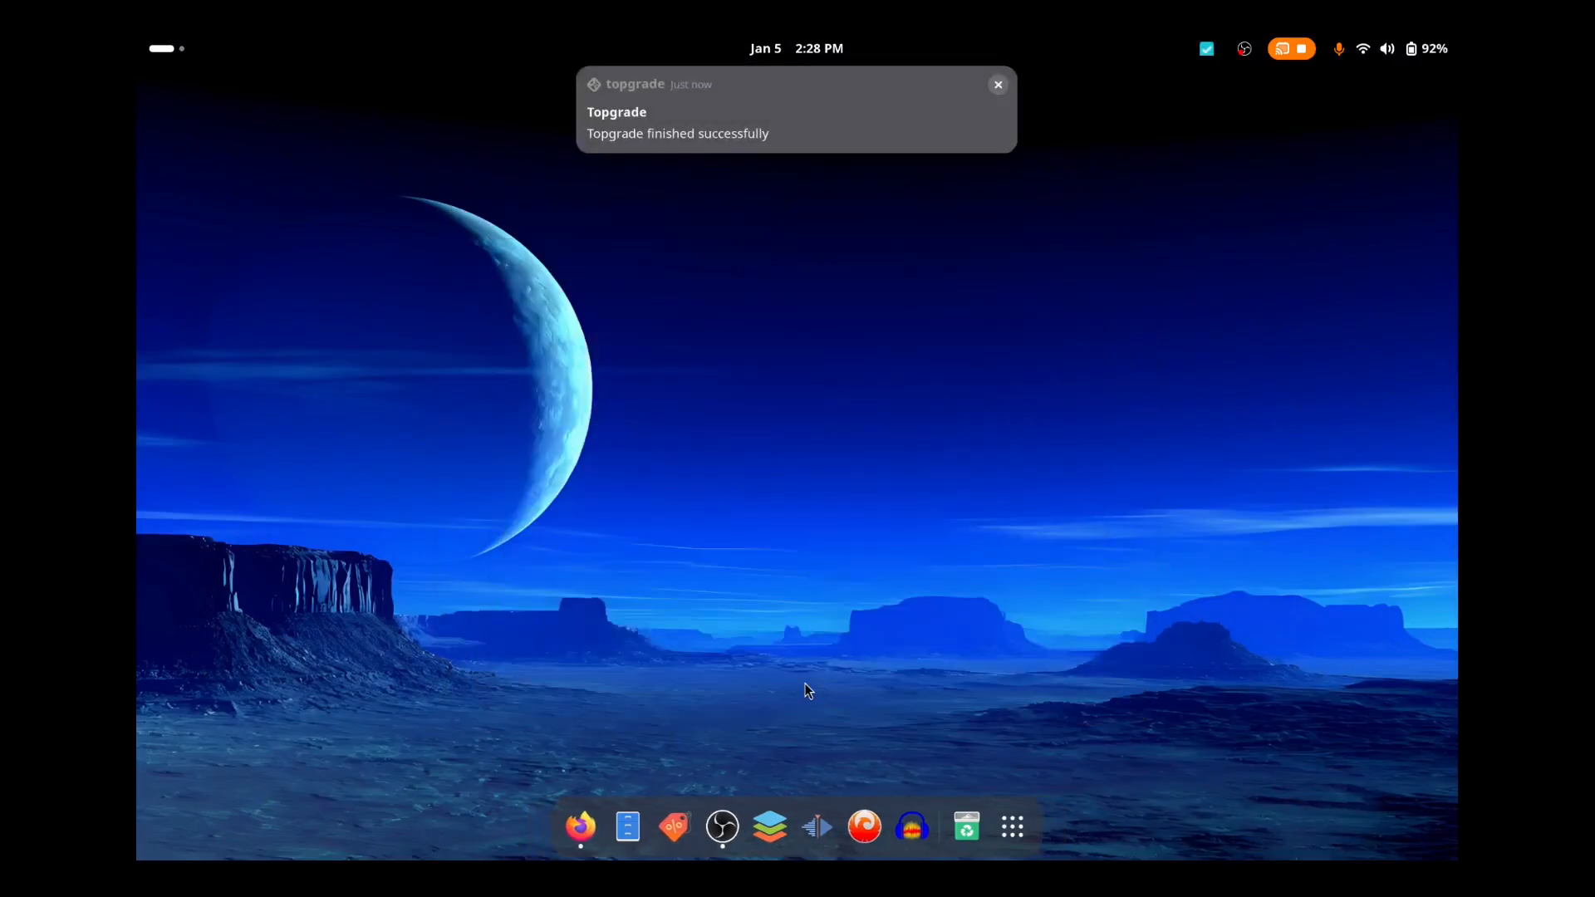
mouse_move(670, 712)
text(ter)
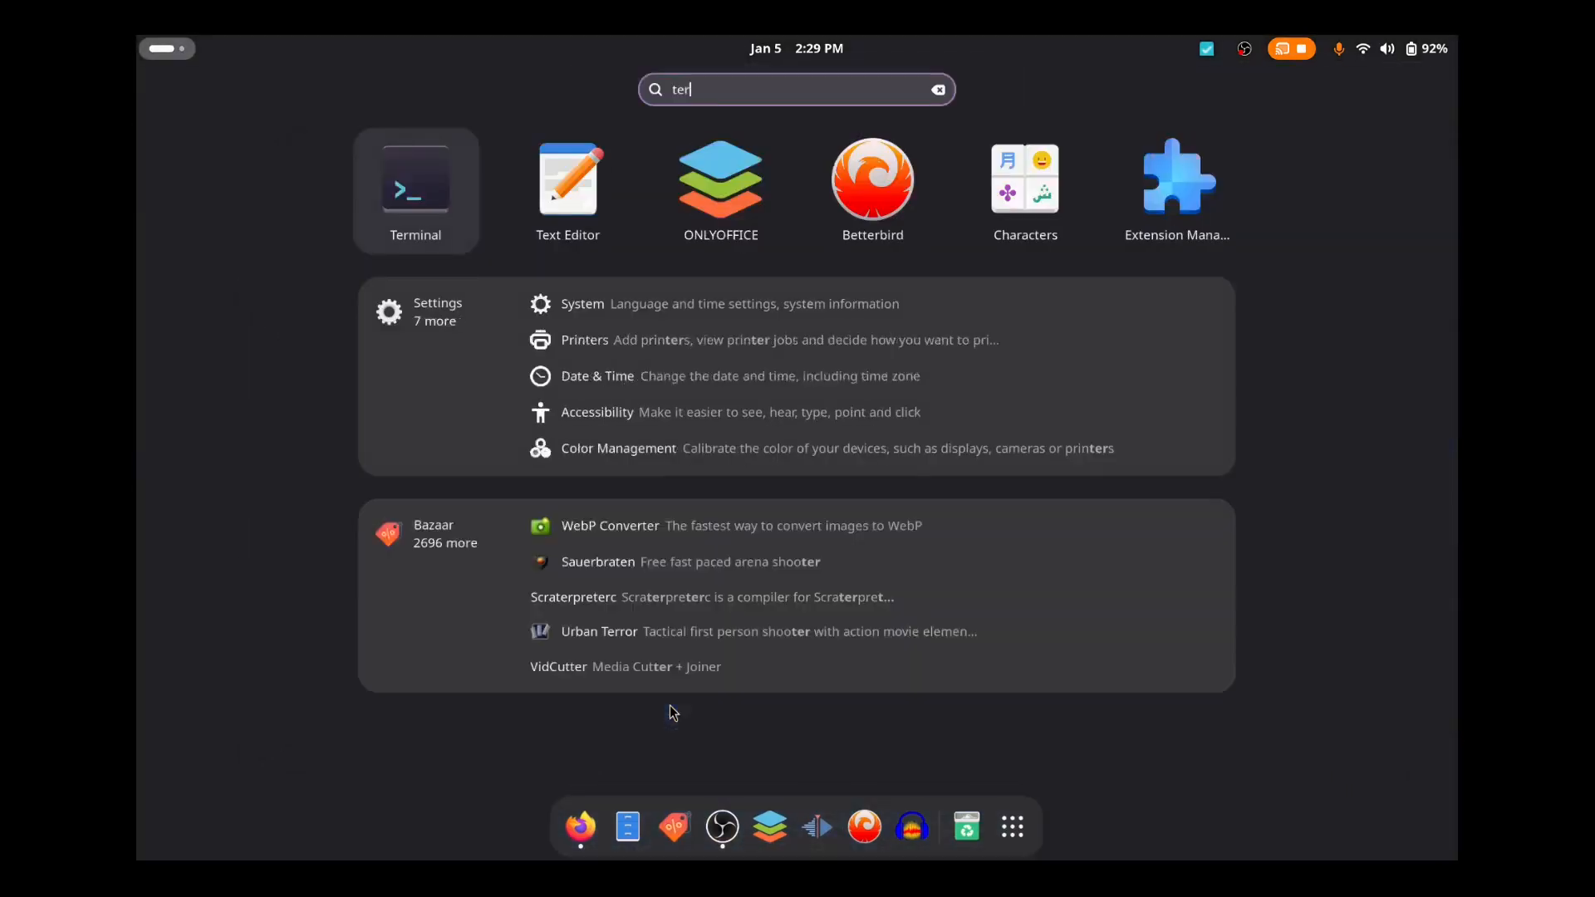
Step: Run 'ujust update' in a new Terminal, then switch to Firefox's ujust docs
text(m)
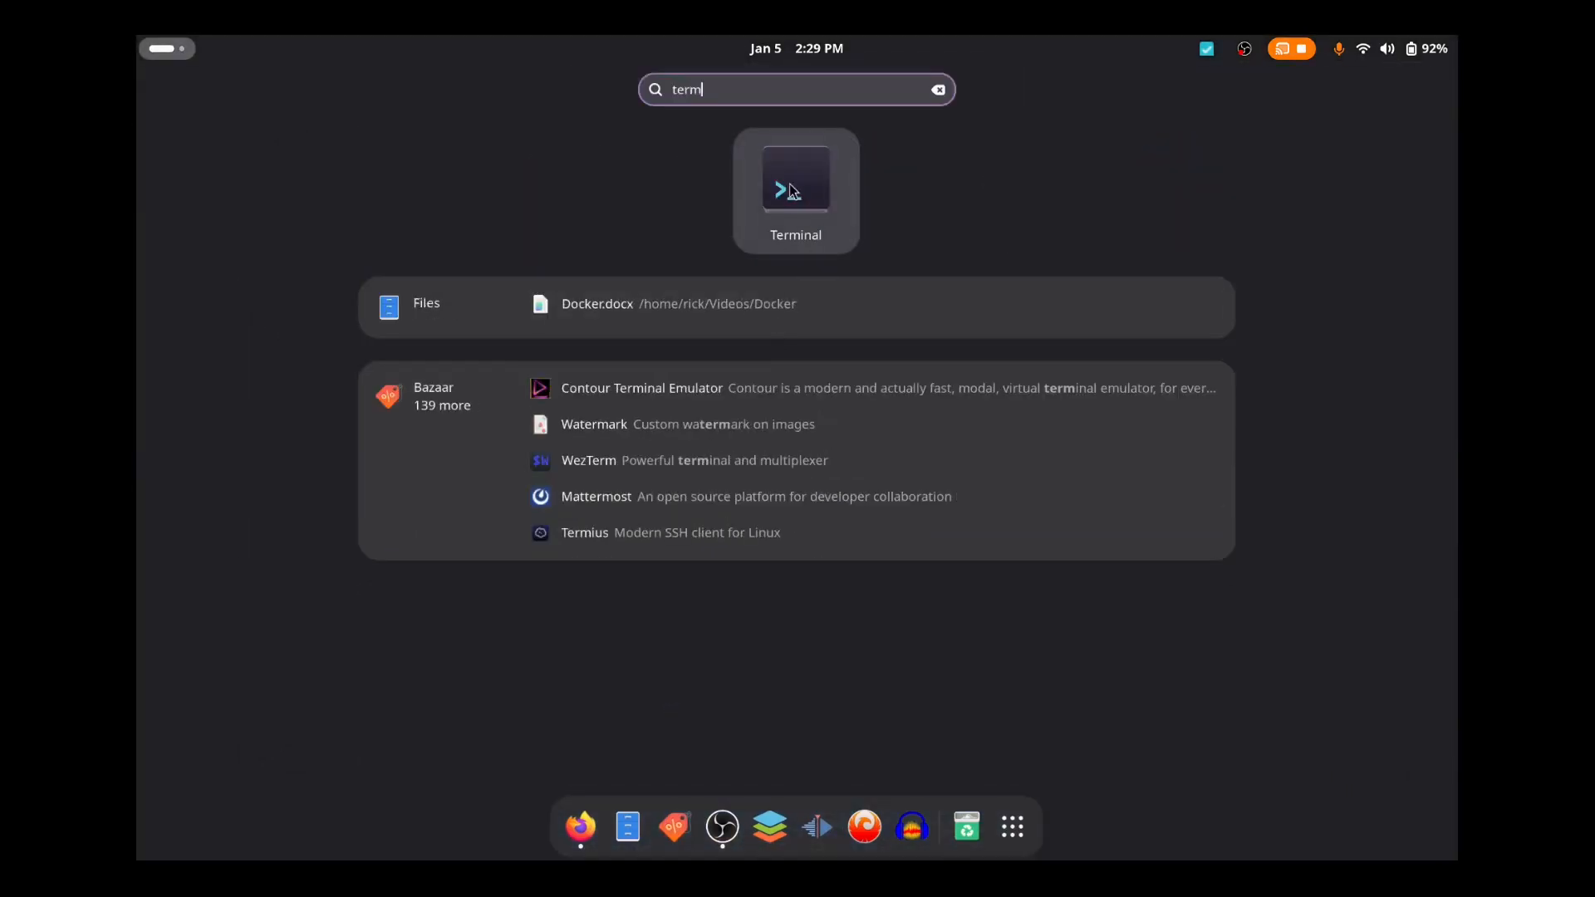
click(796, 183)
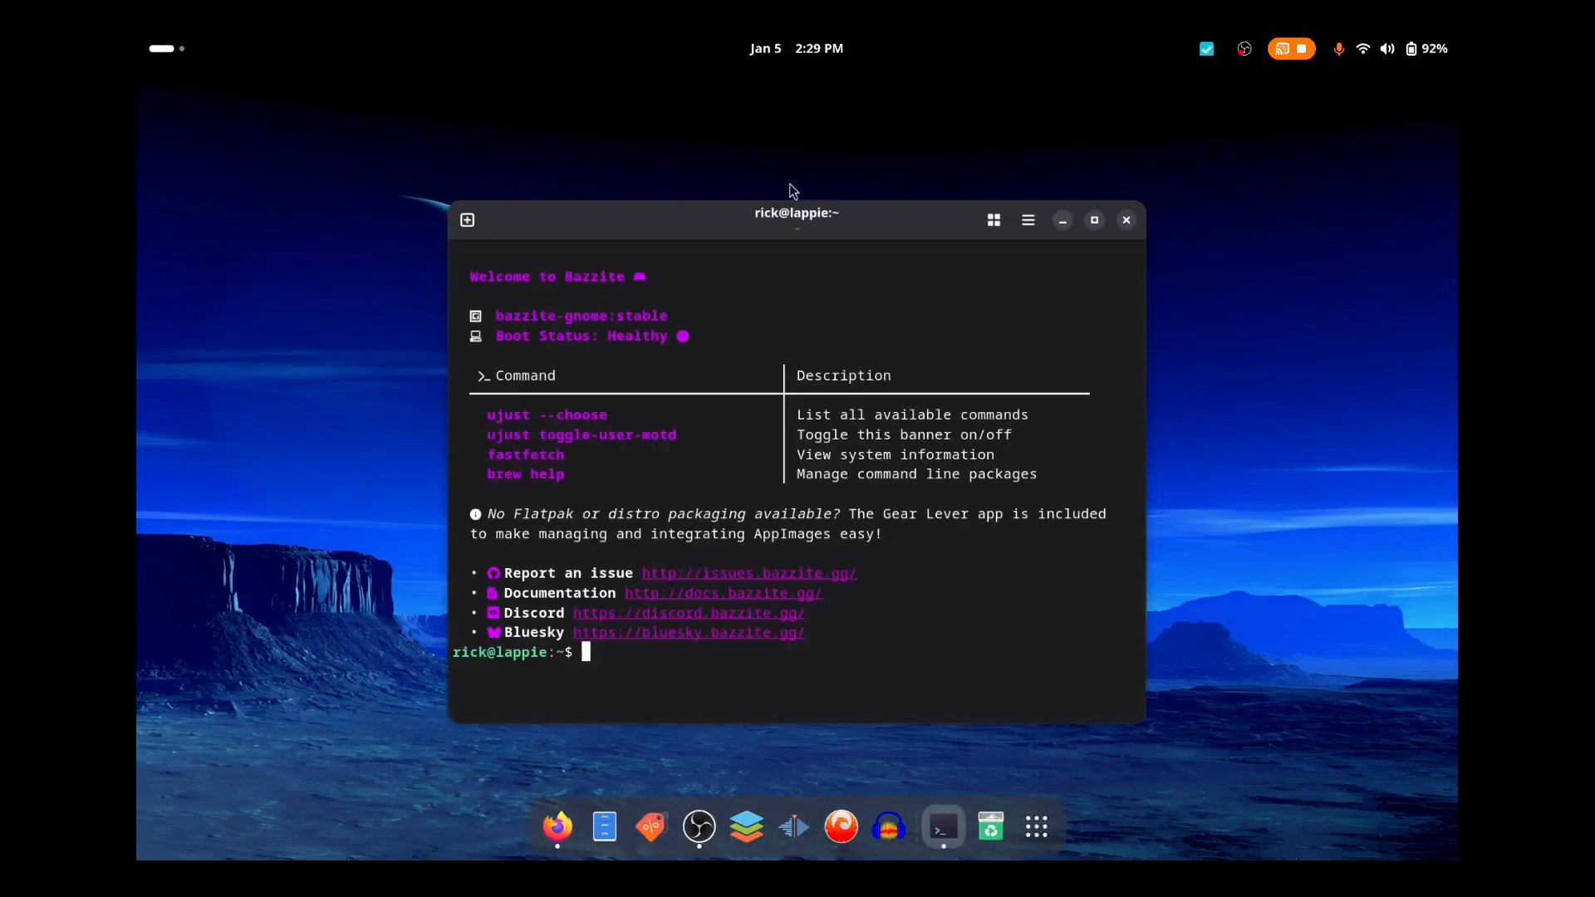
mouse_move(830, 670)
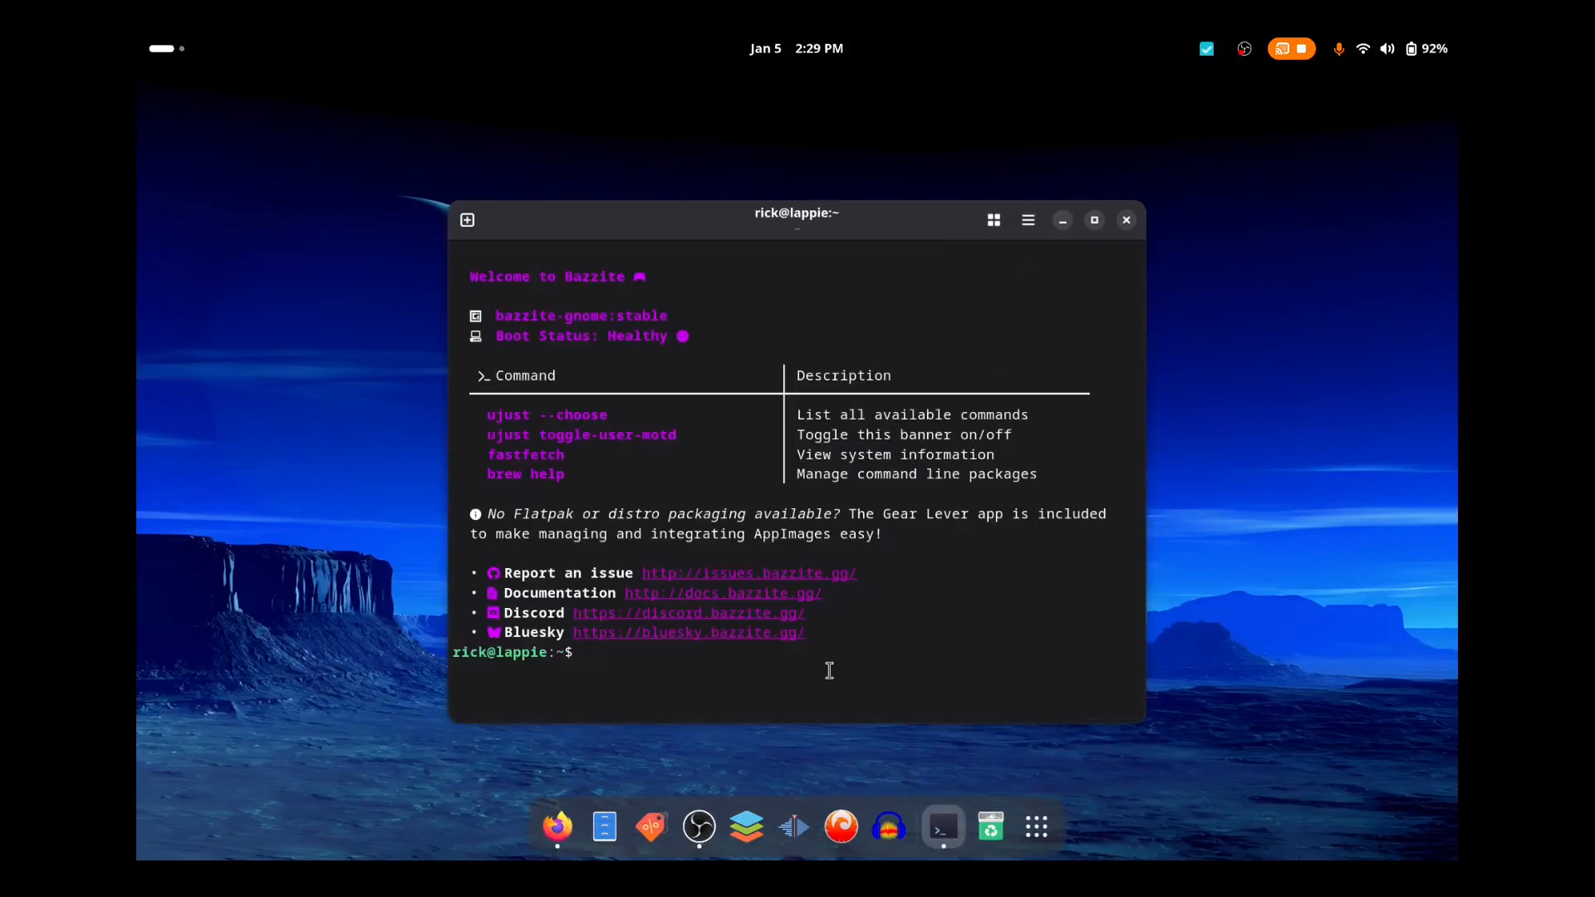
mouse_move(915, 588)
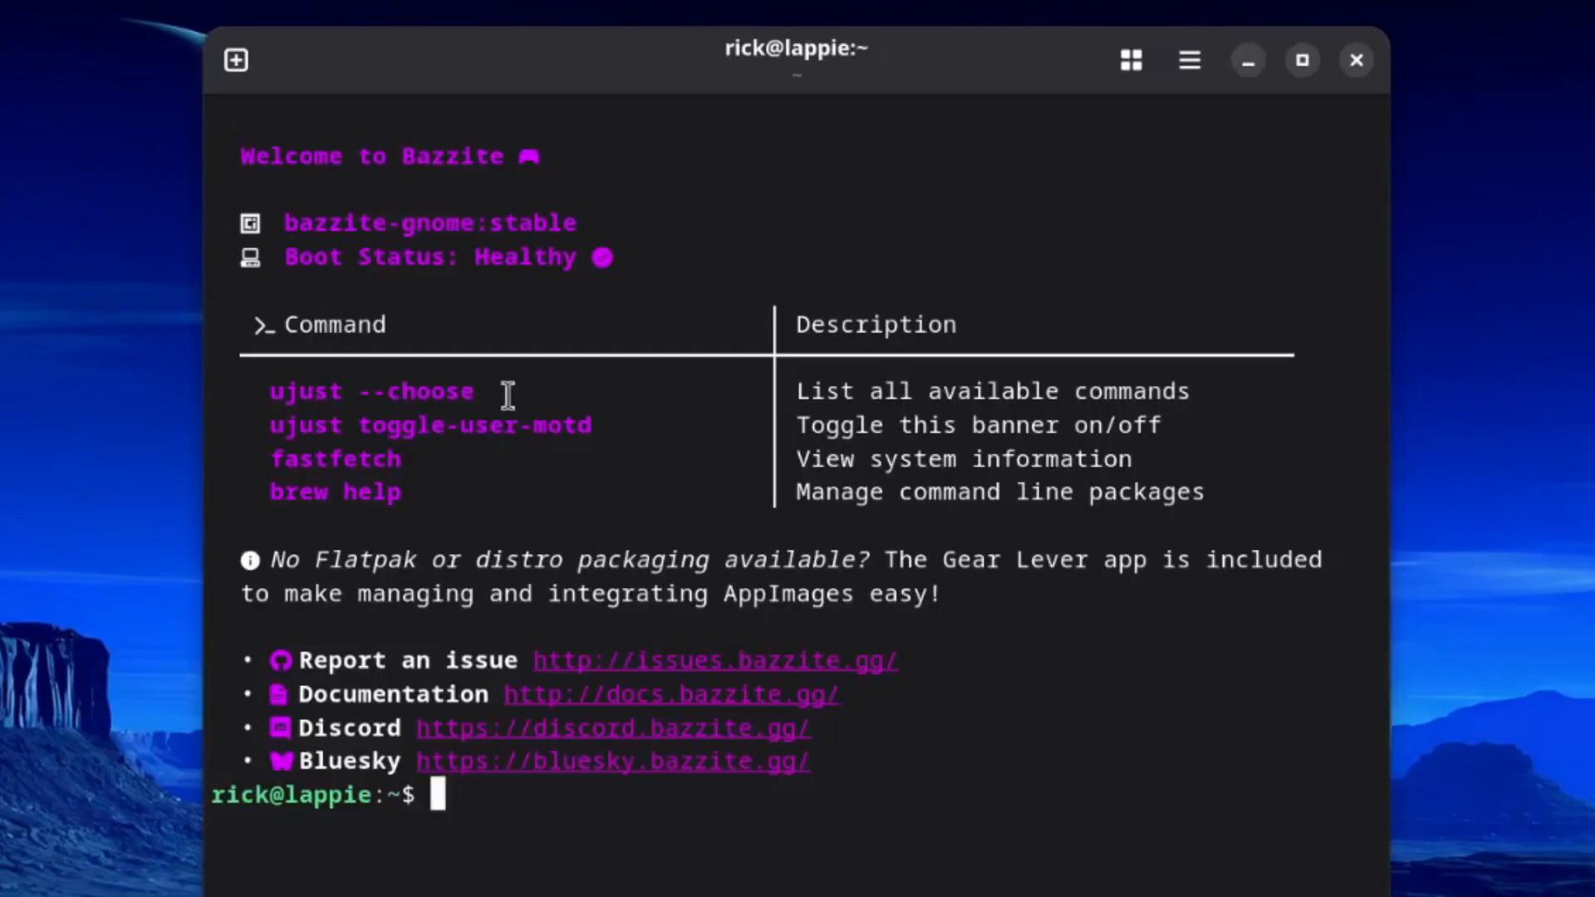
mouse_move(358, 385)
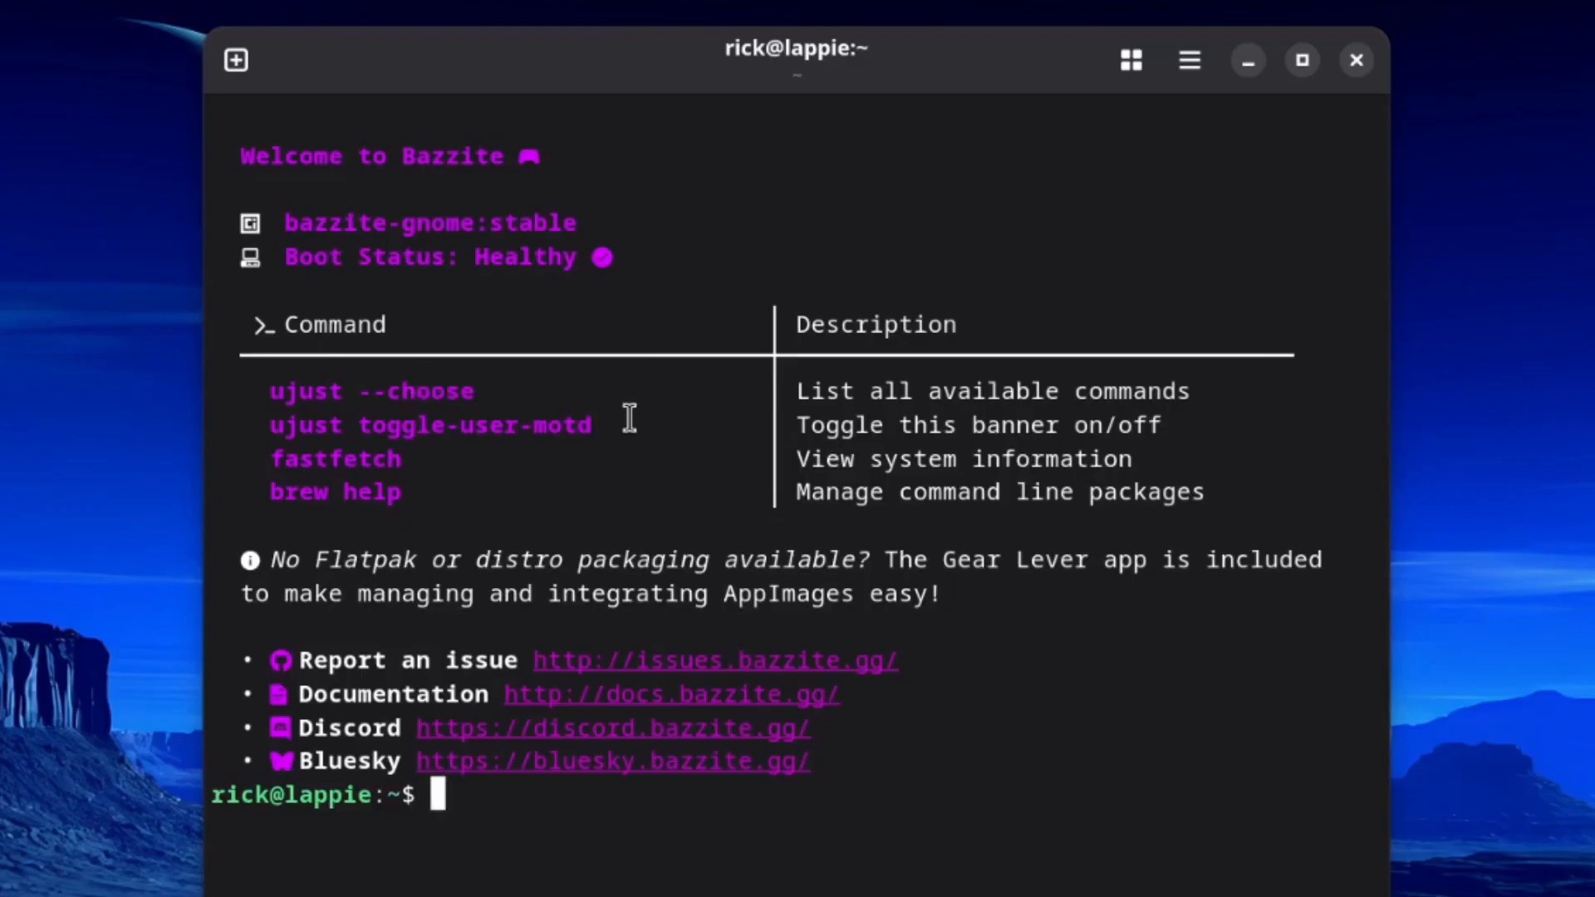
mouse_move(942, 693)
text(ujust up)
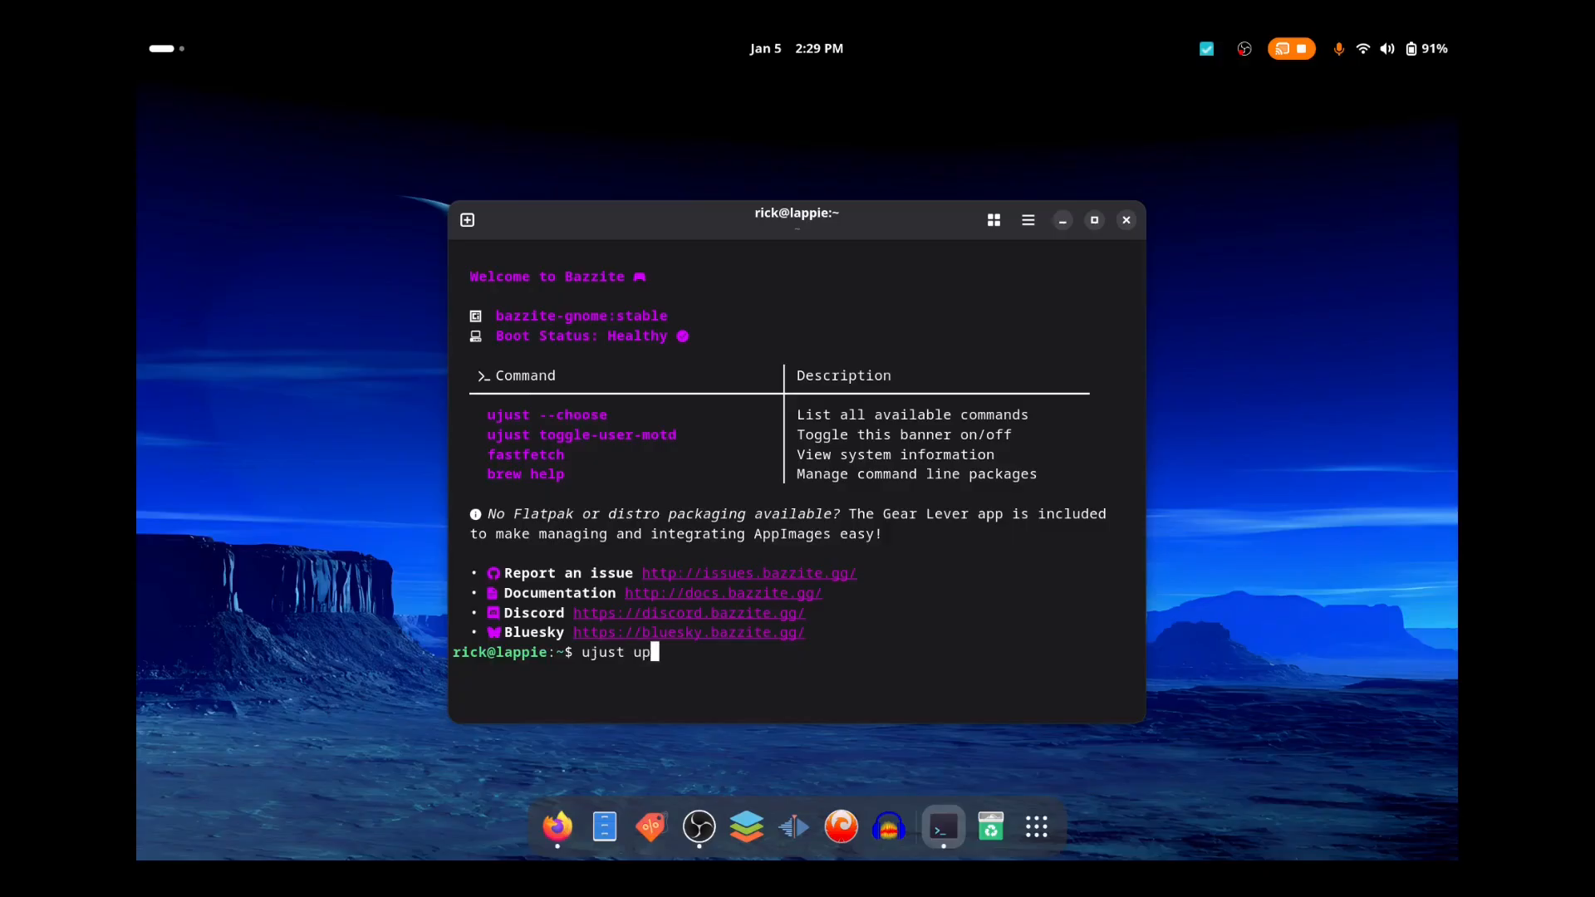
key(Return)
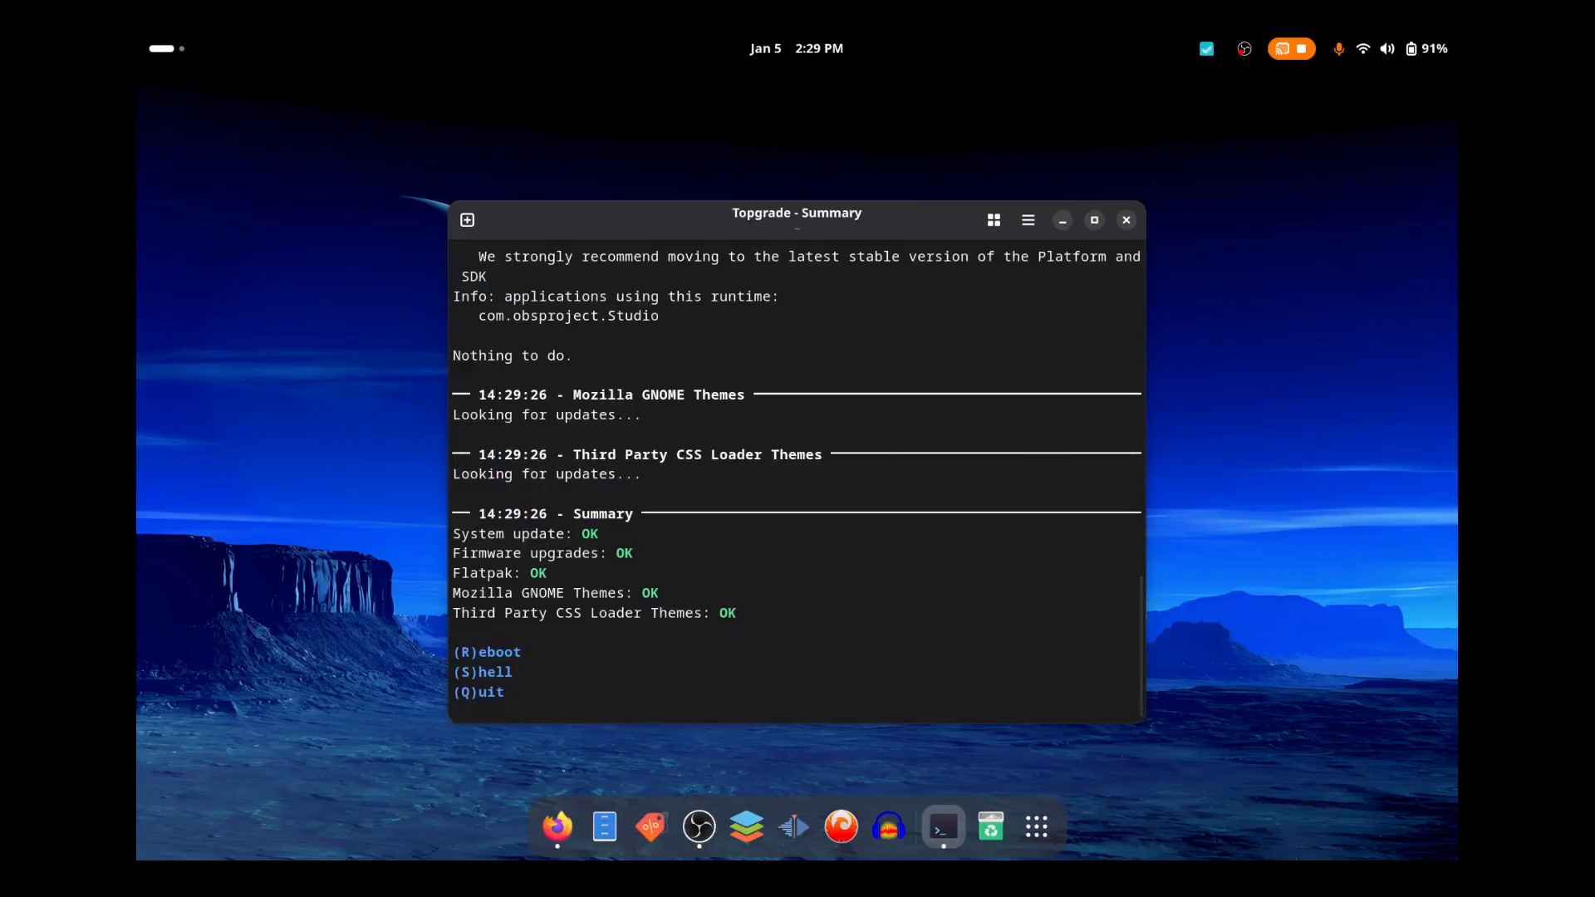
click(557, 826)
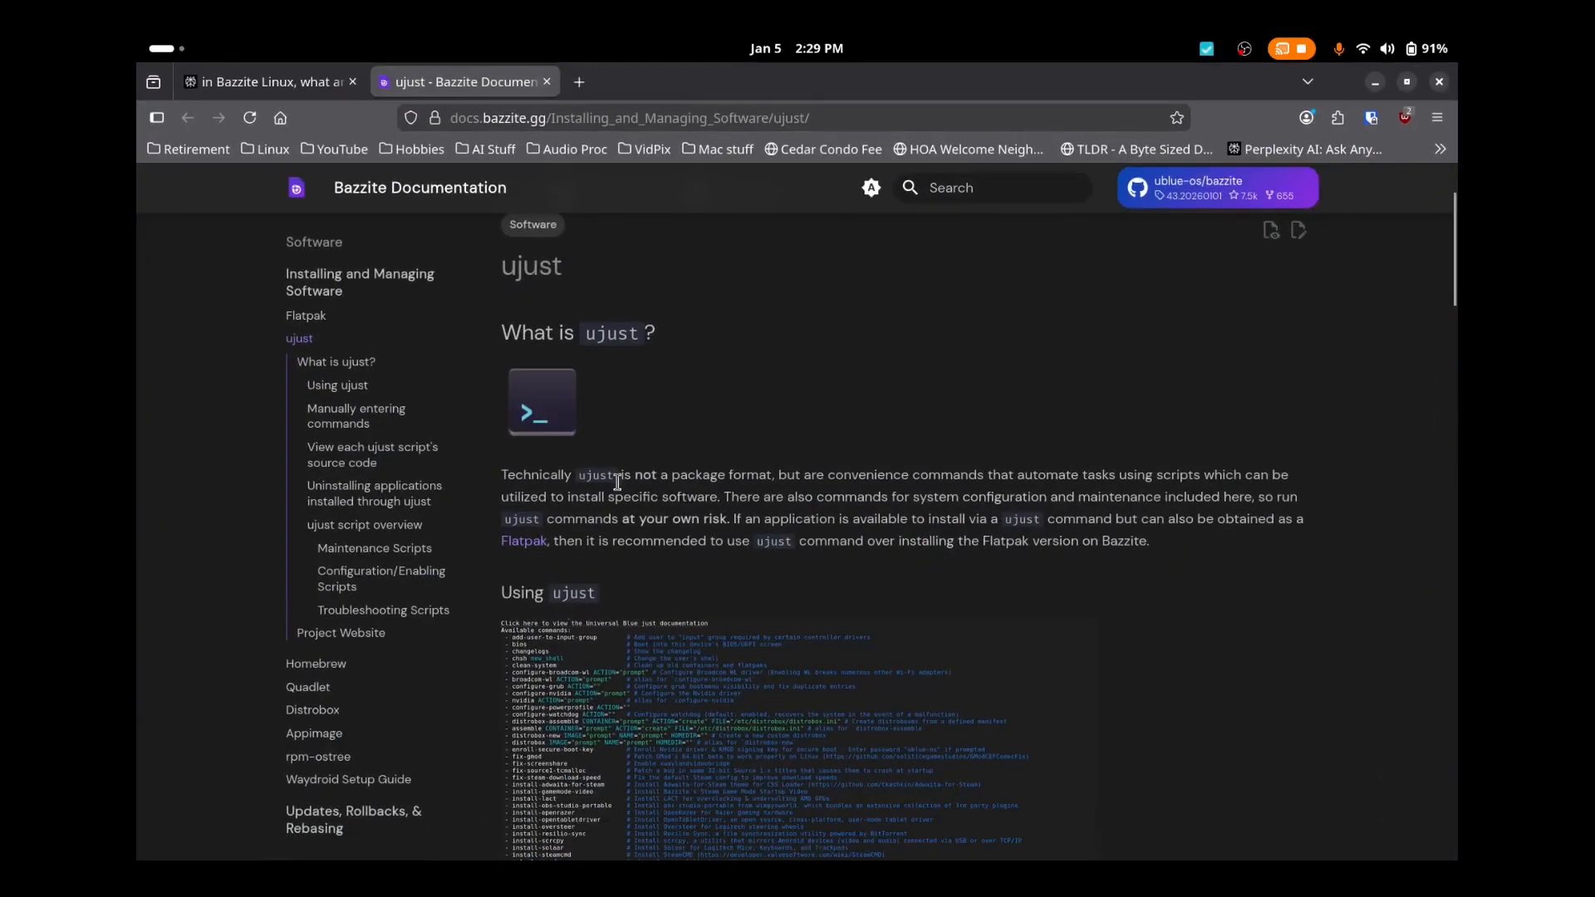
mouse_move(712, 266)
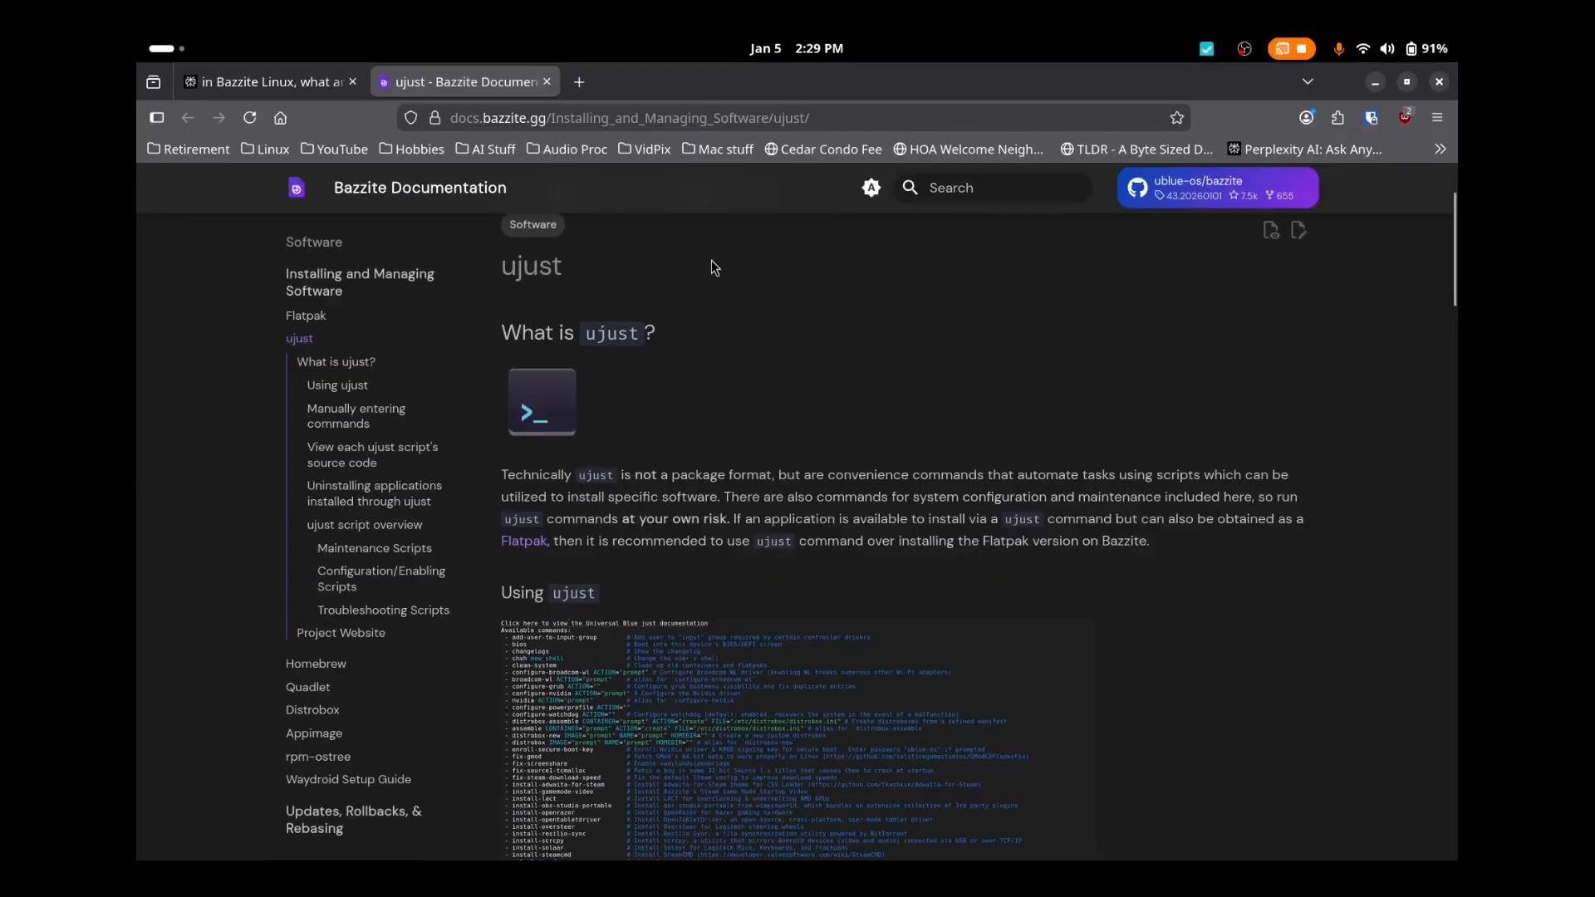
mouse_move(858, 491)
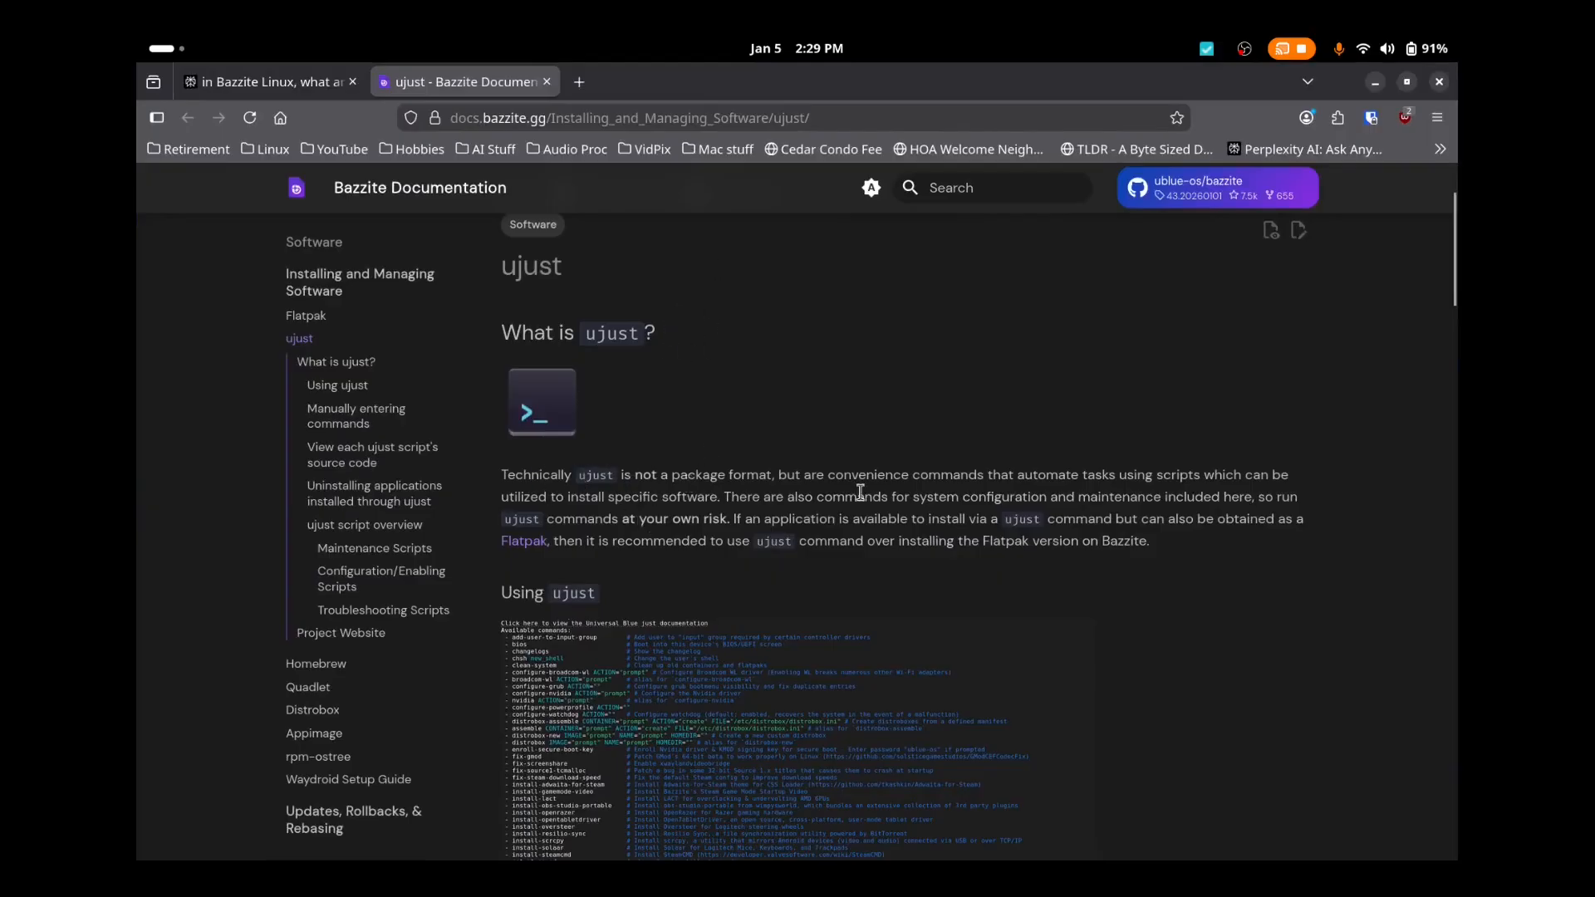
mouse_move(937, 506)
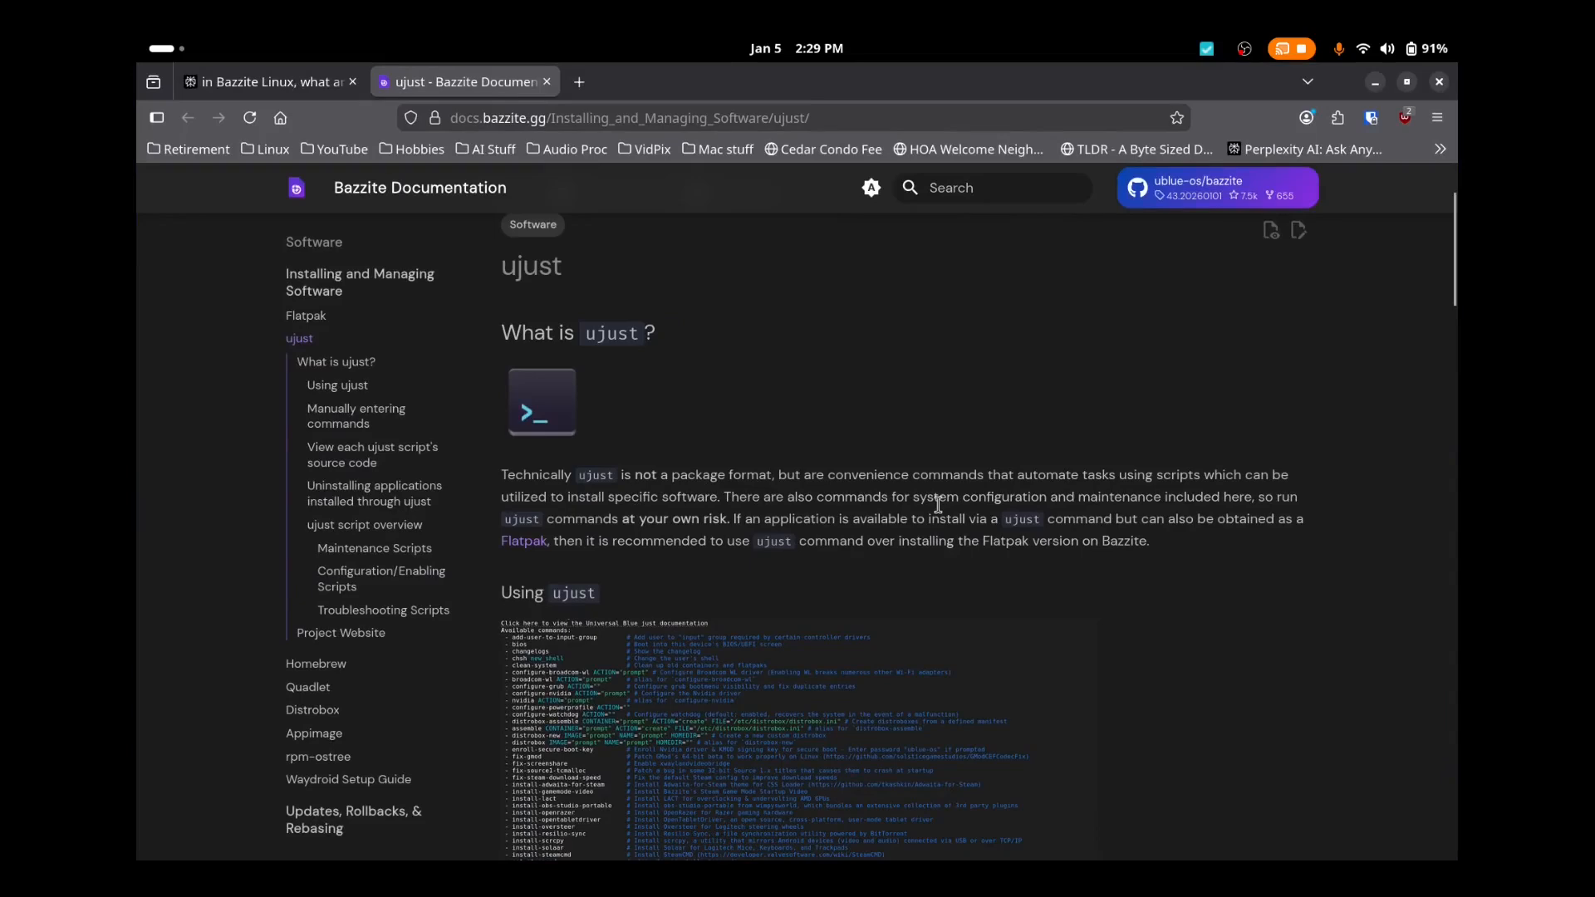
mouse_move(1017, 517)
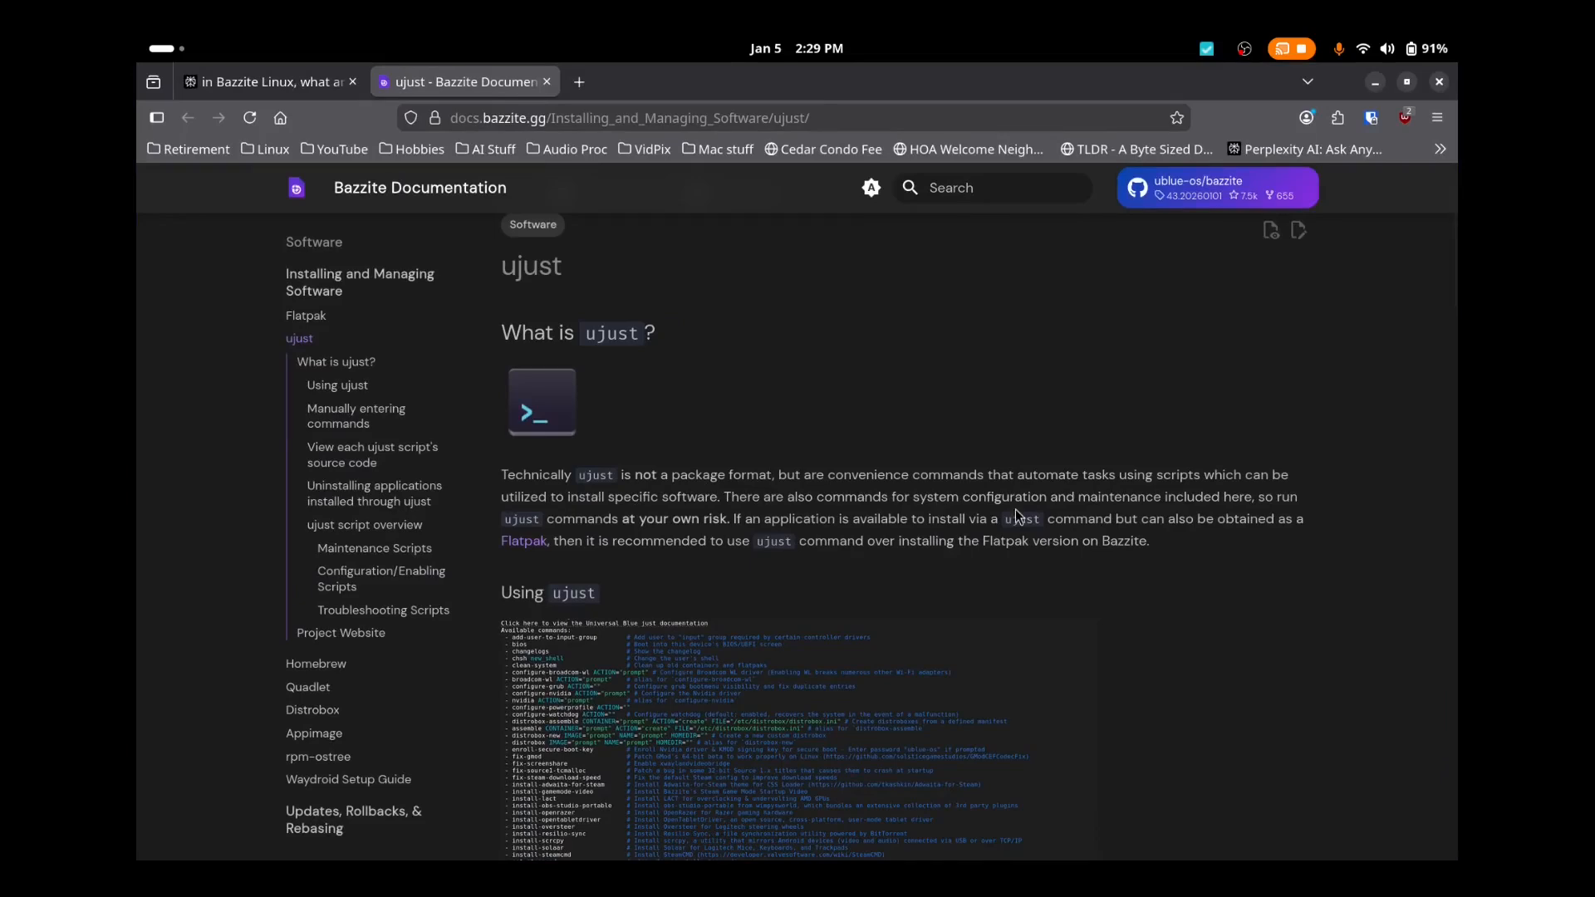
mouse_move(890, 476)
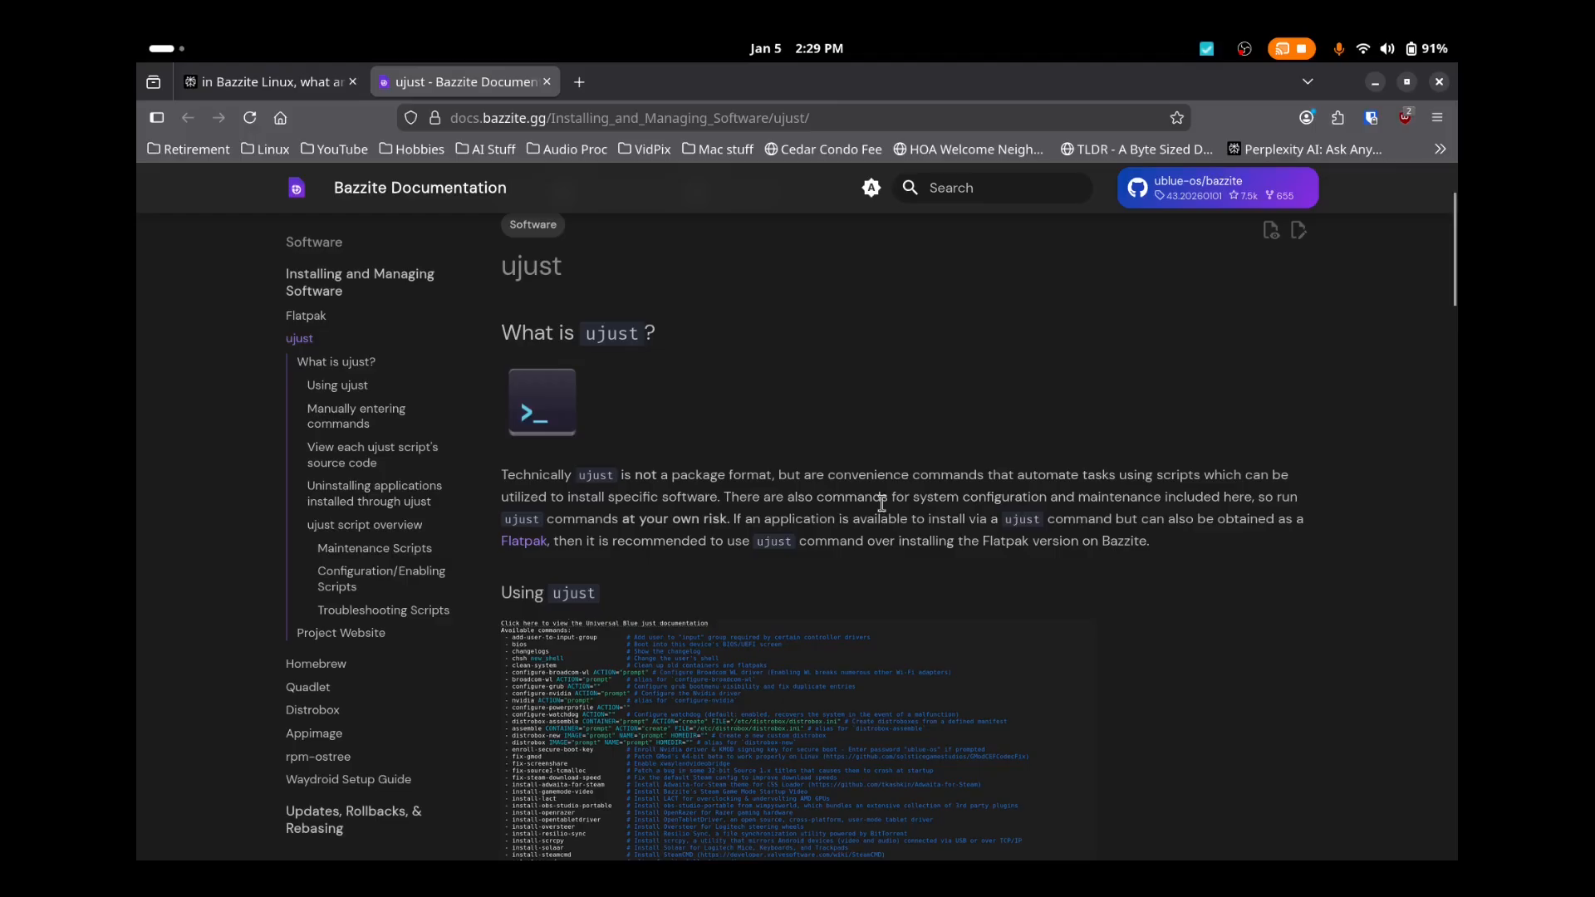
mouse_move(982, 600)
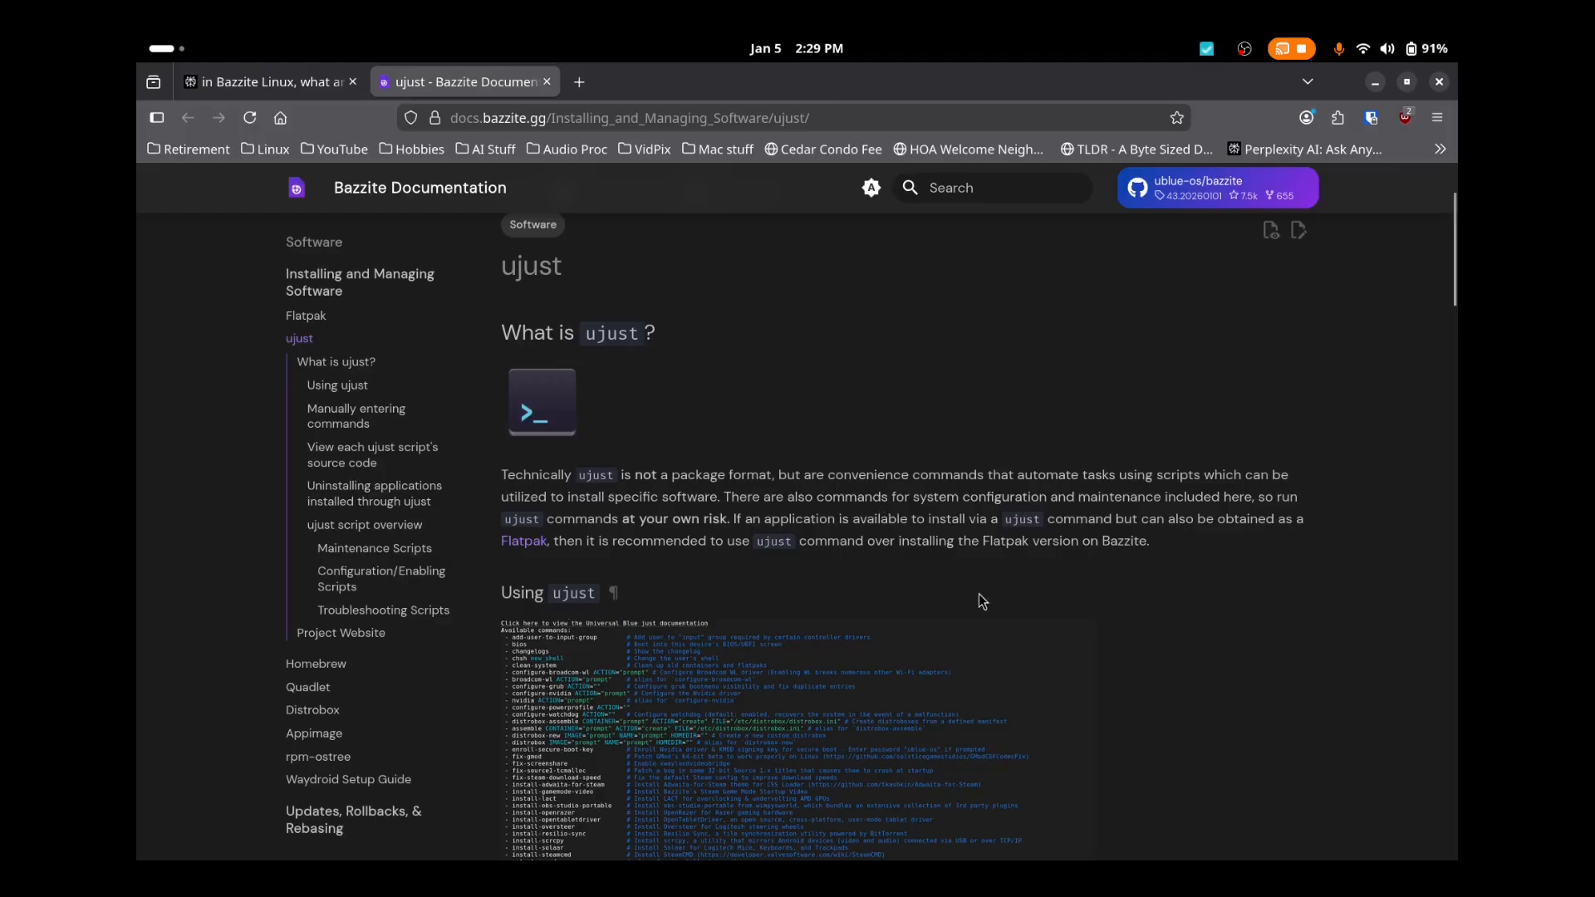
mouse_move(906, 407)
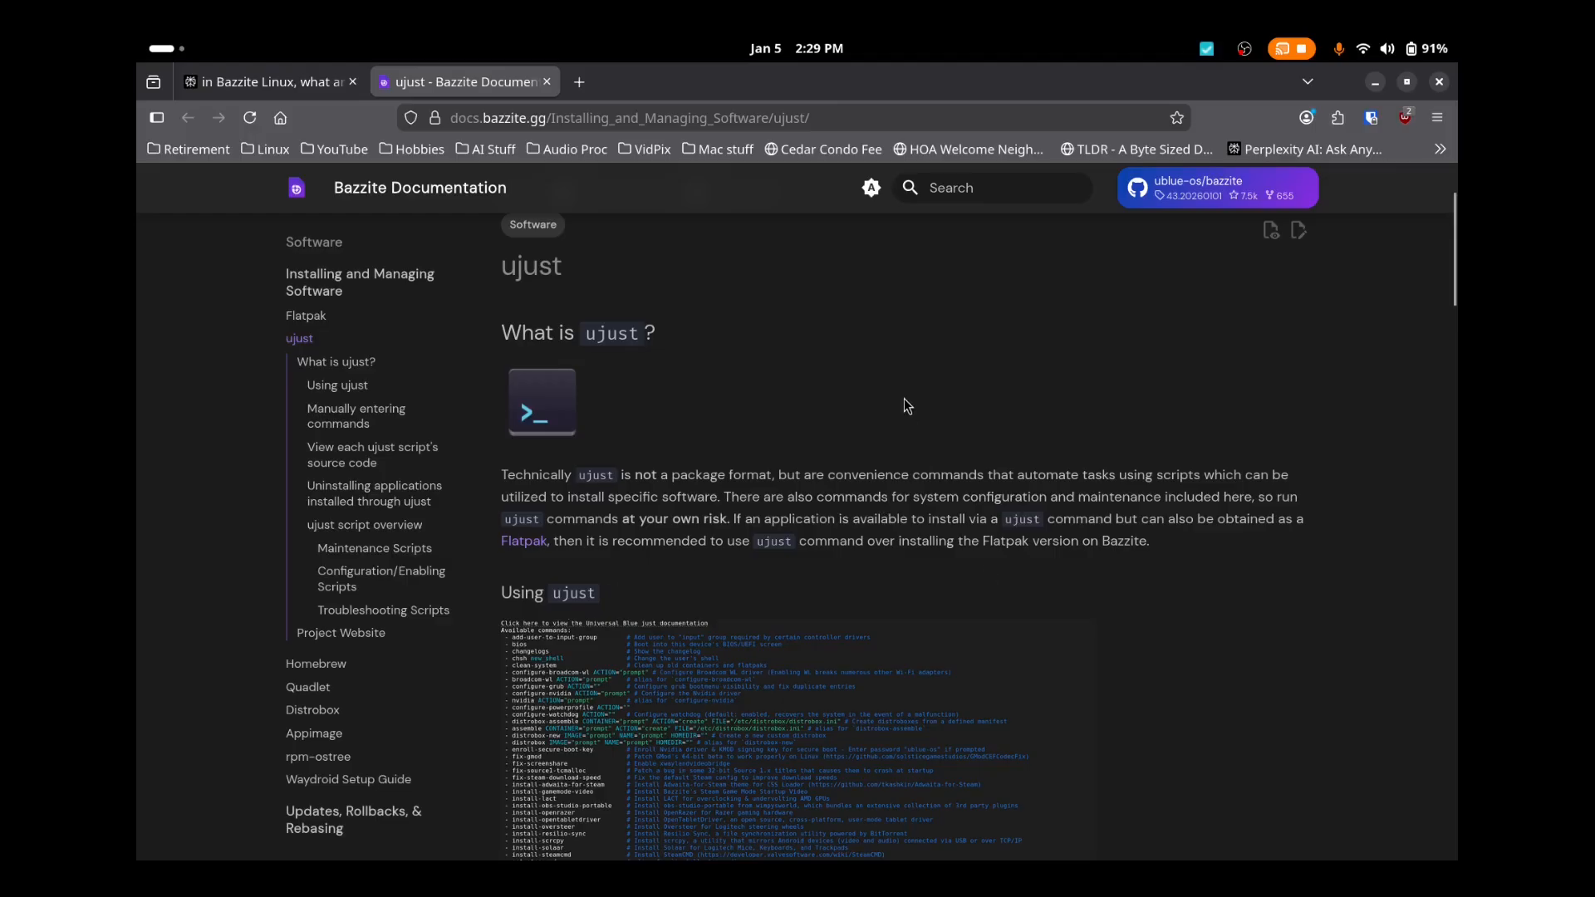
Step: Move from the 'What is ujust?' docs to the Perplexity answer tab
click(269, 82)
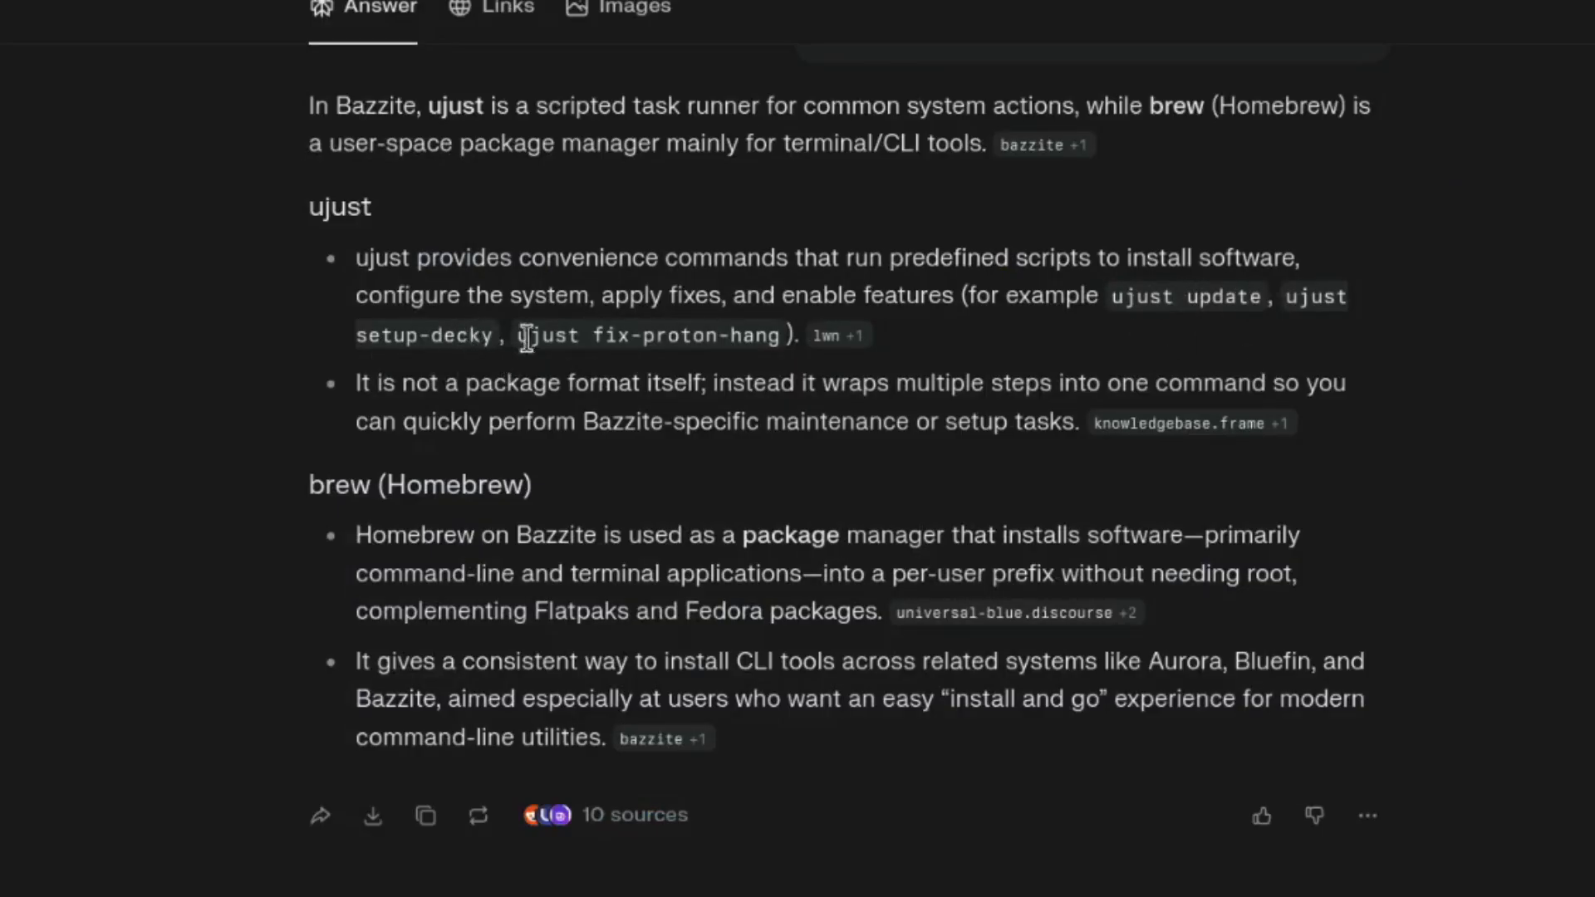
mouse_move(773, 344)
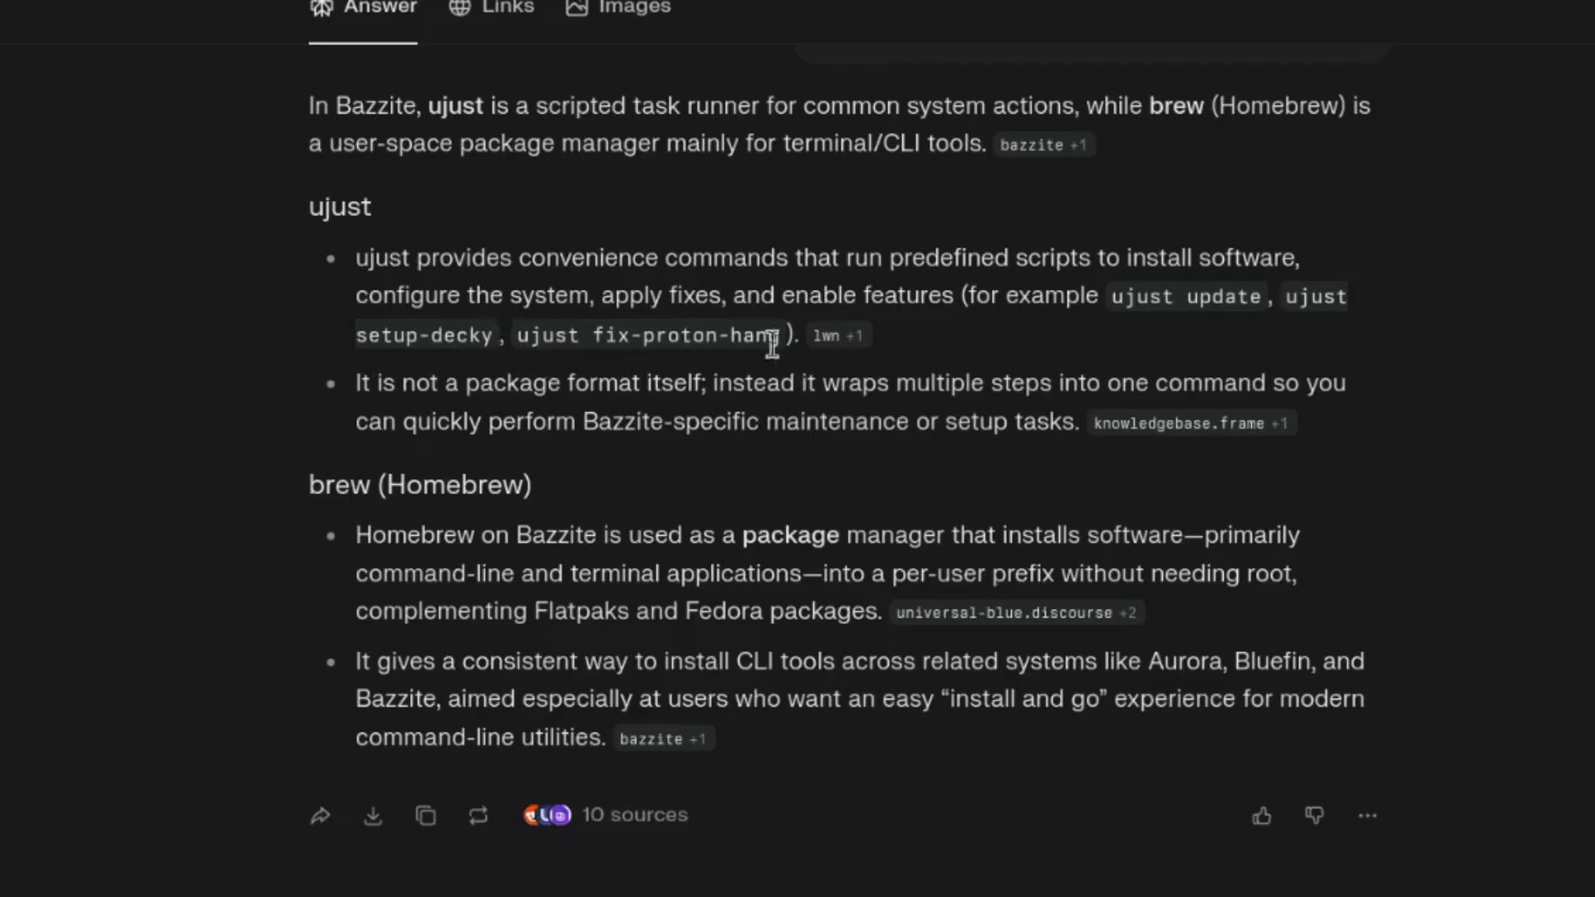
mouse_move(837, 461)
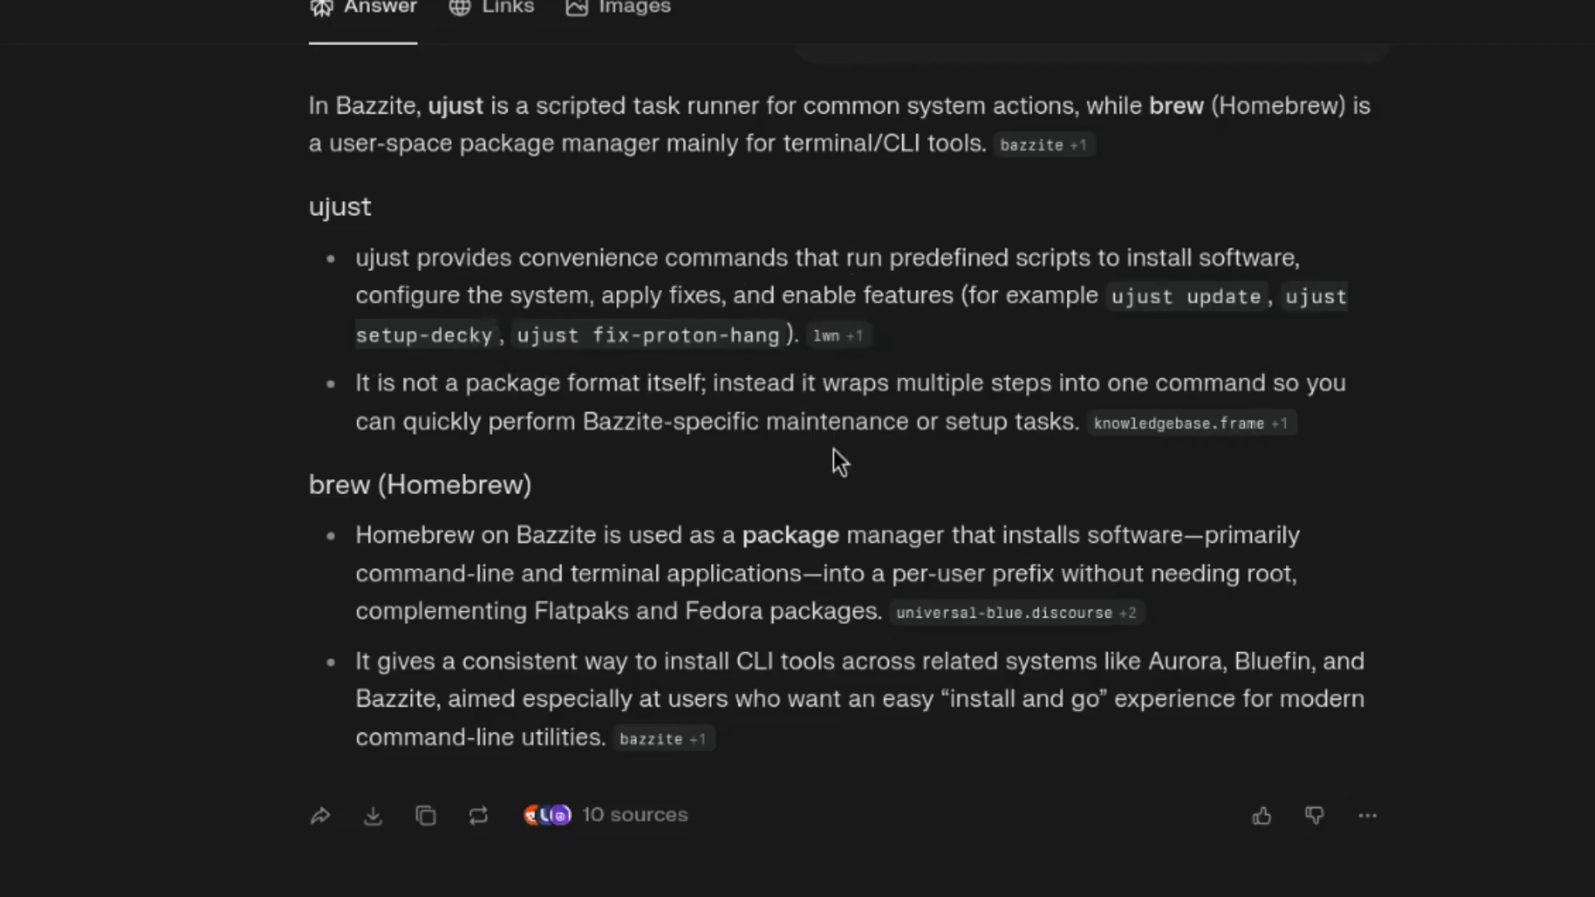
mouse_move(934, 455)
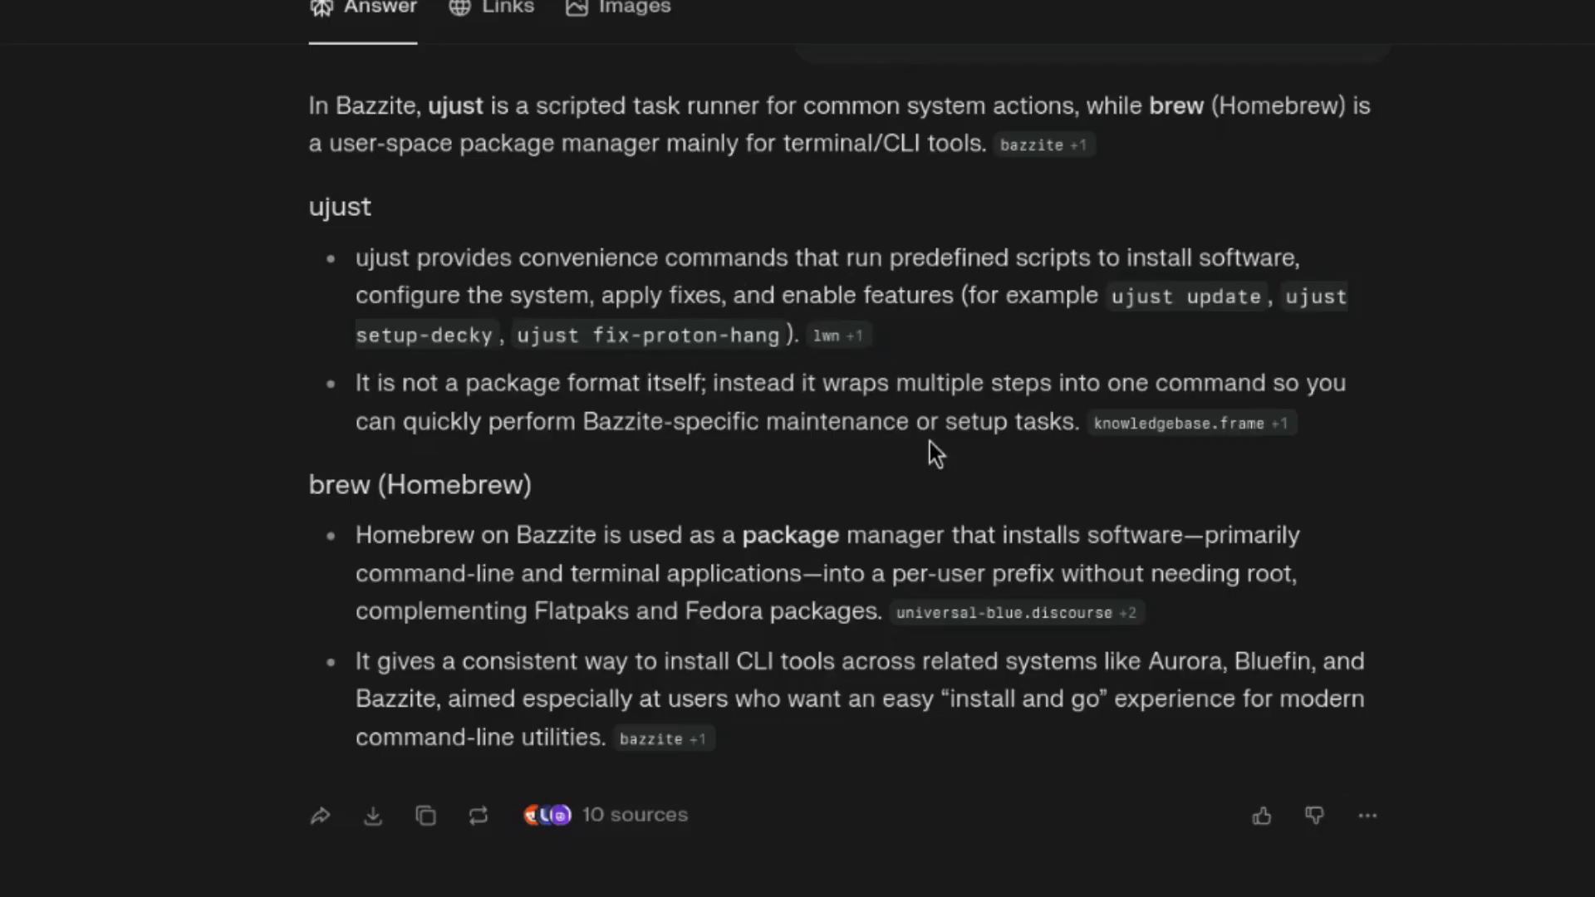
mouse_move(642, 588)
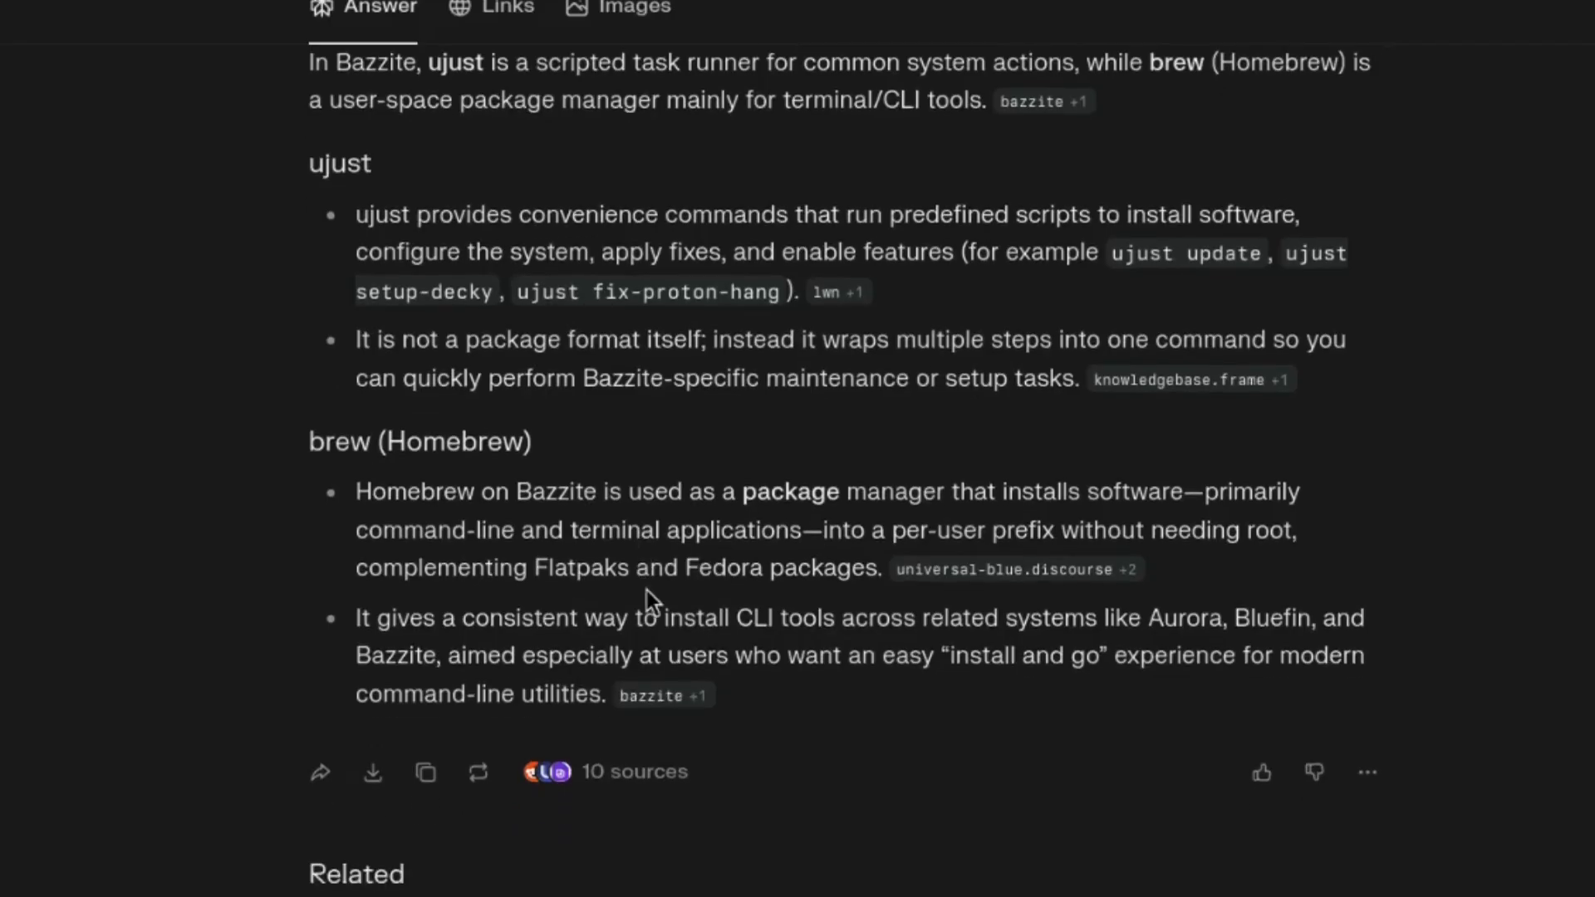
mouse_move(733, 504)
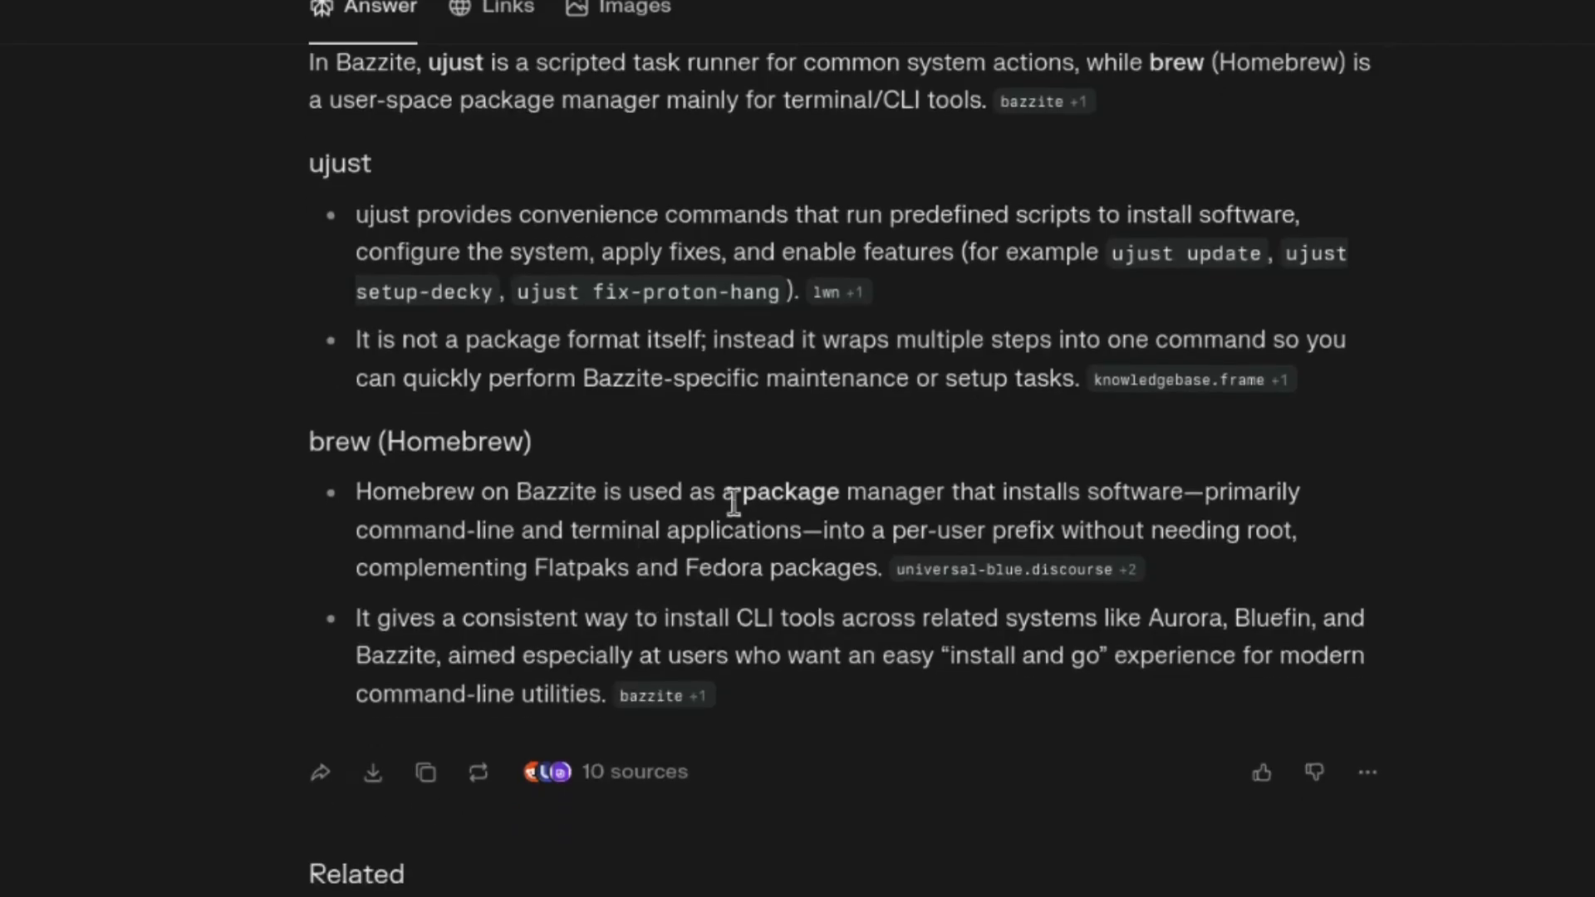
mouse_move(920, 522)
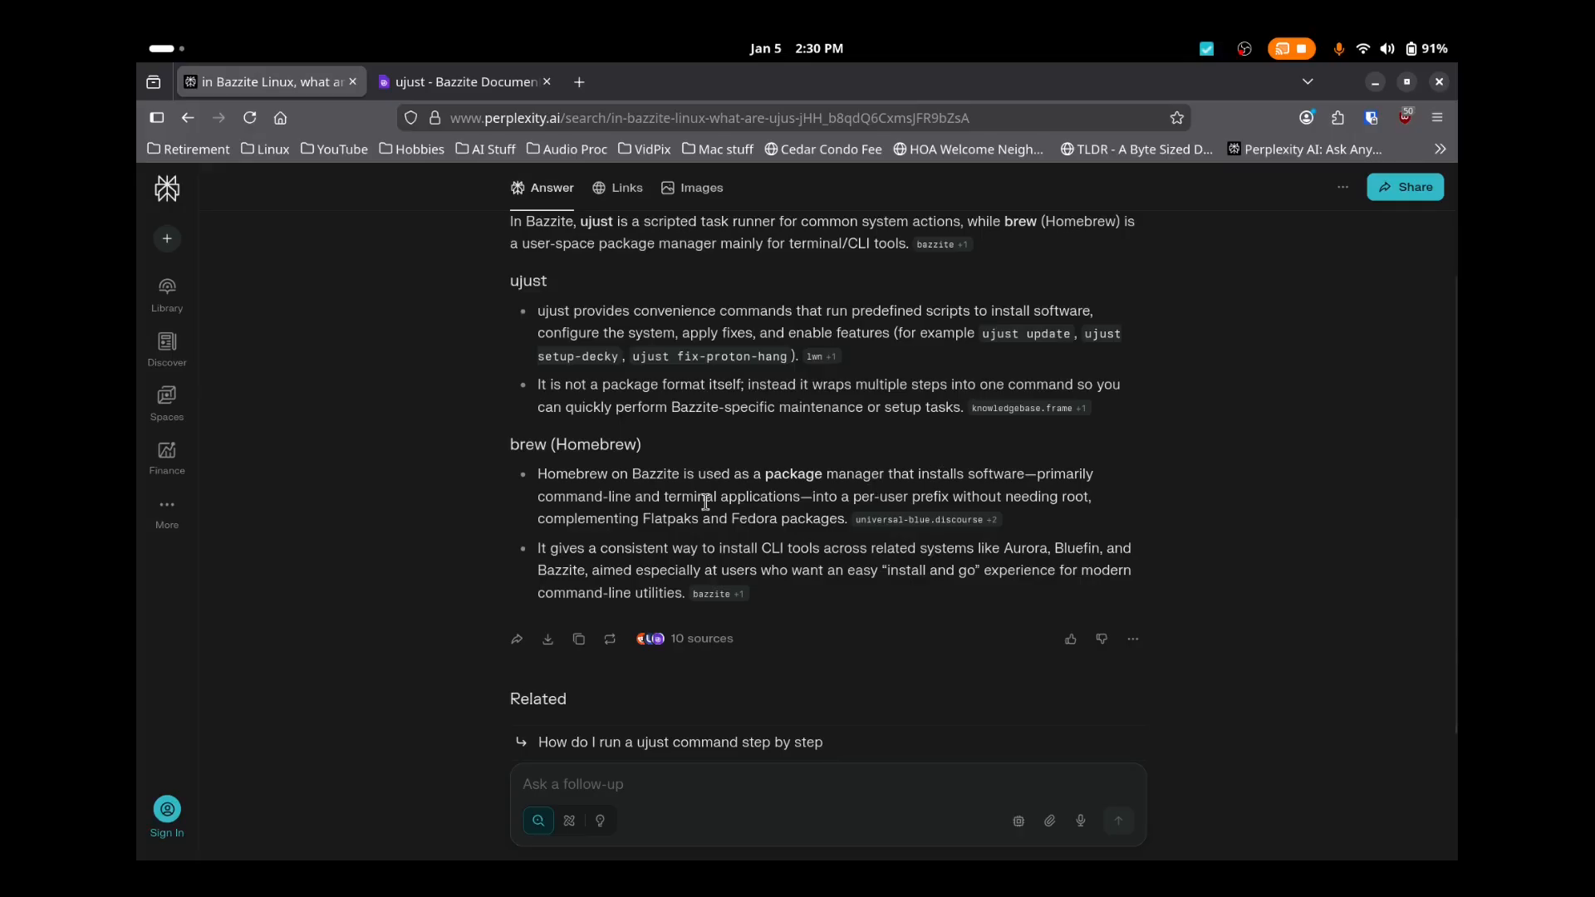
mouse_move(799, 540)
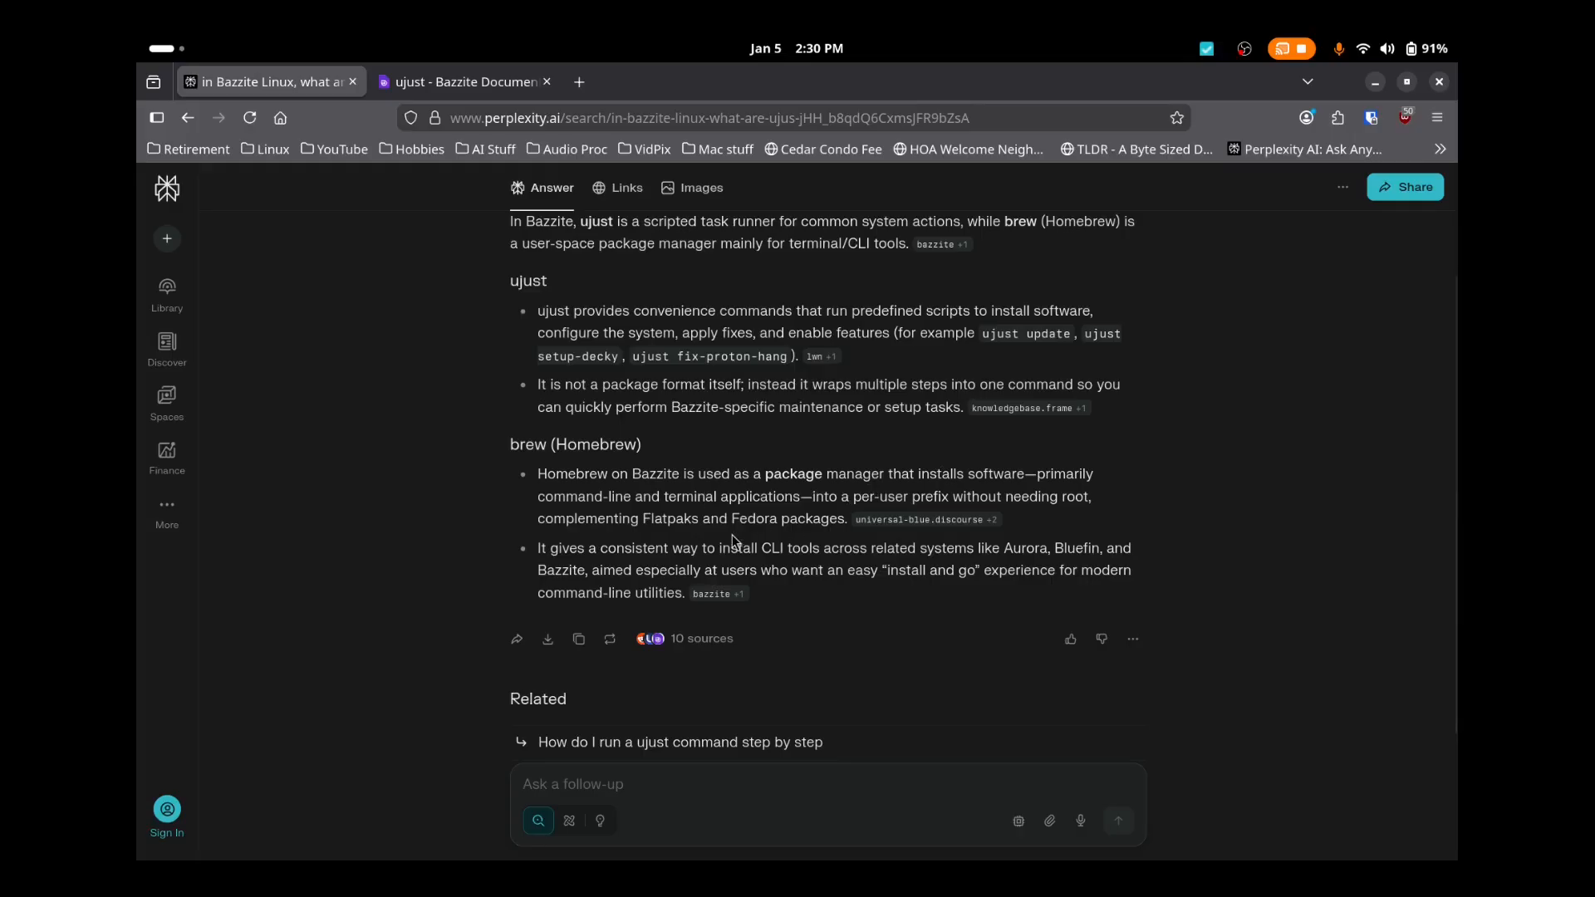
mouse_move(630, 495)
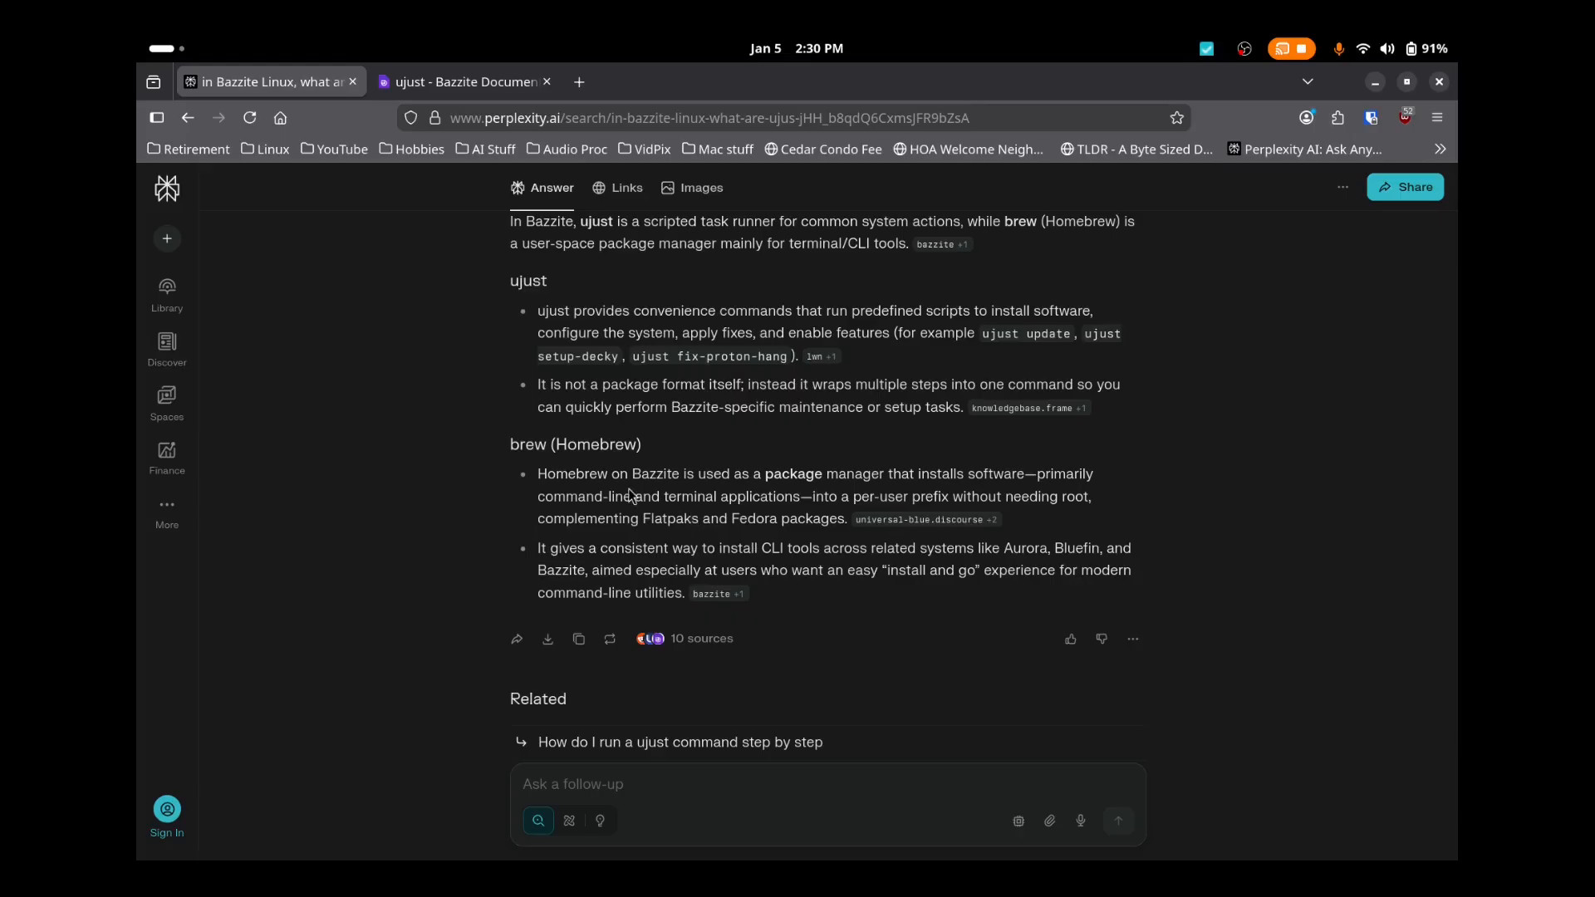
mouse_move(863, 441)
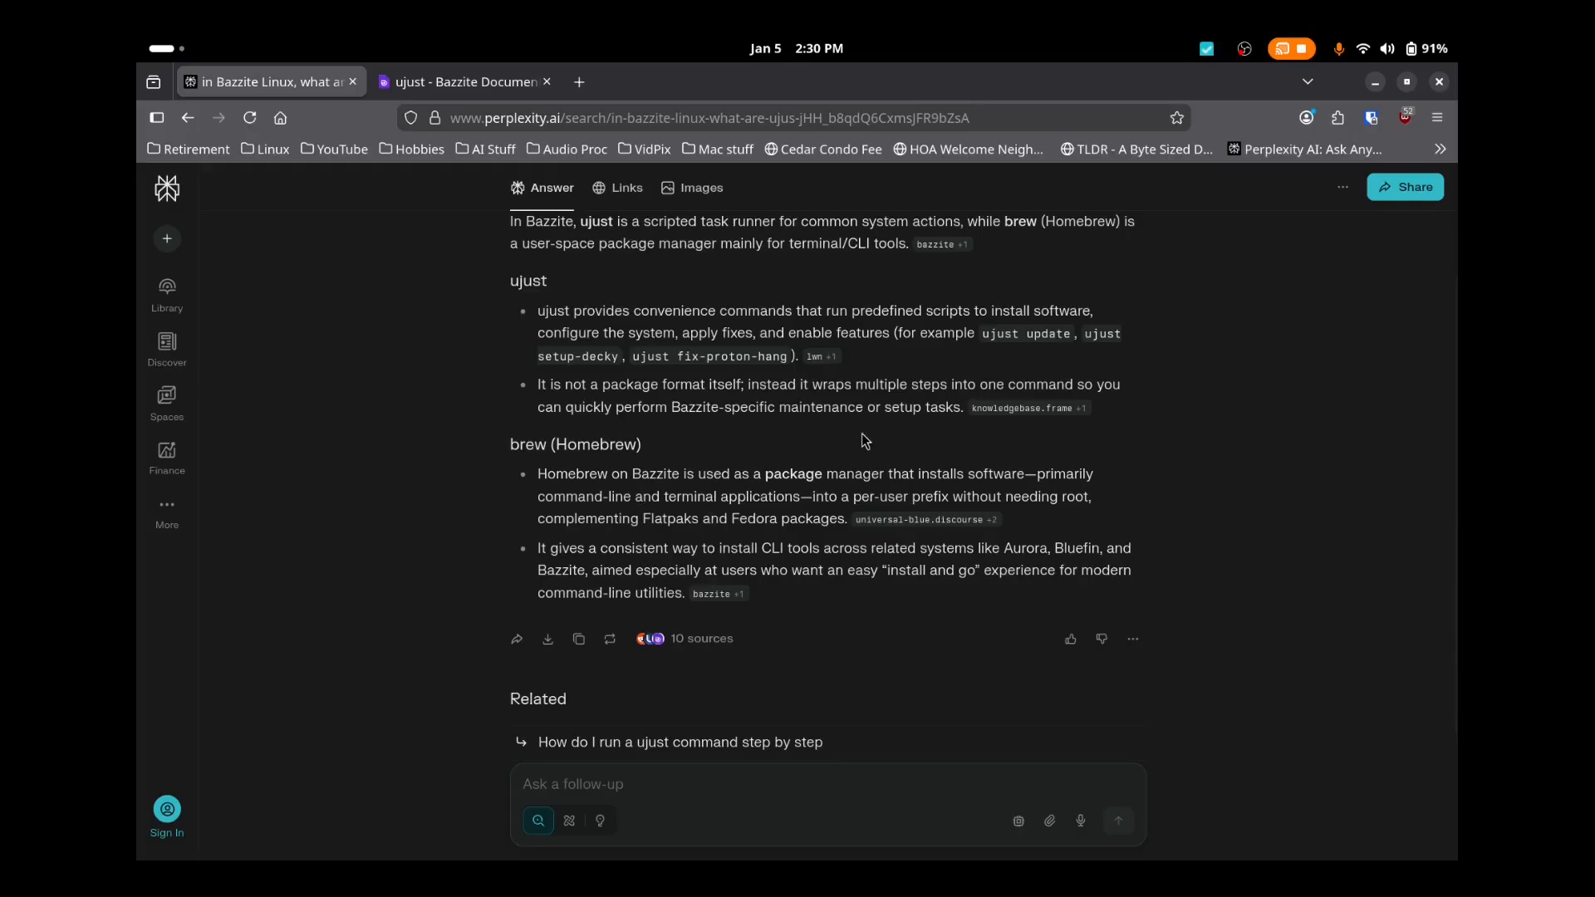
mouse_move(1268, 224)
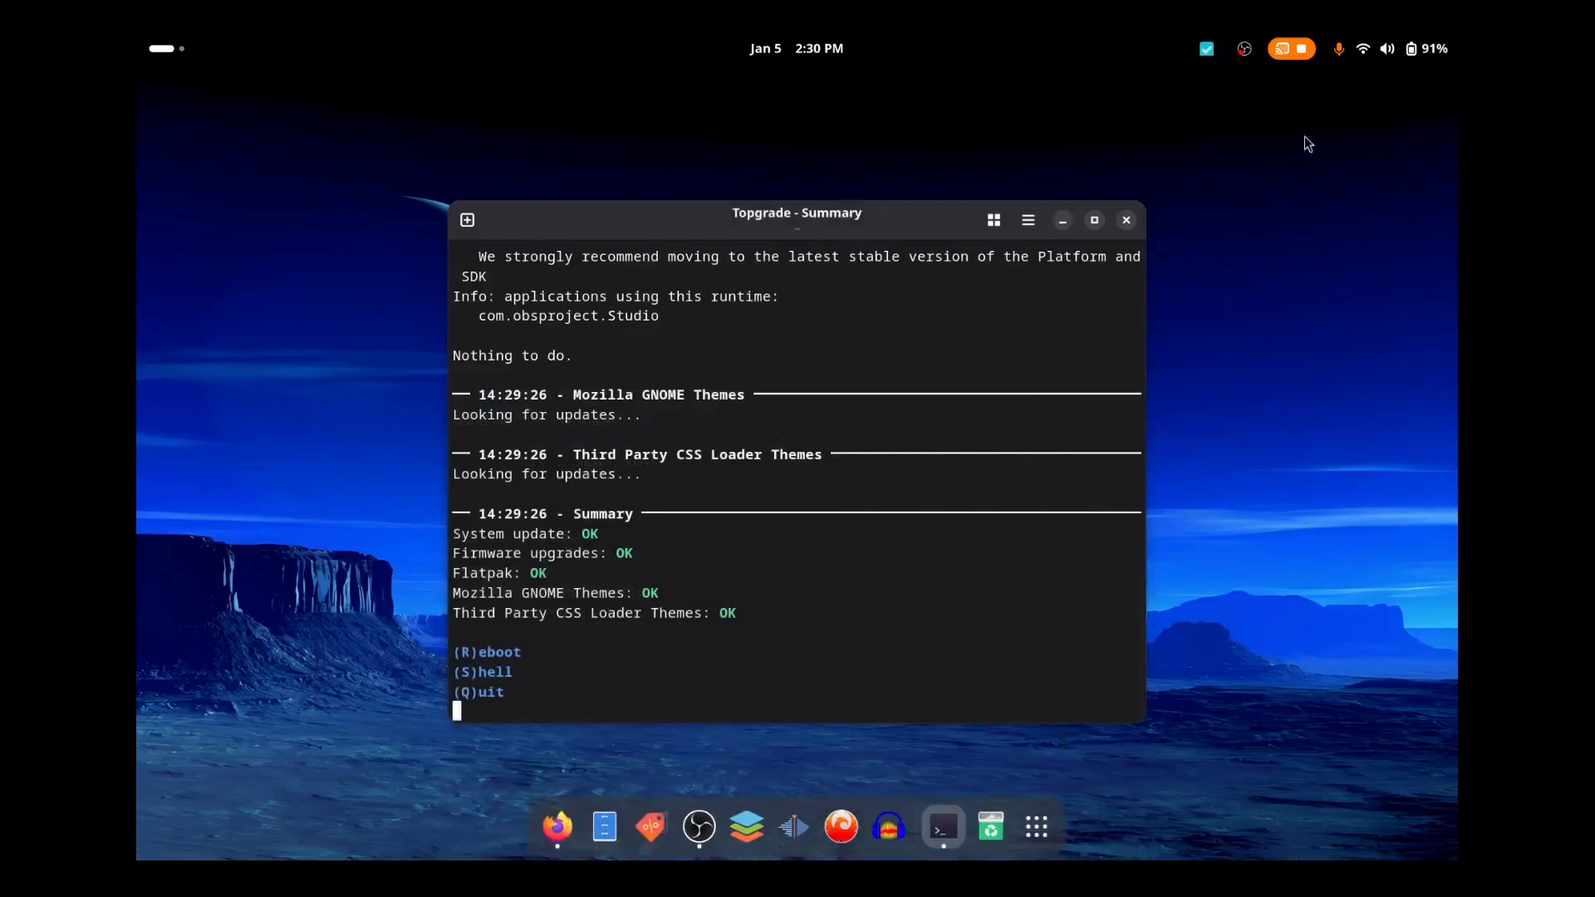
mouse_move(824, 642)
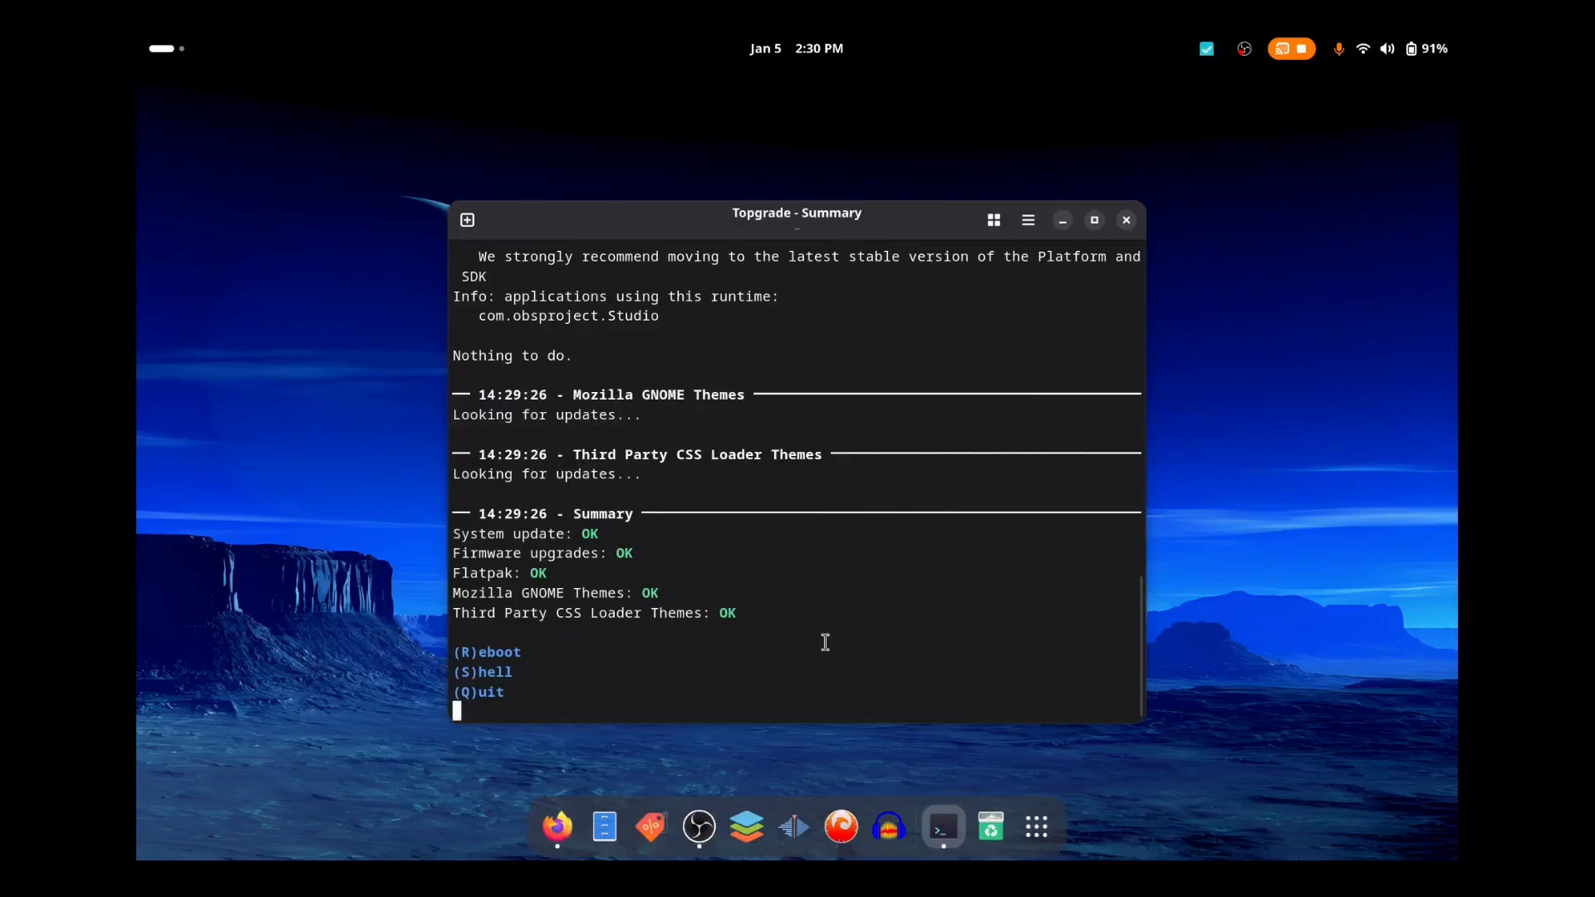
Step: Quit Topgrade's summary to the shell and close the Ptyxis window
key(q)
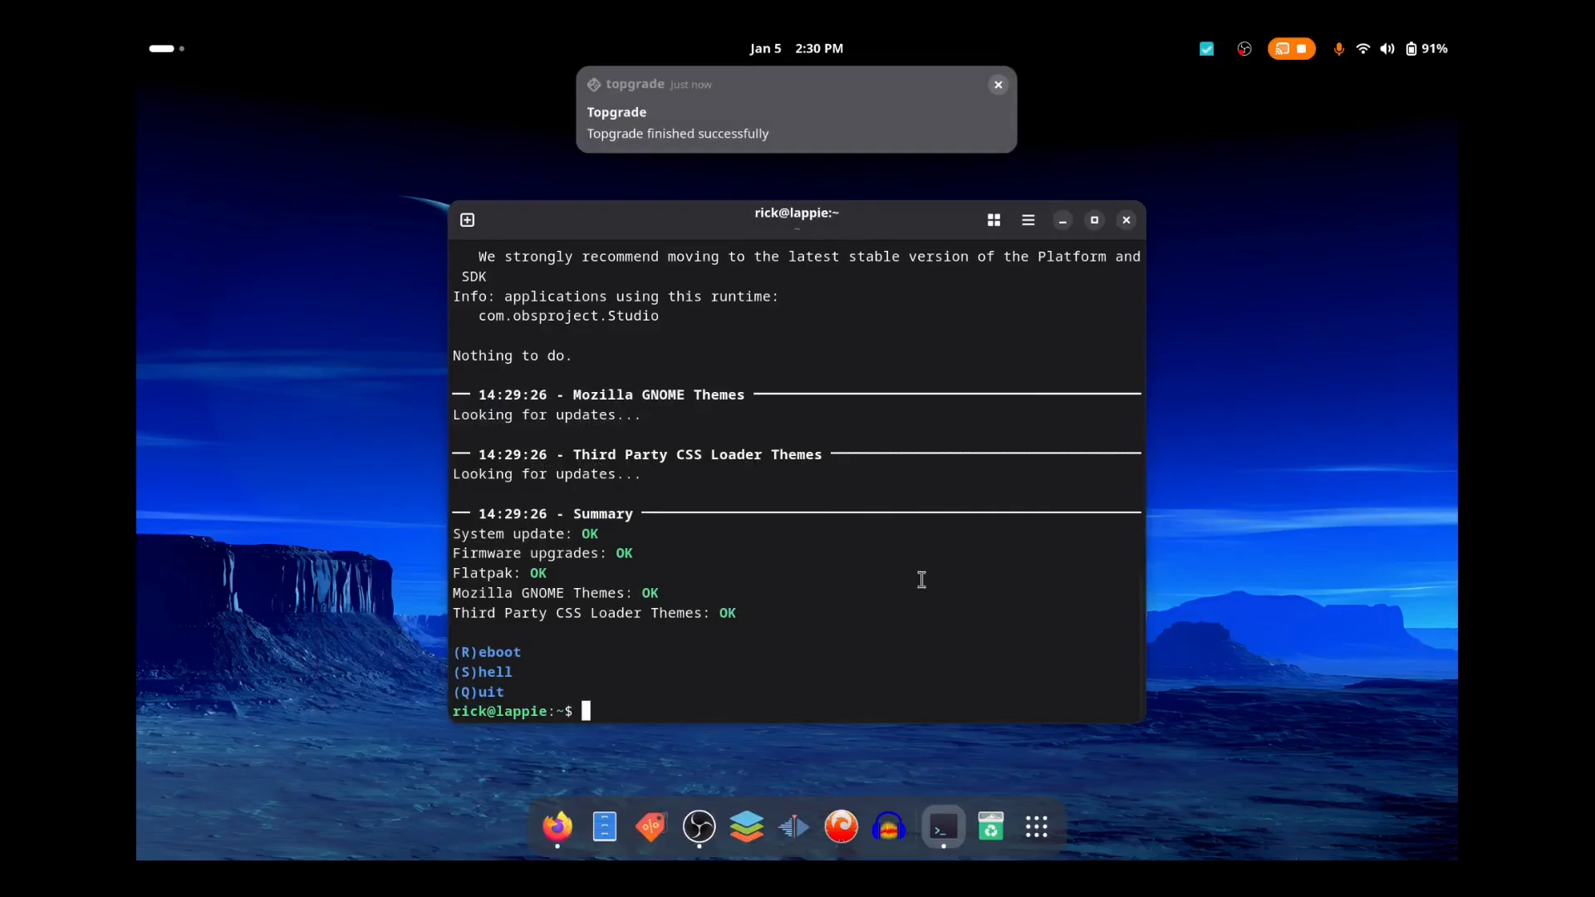
click(1125, 220)
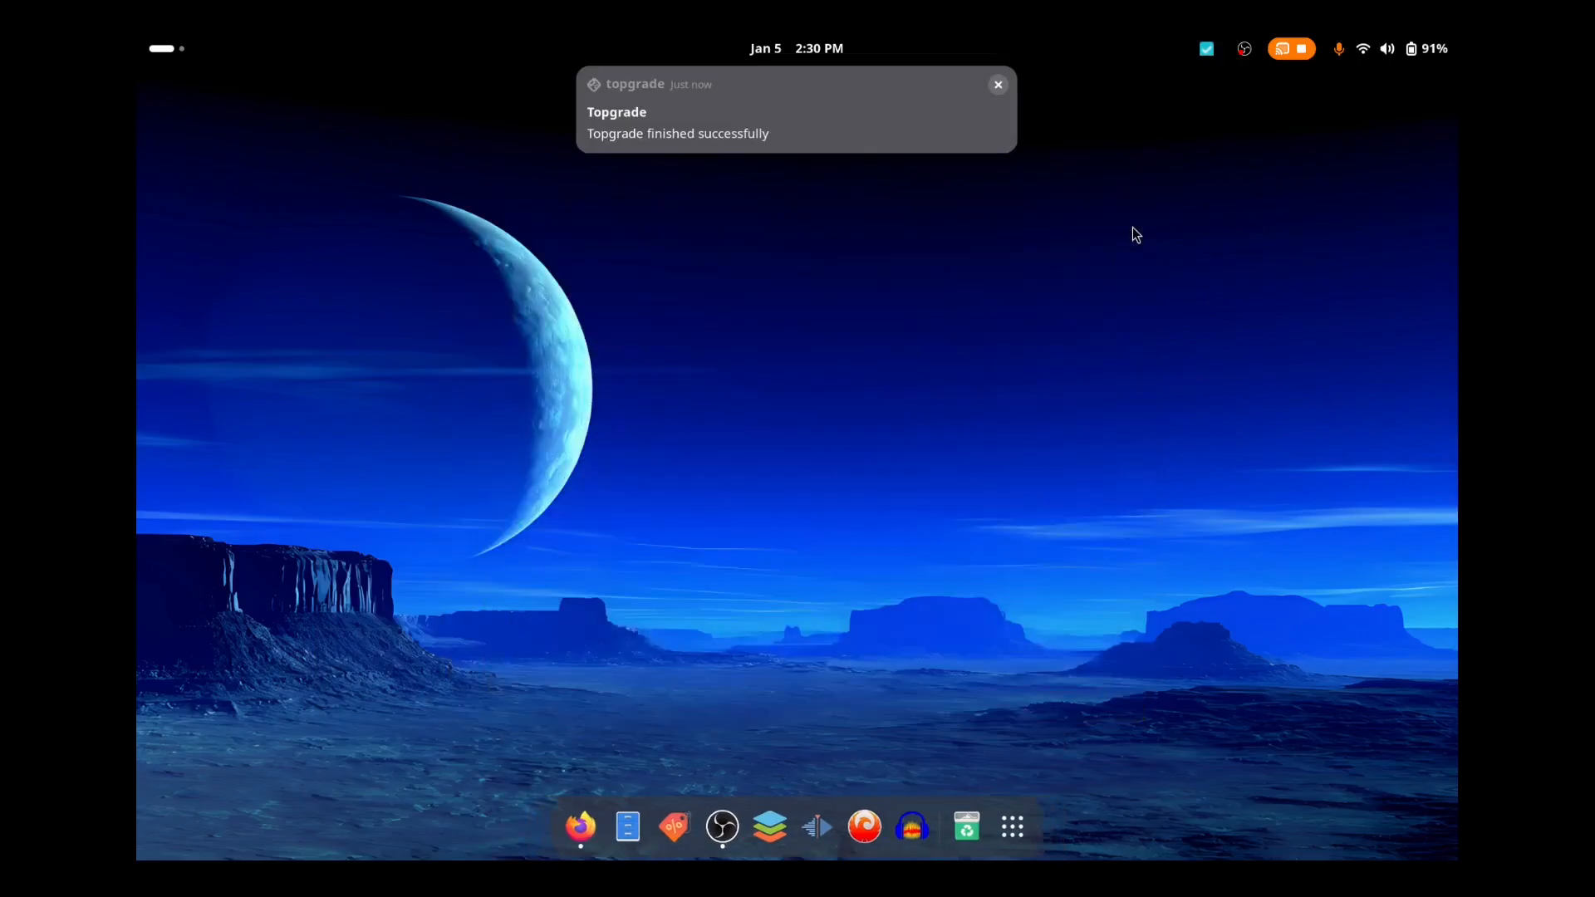
click(997, 83)
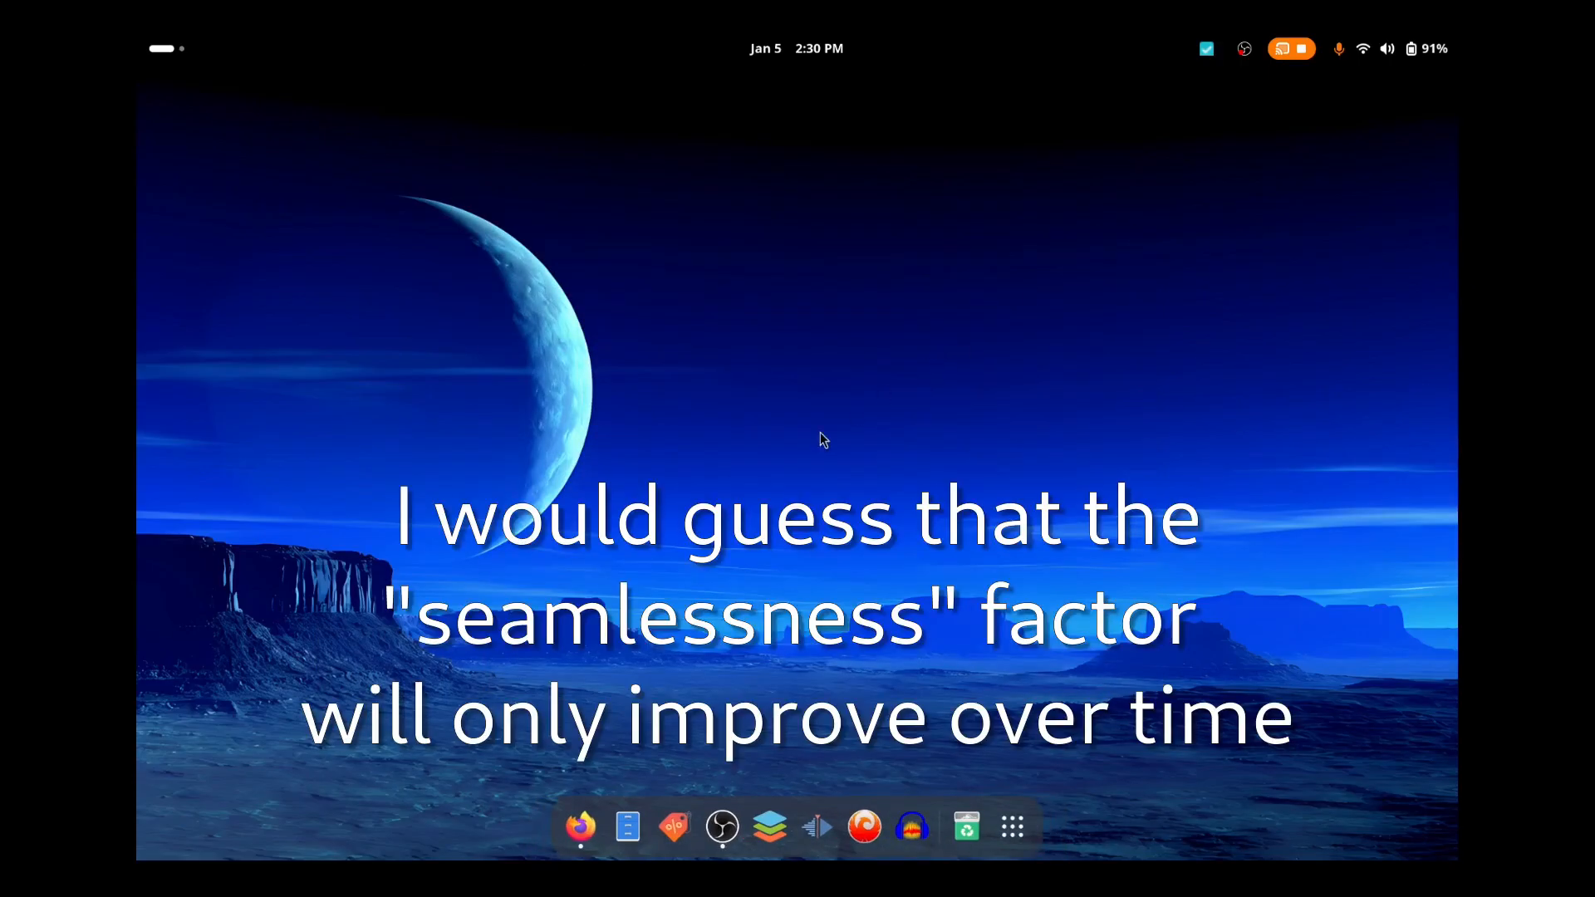
mouse_move(749, 450)
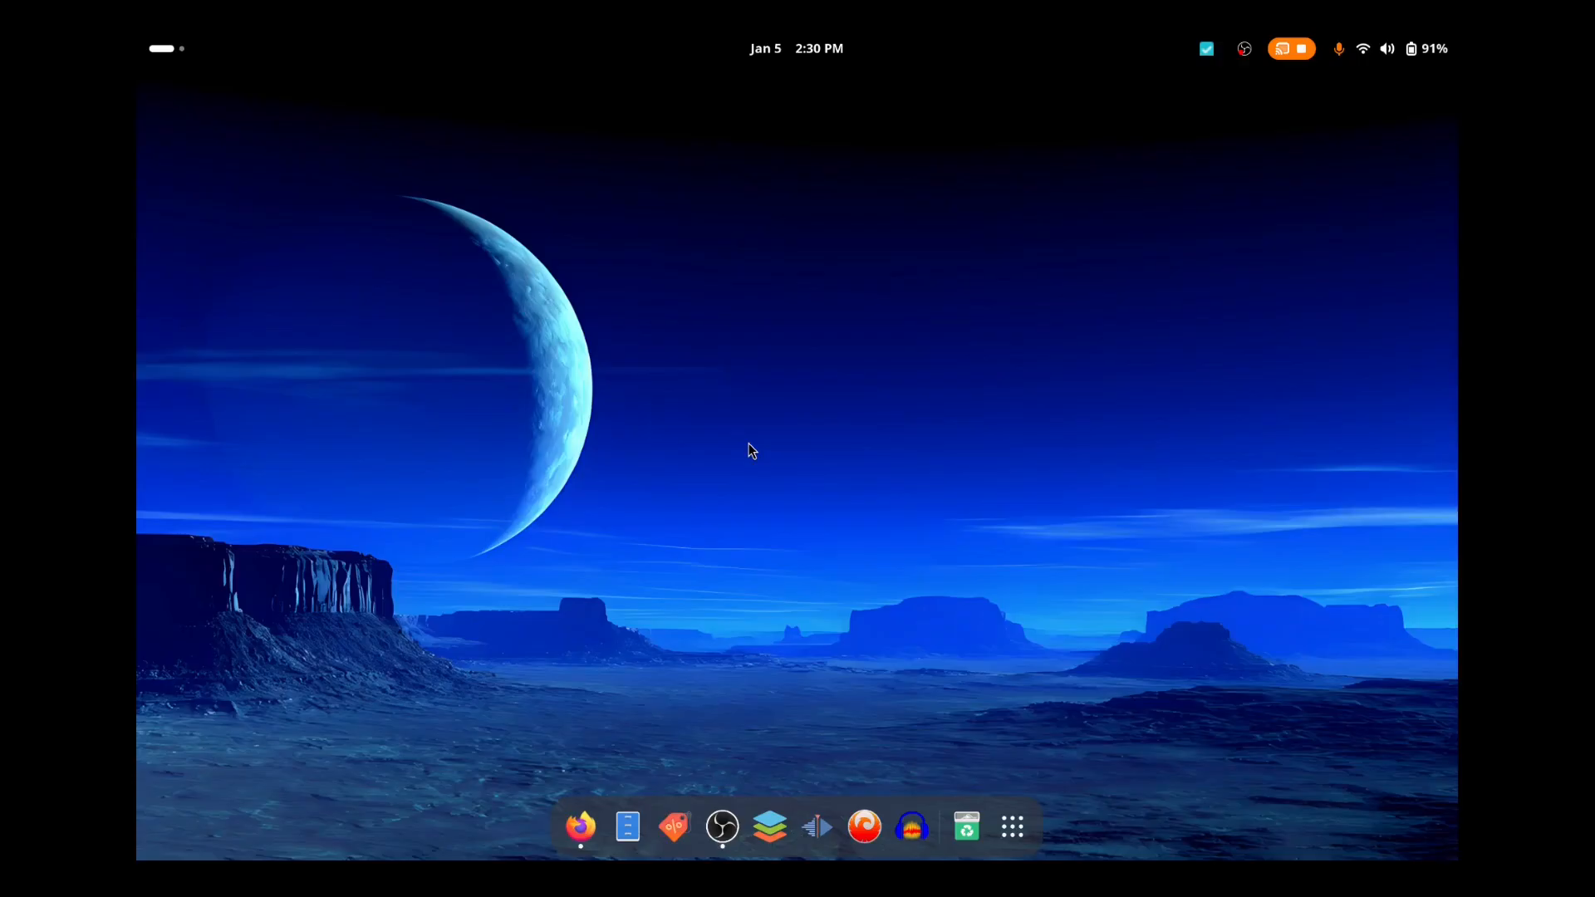
mouse_move(567, 427)
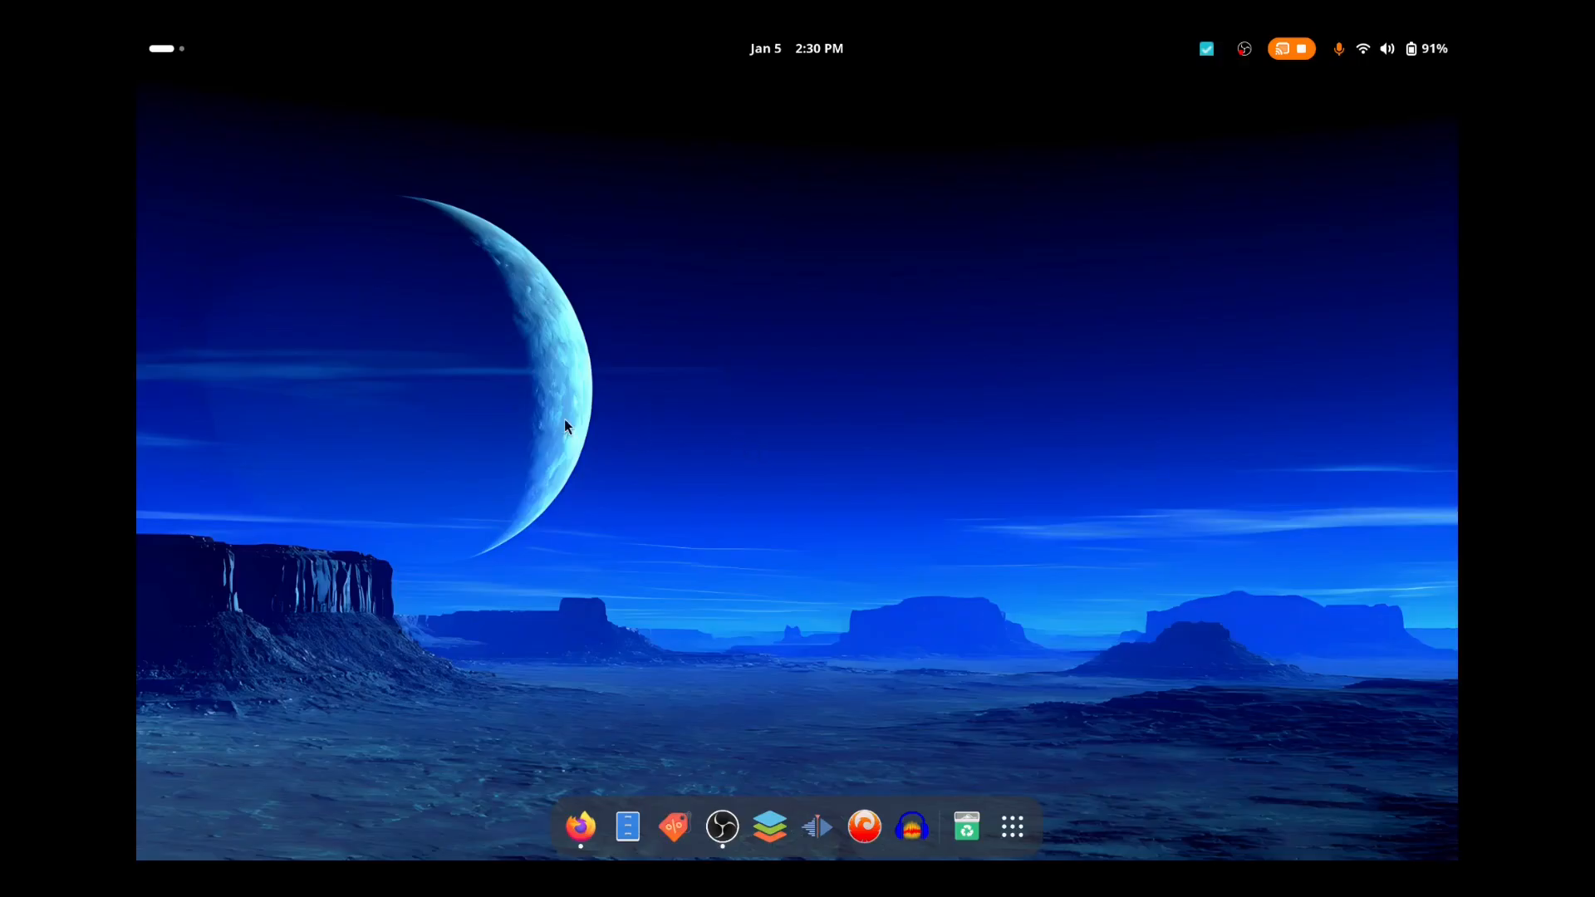
mouse_move(603, 436)
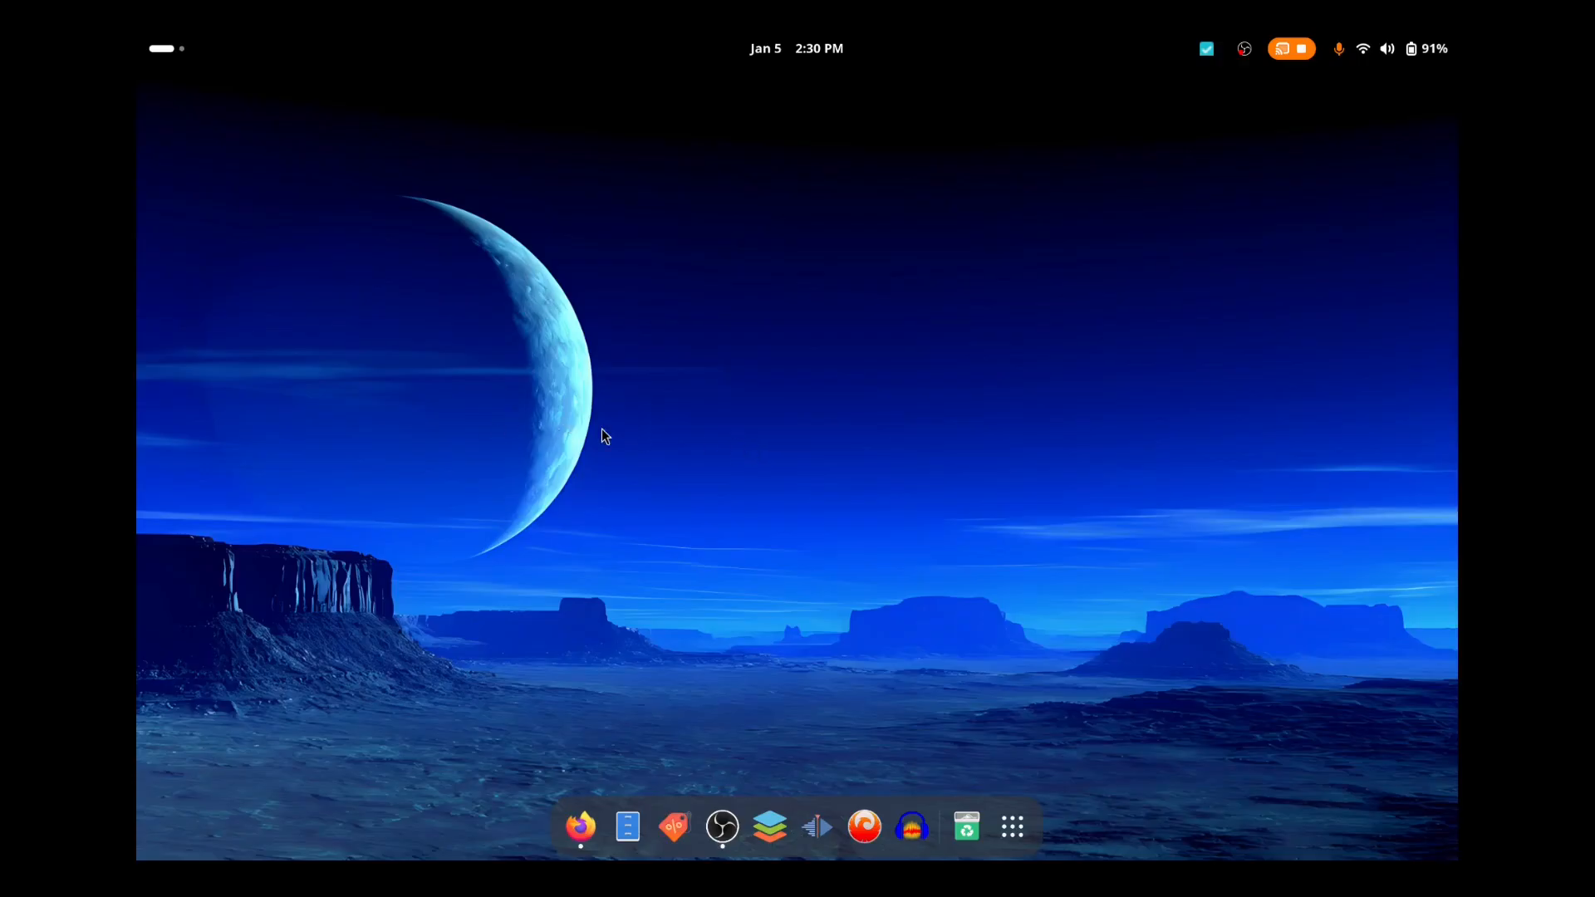
mouse_move(687, 445)
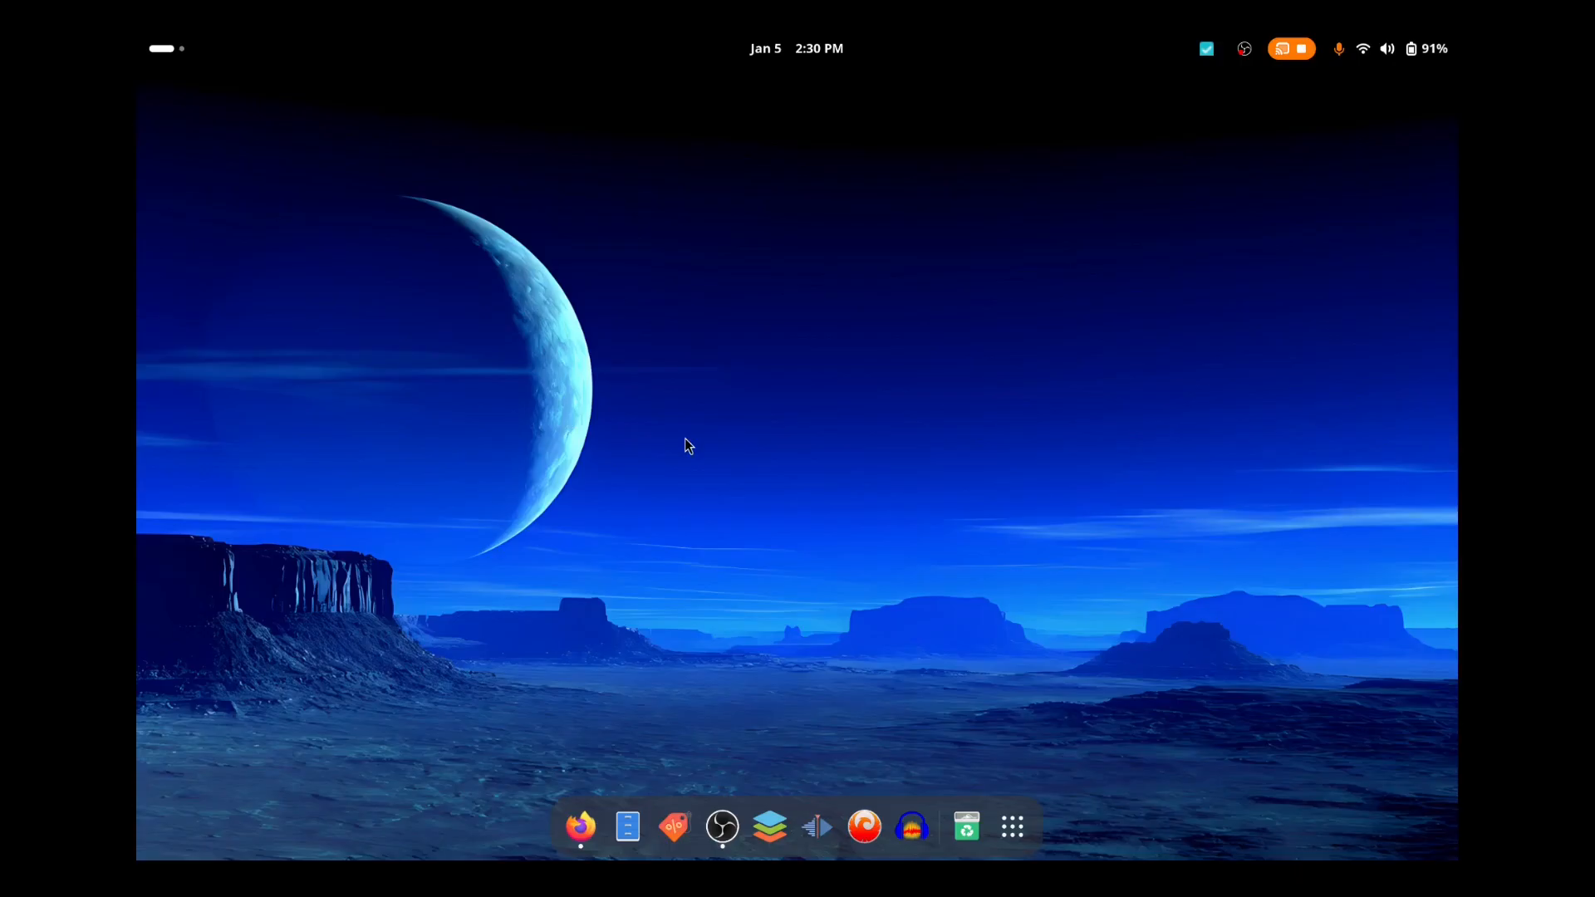
mouse_move(628, 443)
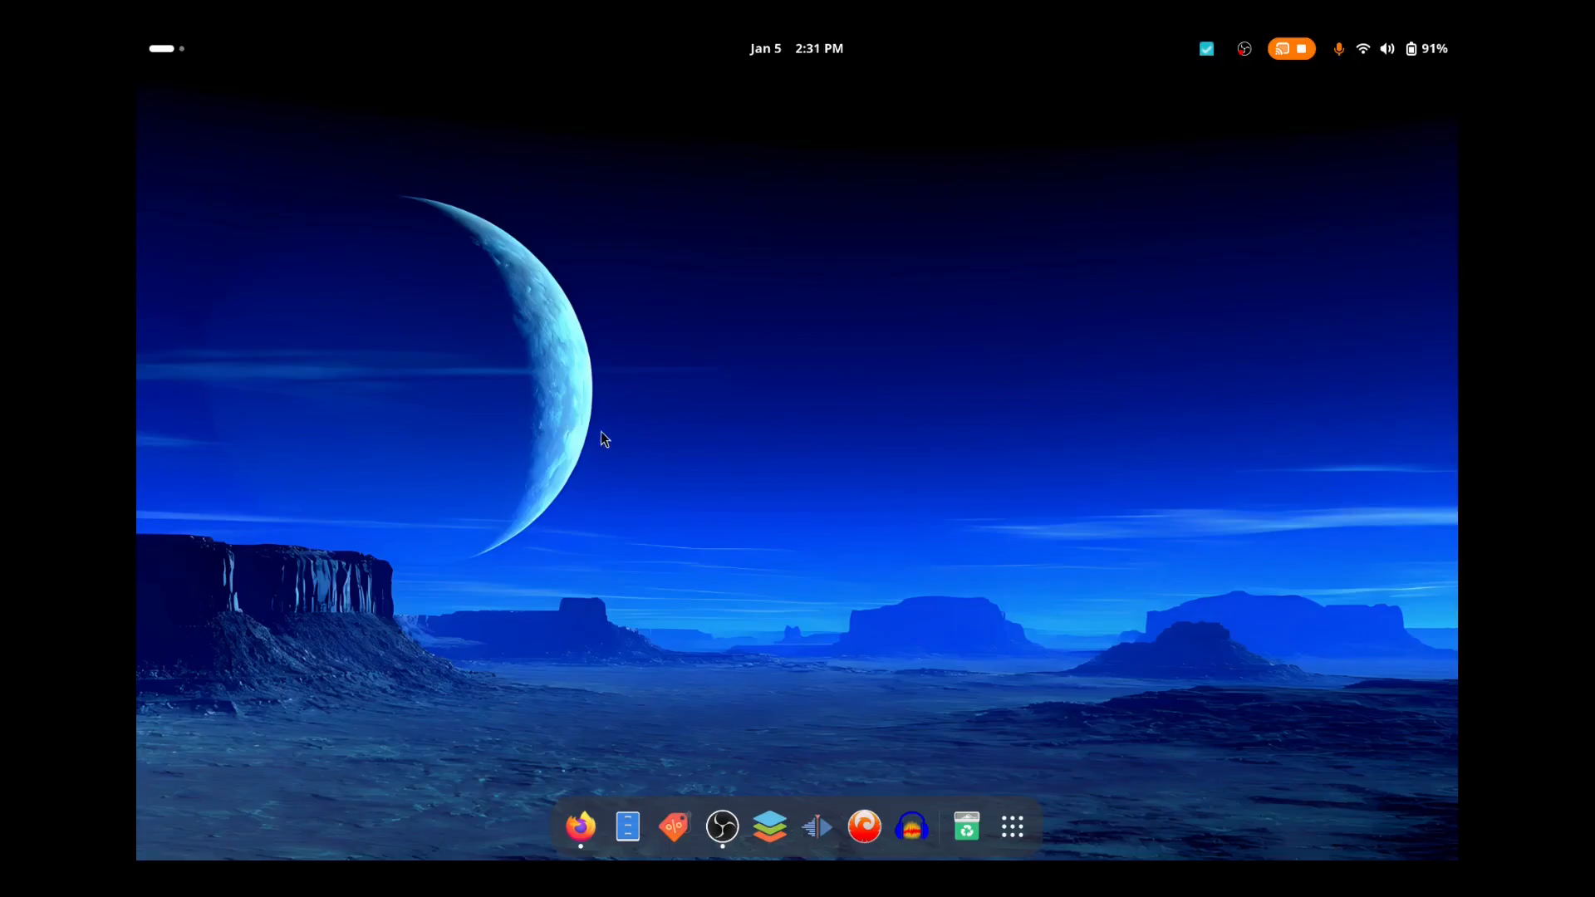
mouse_move(629, 466)
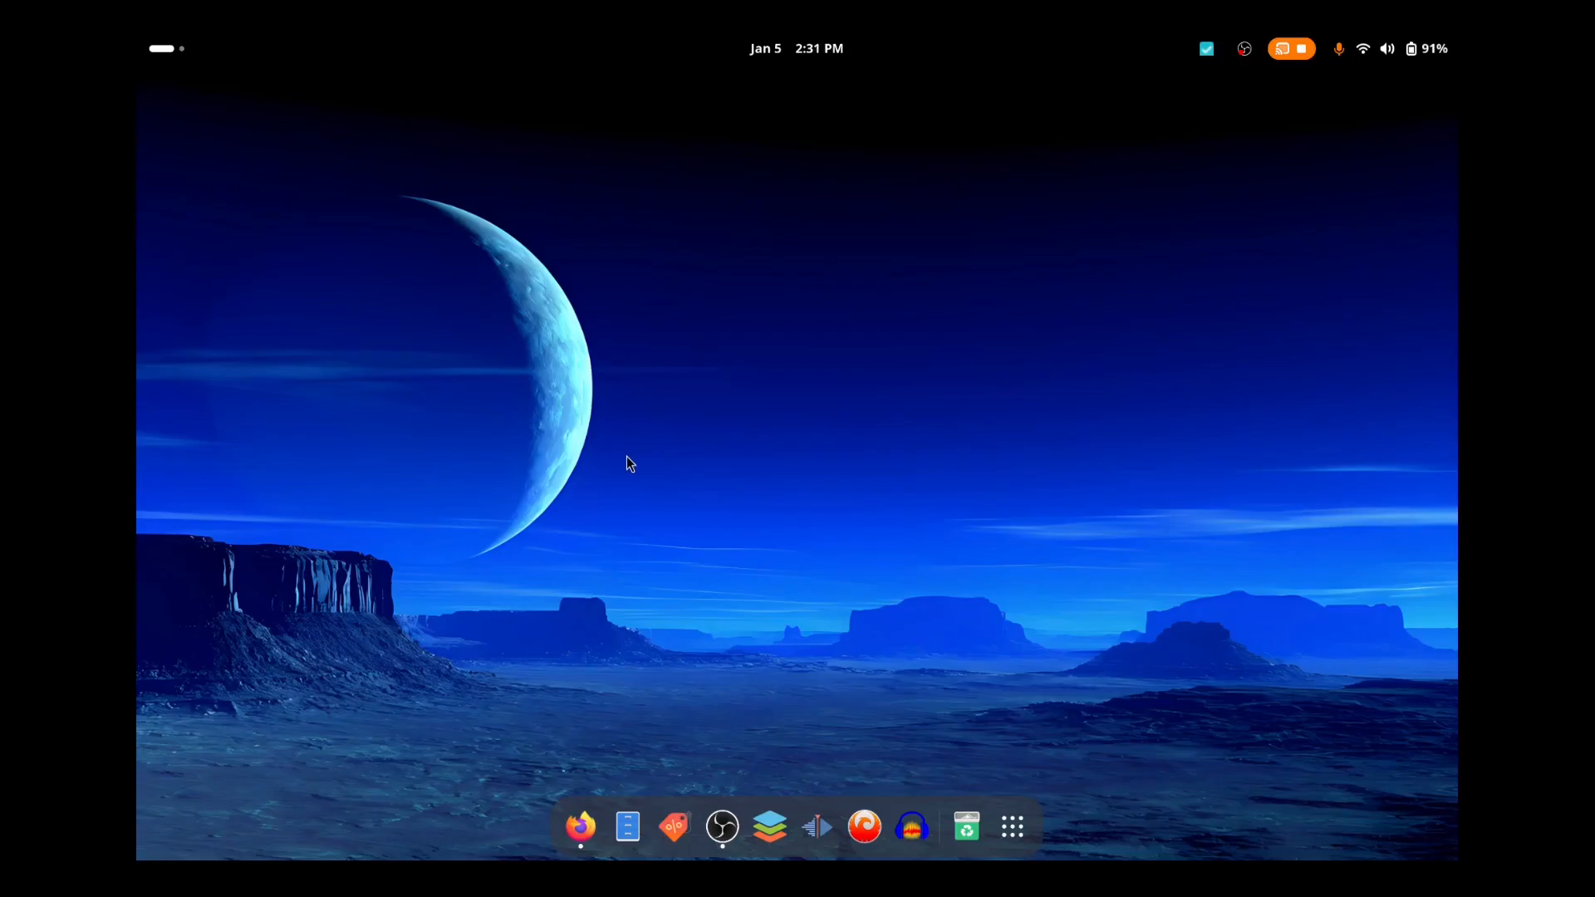
mouse_move(593, 408)
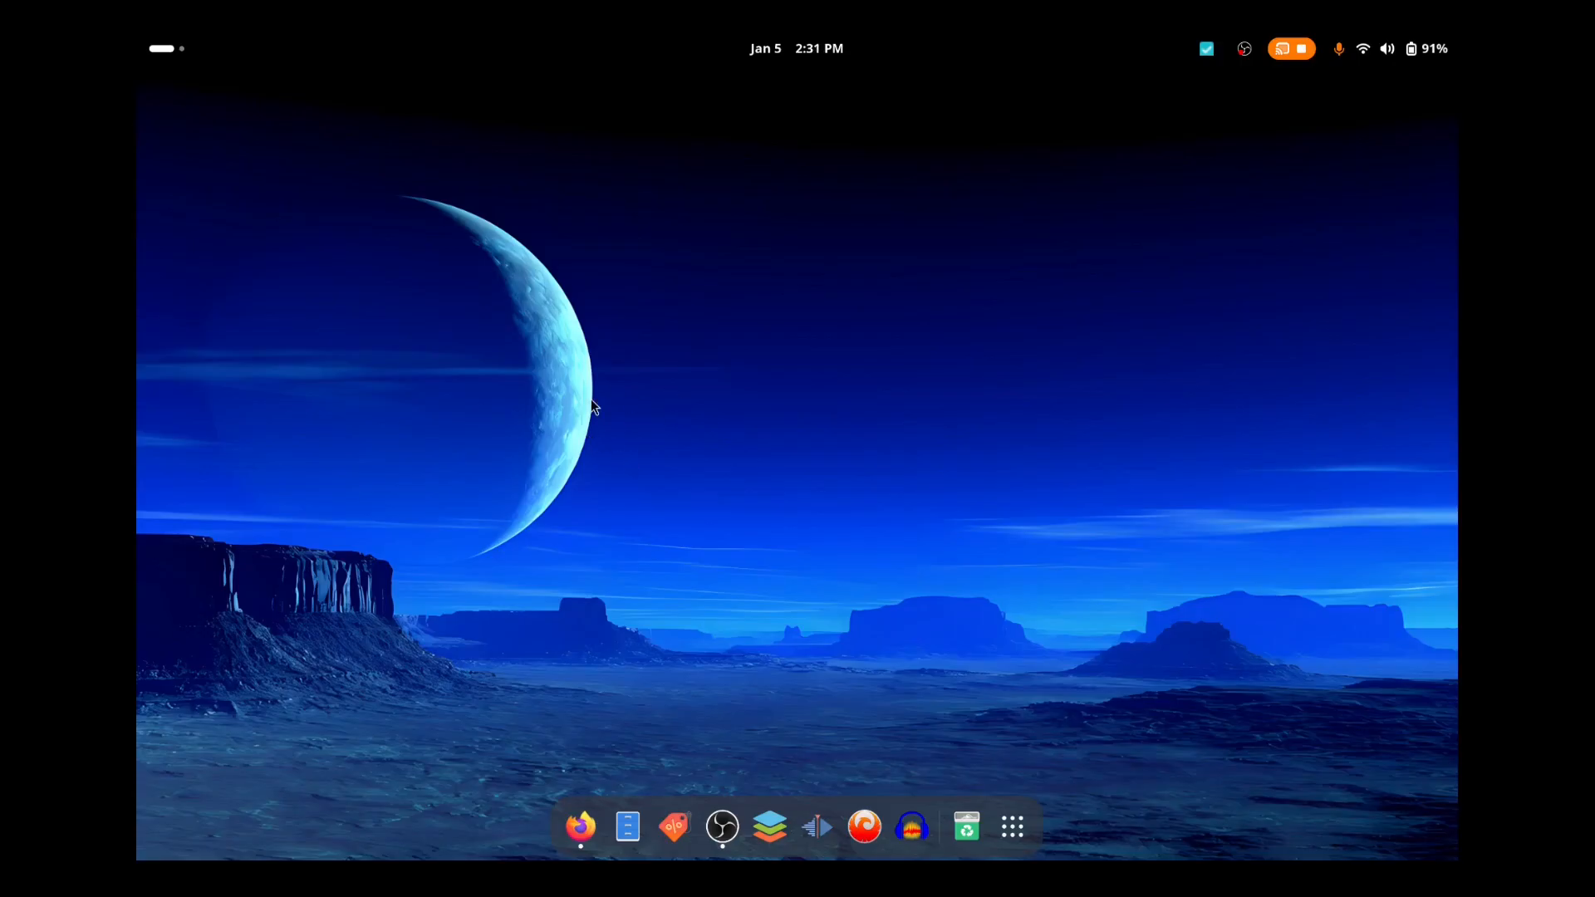
mouse_move(671, 415)
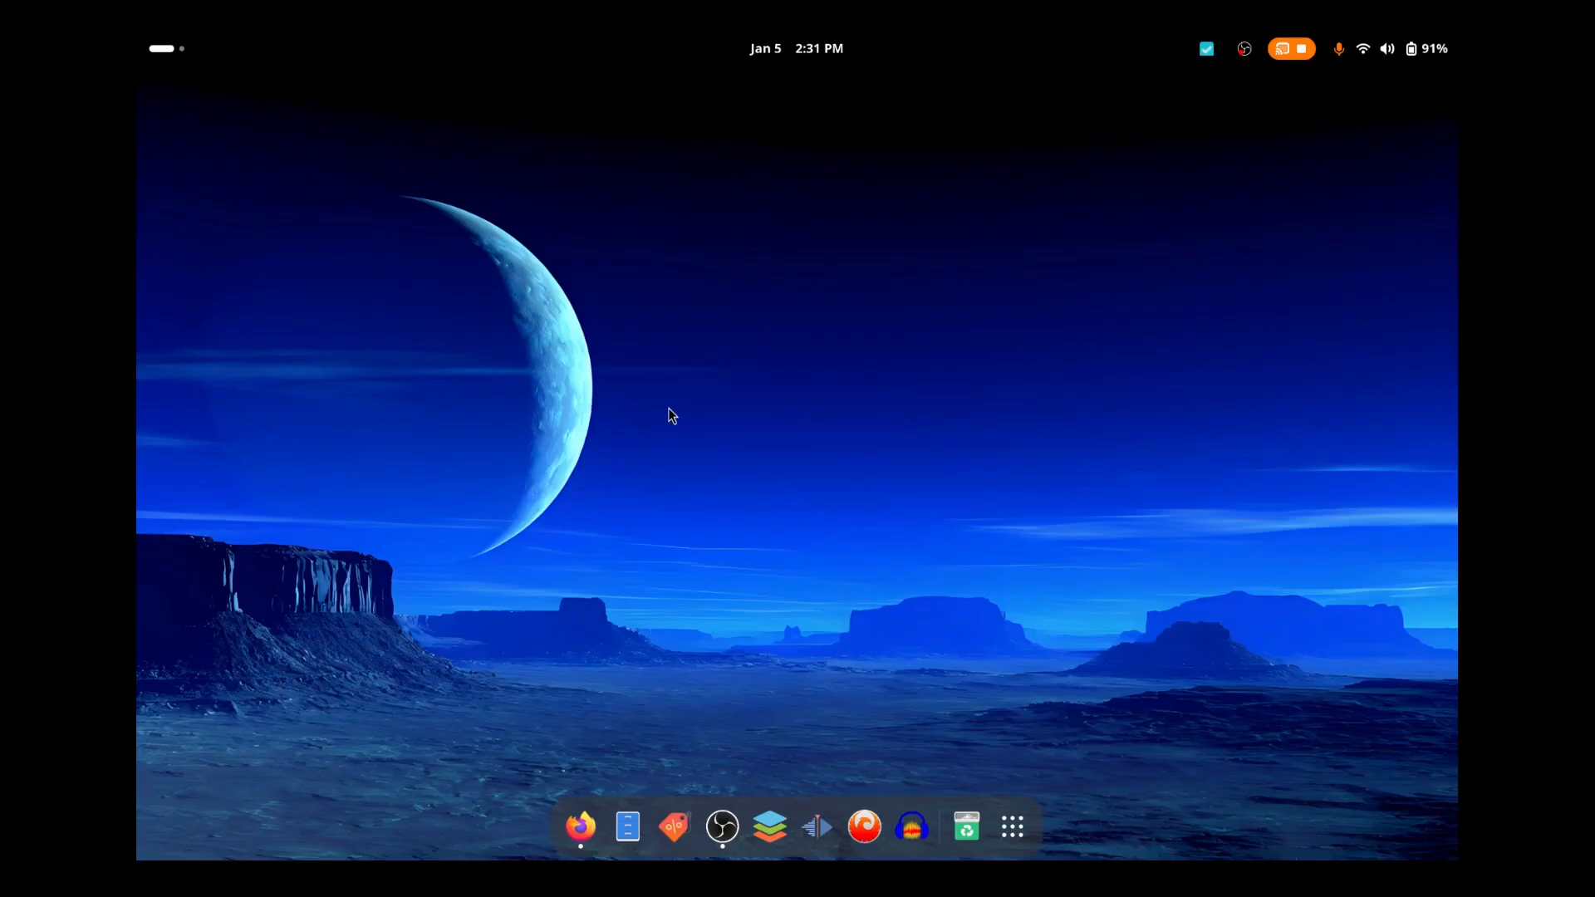
mouse_move(676, 404)
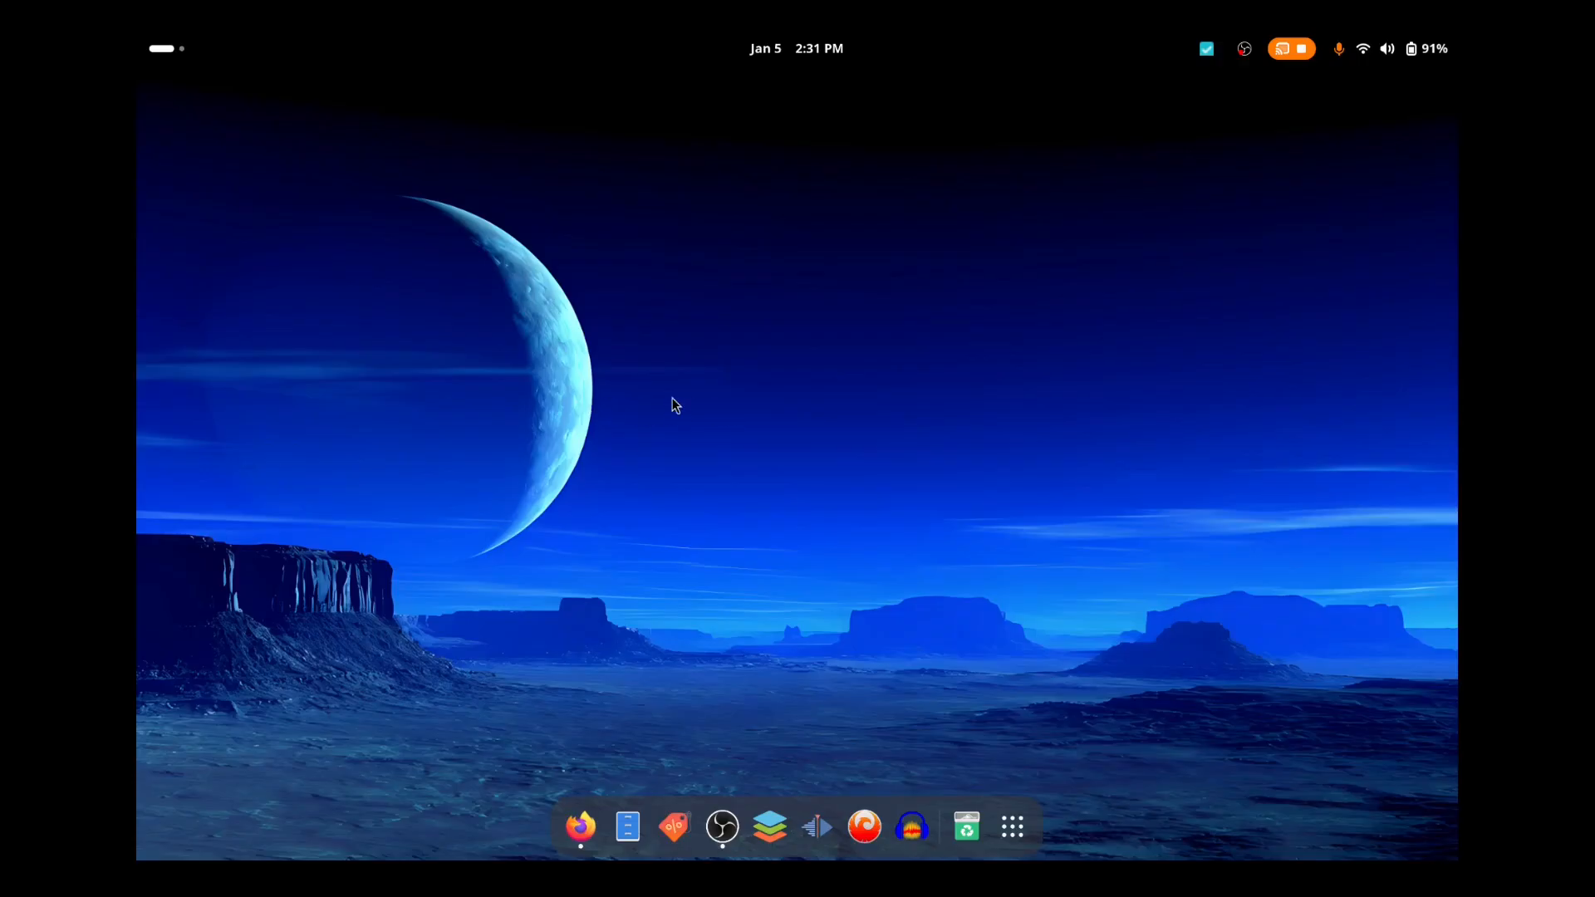
mouse_move(753, 411)
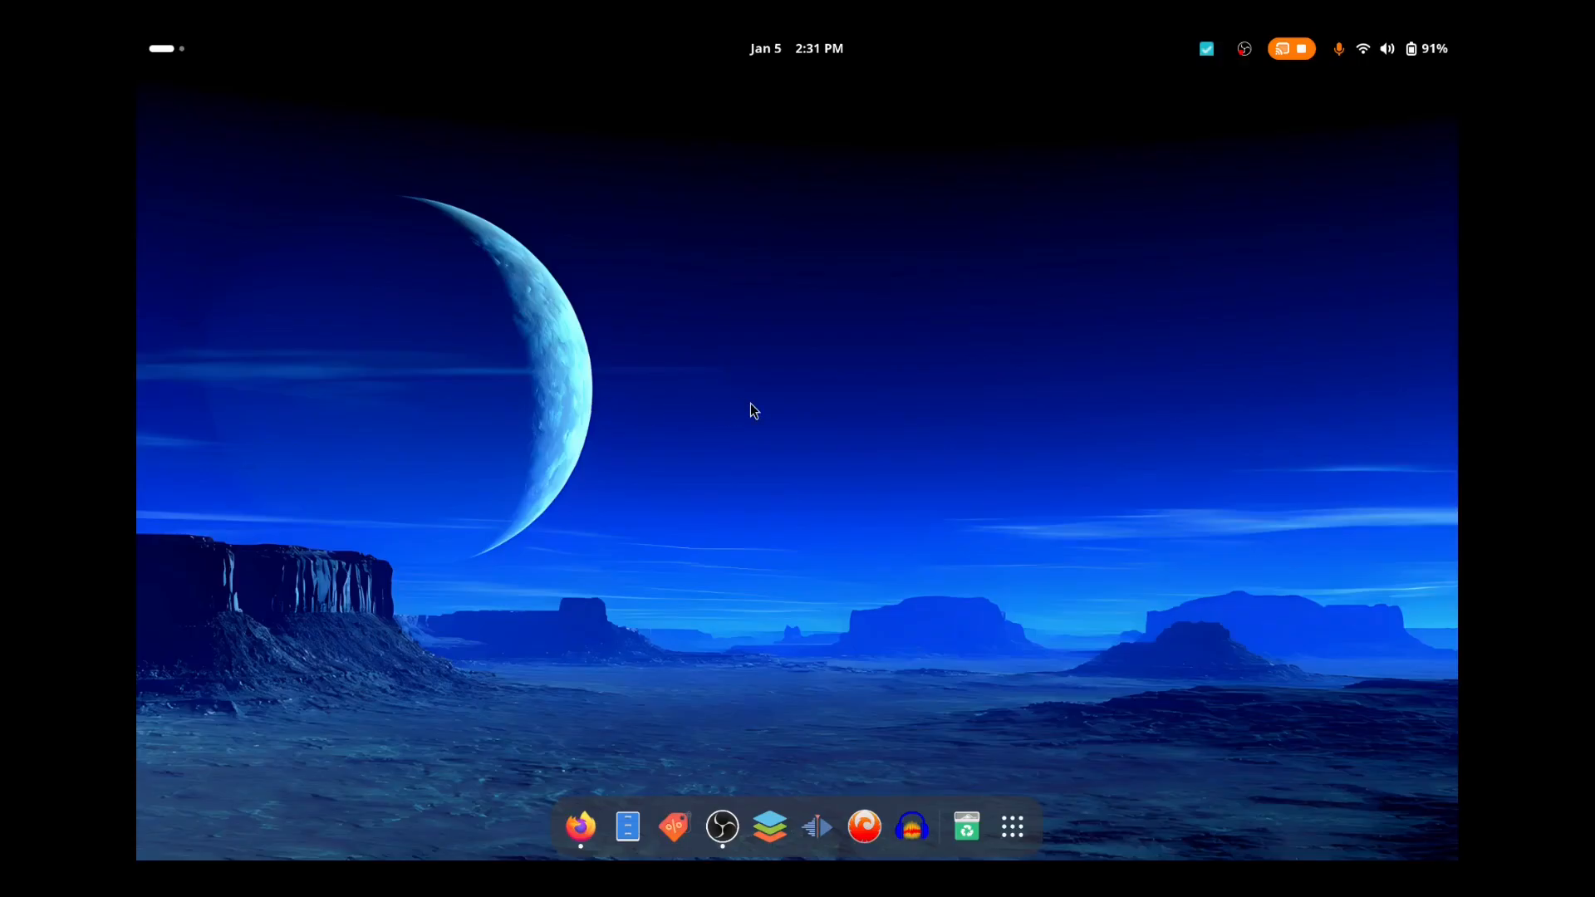
mouse_move(717, 410)
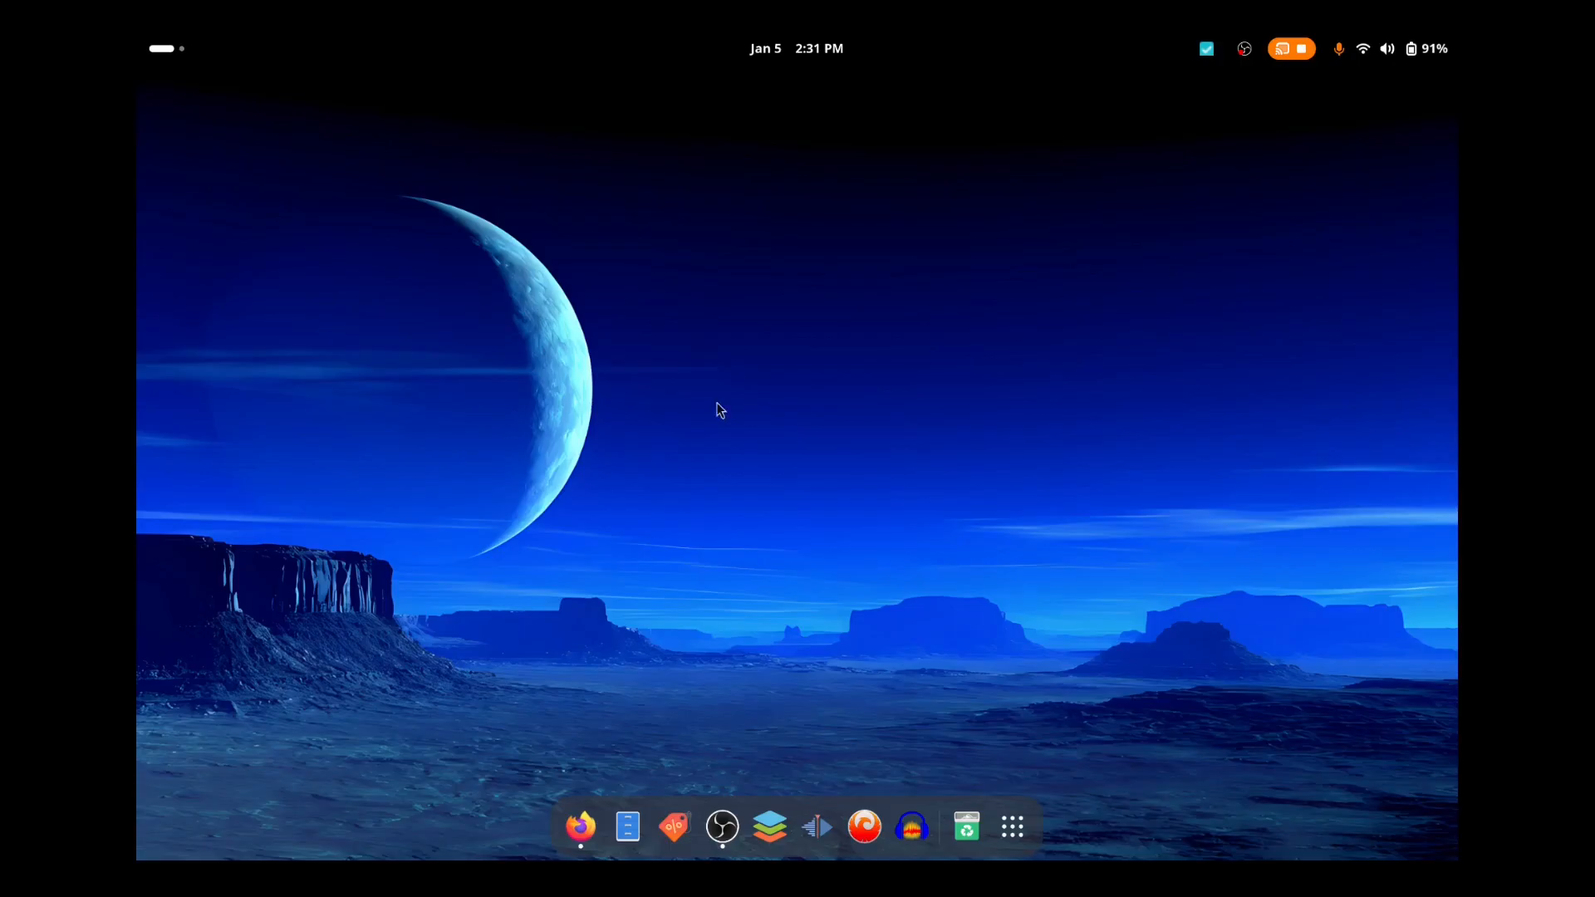
mouse_move(662, 410)
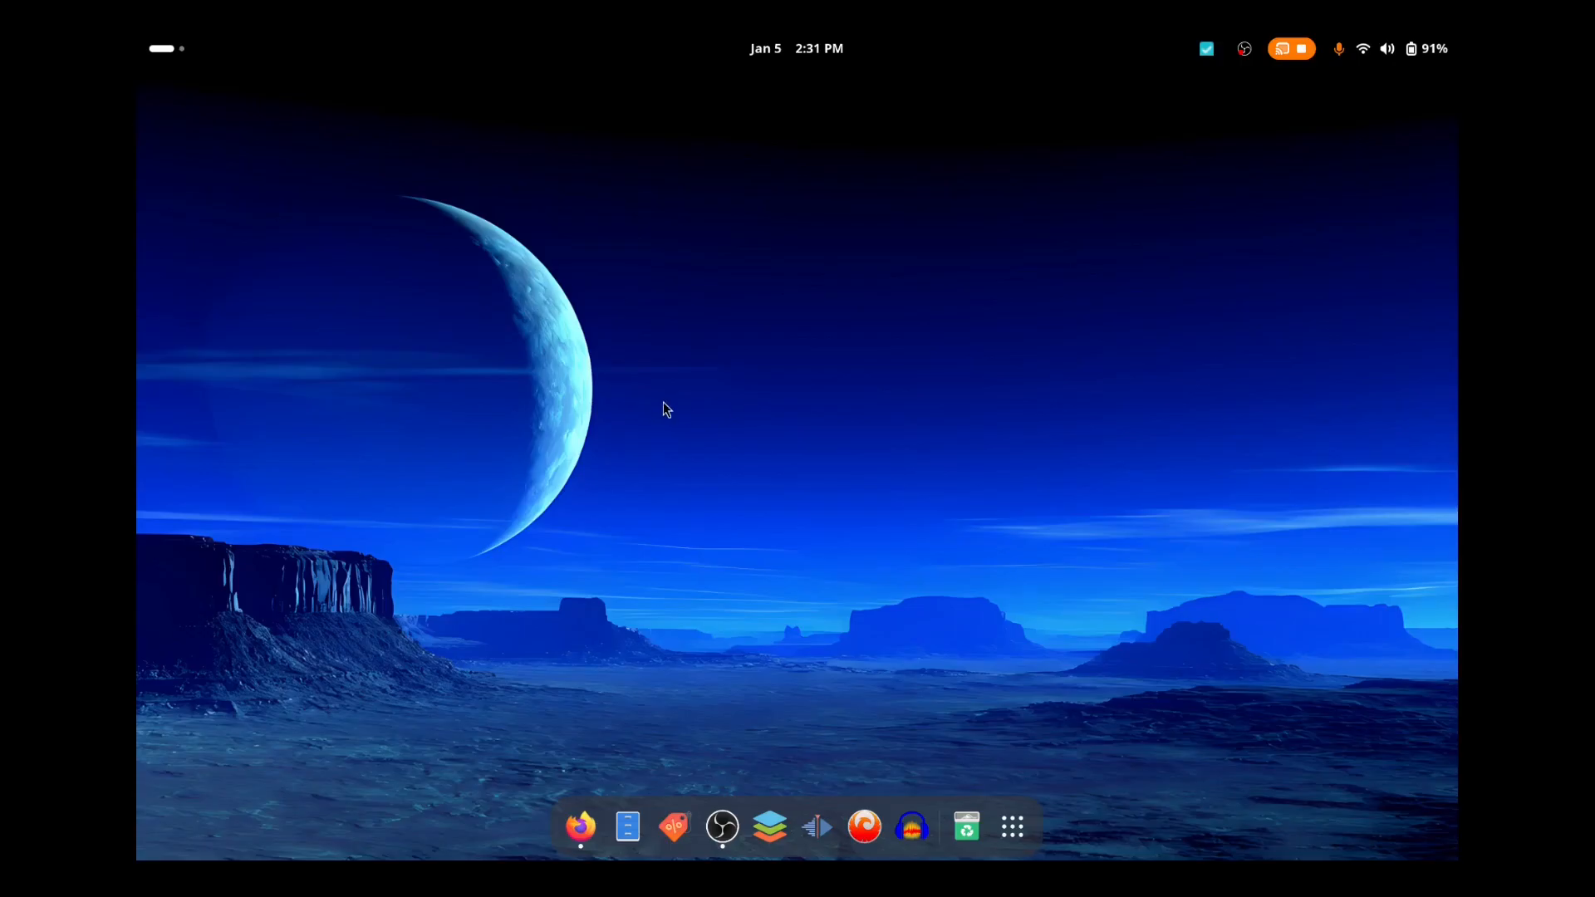
mouse_move(779, 417)
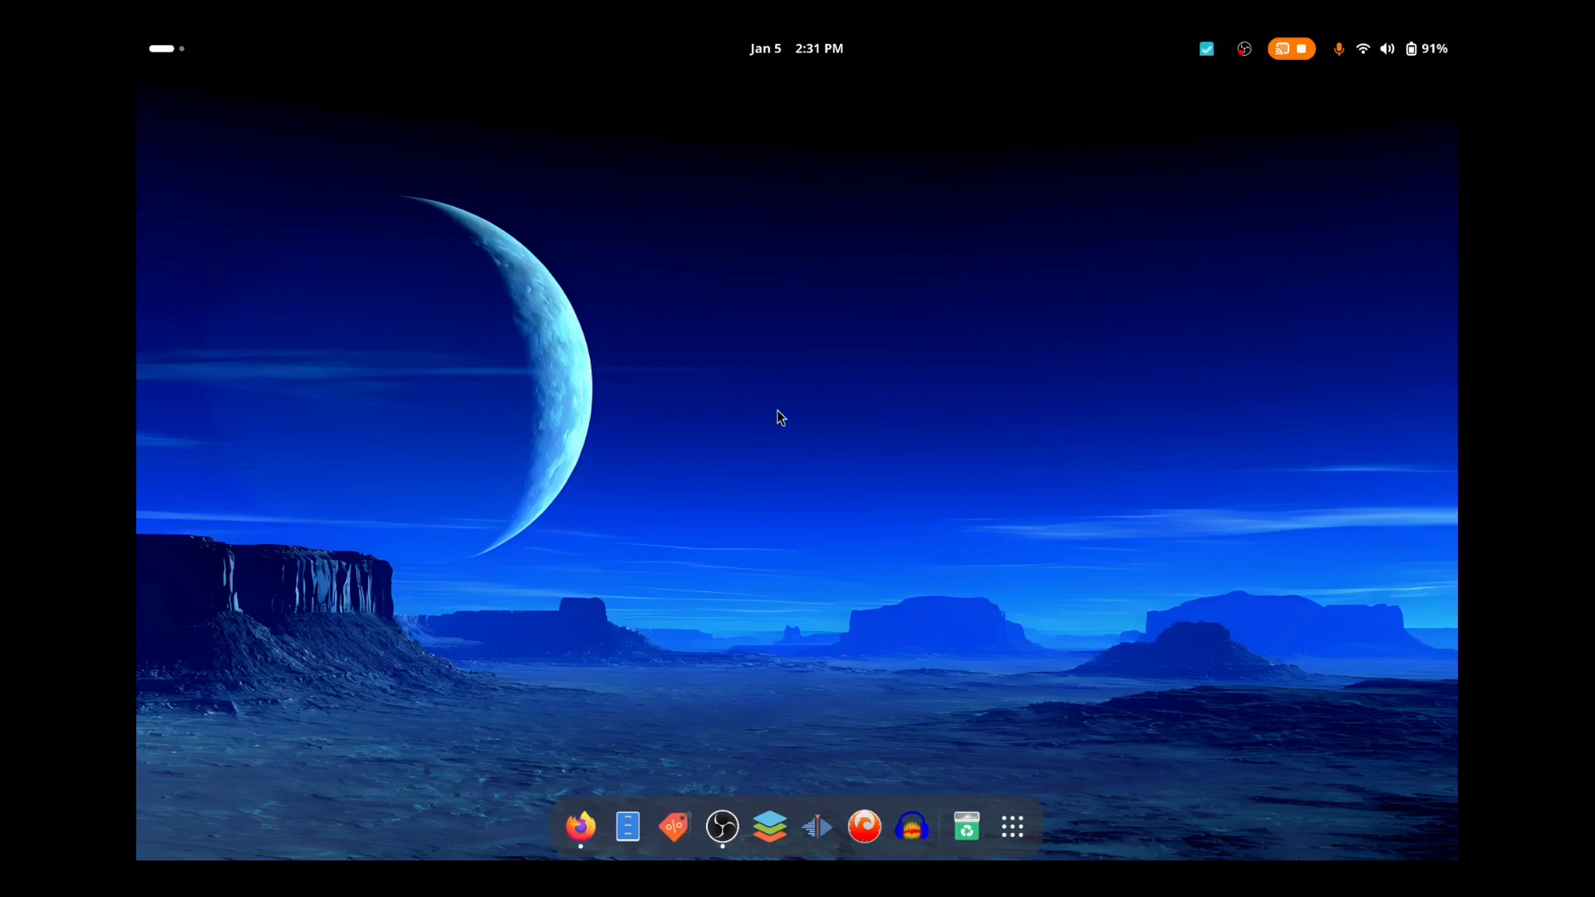
mouse_move(788, 425)
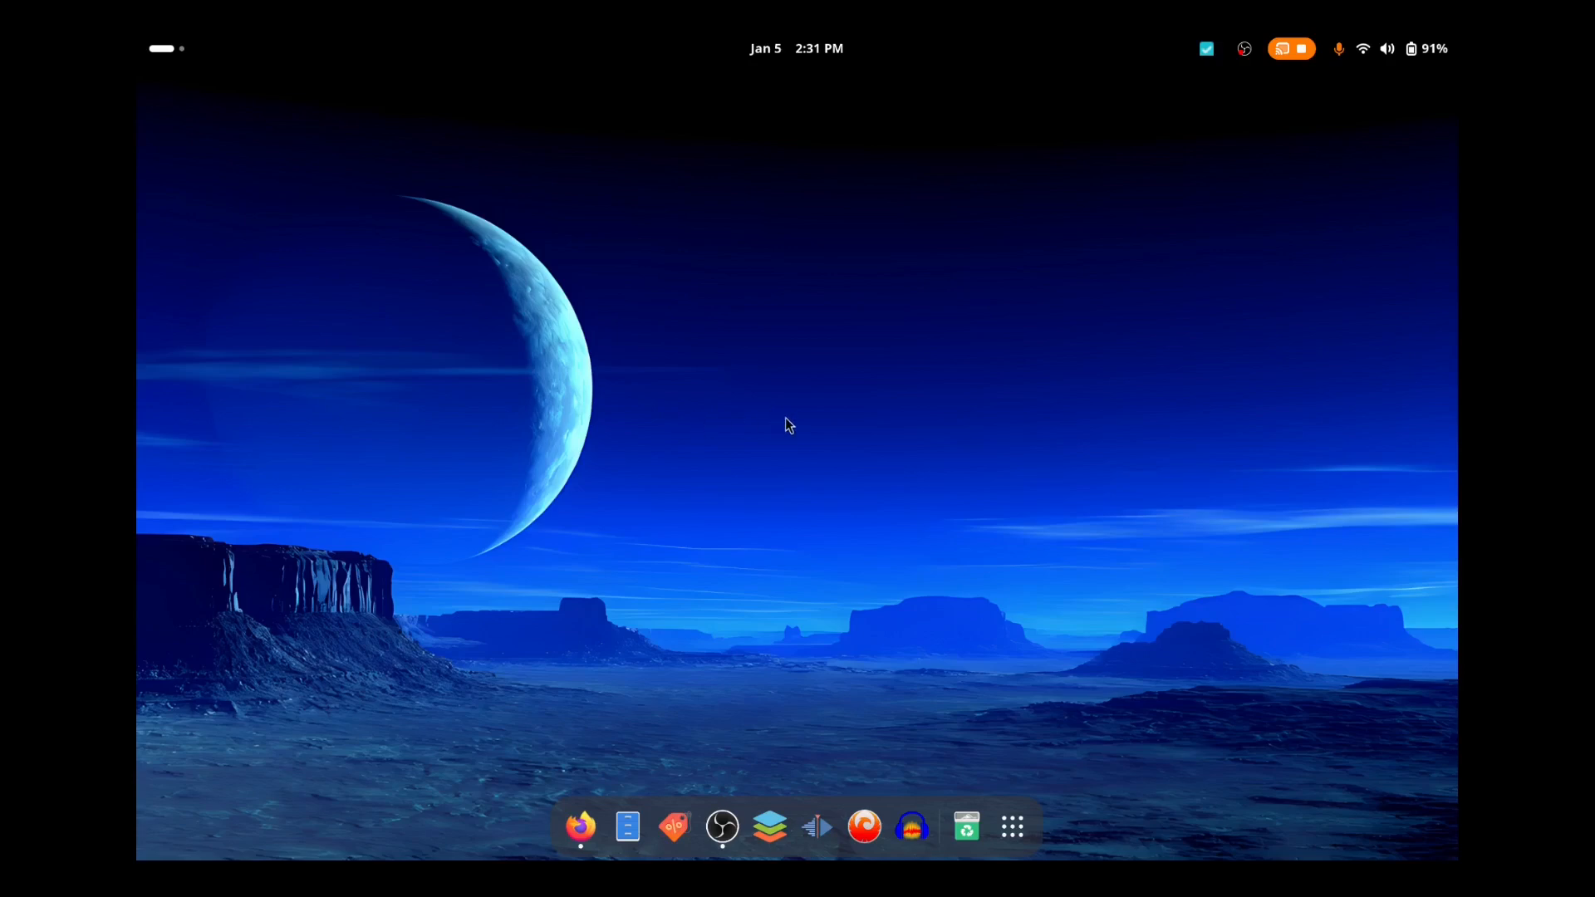
mouse_move(725, 435)
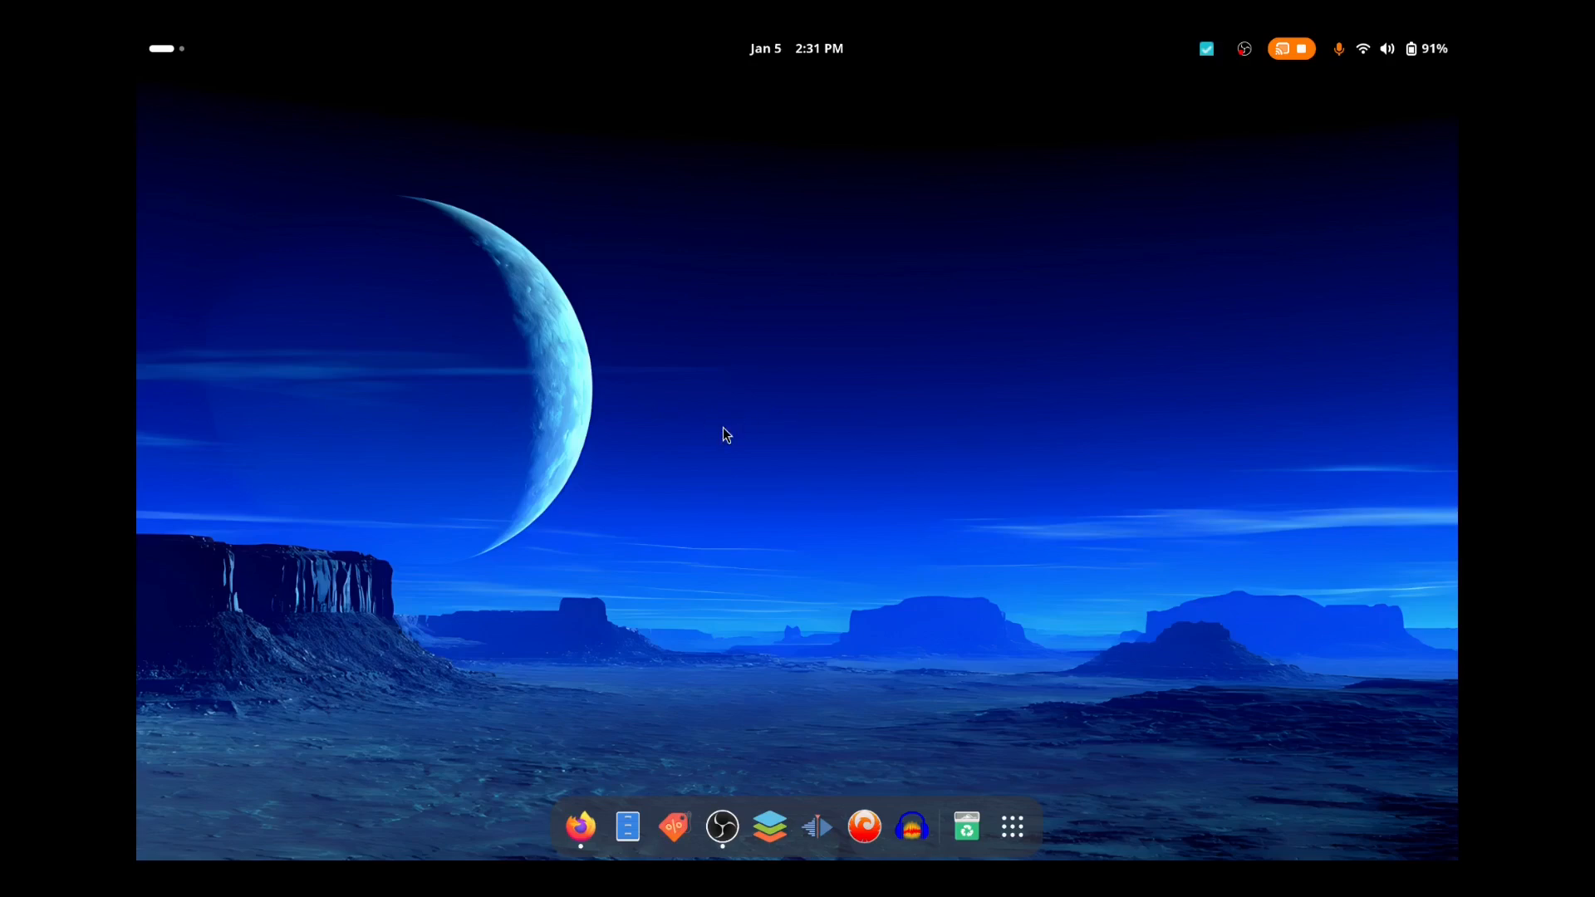
mouse_move(807, 448)
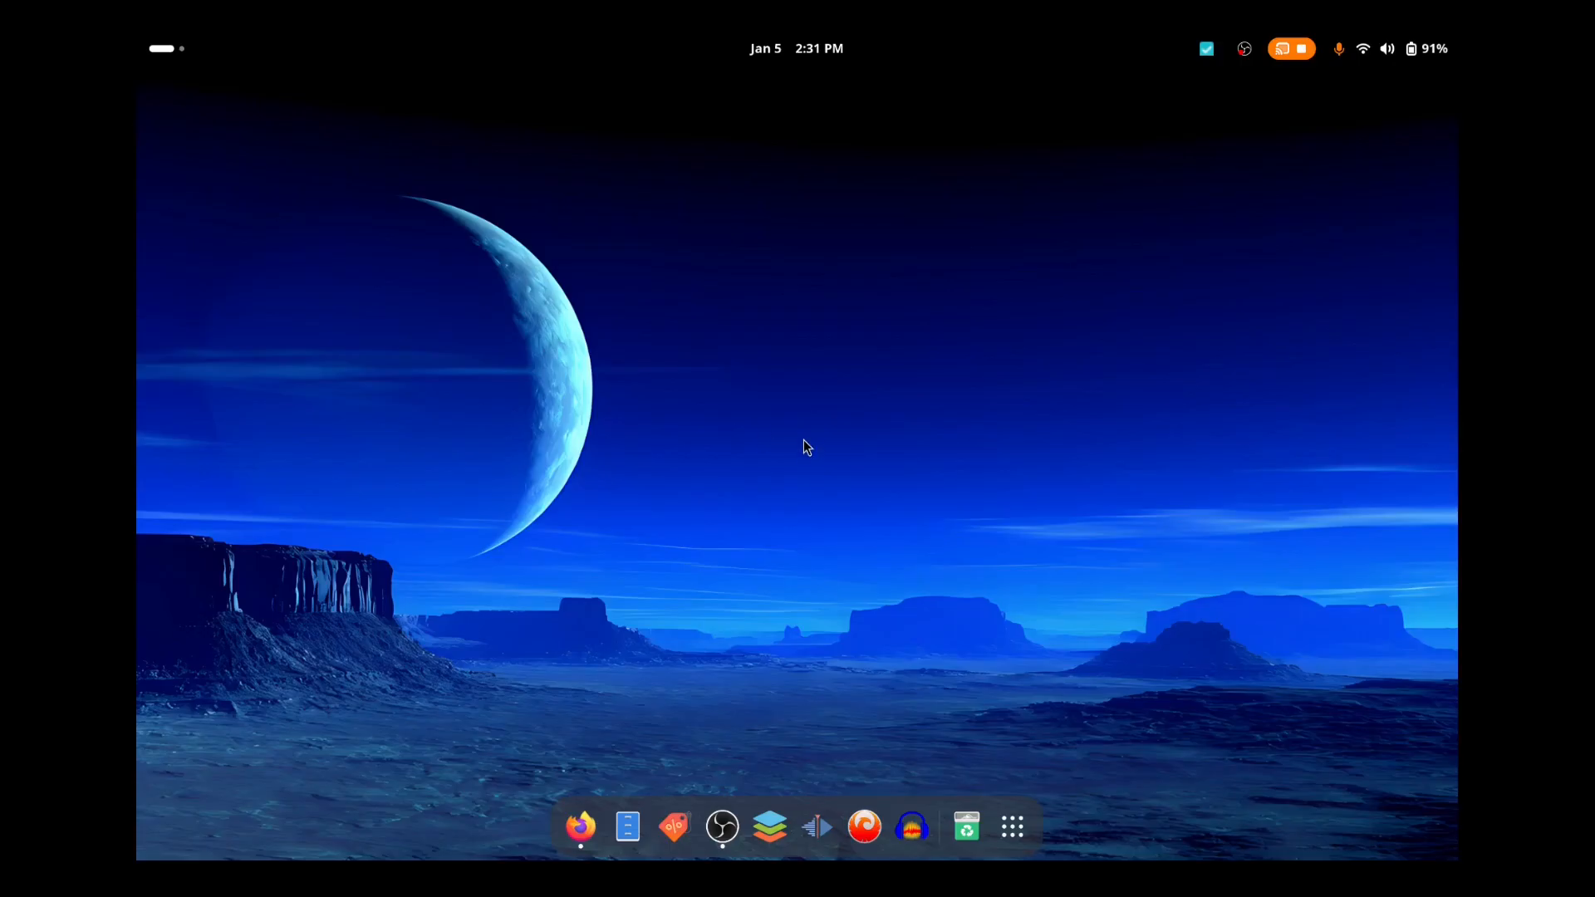
mouse_move(717, 432)
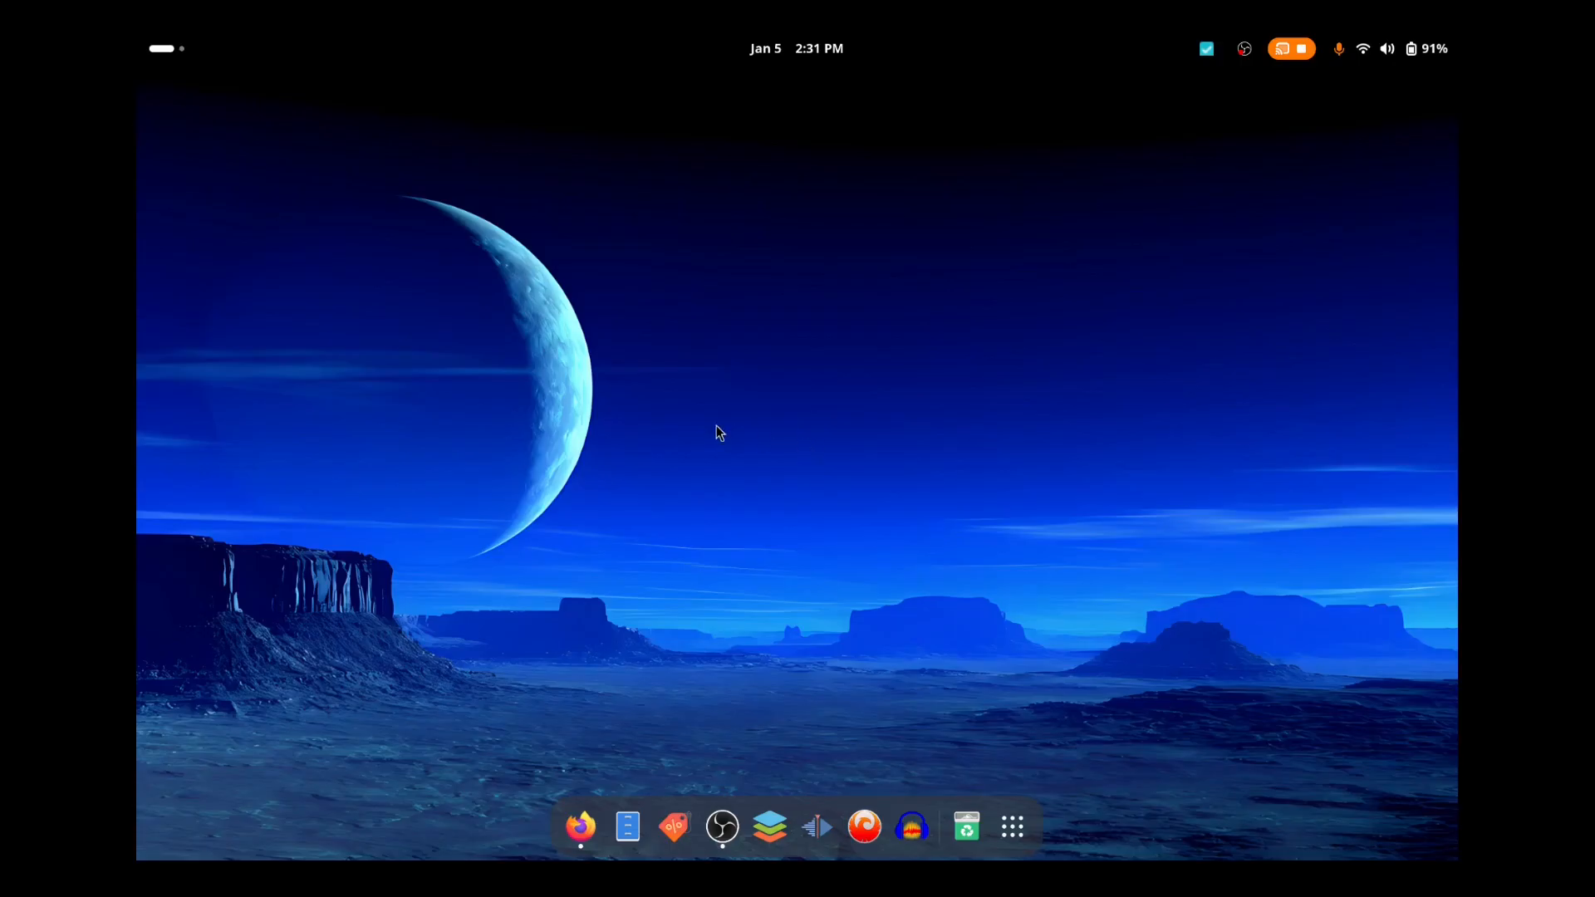
mouse_move(748, 395)
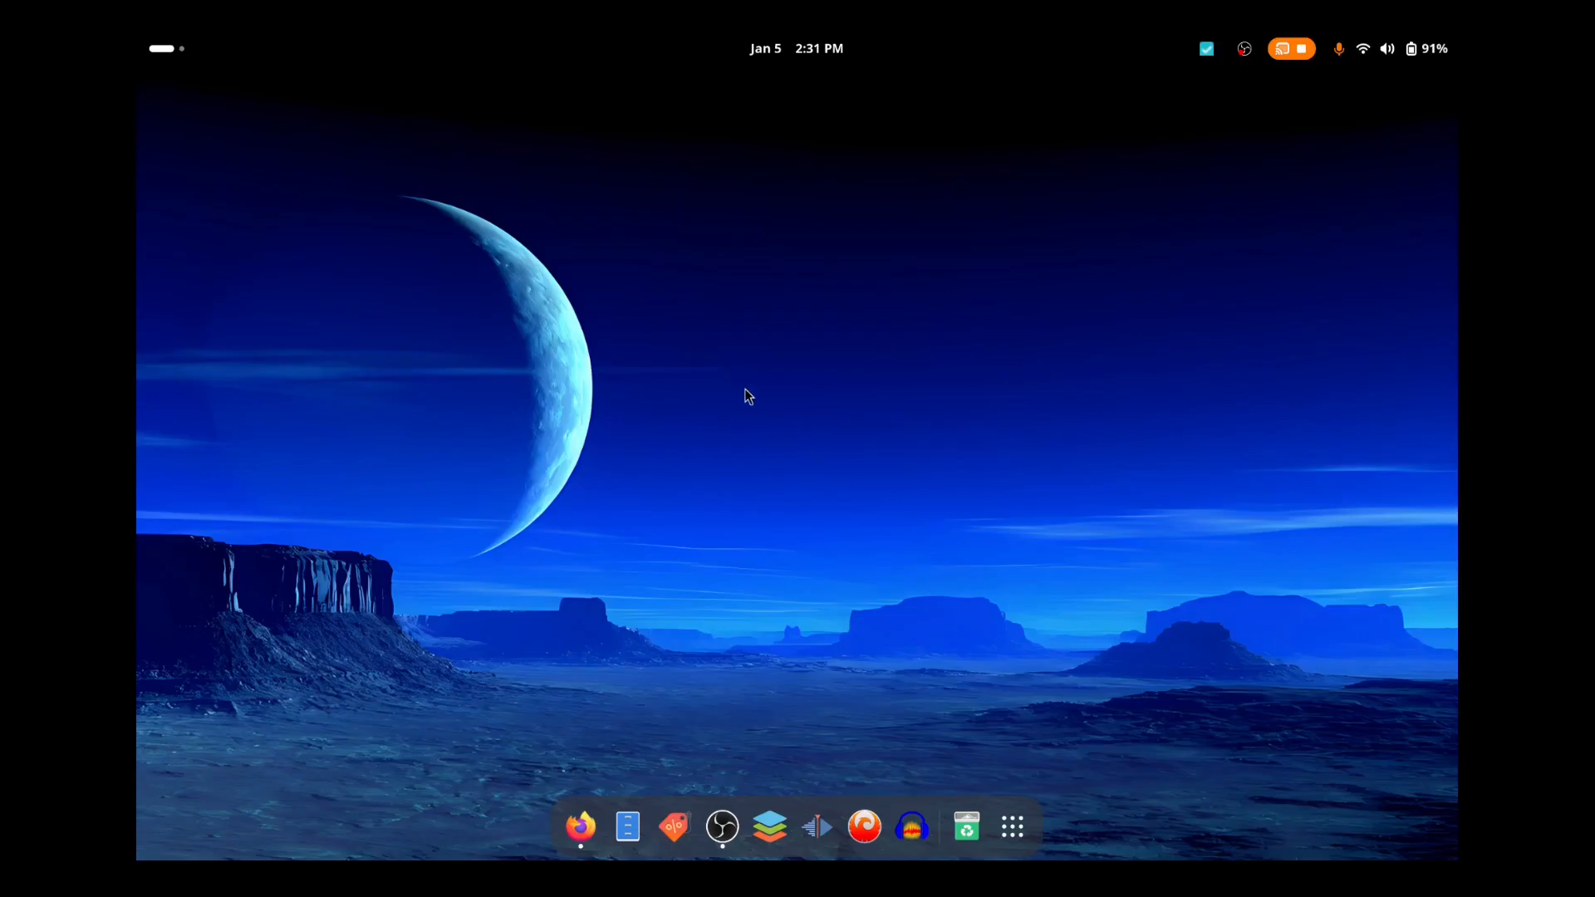
mouse_move(684, 485)
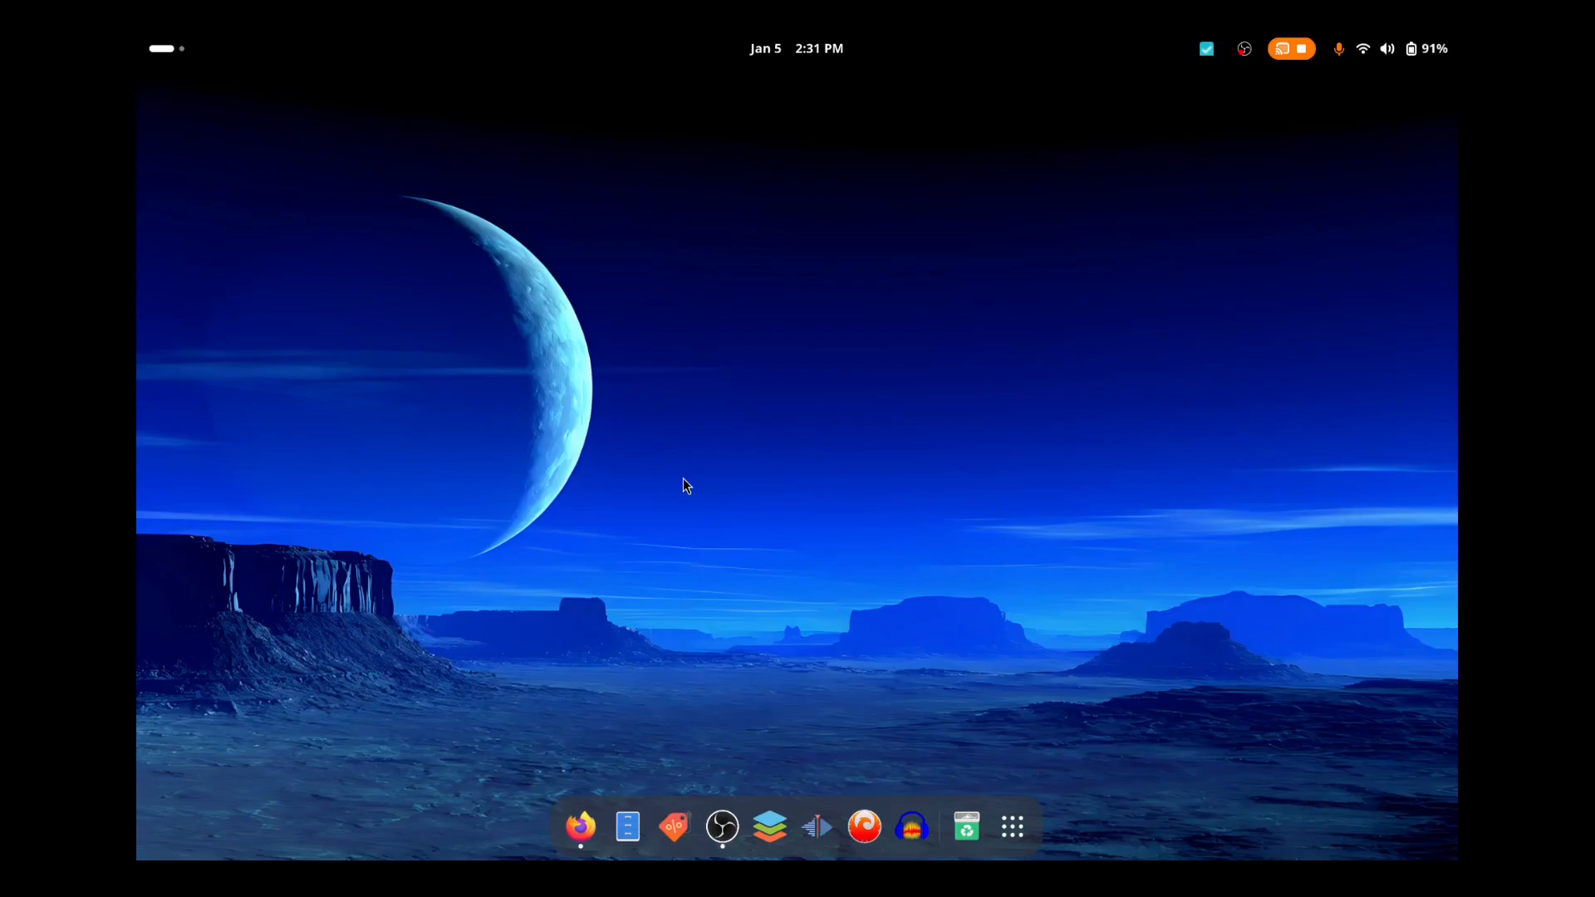
mouse_move(693, 522)
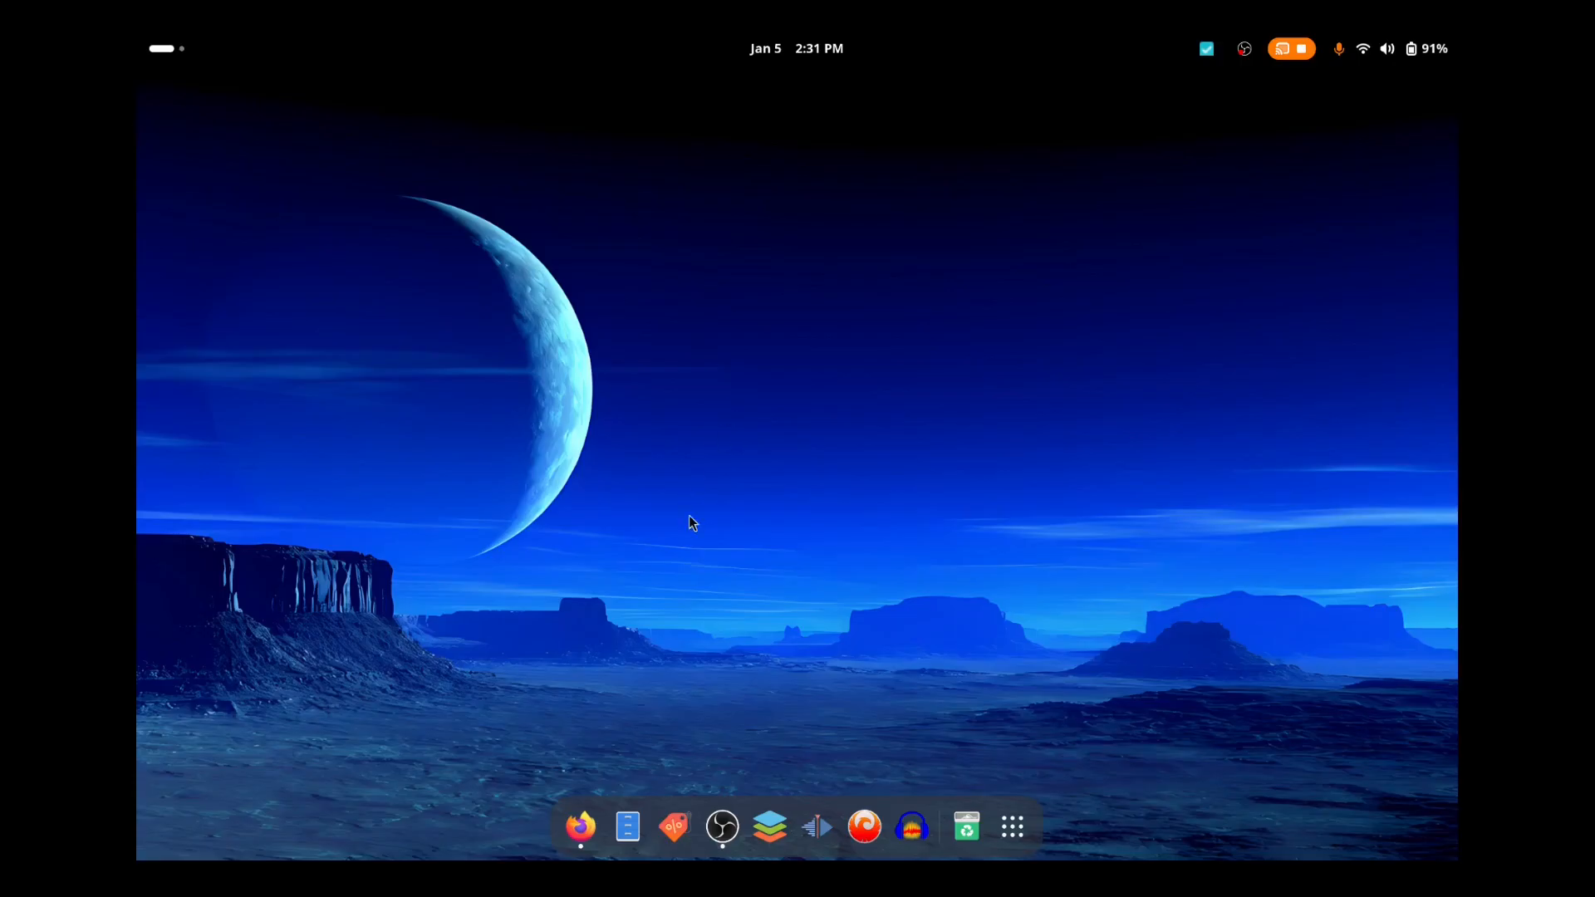
mouse_move(731, 403)
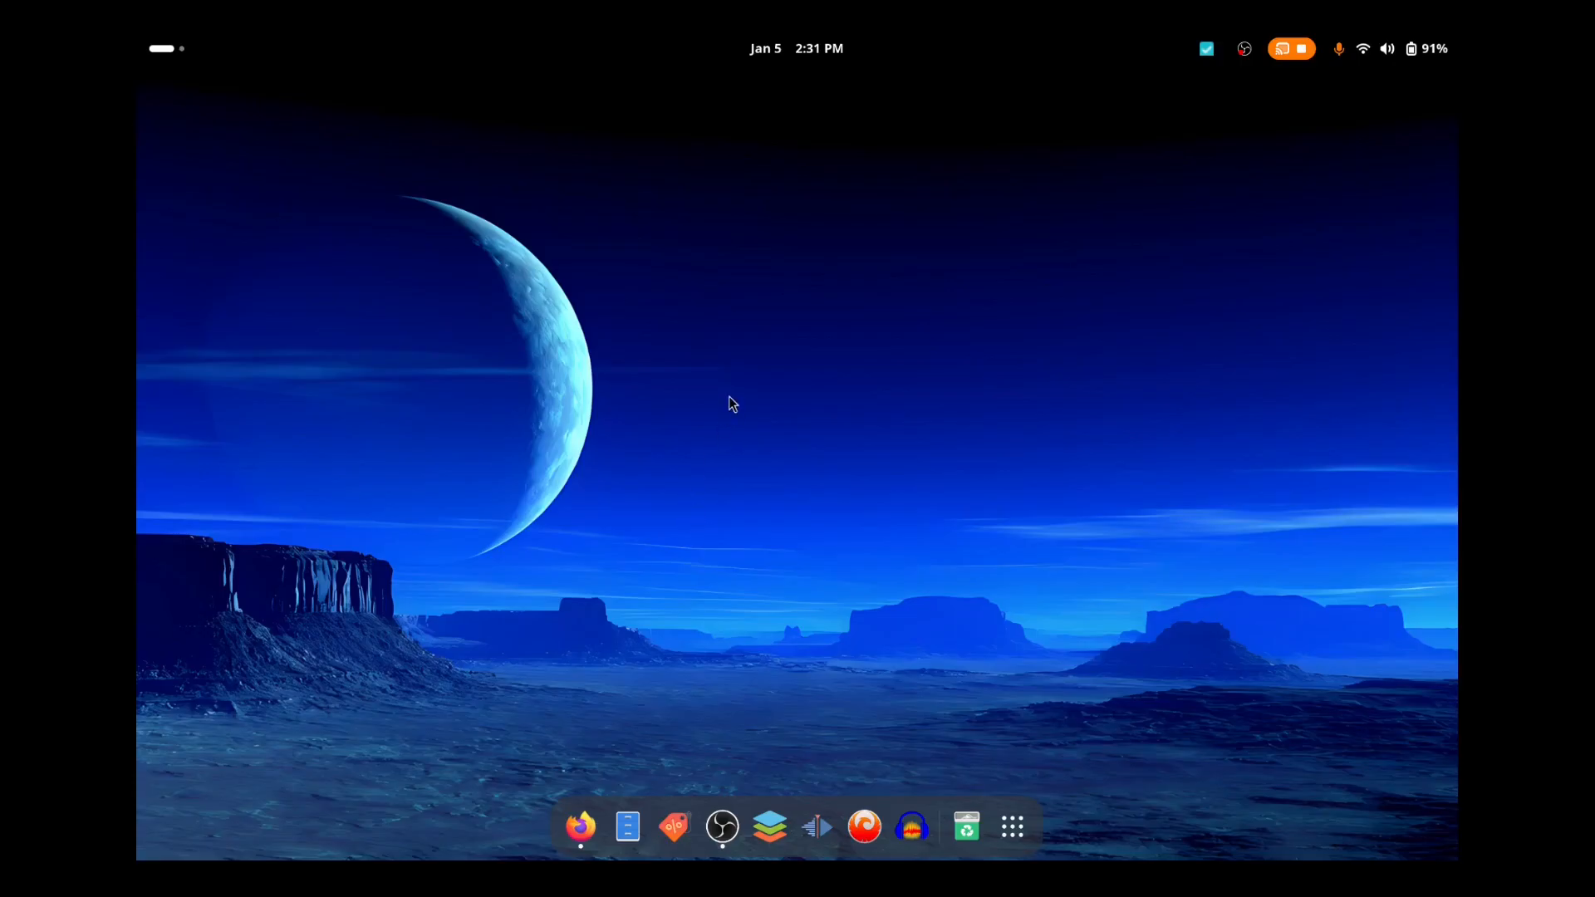
mouse_move(695, 621)
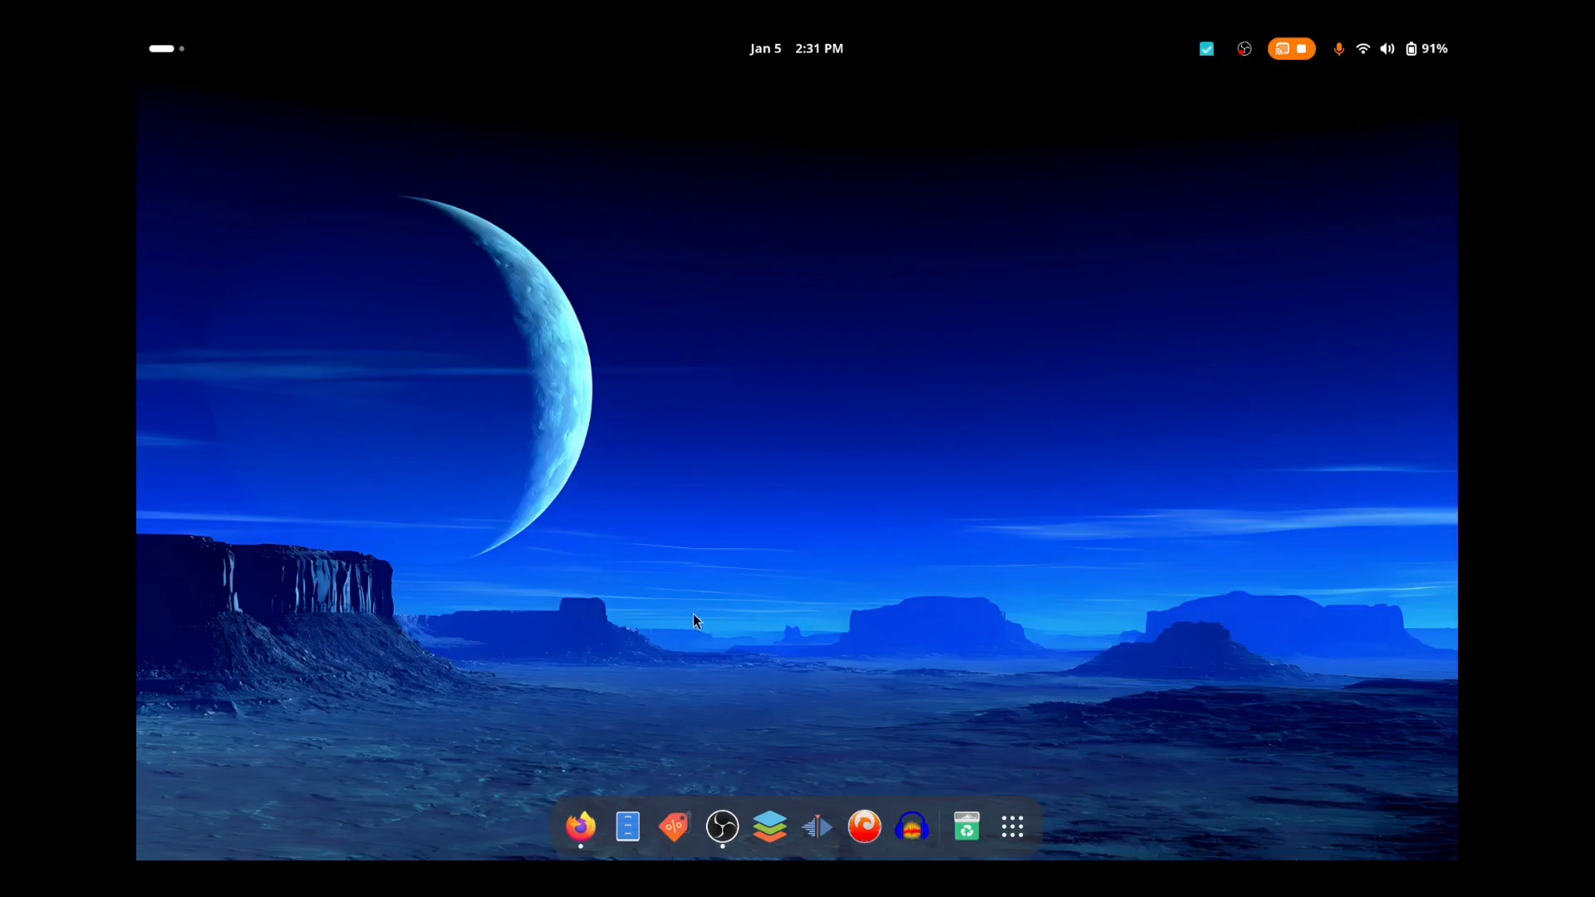
Step: Run fastfetch in a new Ptyxis terminal to show kernel 6.17.7-ba22.fc43.x86_64
click(162, 48)
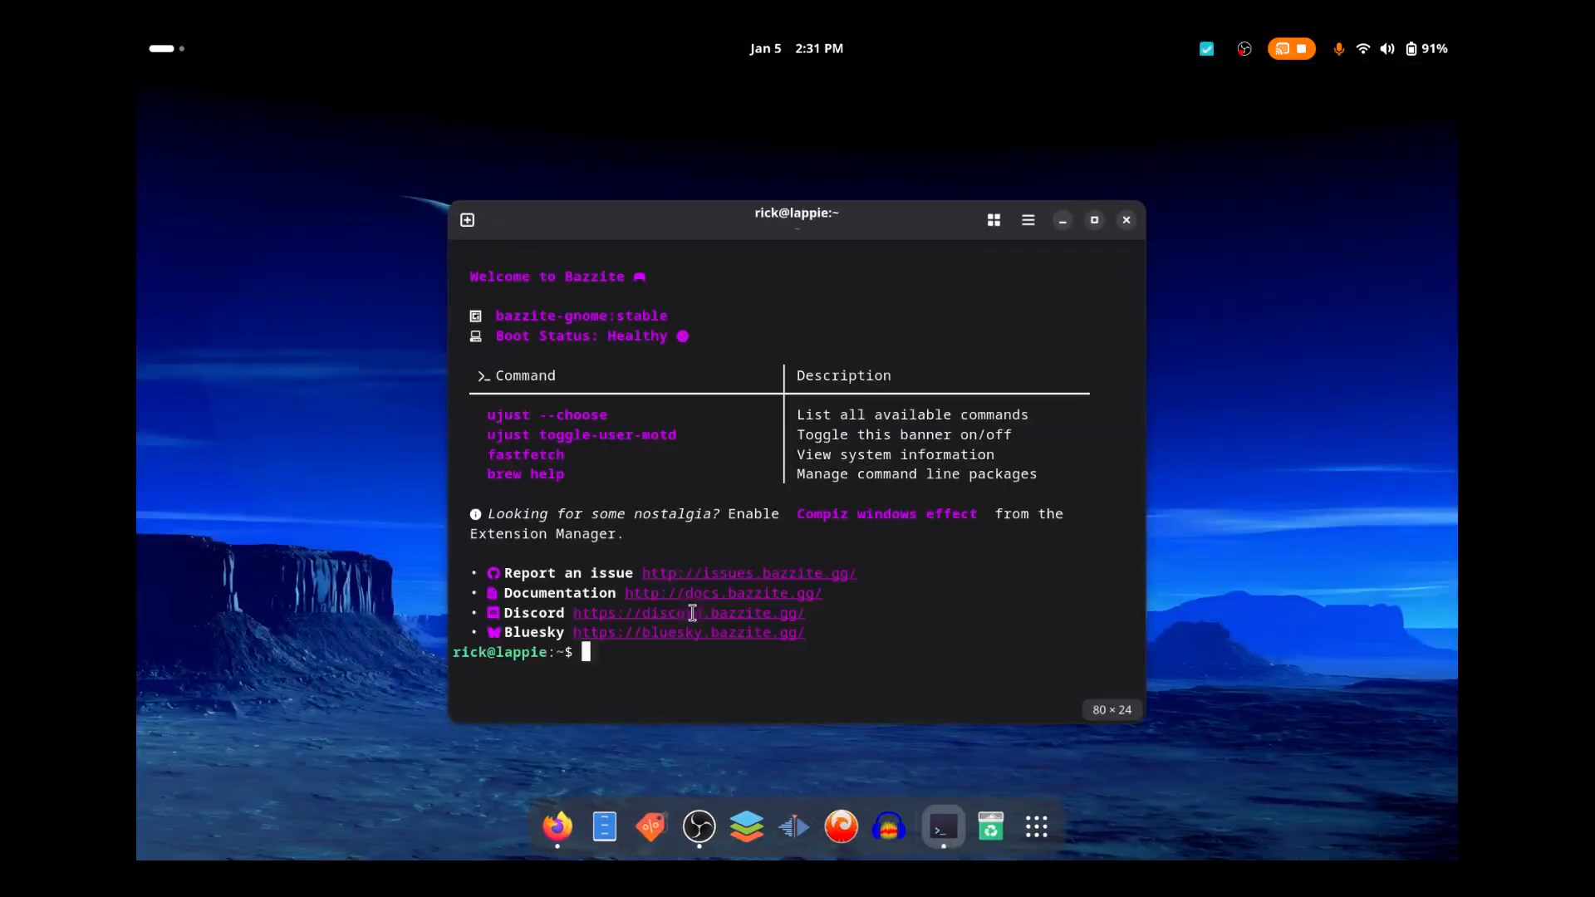
text(fastf)
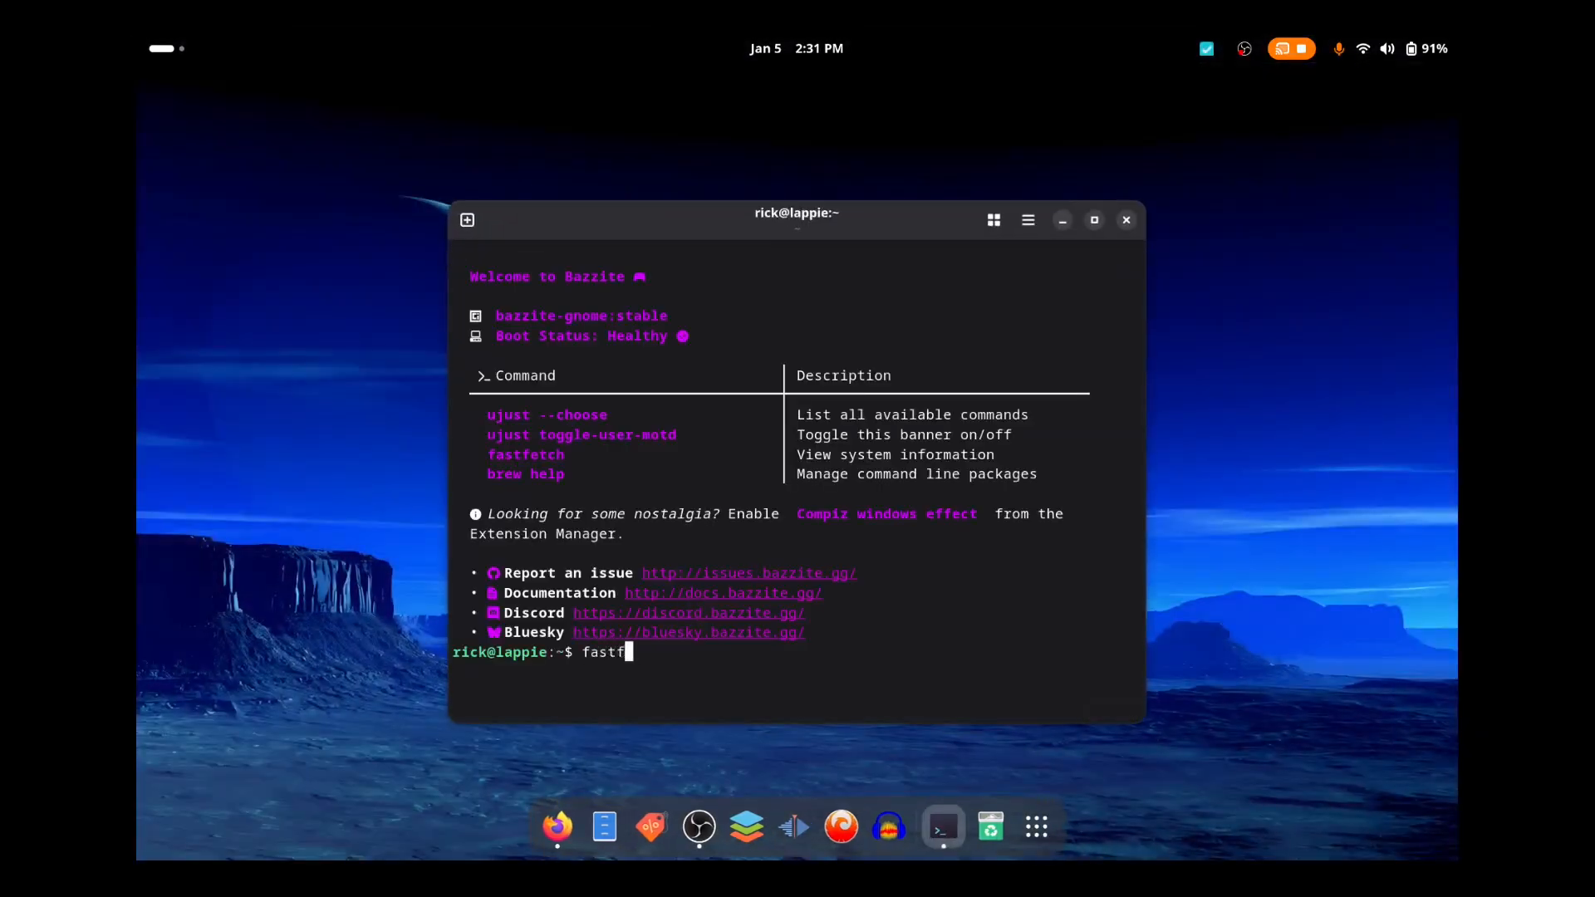
key(Return)
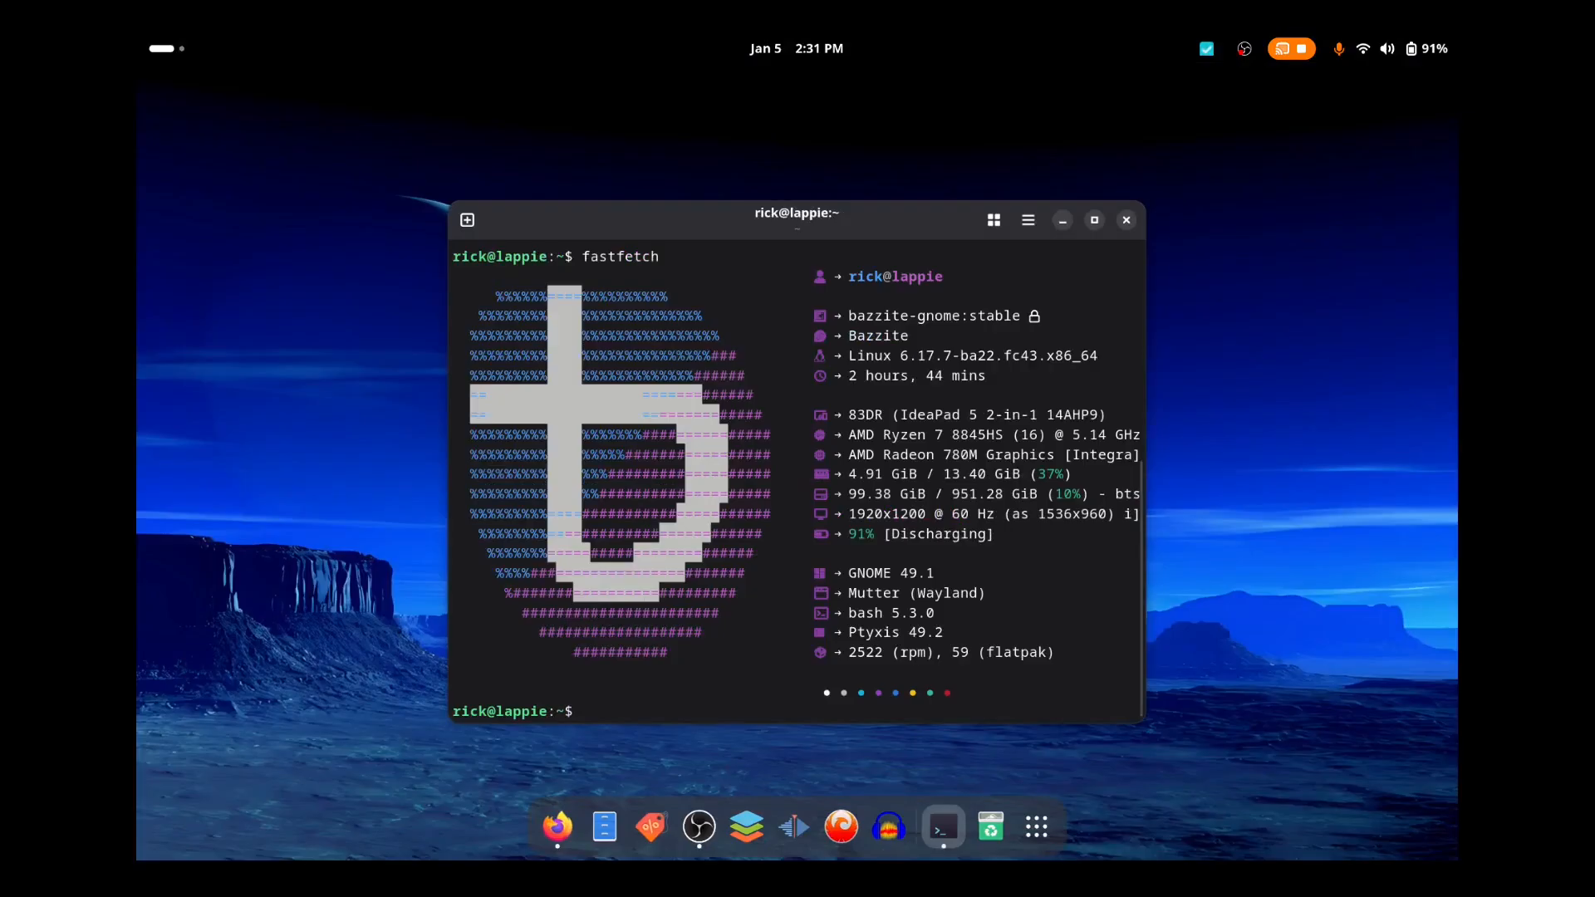
click(1094, 219)
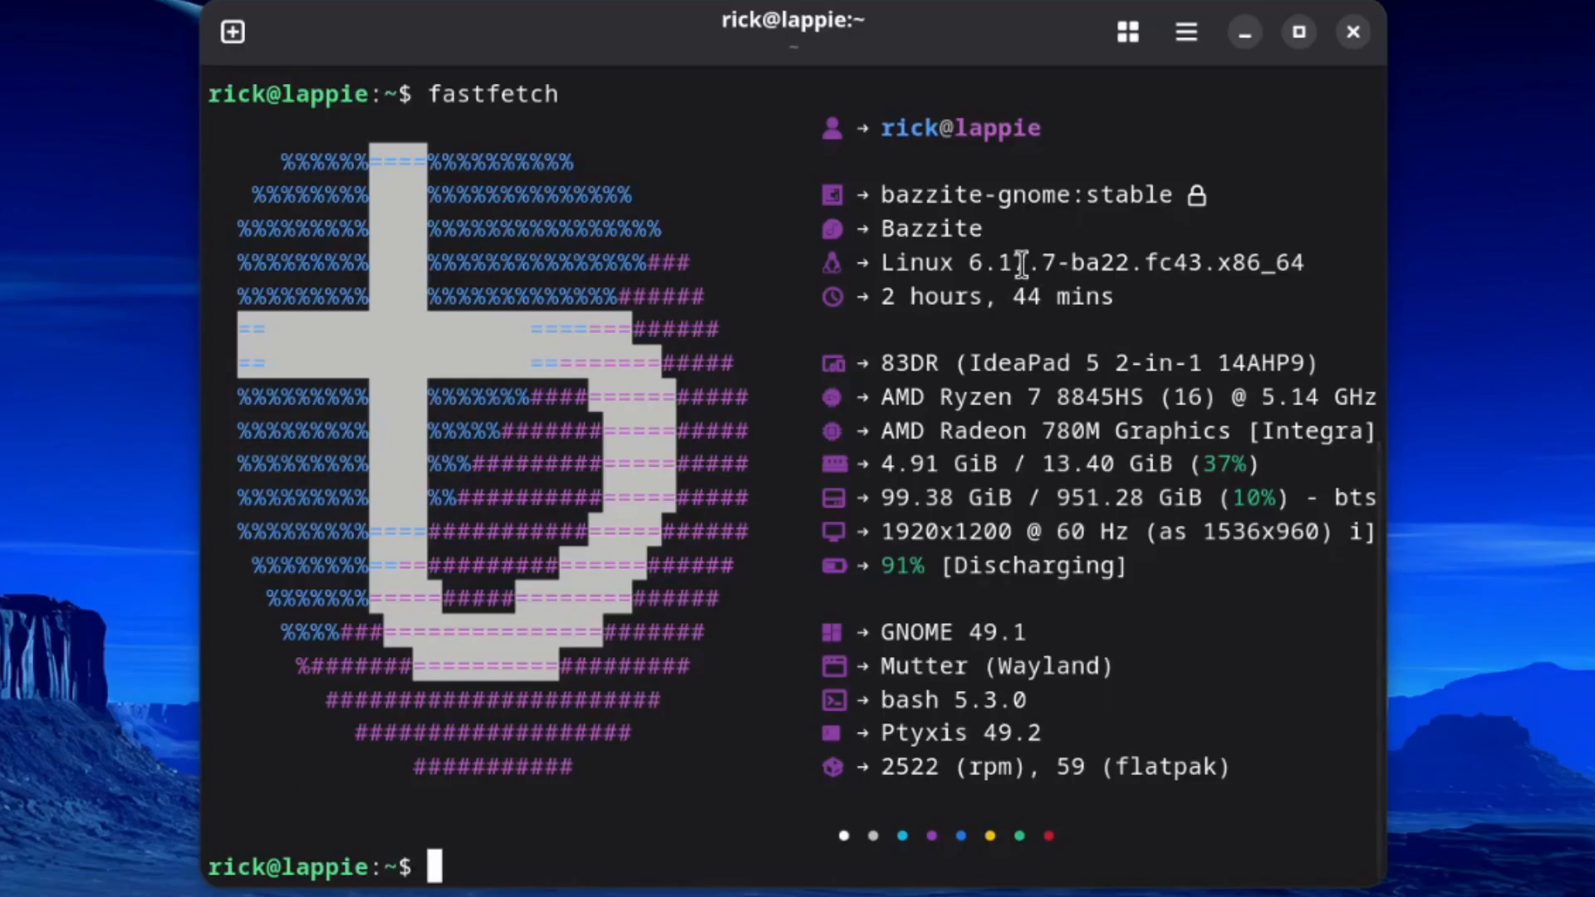
mouse_move(1129, 263)
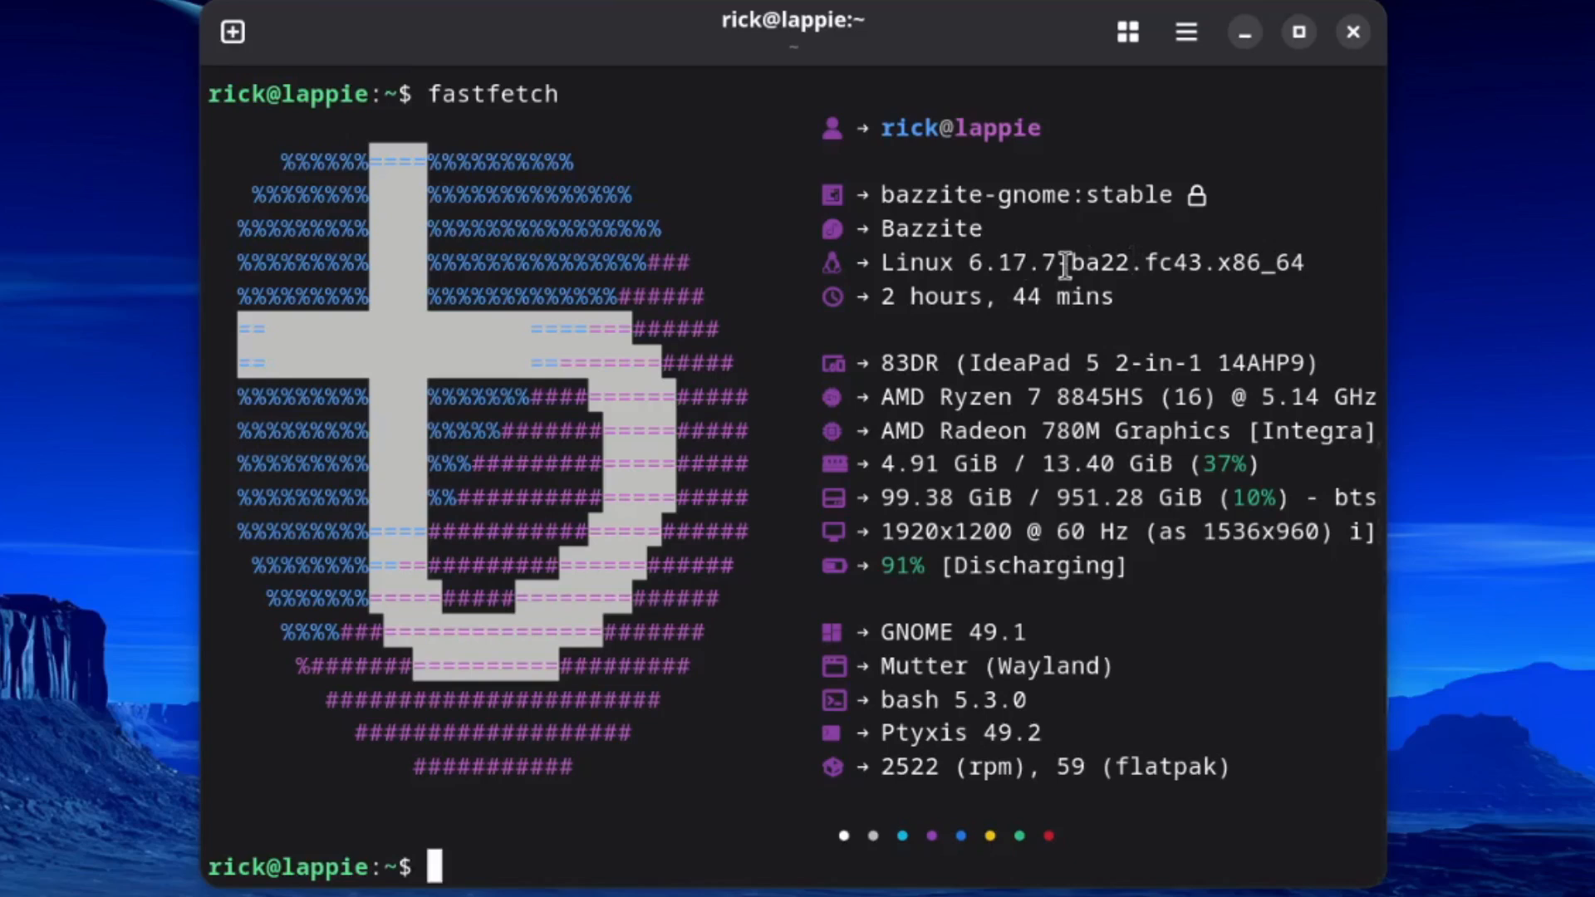
mouse_move(1061, 349)
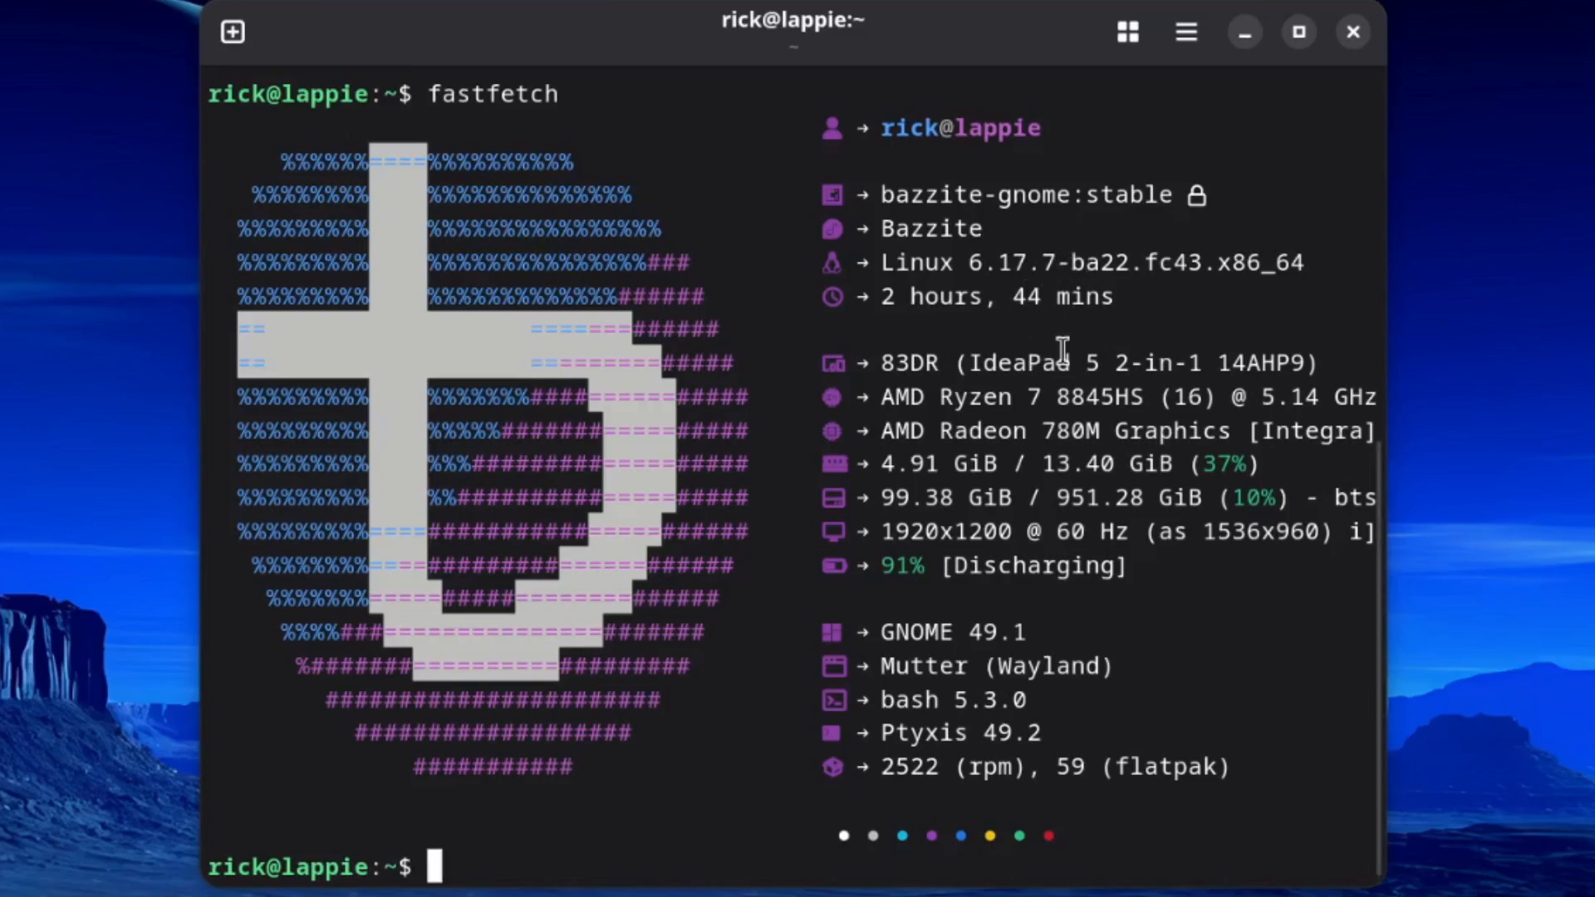
mouse_move(1074, 338)
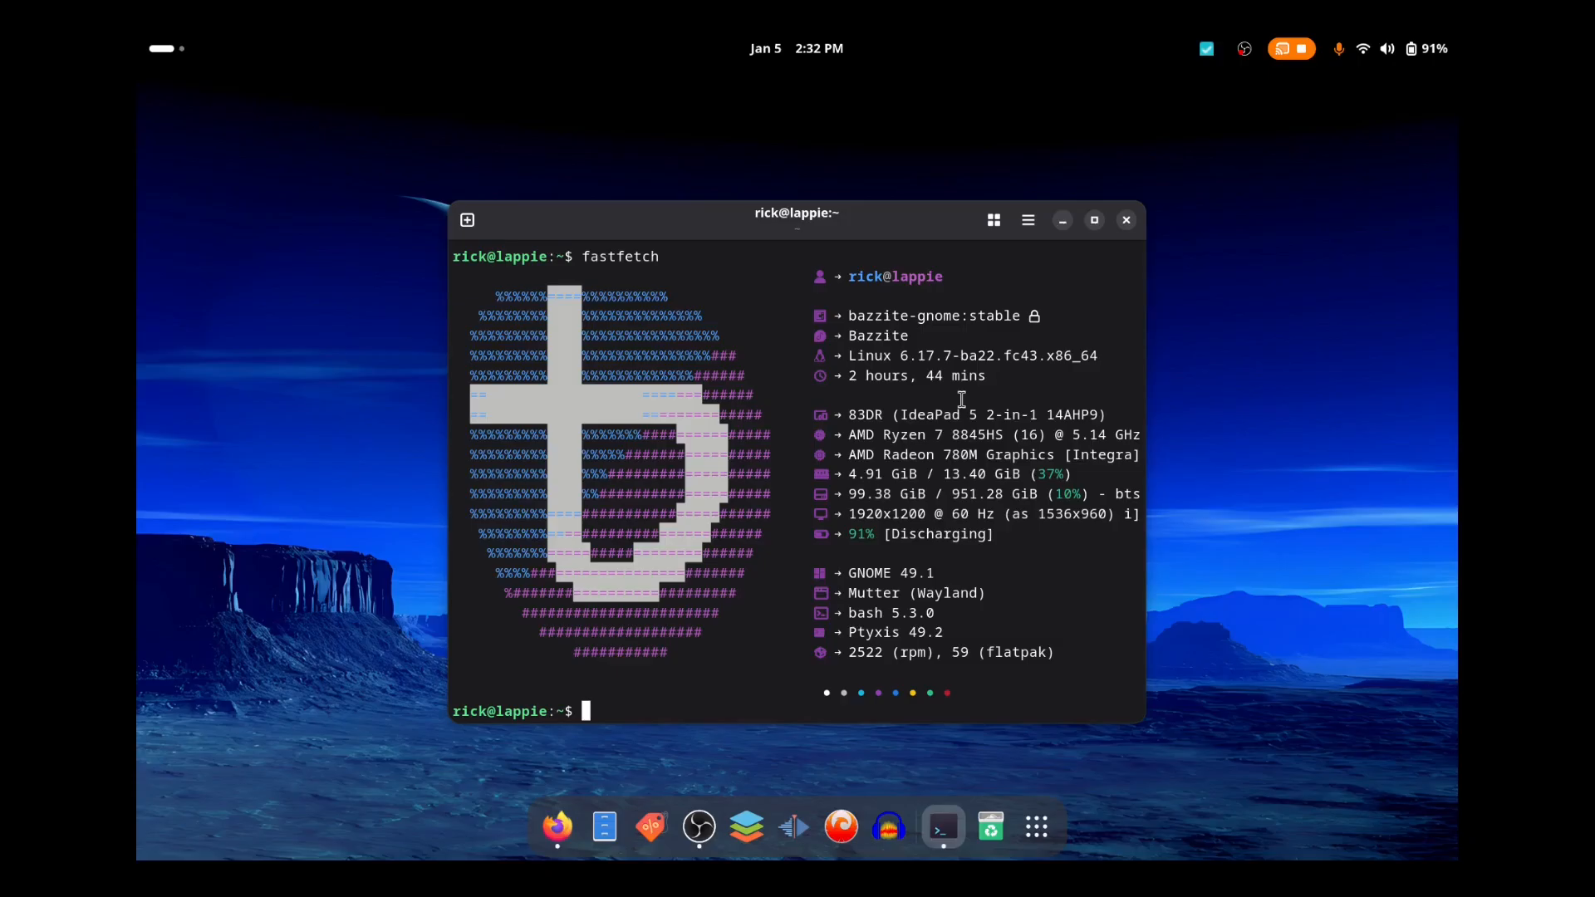
mouse_move(1037, 327)
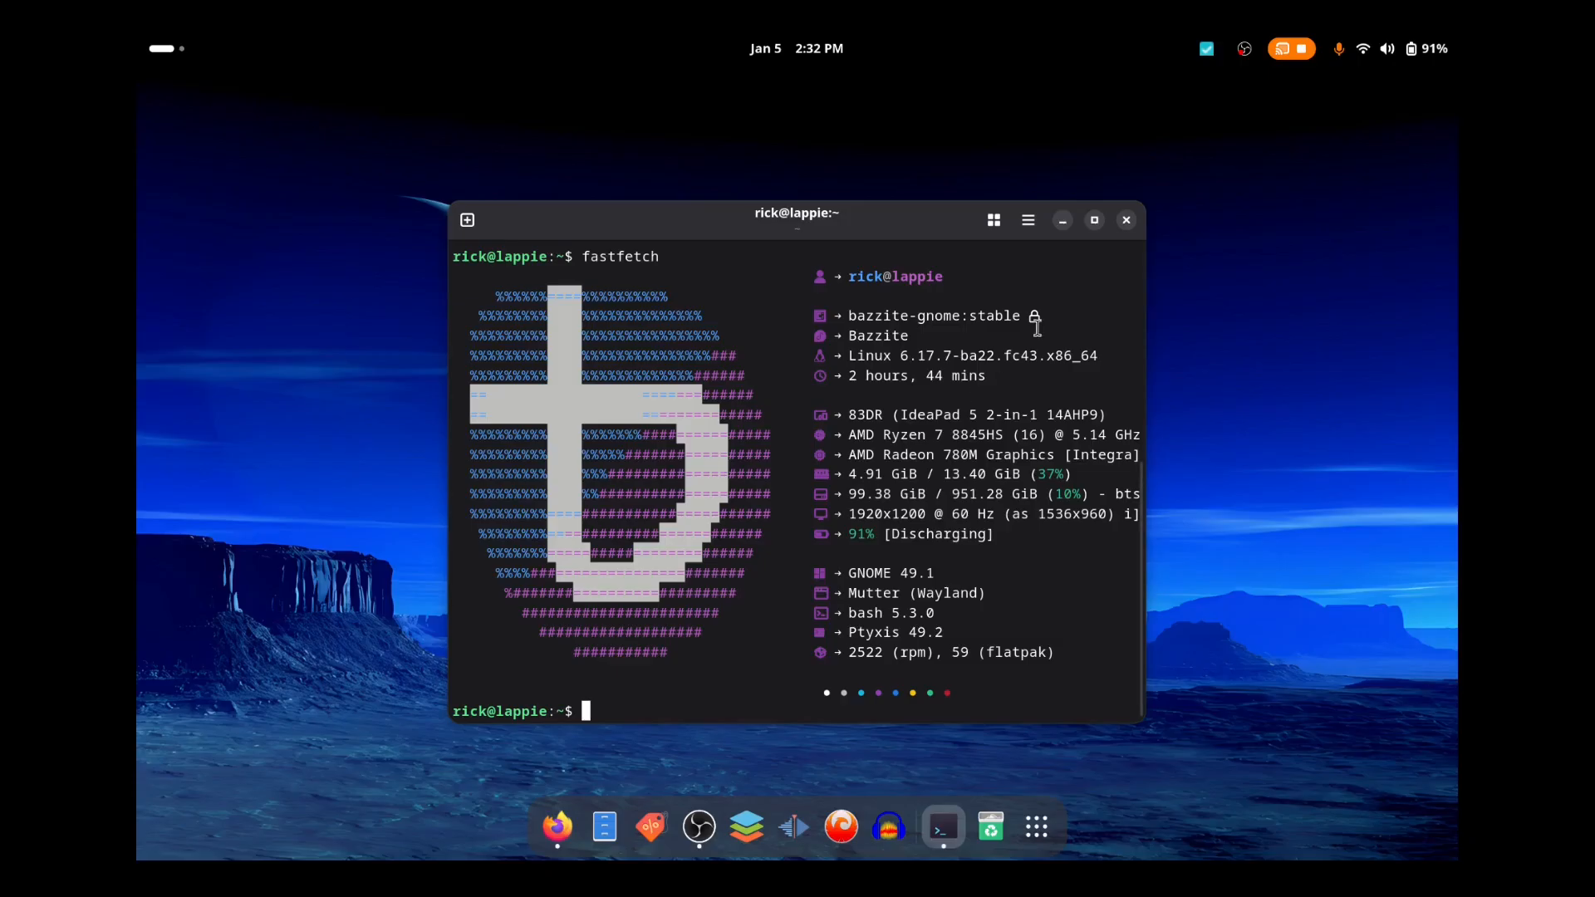
mouse_move(965, 435)
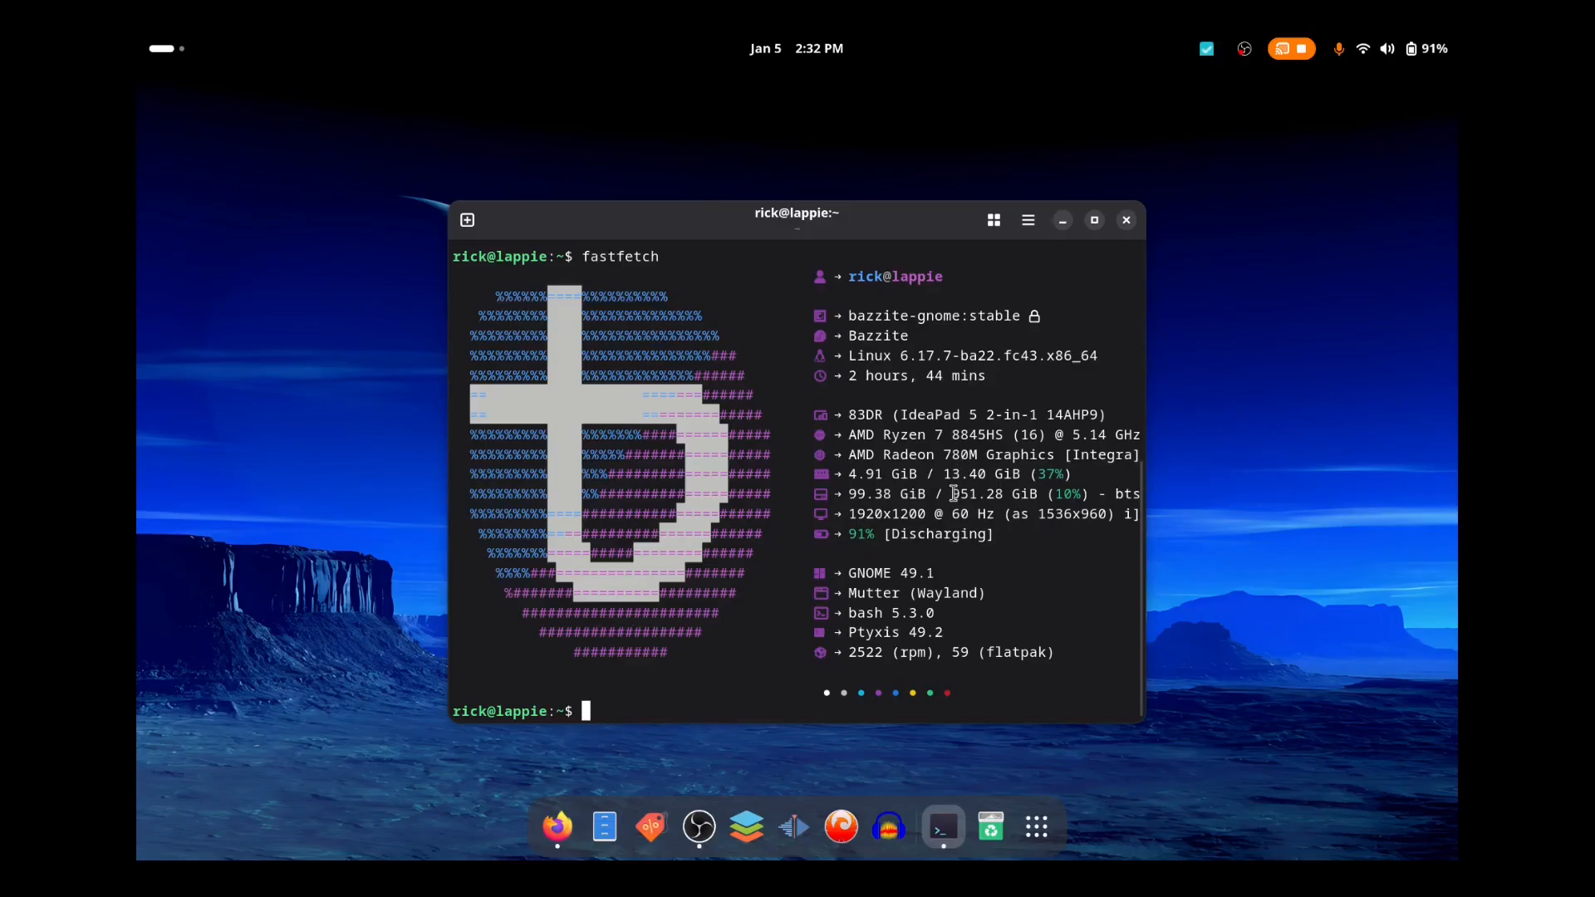
mouse_move(948, 553)
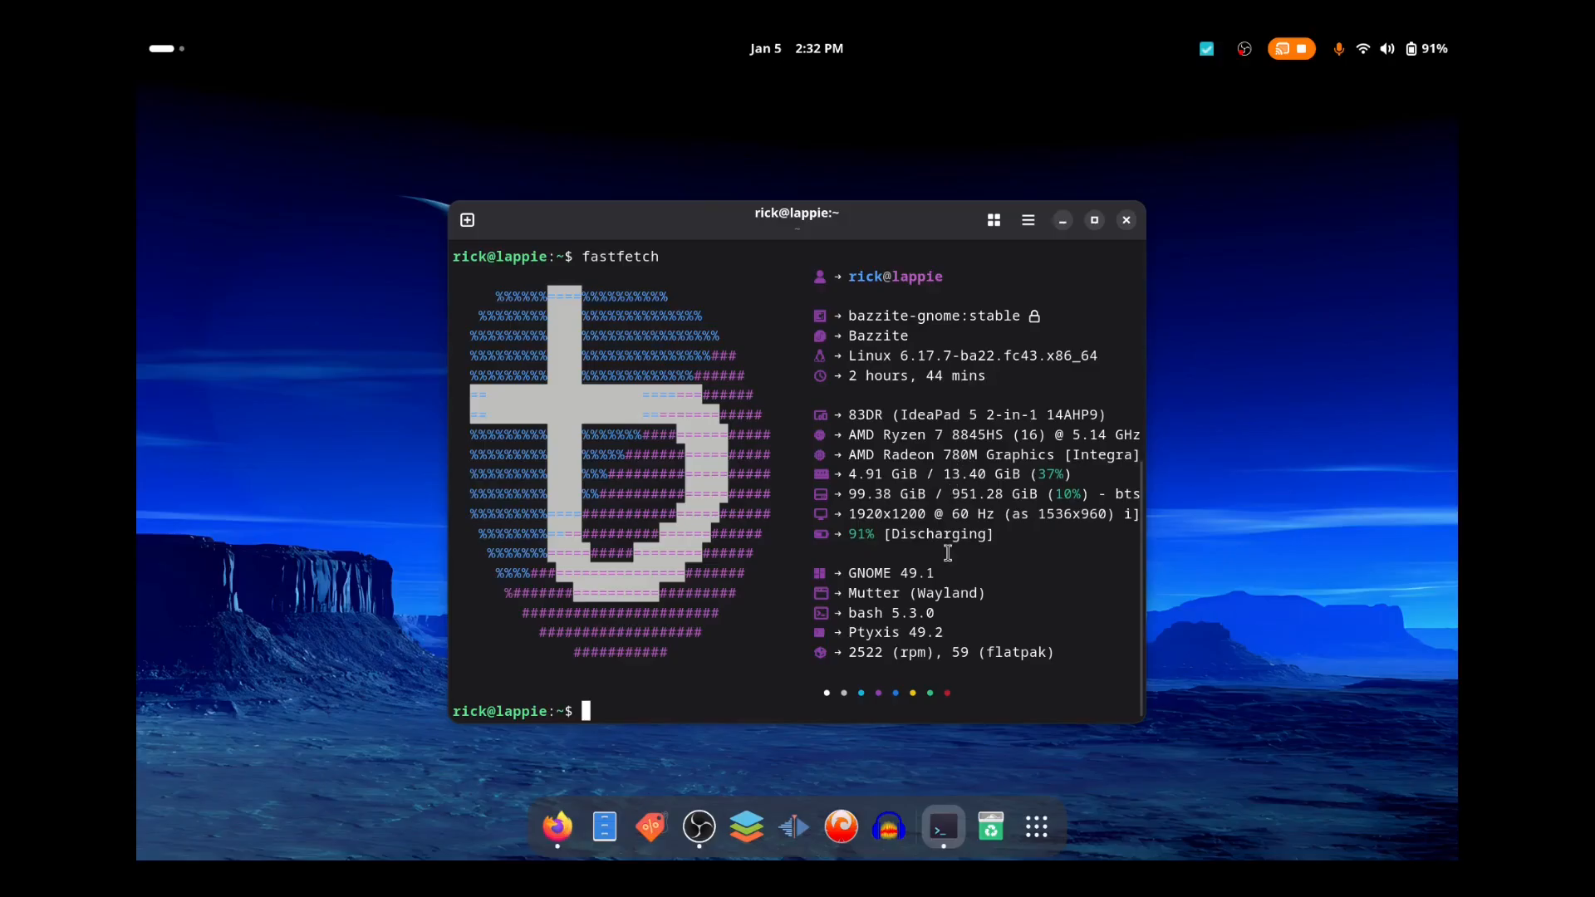
mouse_move(878, 475)
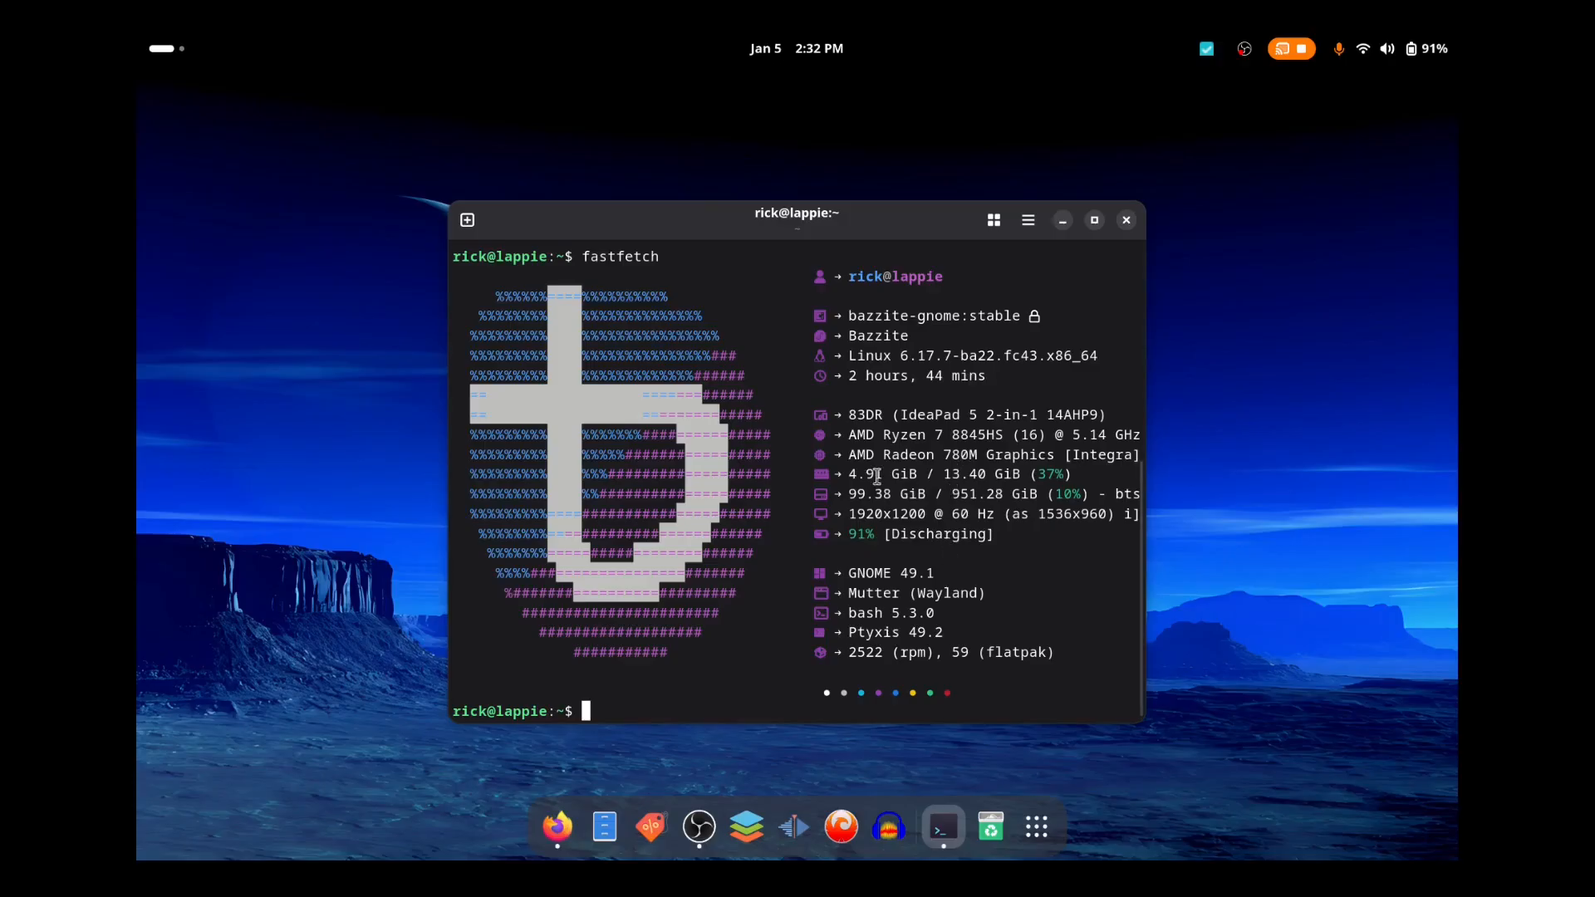